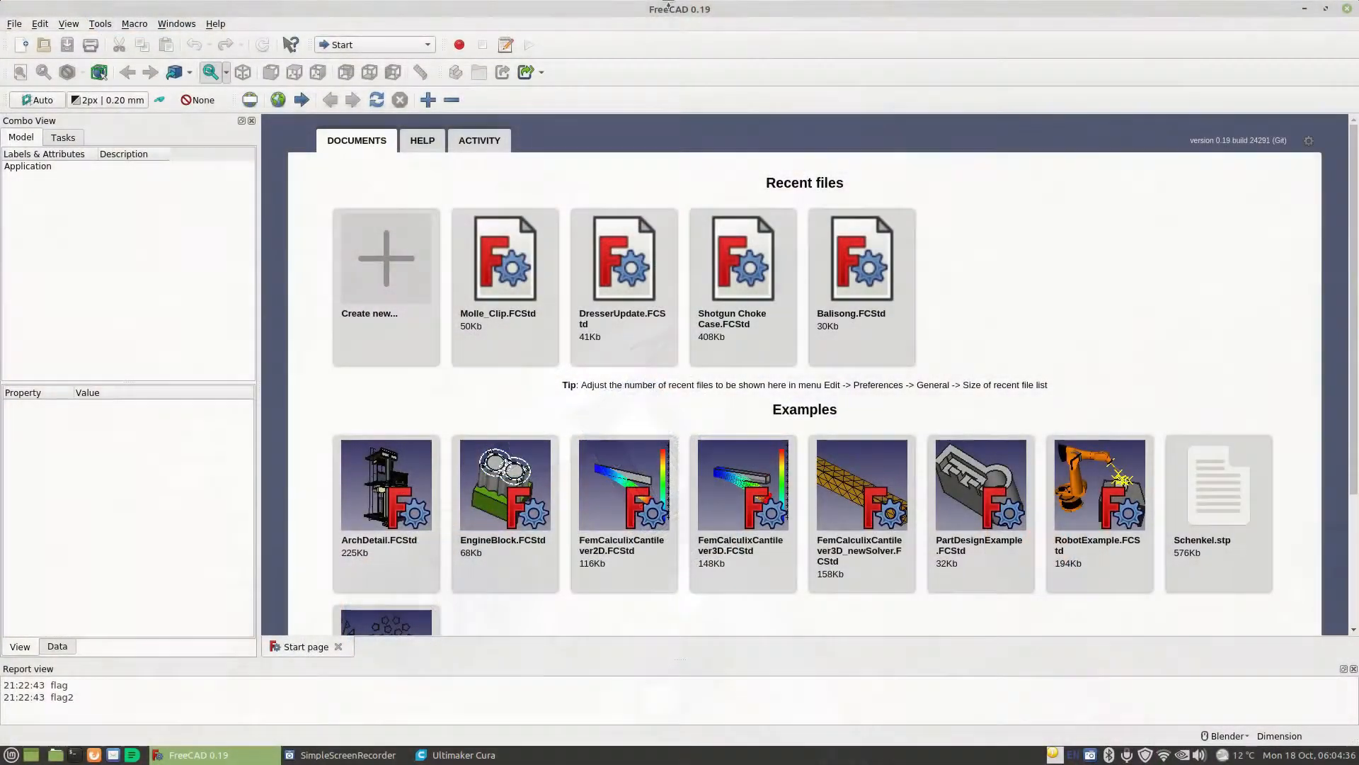
mouse_move(330, 547)
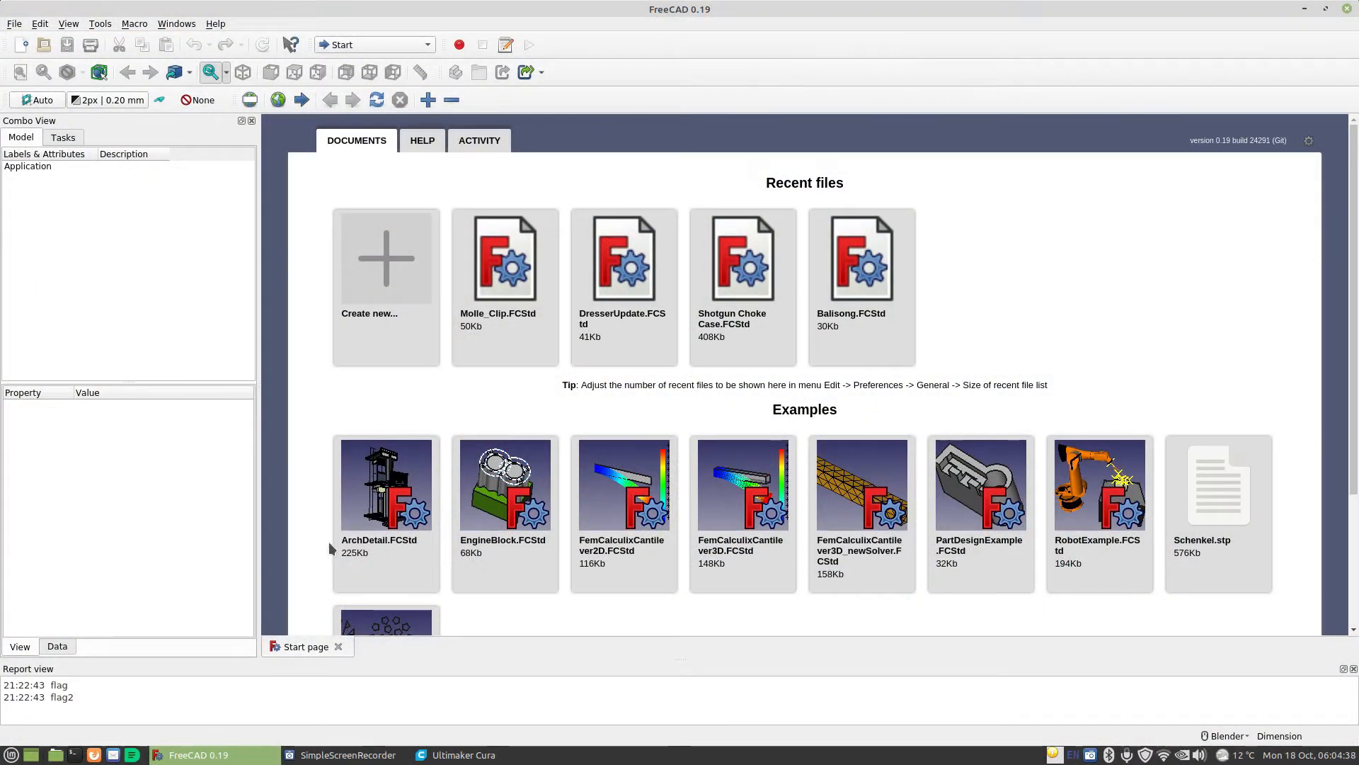
mouse_move(386, 256)
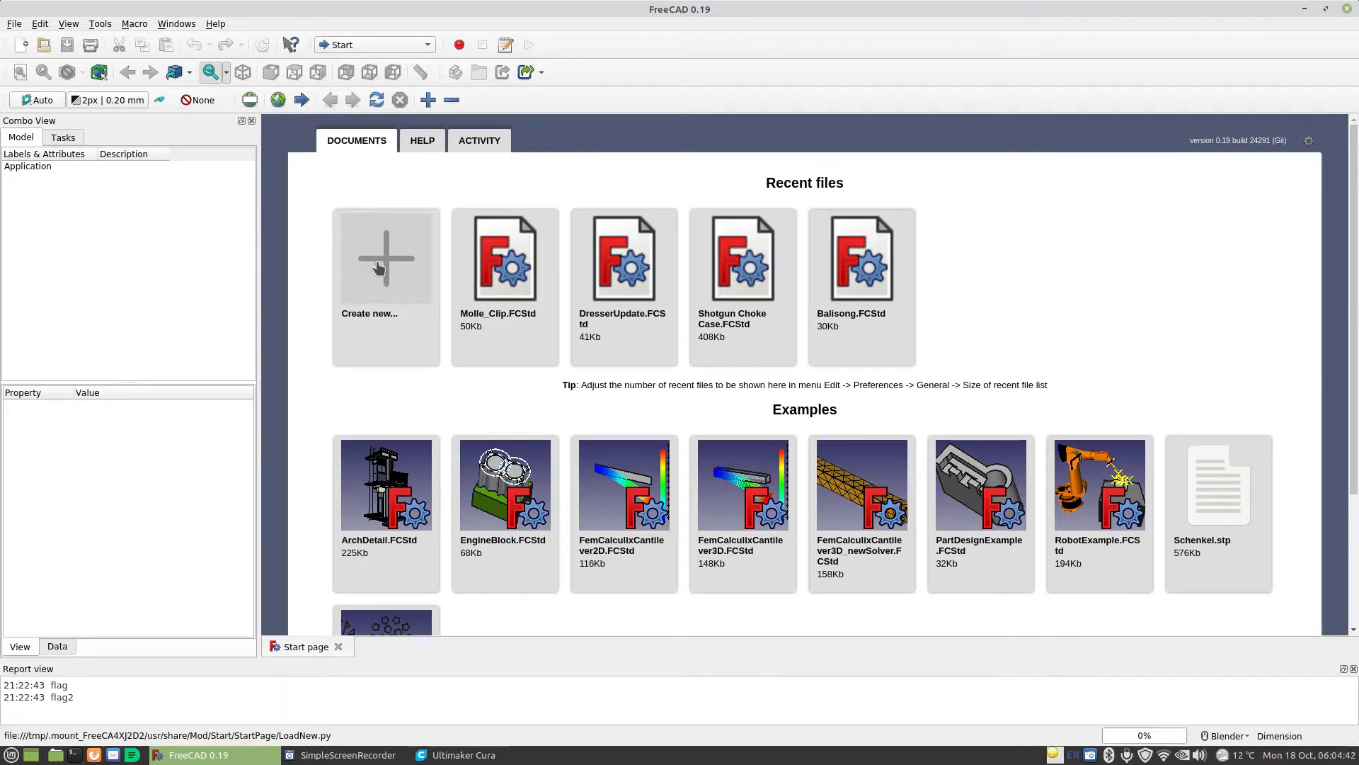
Start a new empty document and switch to the Spreadsheet workbench.
left_click(386, 258)
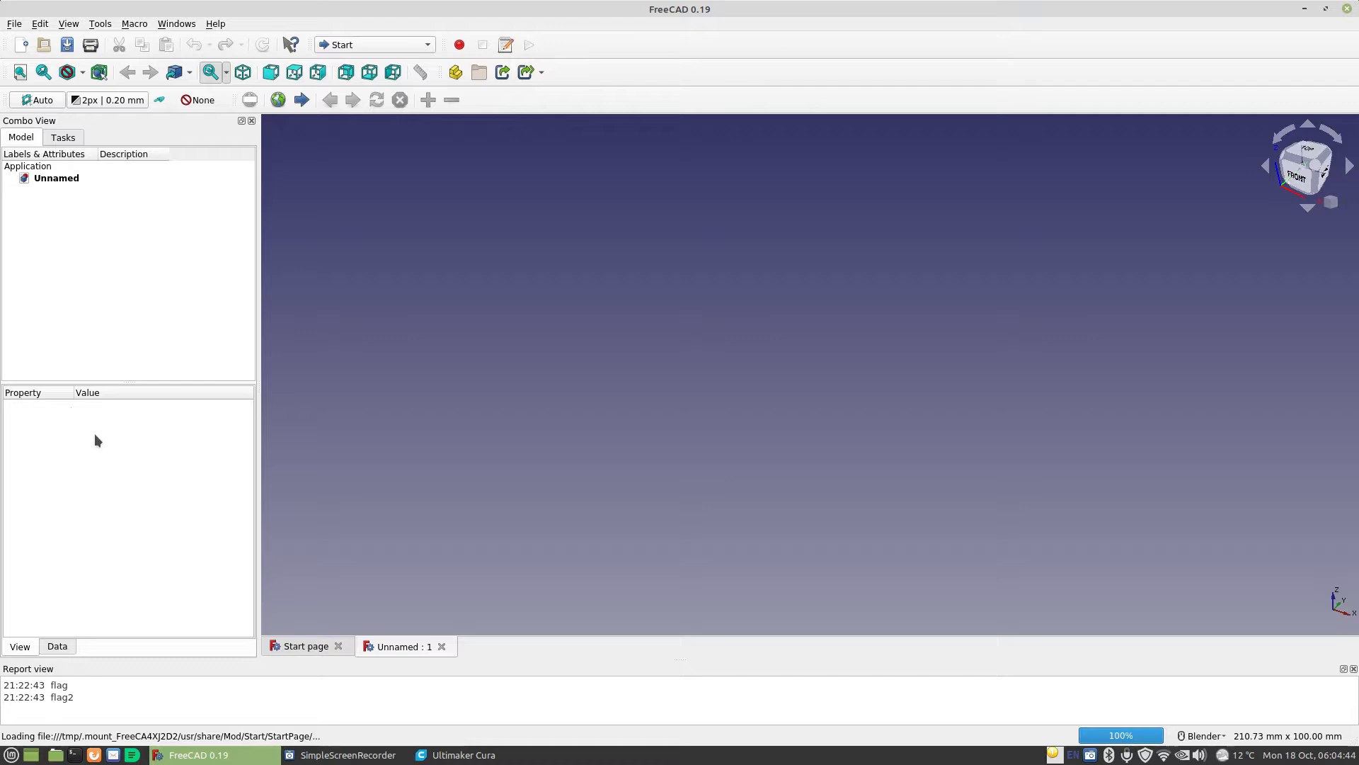
mouse_move(442, 451)
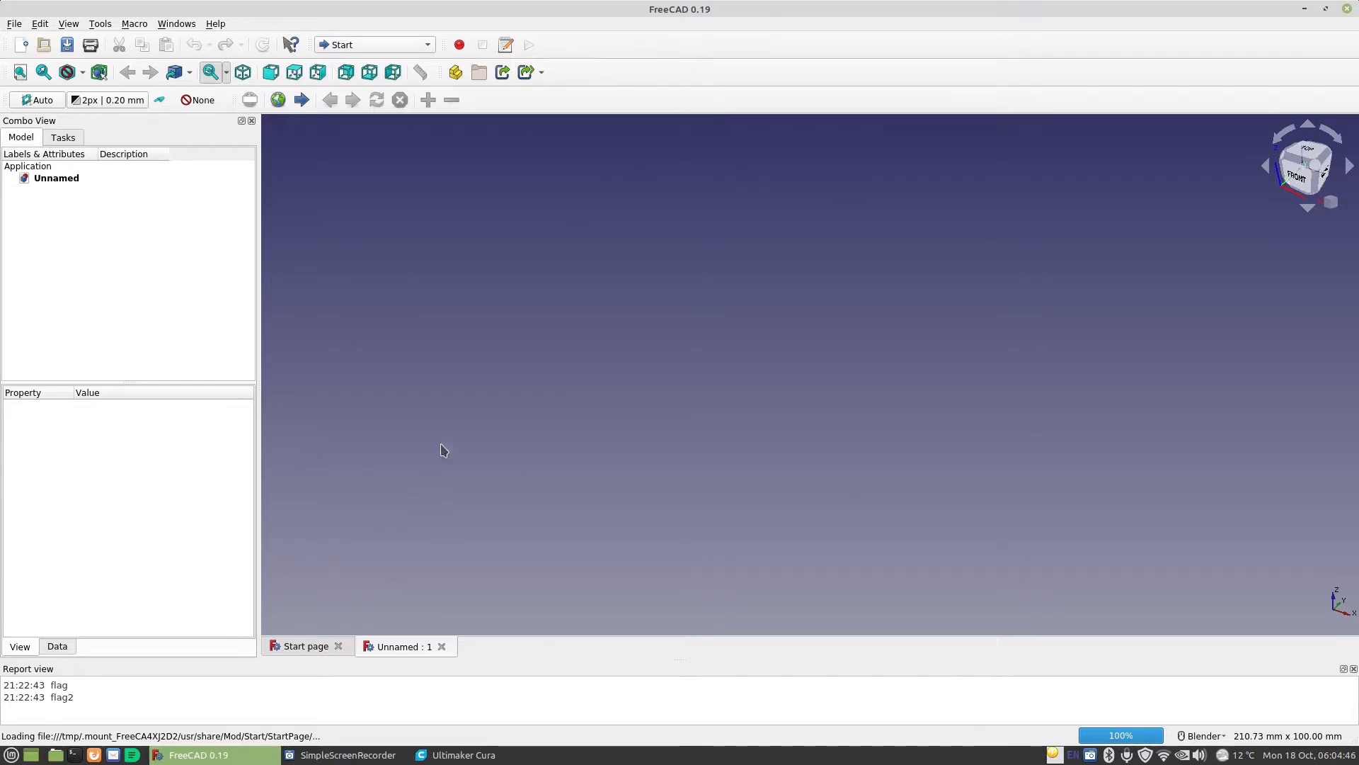
mouse_move(384, 44)
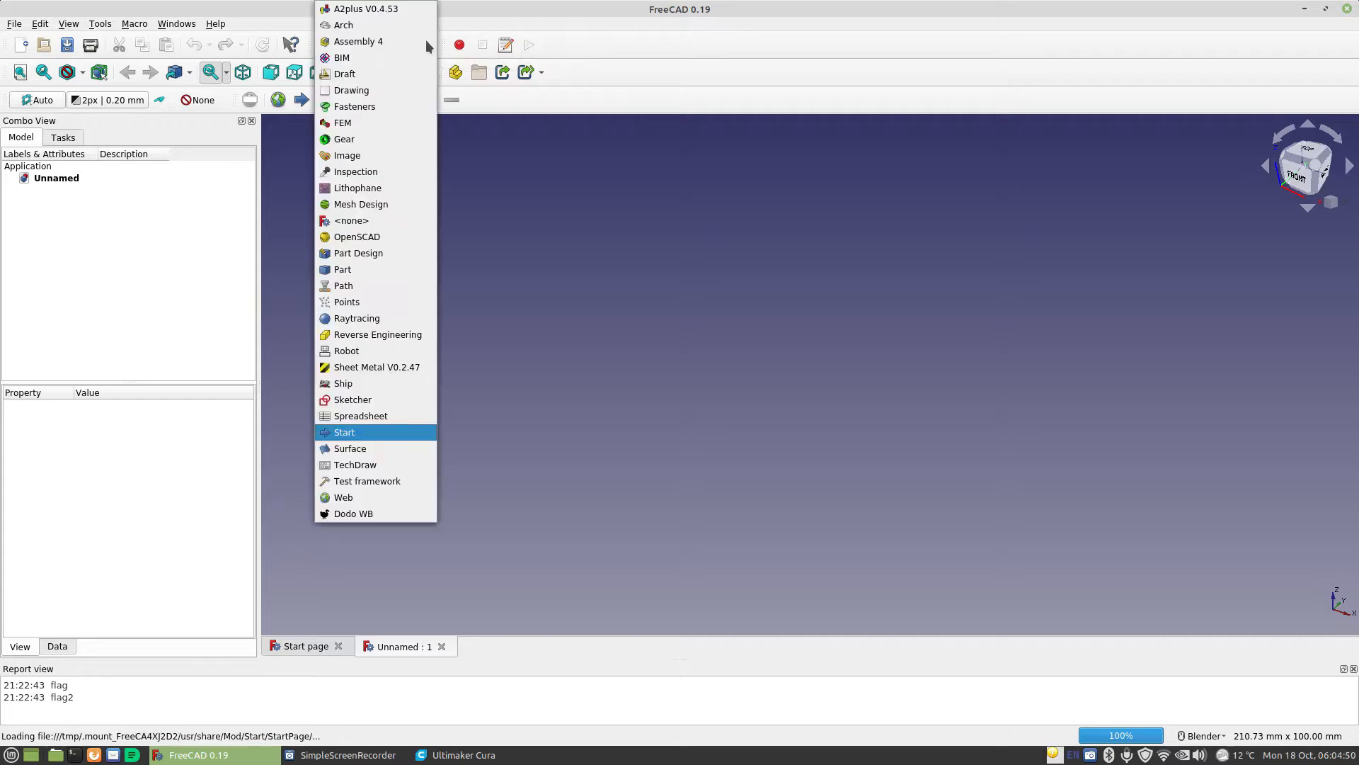
mouse_move(360, 417)
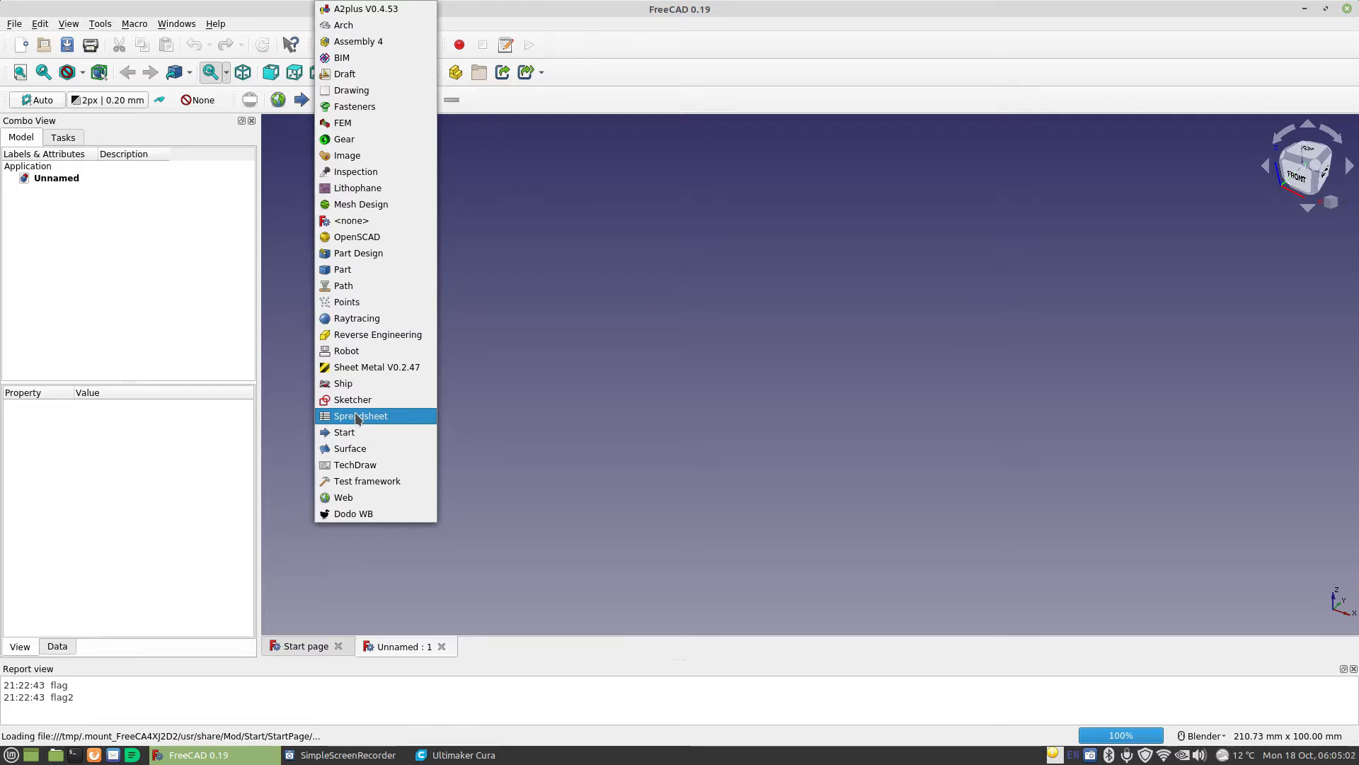
left_click(361, 415)
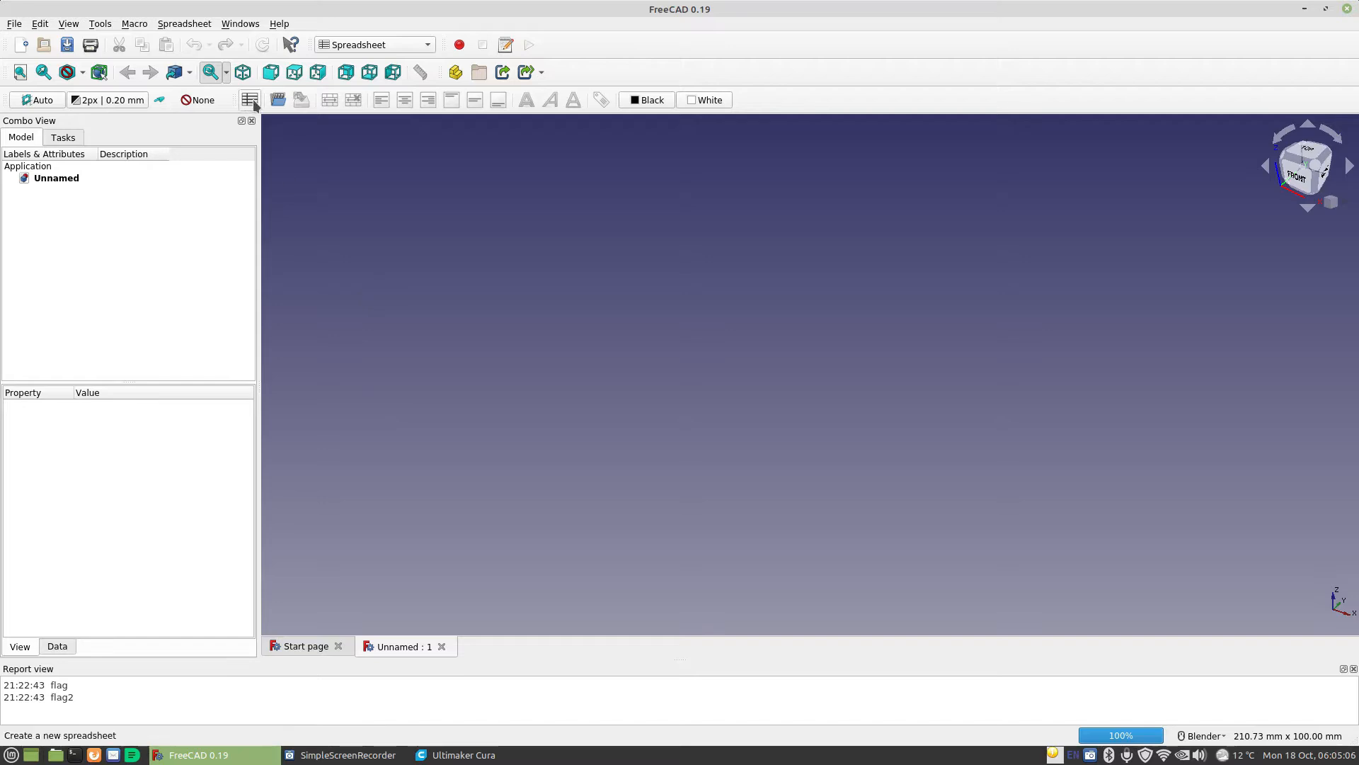
mouse_move(251, 99)
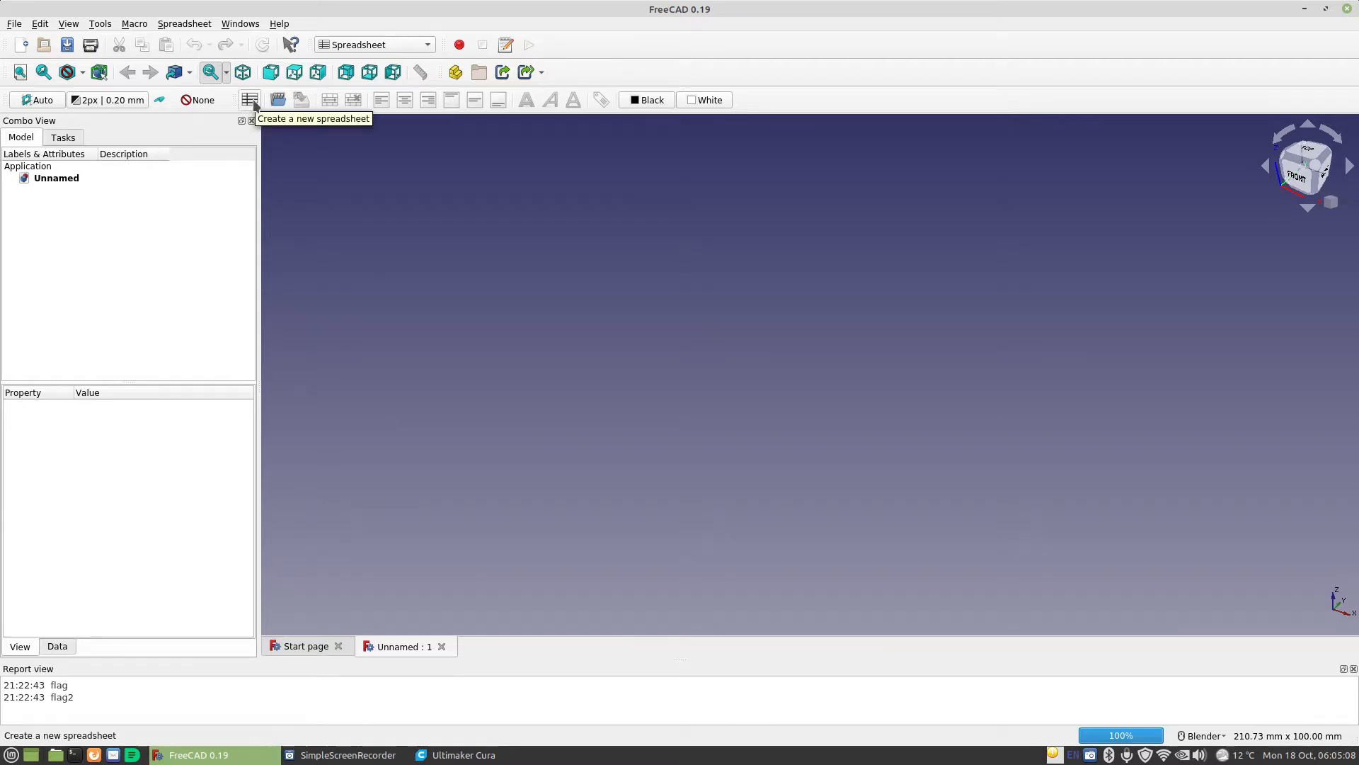
Add a spreadsheet to the Unnamed document and bring it up for editing.
left_click(251, 99)
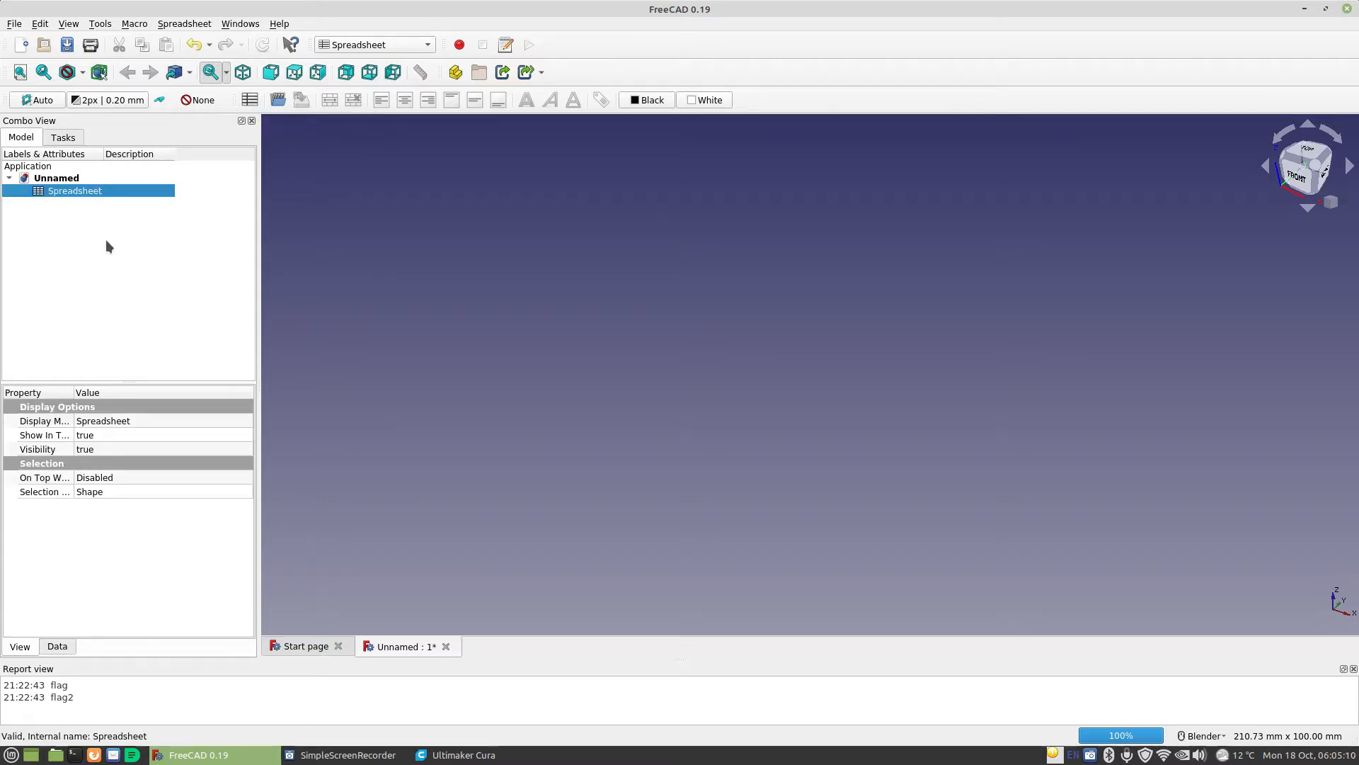
double_click(75, 191)
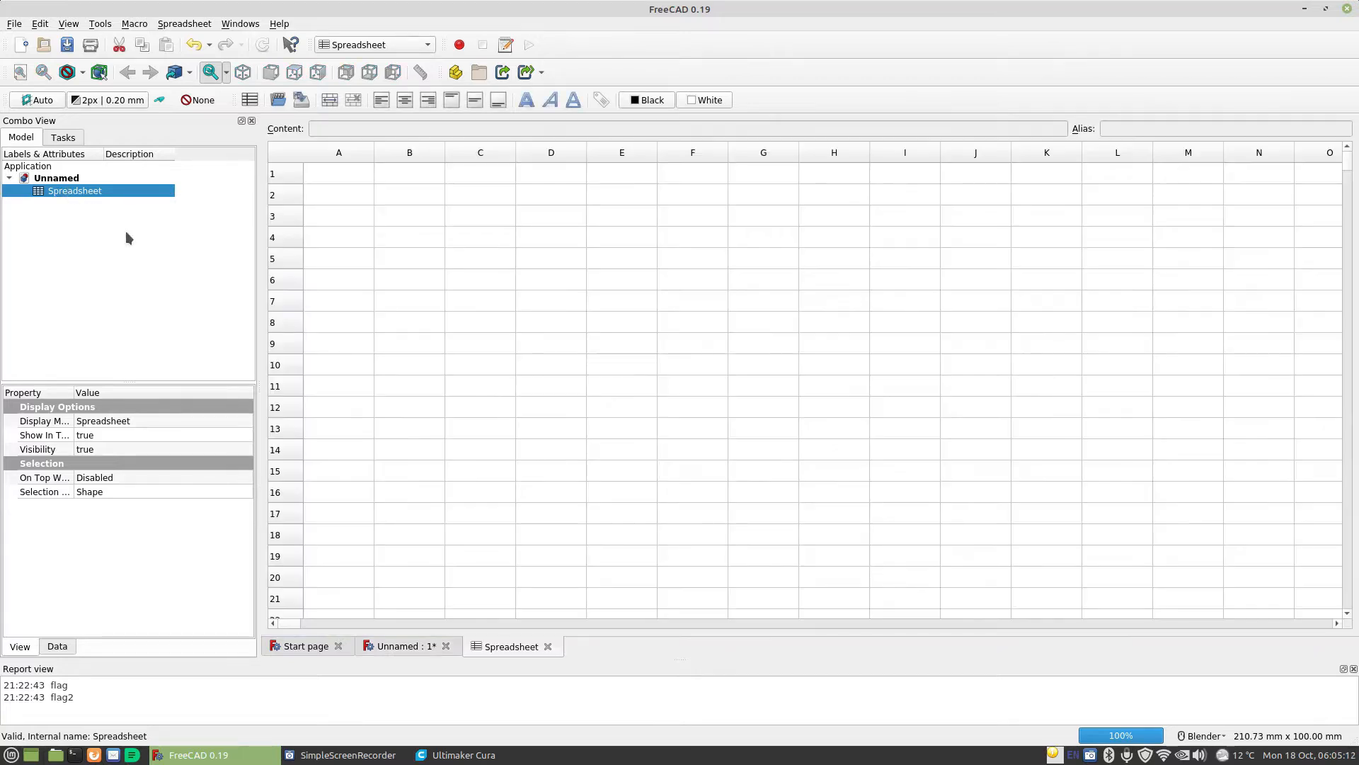
mouse_move(333, 221)
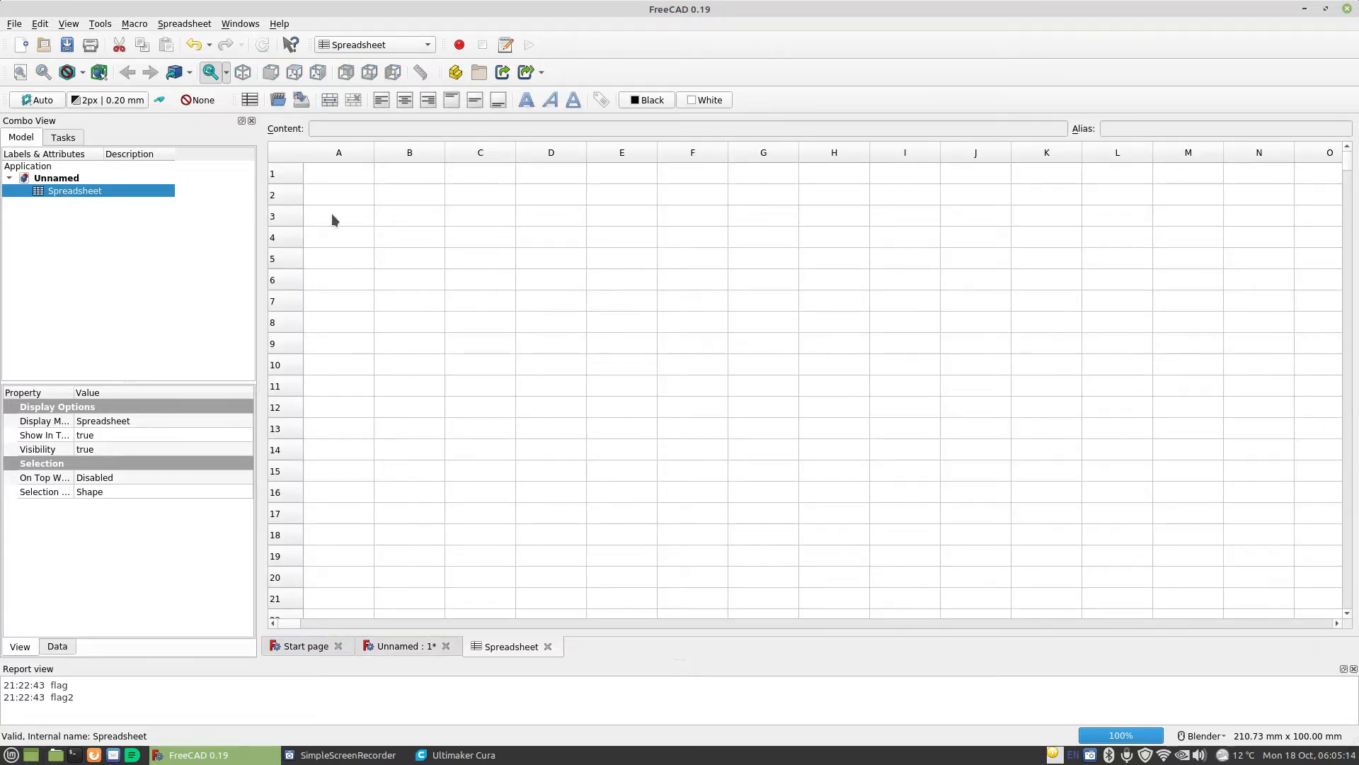
Label column A with Inside Diameter, Outside Diameter and Height.
left_click(338, 172)
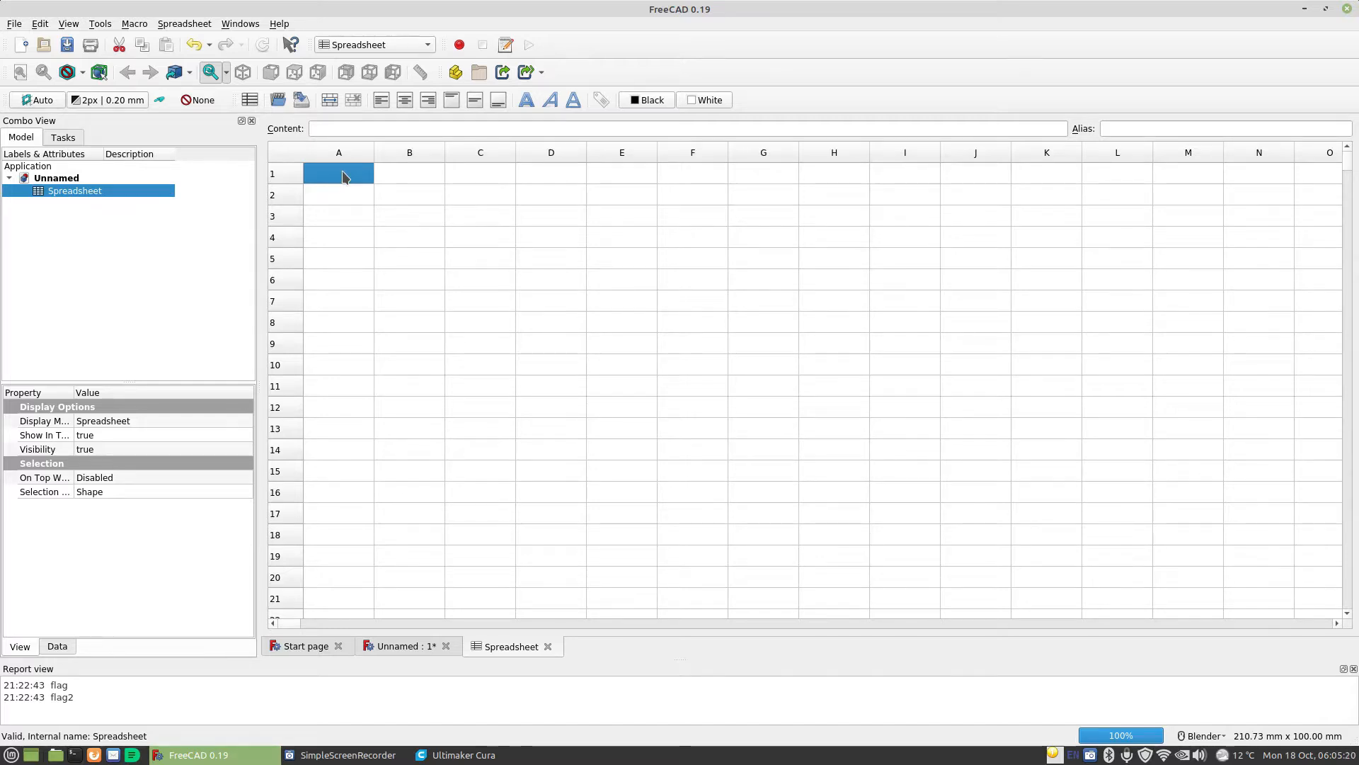
type("Ins")
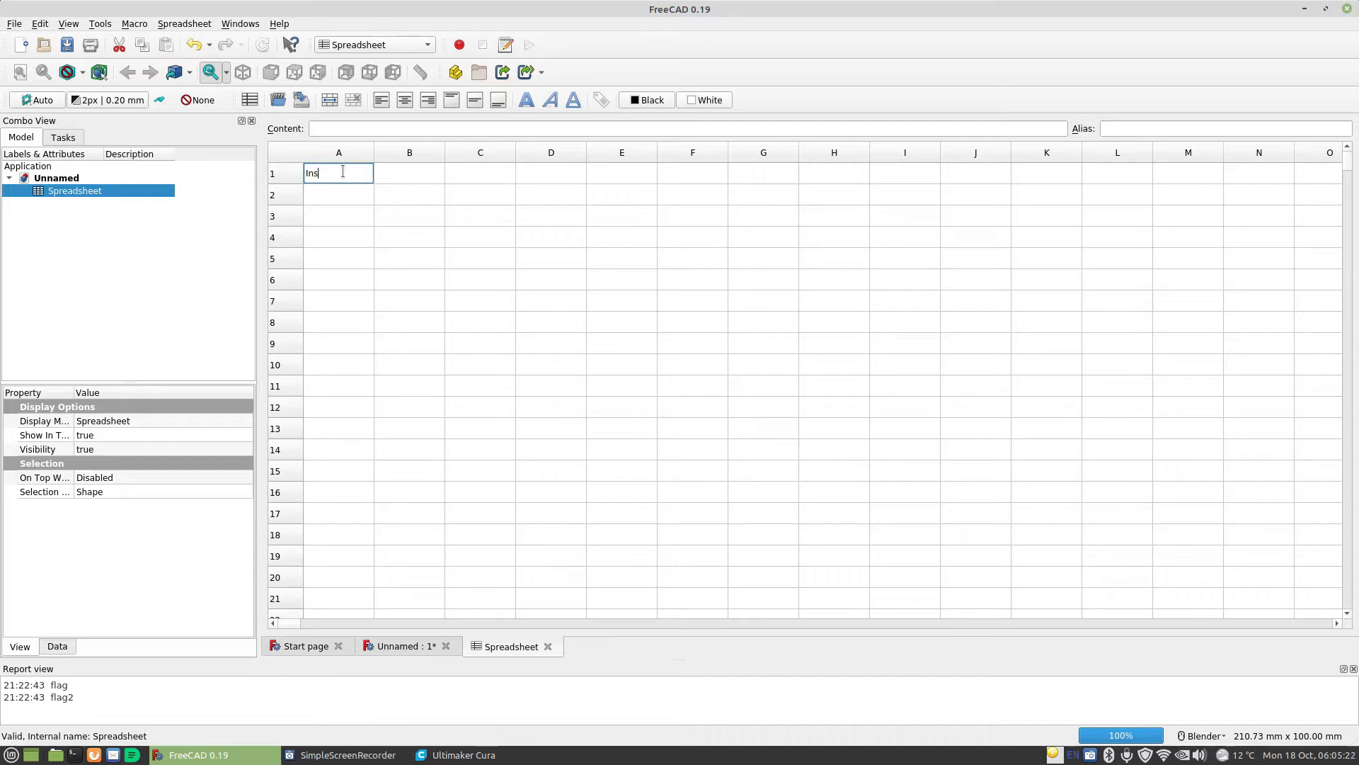
type("ide Di")
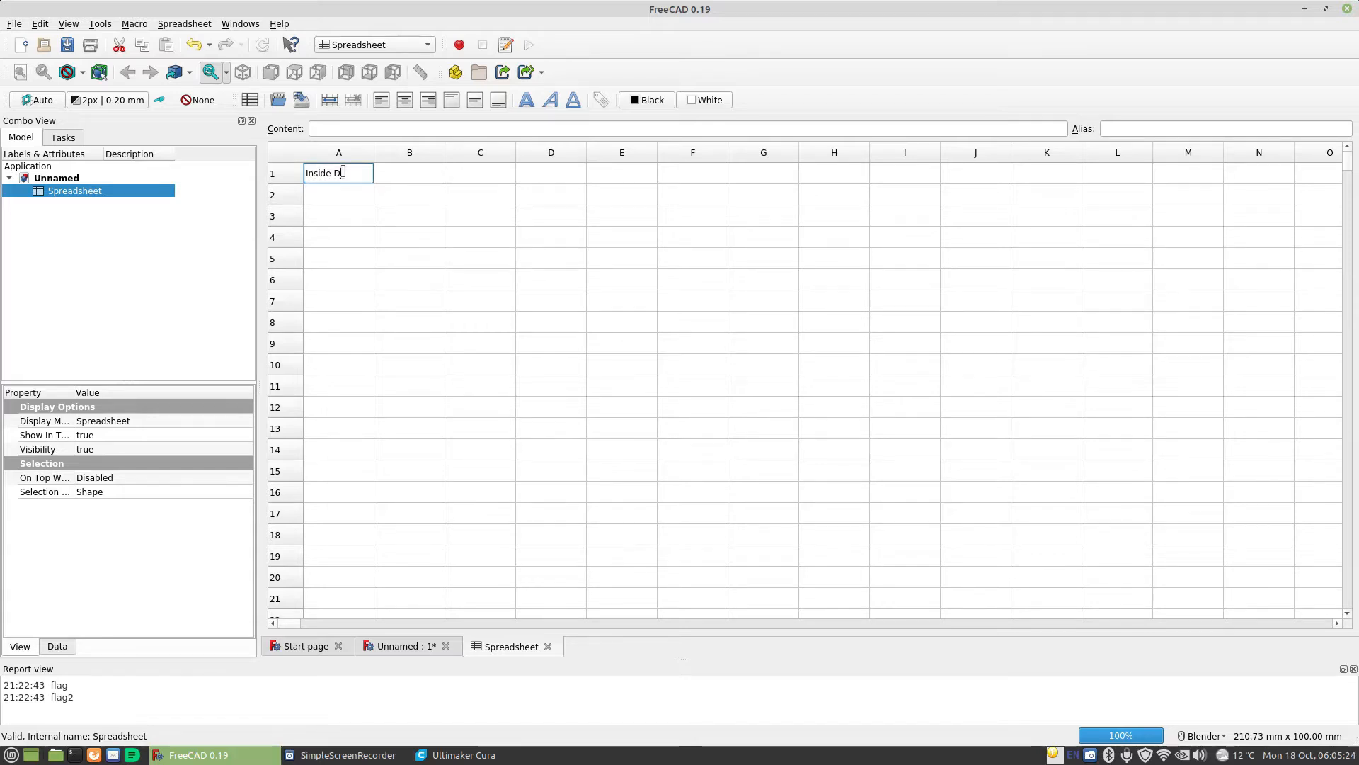
type("ameter")
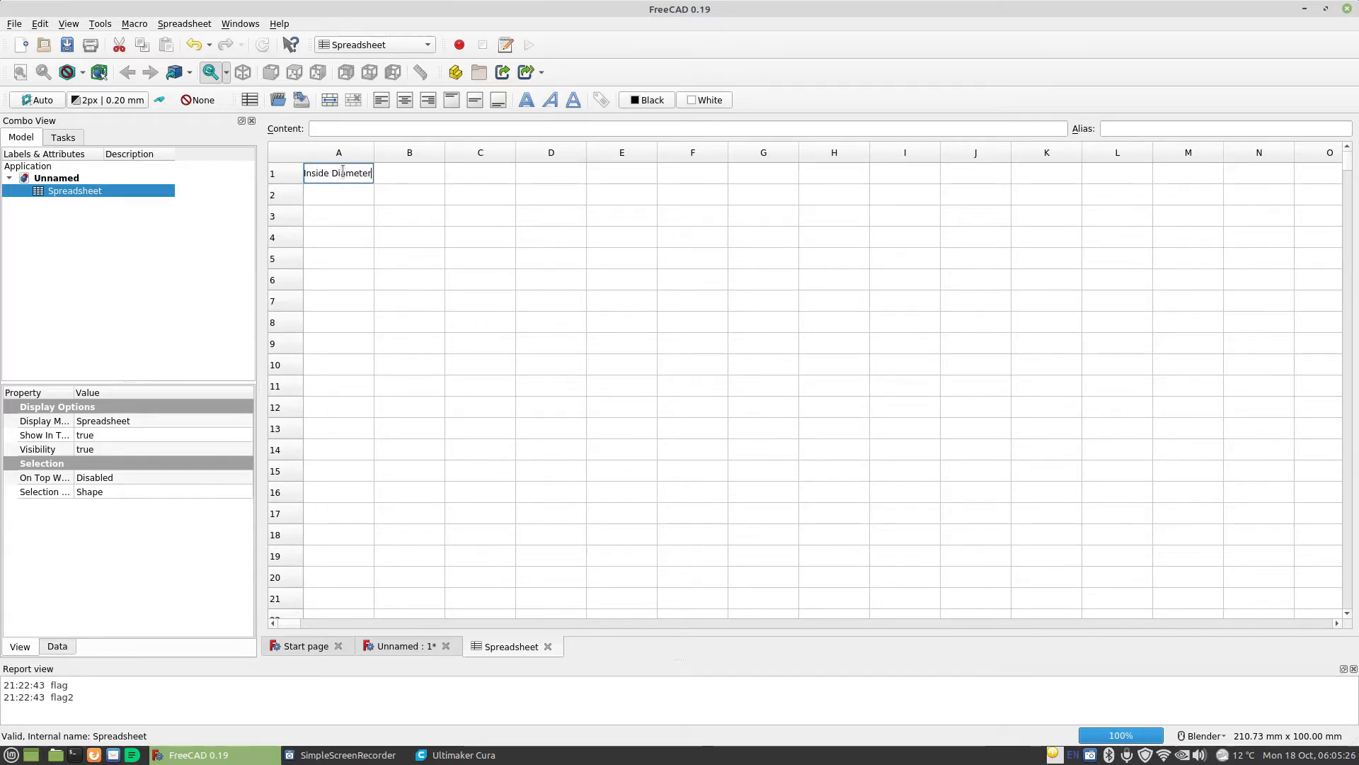
left_click(338, 194)
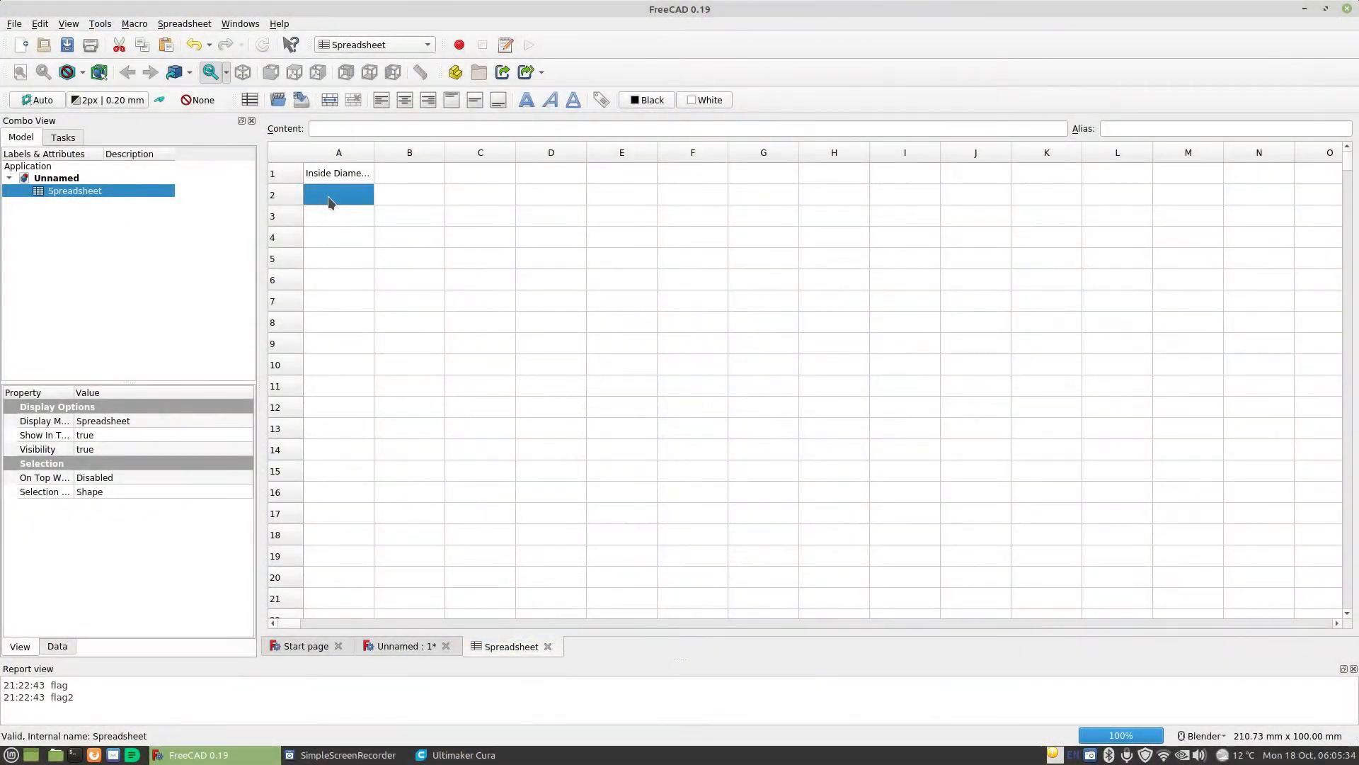
type("Outside Dia")
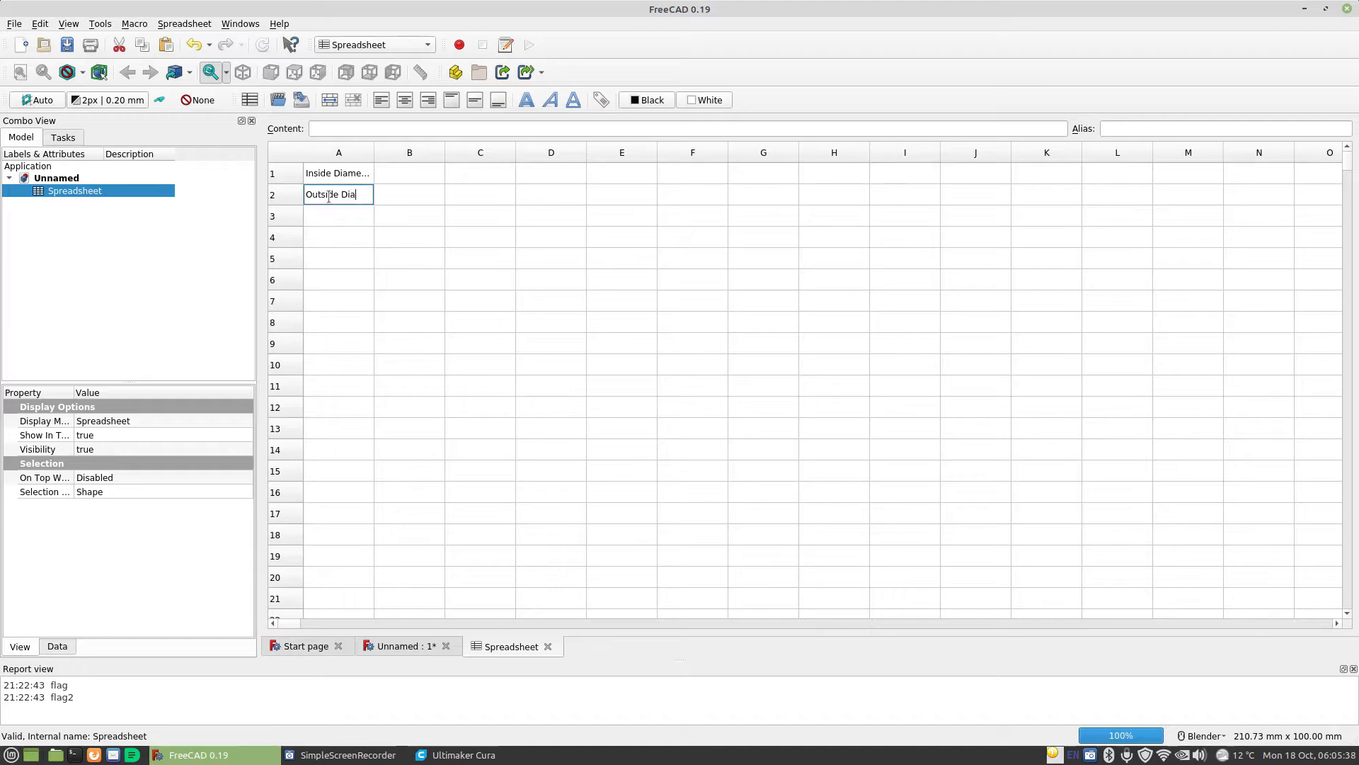
key("Return")
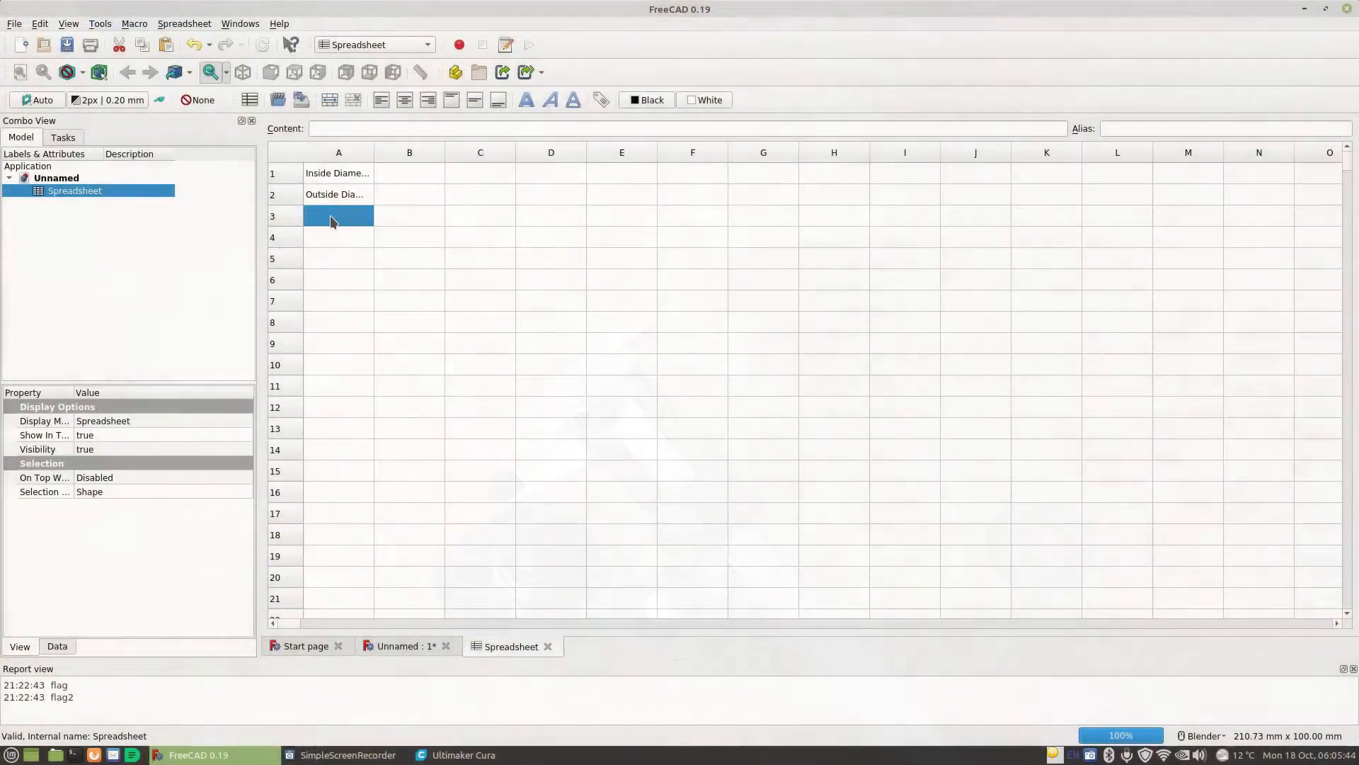
type("Height")
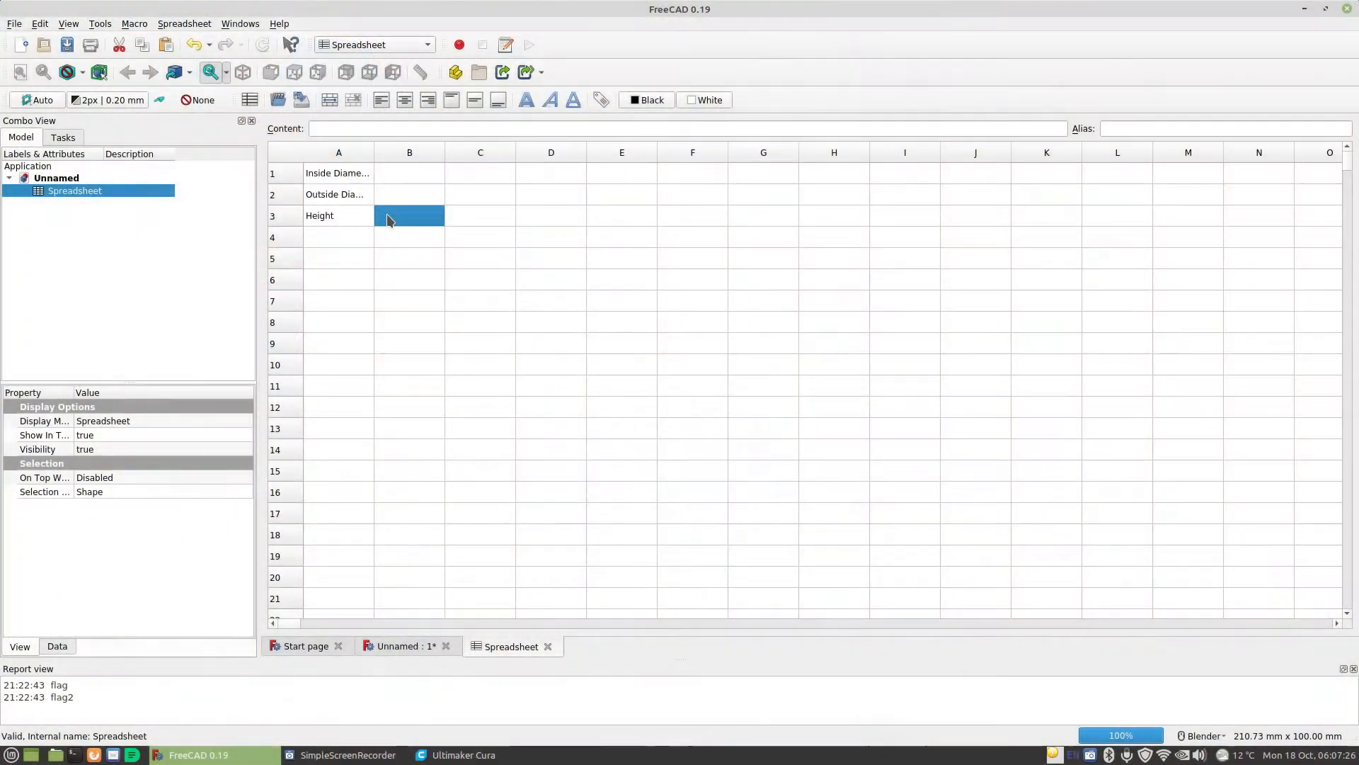
mouse_move(404, 182)
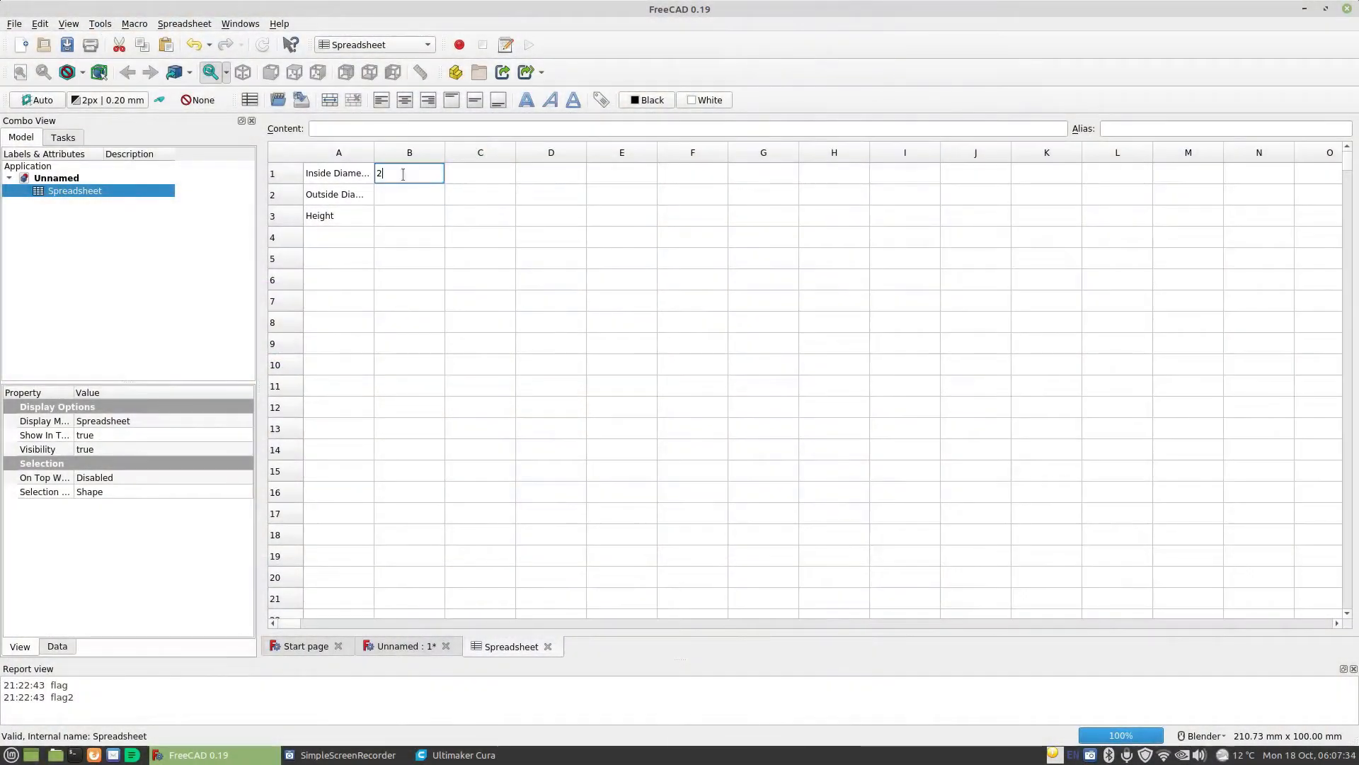
Enter 22mm as the inside diameter value in cell B1.
type("2mm")
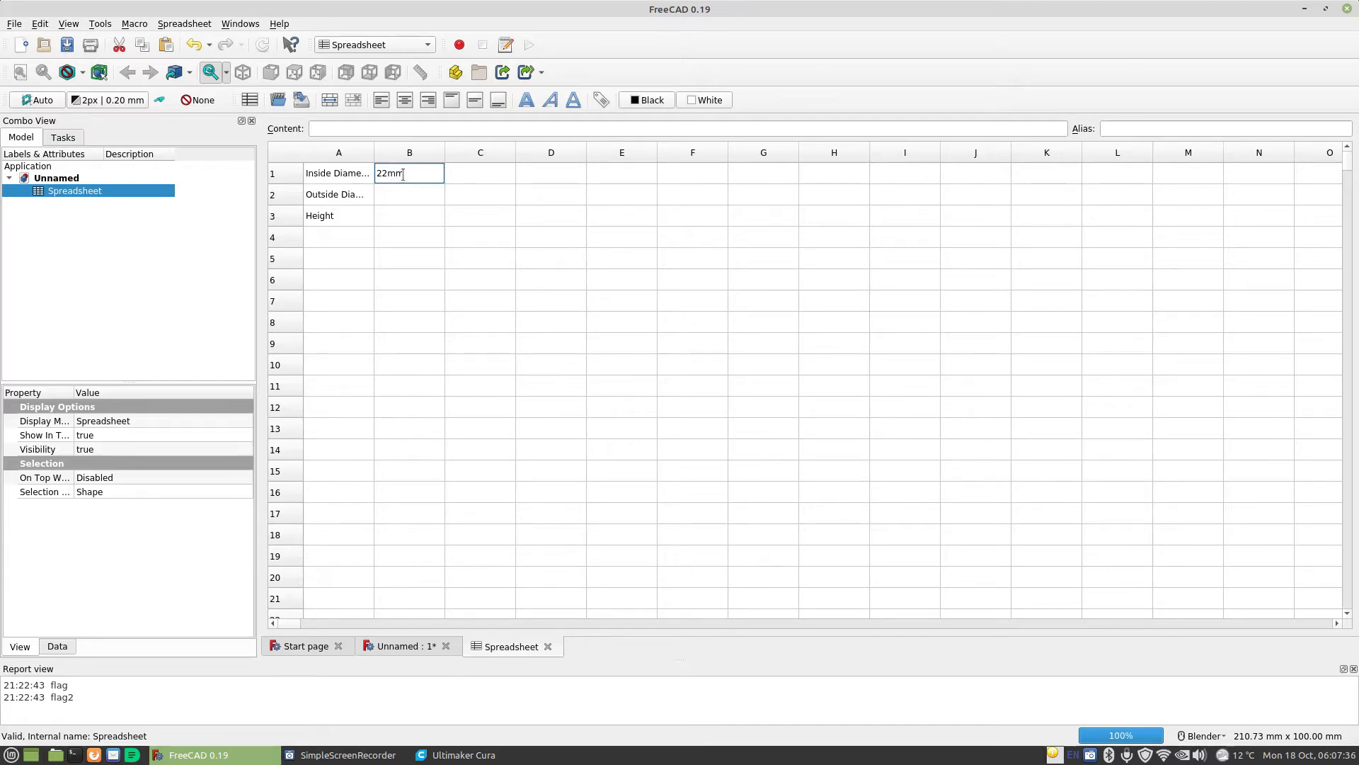
key("Return")
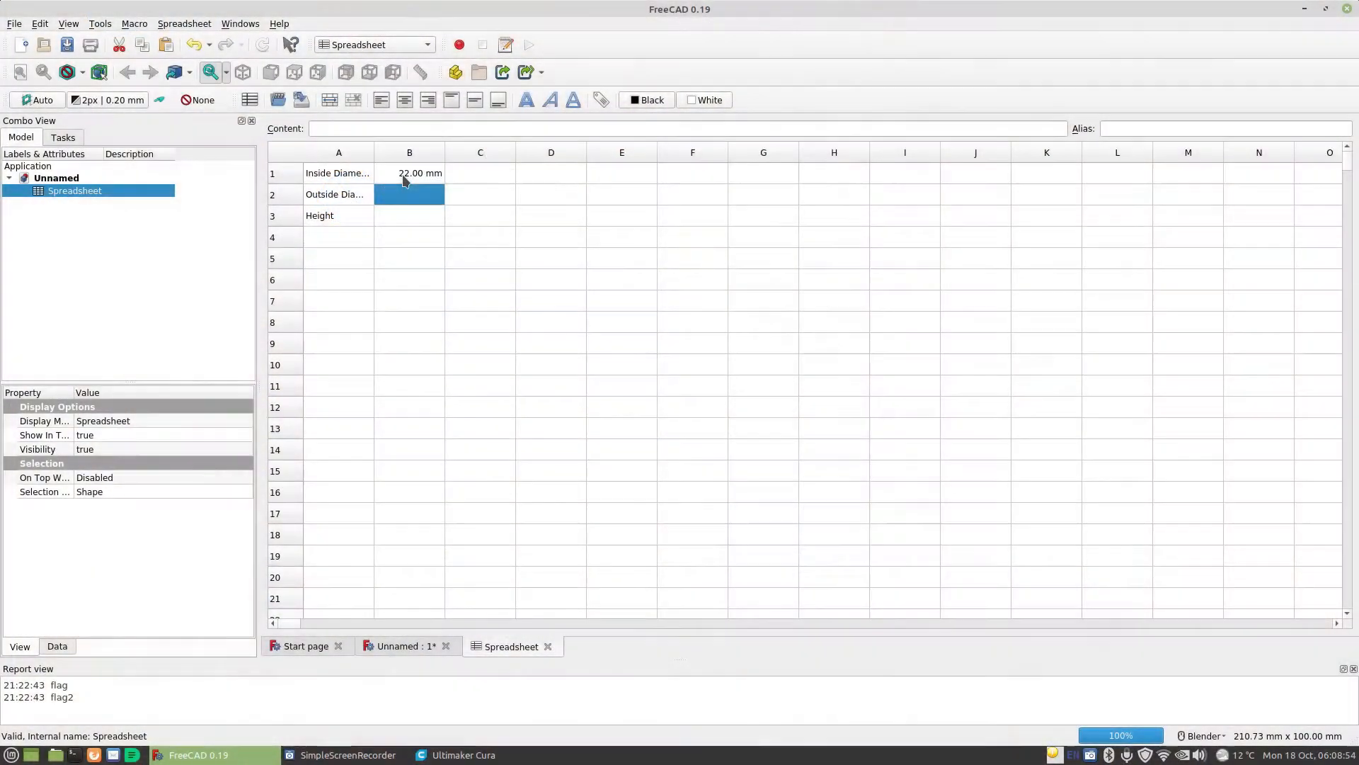
Enter 19mm in B2 for the outside diameter and 65mm in B3 for the height.
type("19mm")
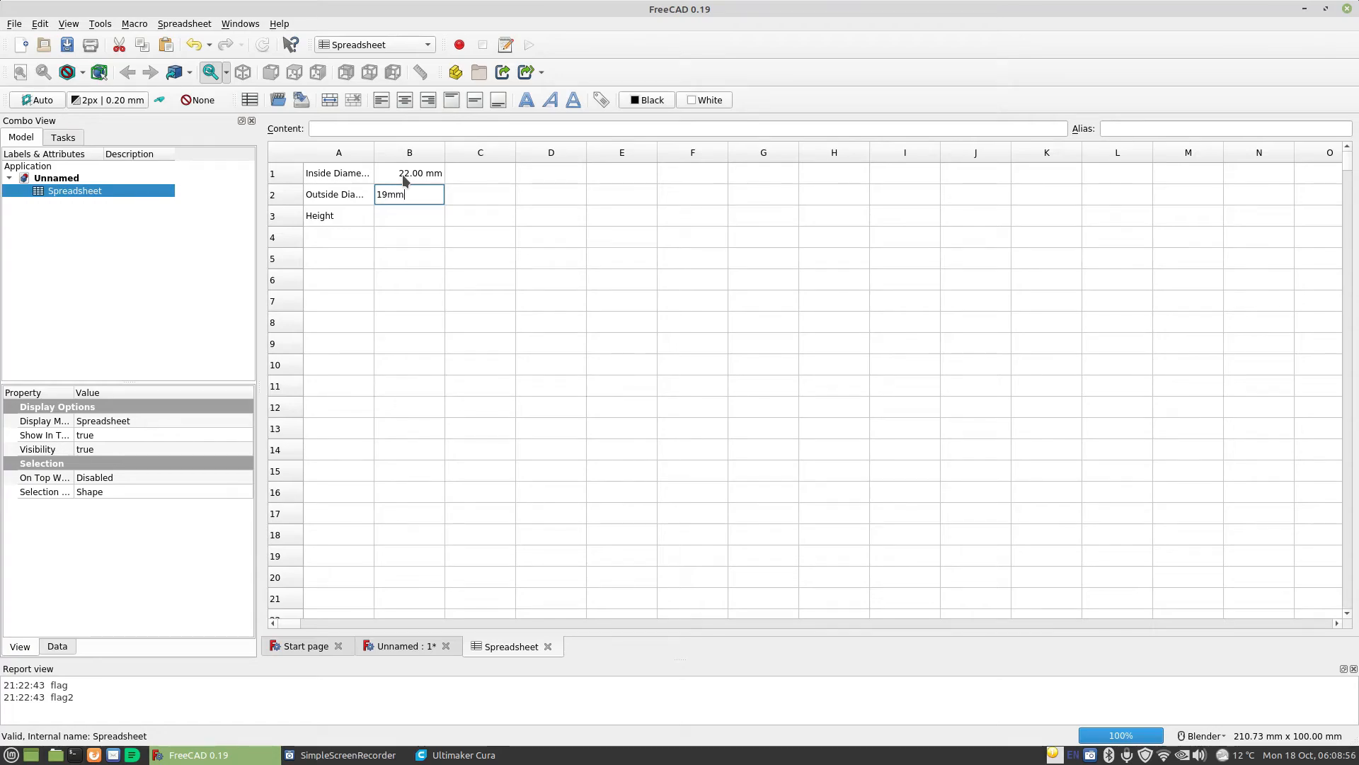
key("Return")
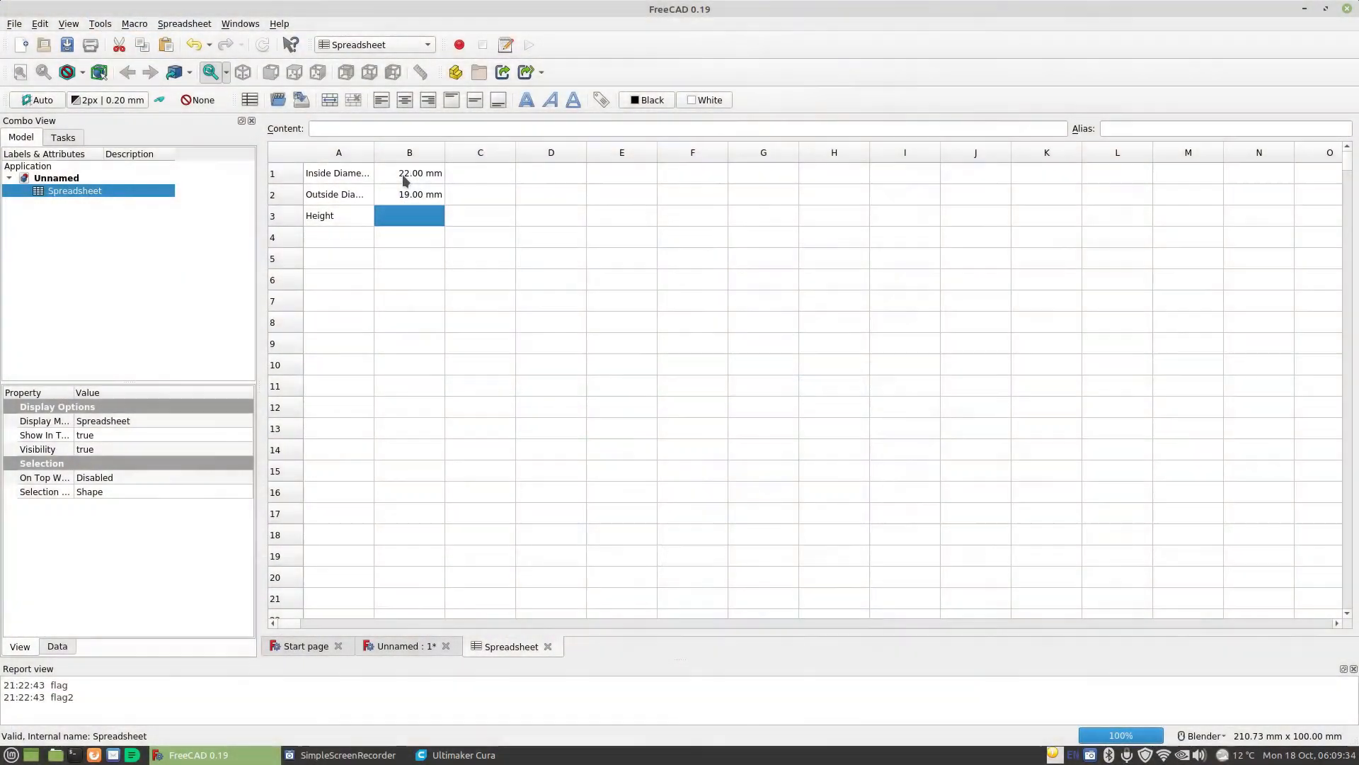
type("65mm")
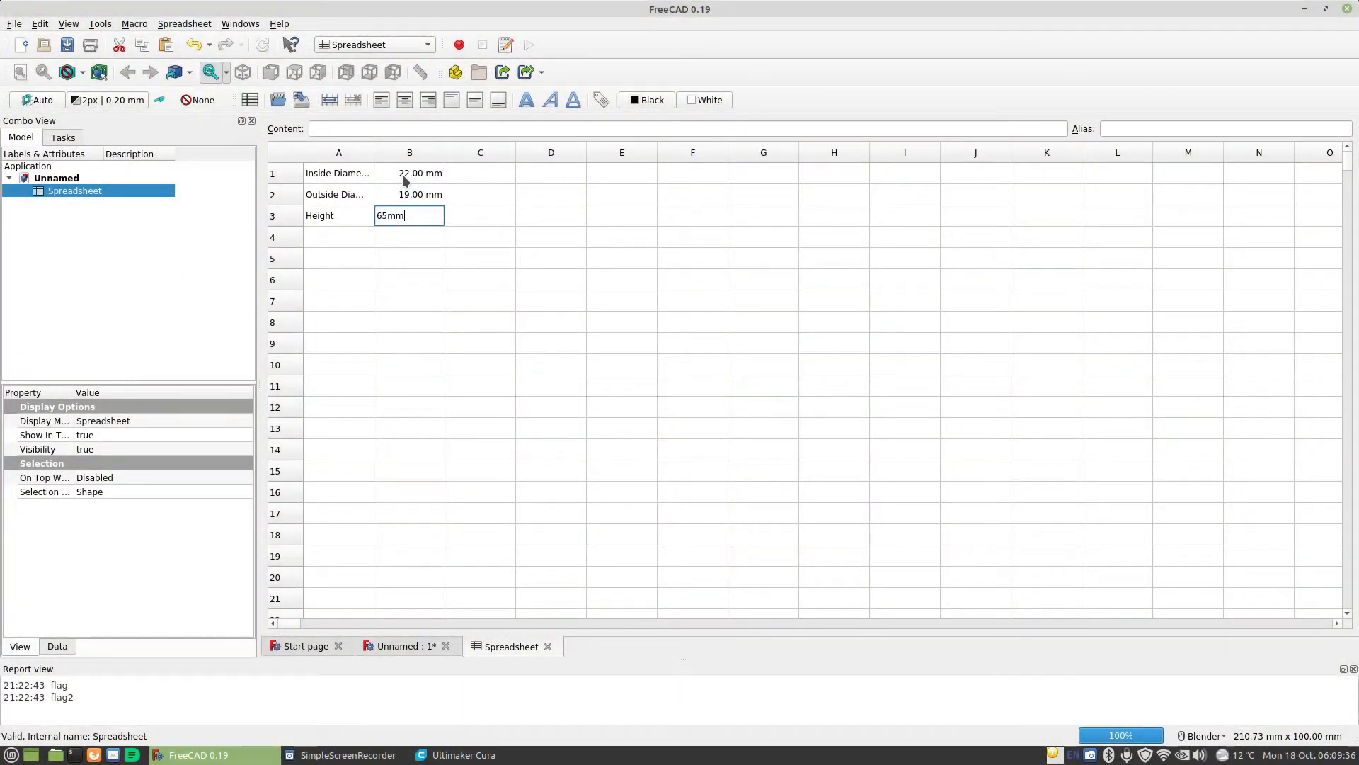
key("Return")
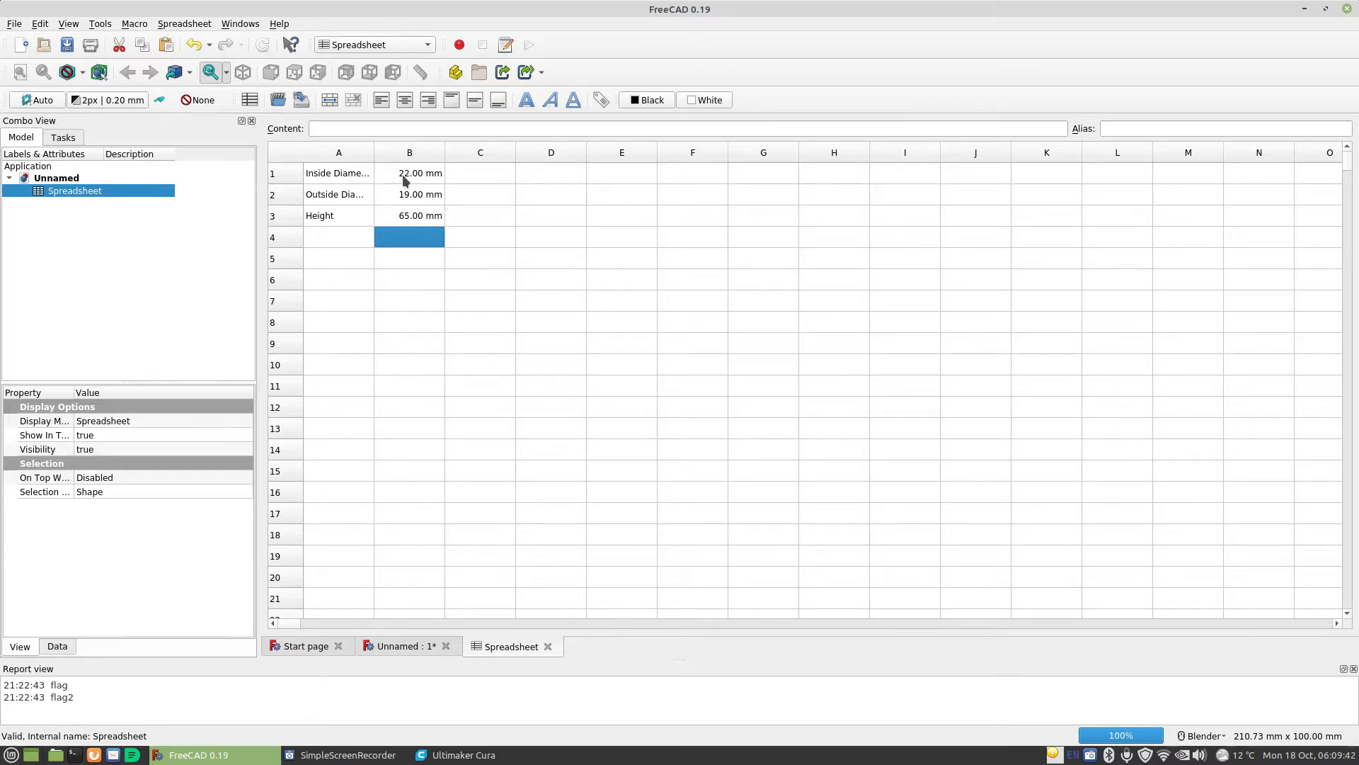
mouse_move(345, 229)
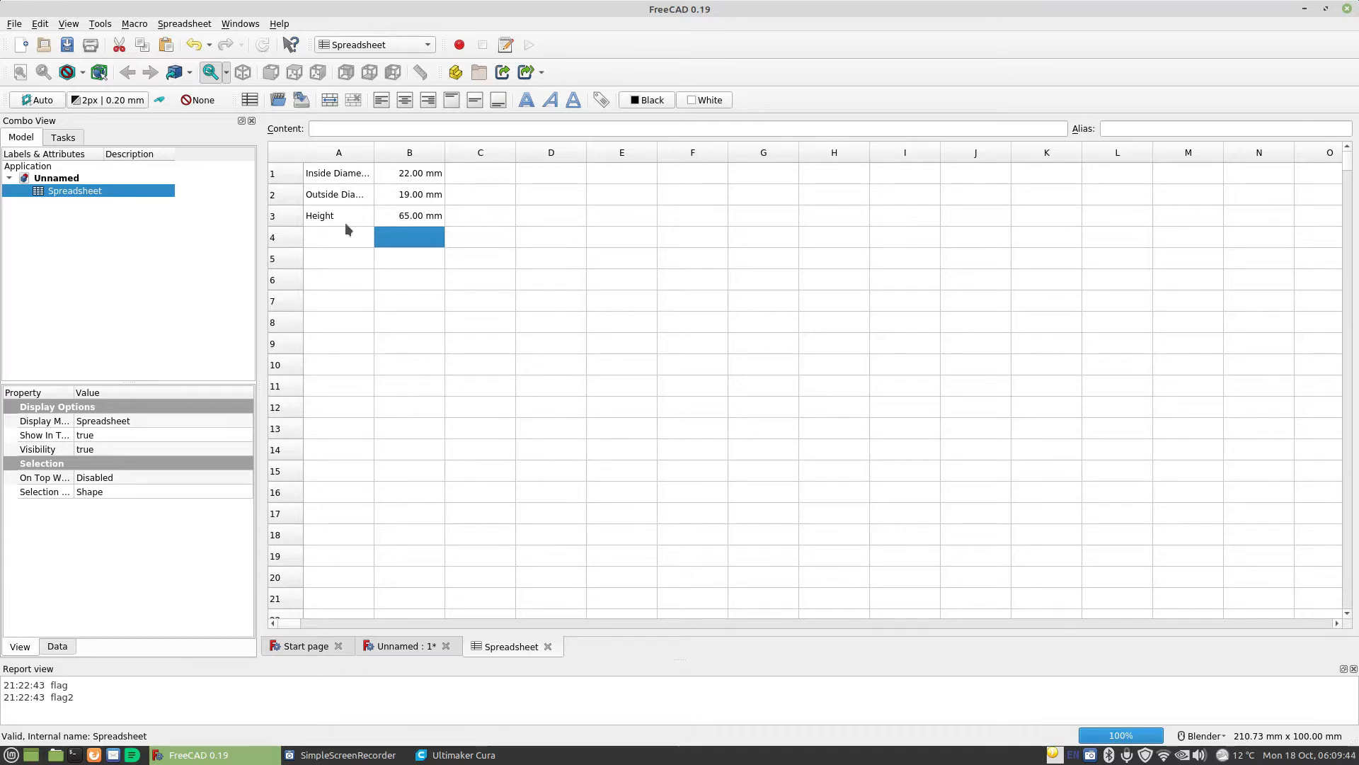
Give the inside diameter cell B1 the alias InsideDia through its cell properties.
left_click(409, 173)
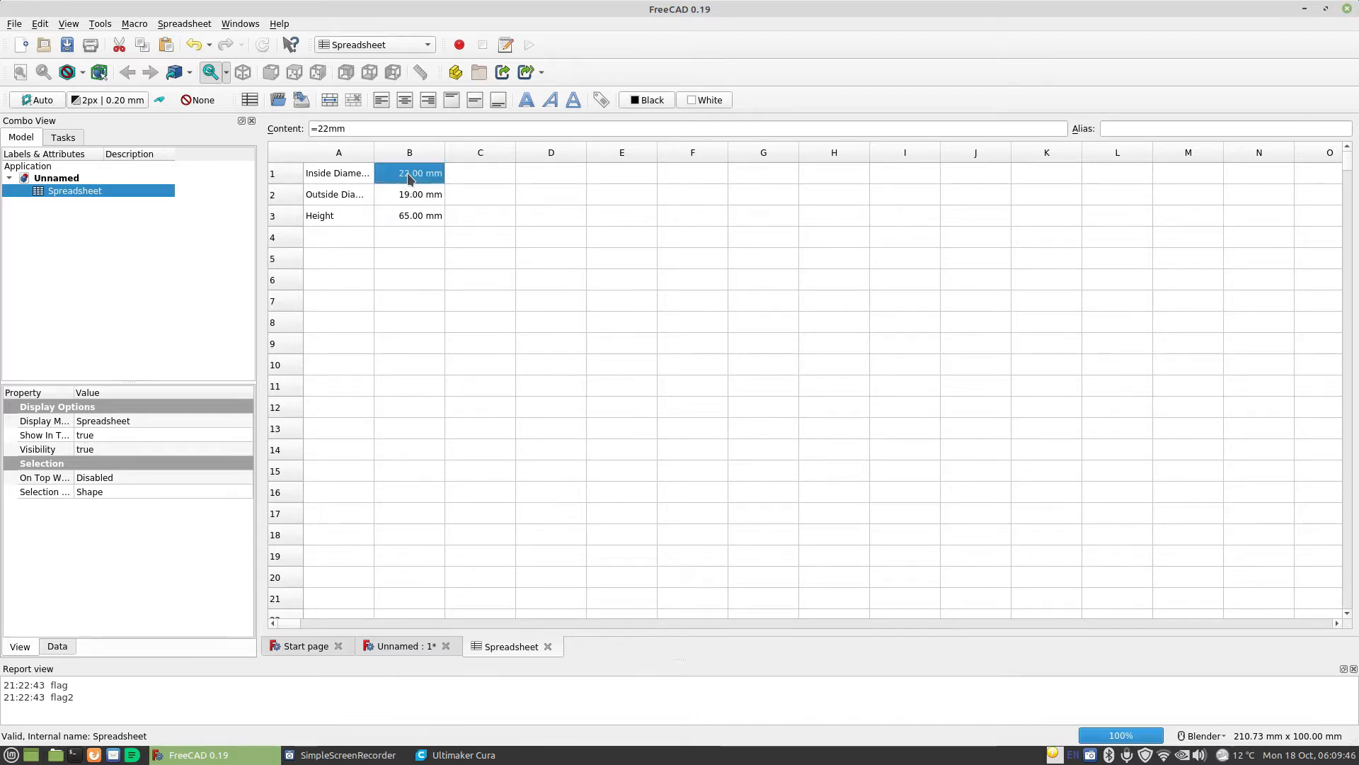
right_click(409, 173)
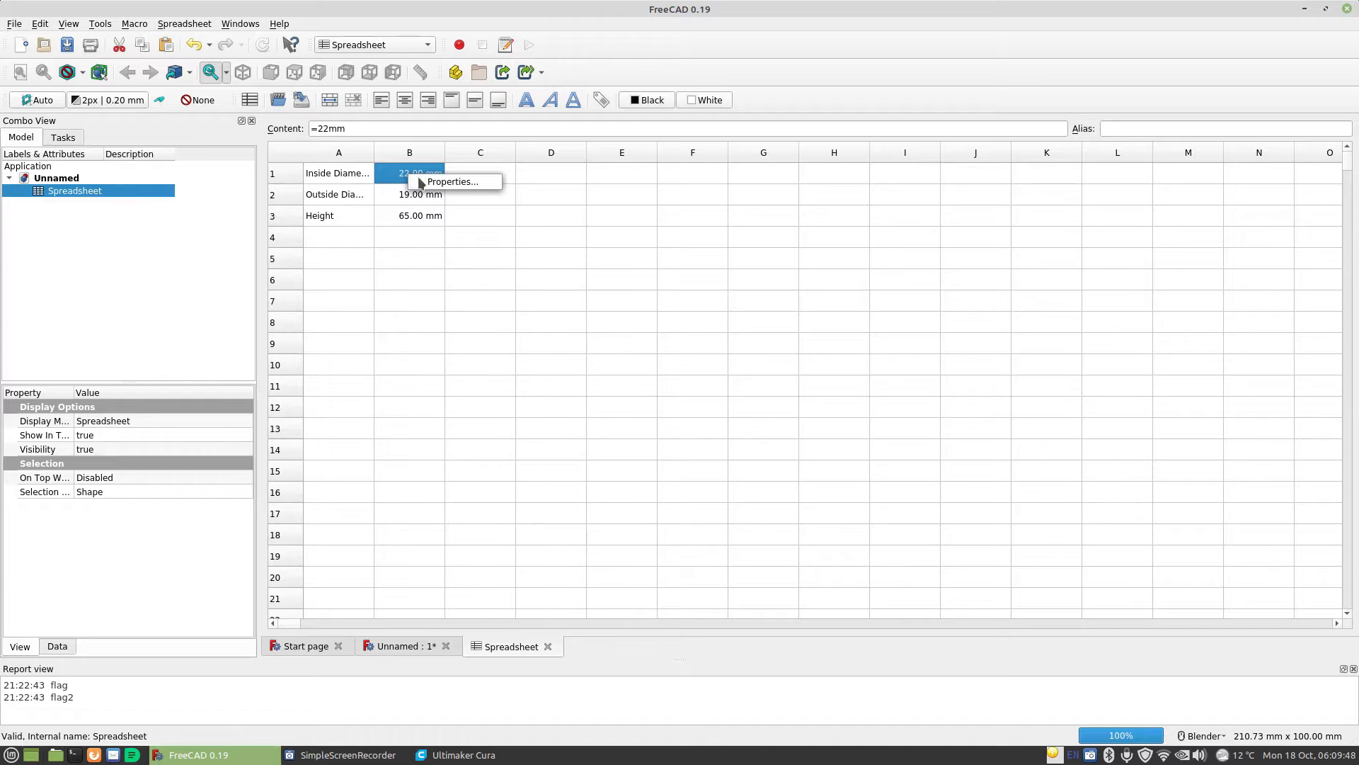
left_click(452, 181)
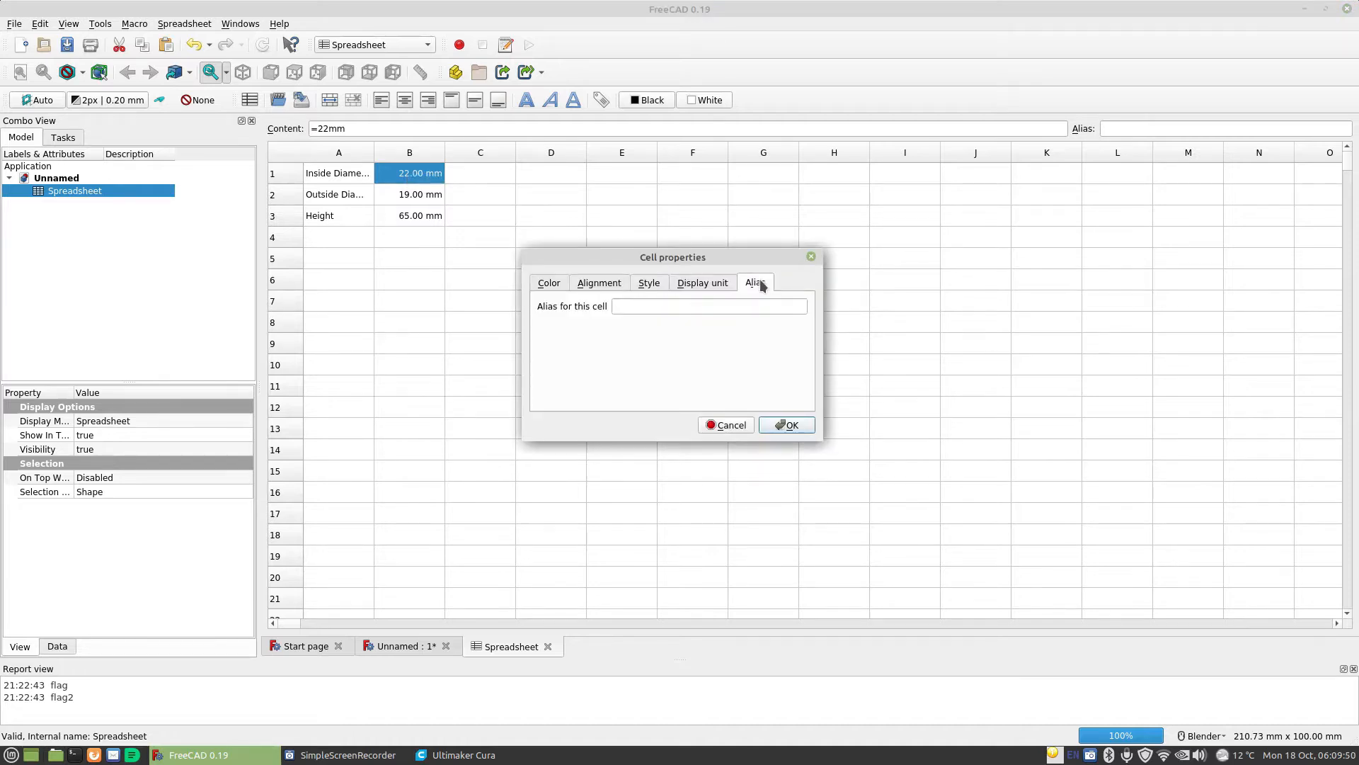
left_click(707, 305)
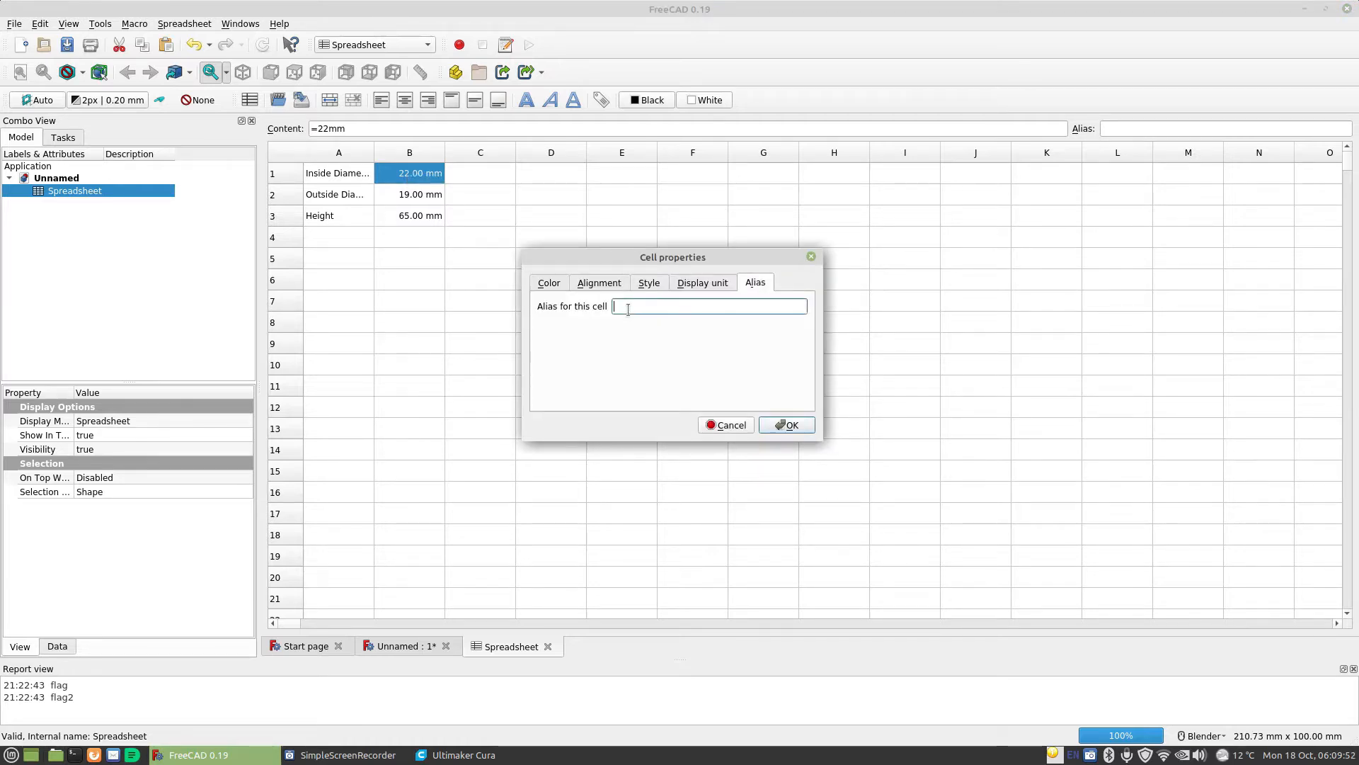
type("I")
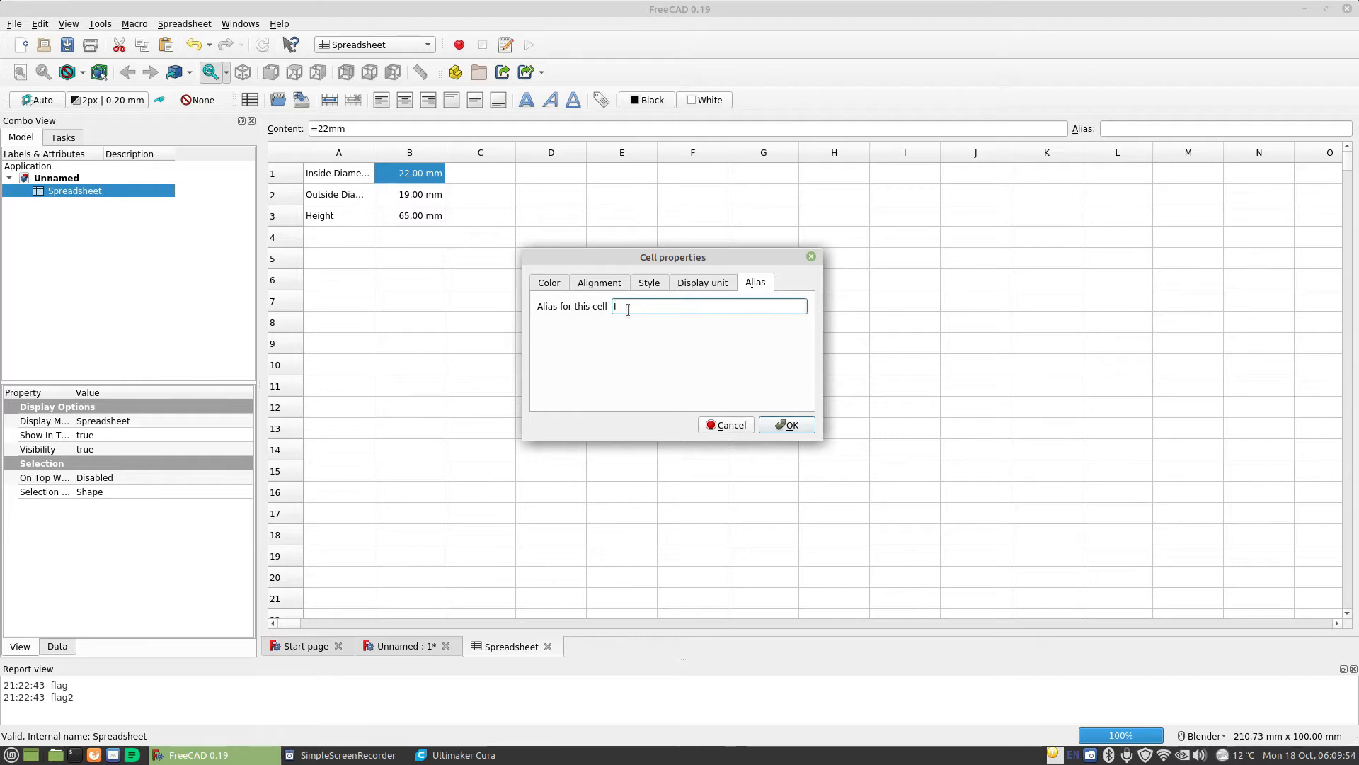
type("InsideDia")
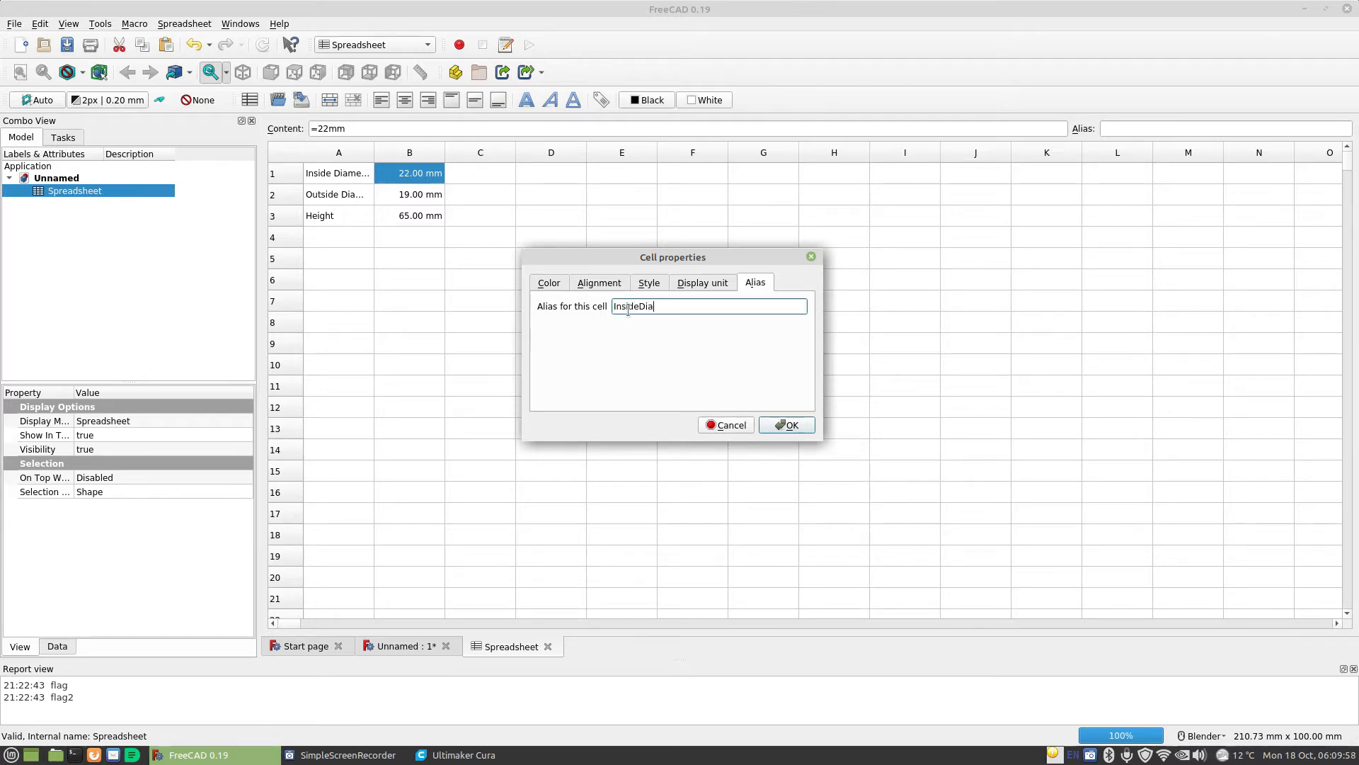
left_click(786, 425)
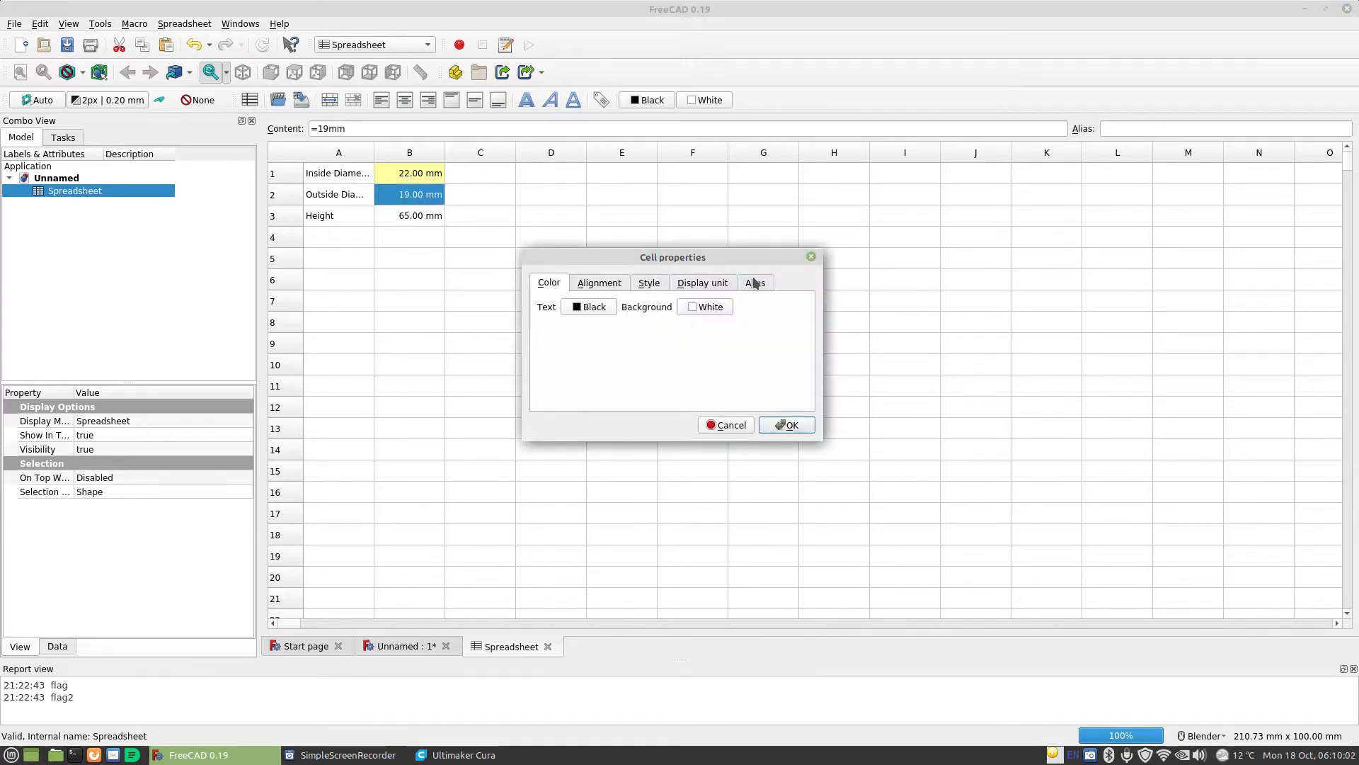
Give the outside diameter cell B2 the alias OutsideDia.
left_click(753, 281)
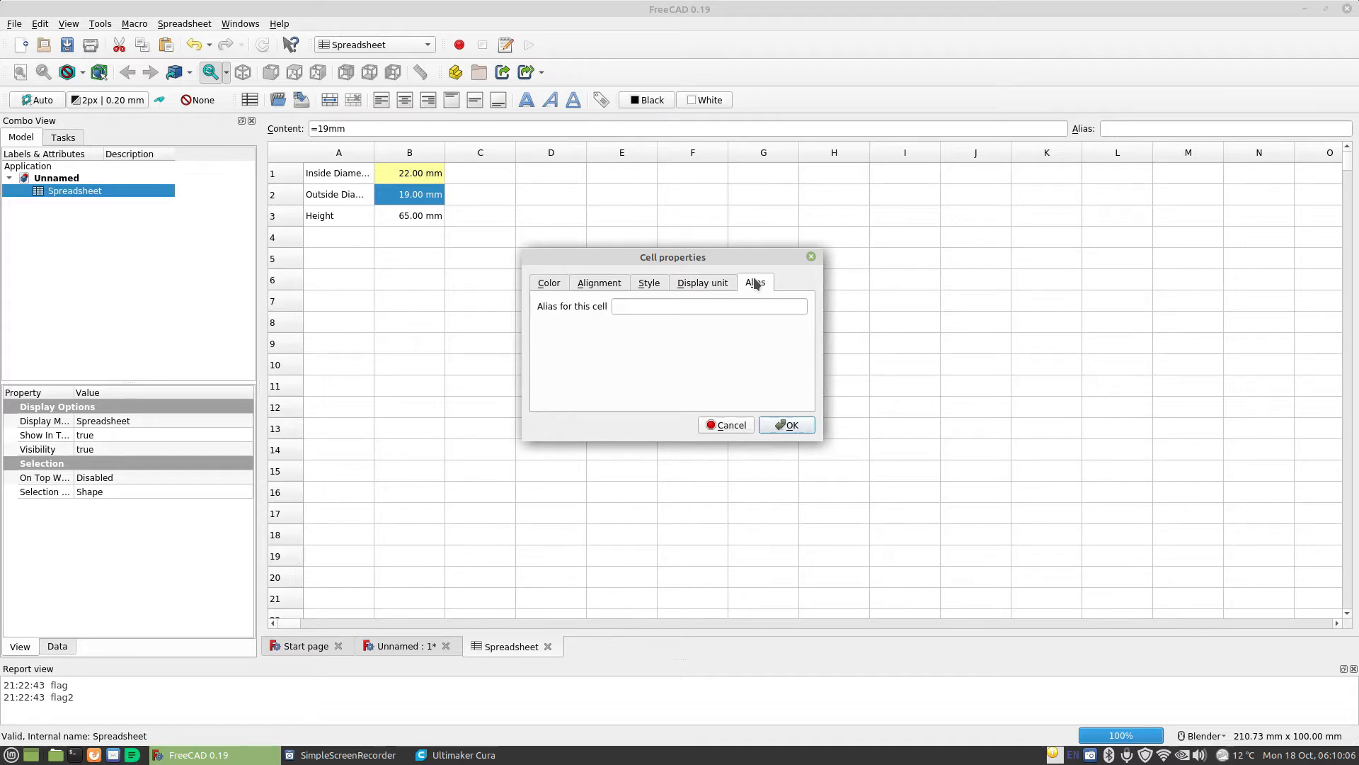
type("Ou")
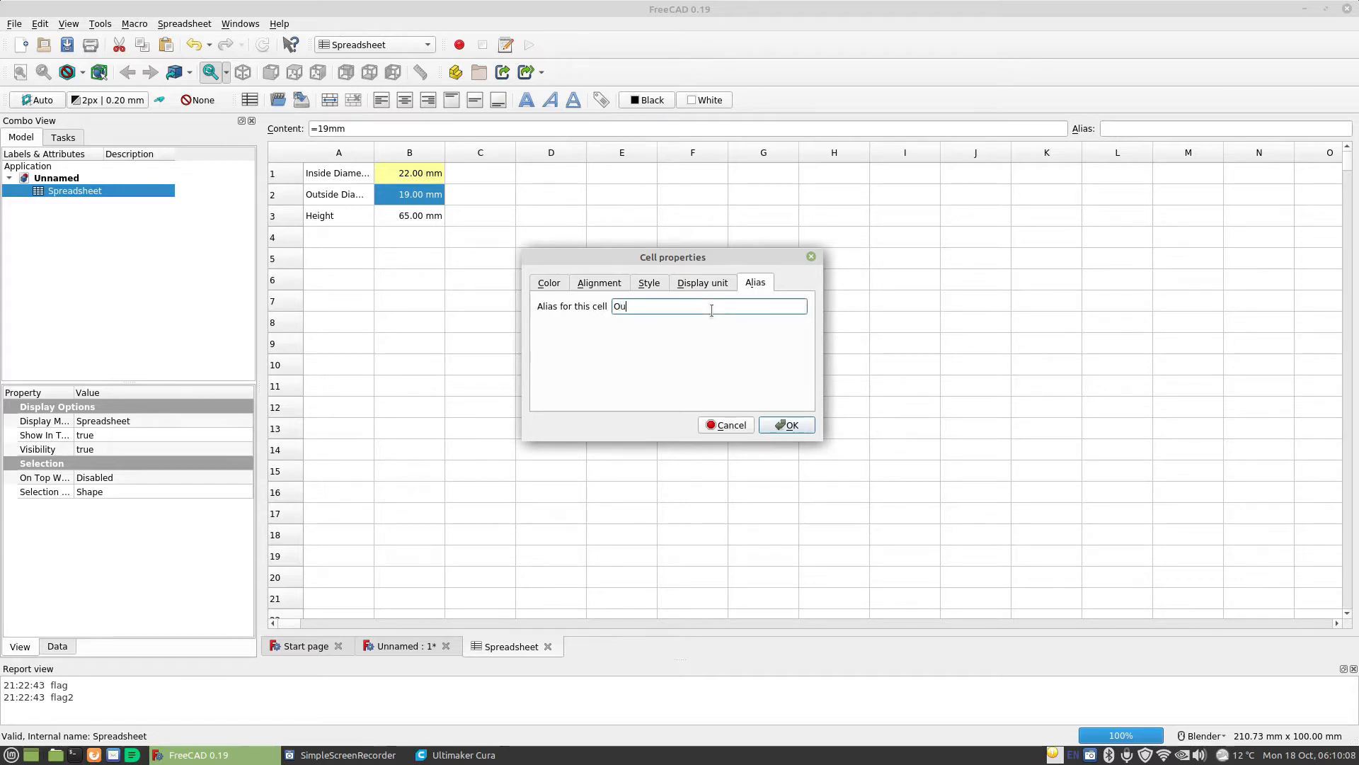
type("tside")
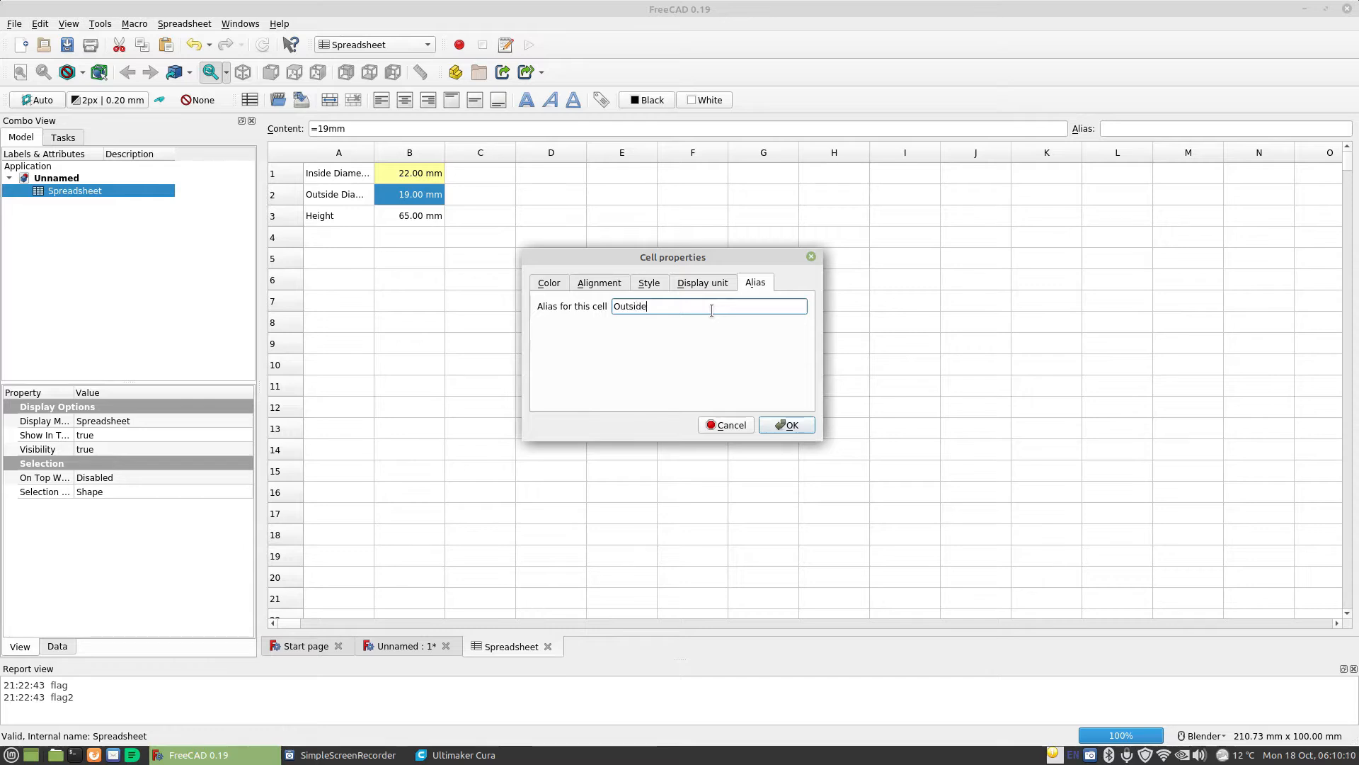
type("Diametr")
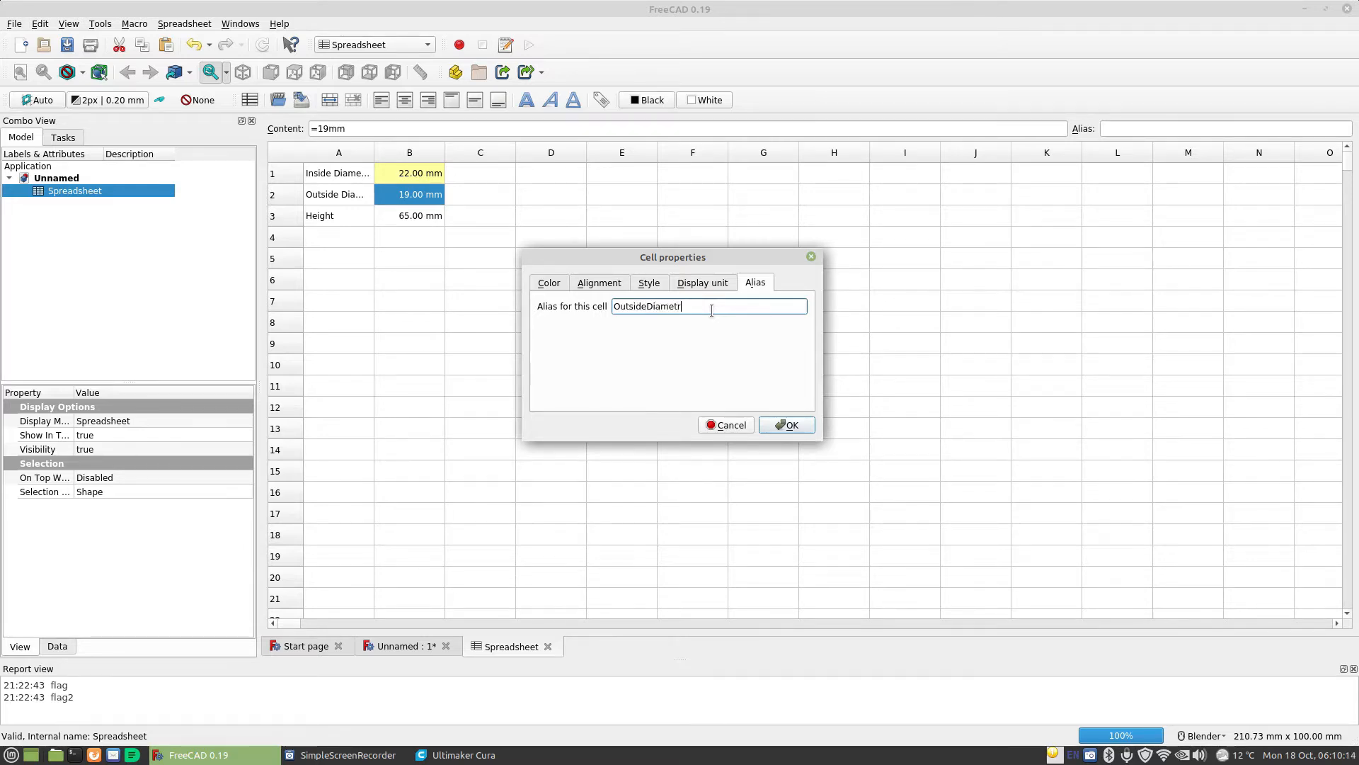
left_click(786, 425)
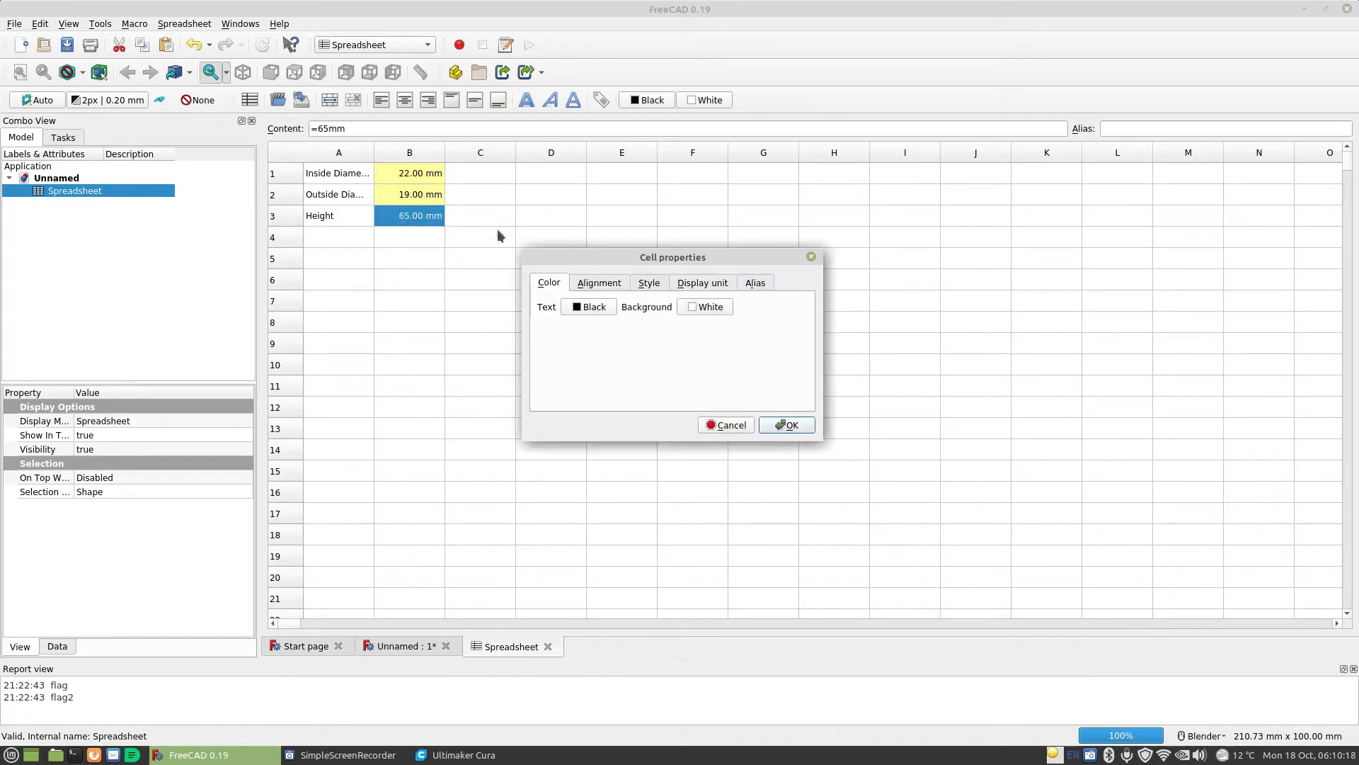
Give the 65 mm height cell B3 the alias CellHeight.
left_click(753, 282)
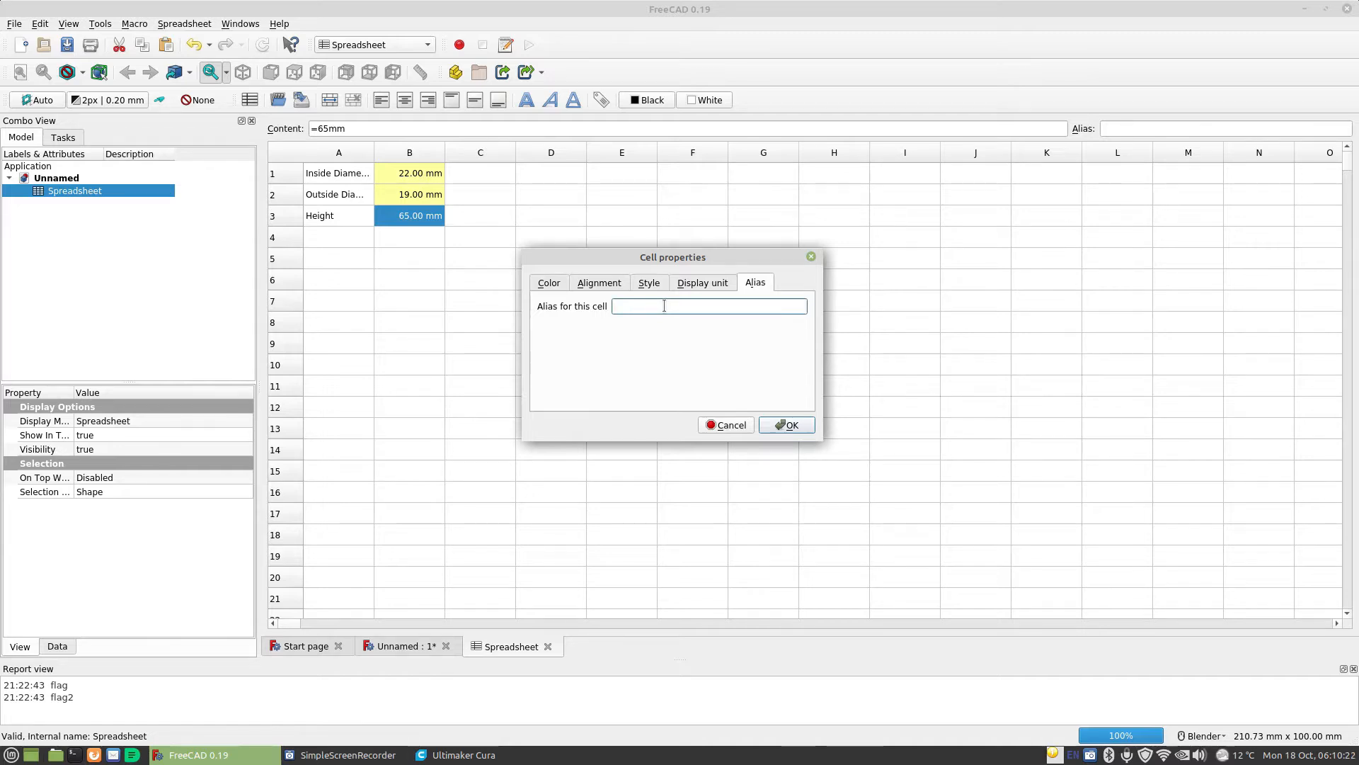
type("Cell")
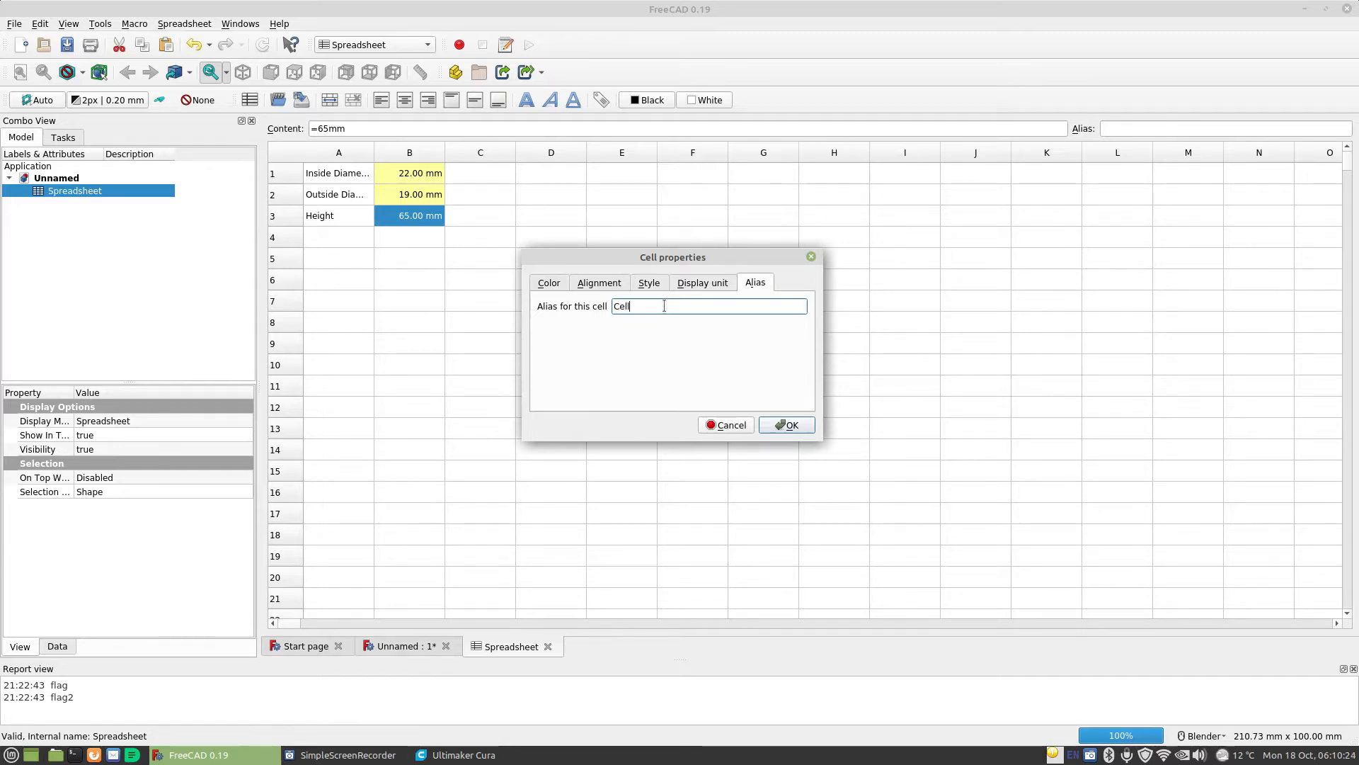
type("Height")
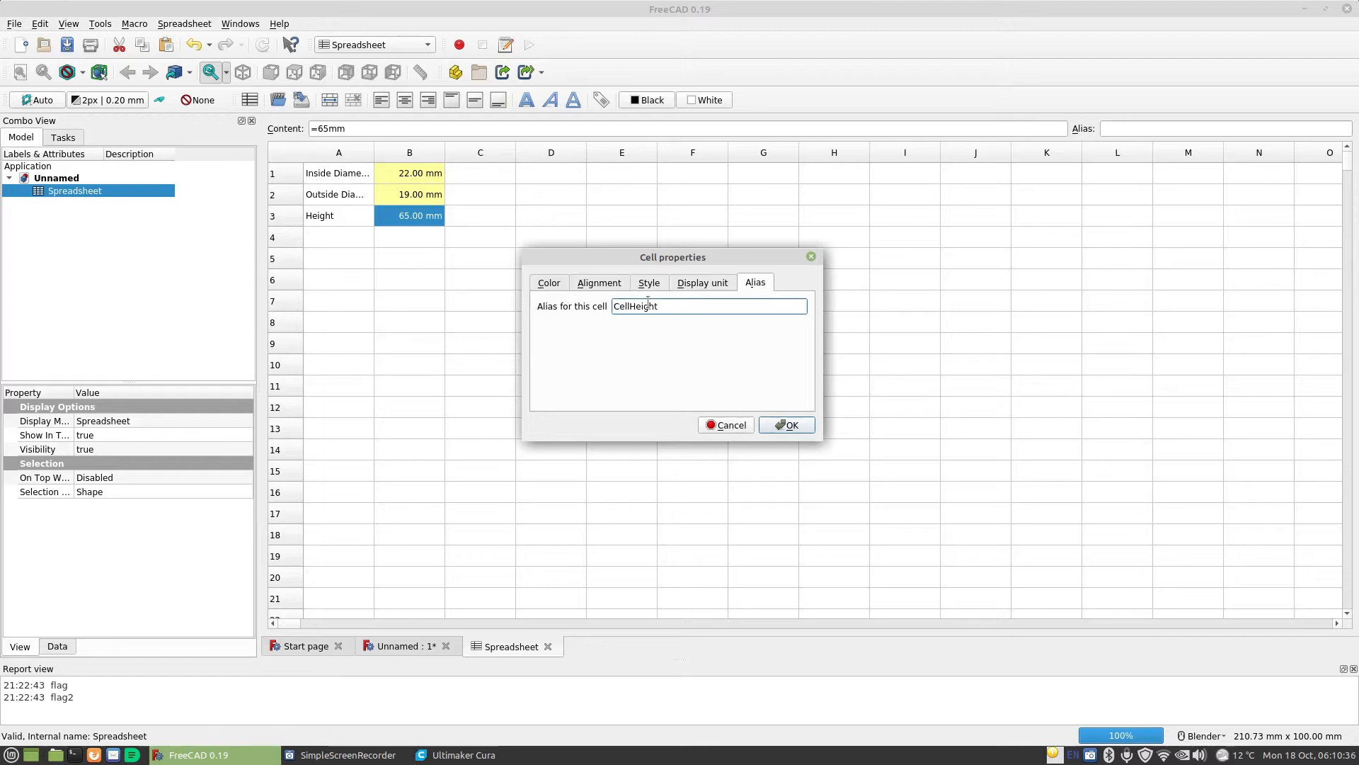
mouse_move(780, 411)
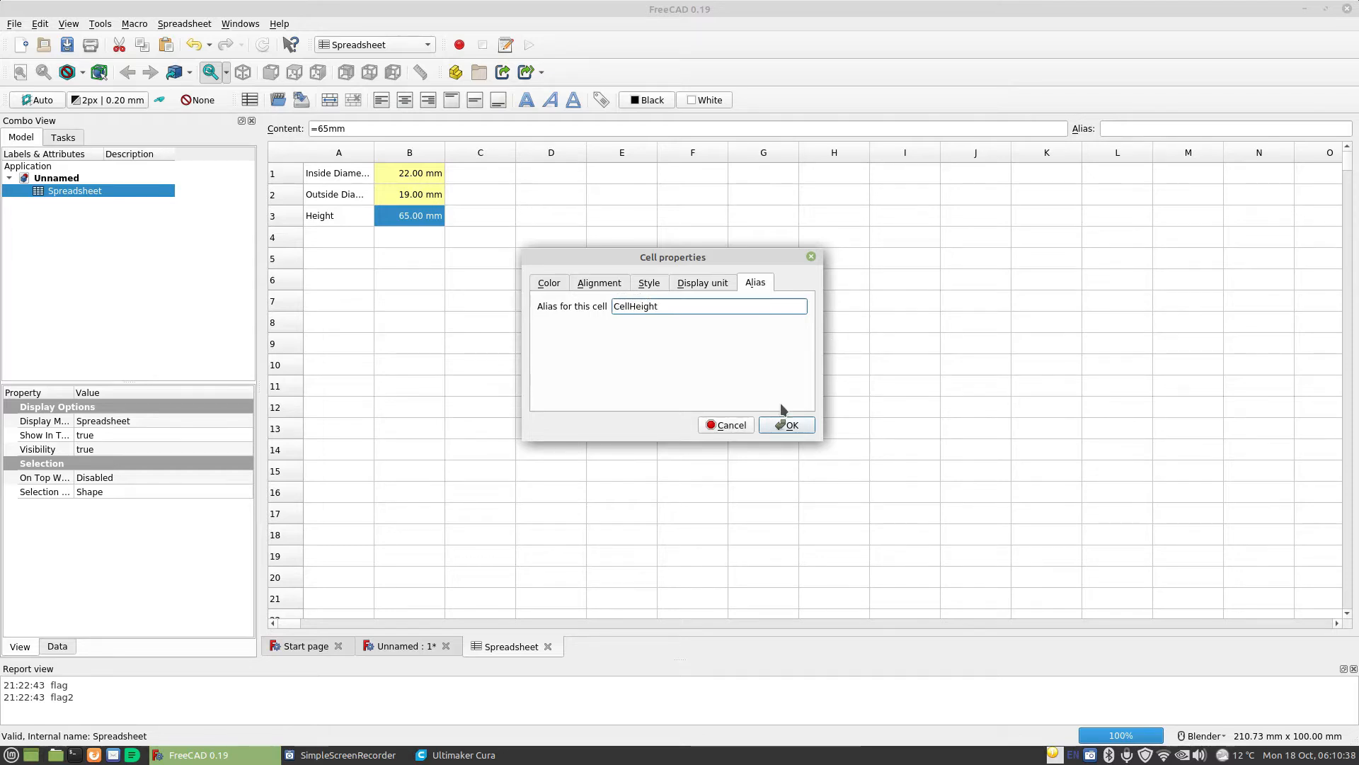
left_click(786, 425)
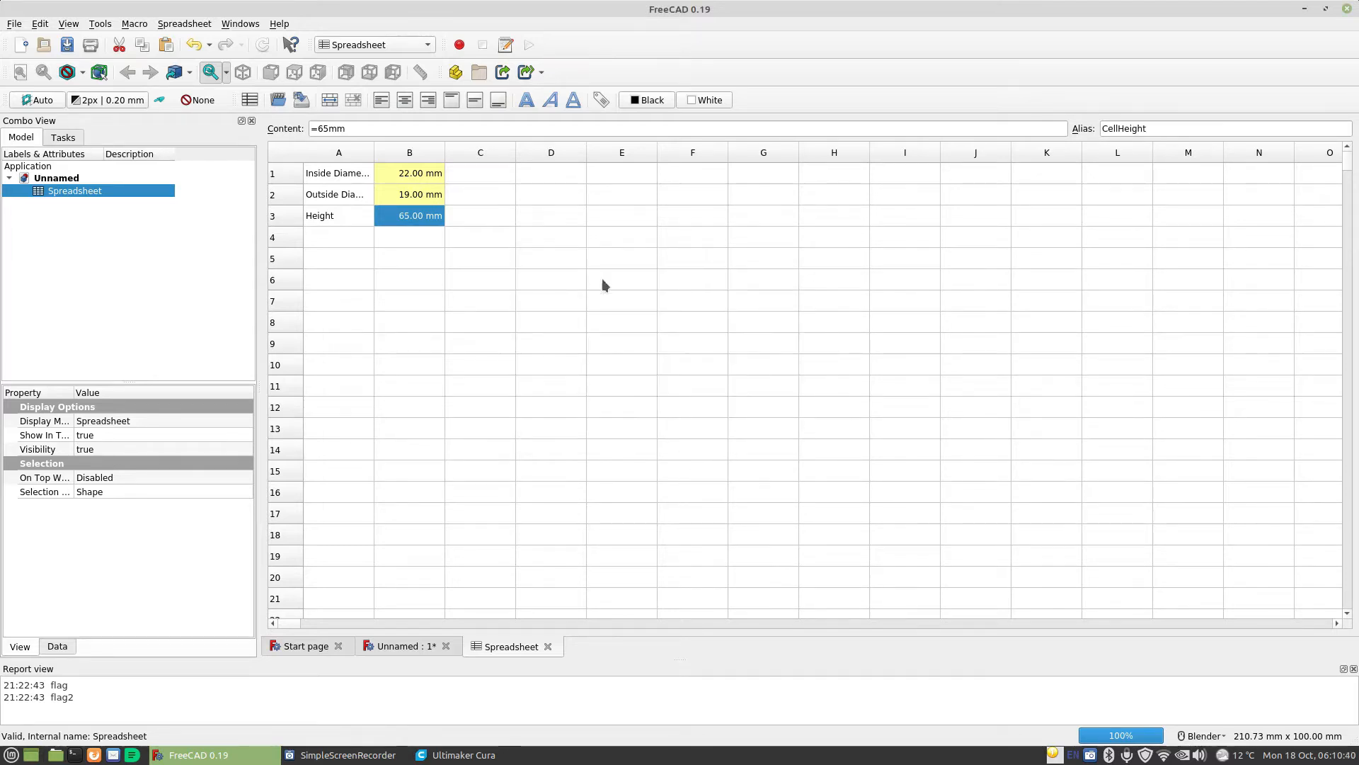
mouse_move(392, 440)
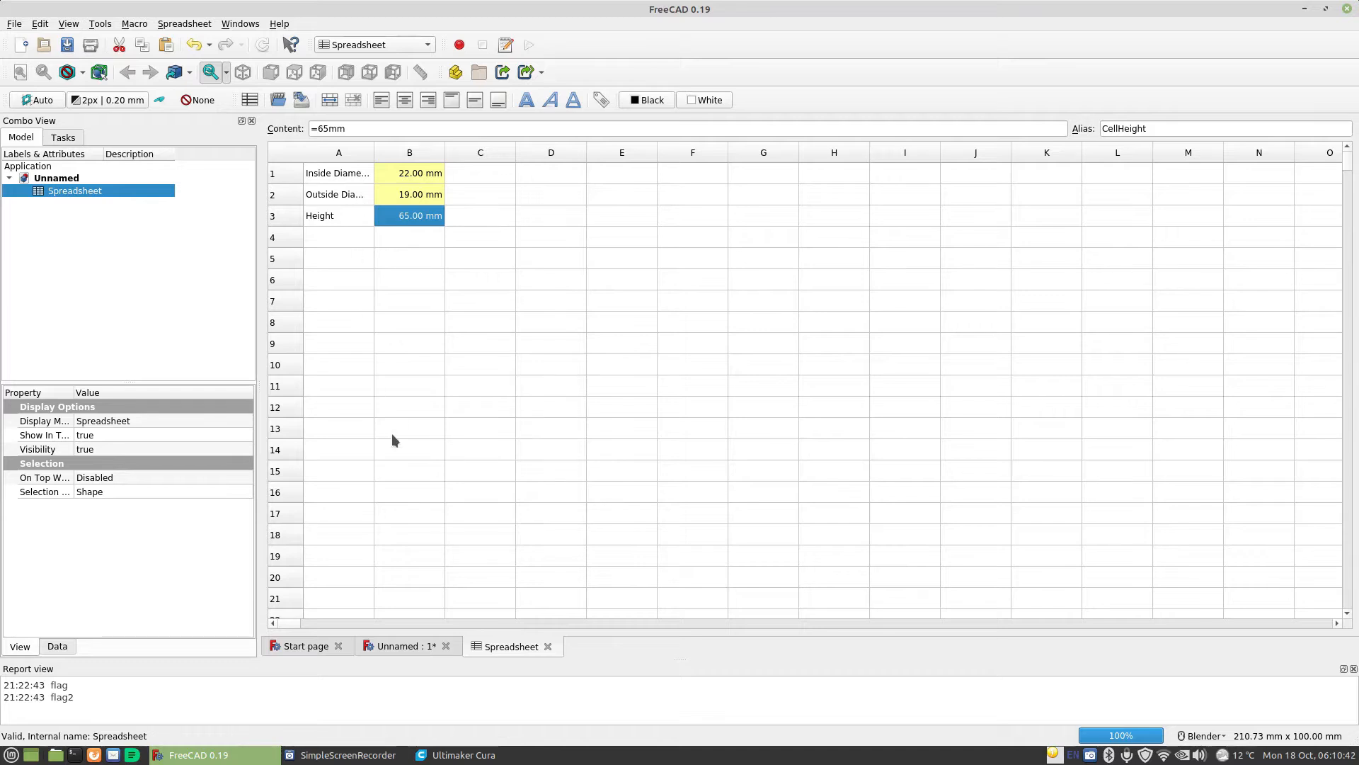
Return to the Unnamed 3D view, activate Part Design and show its Start Part tasks.
left_click(401, 646)
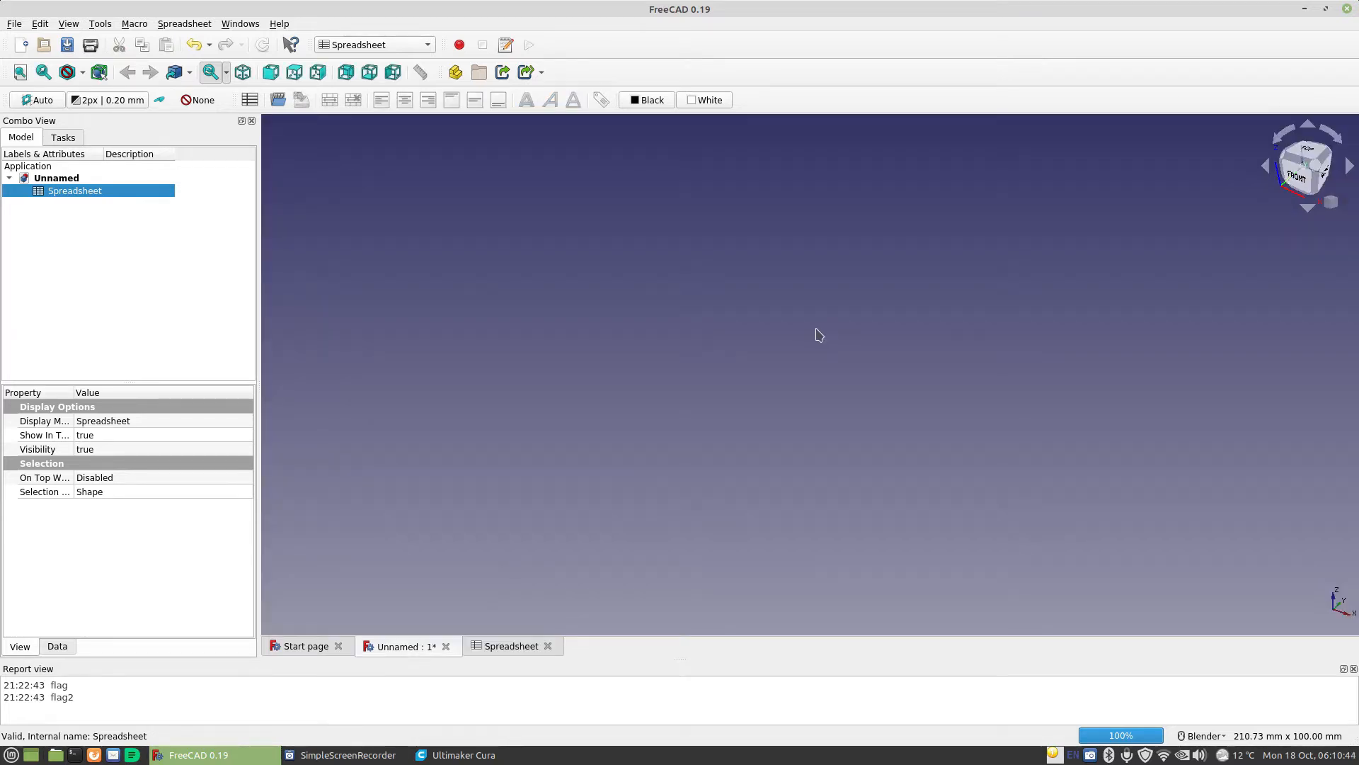
mouse_move(355, 119)
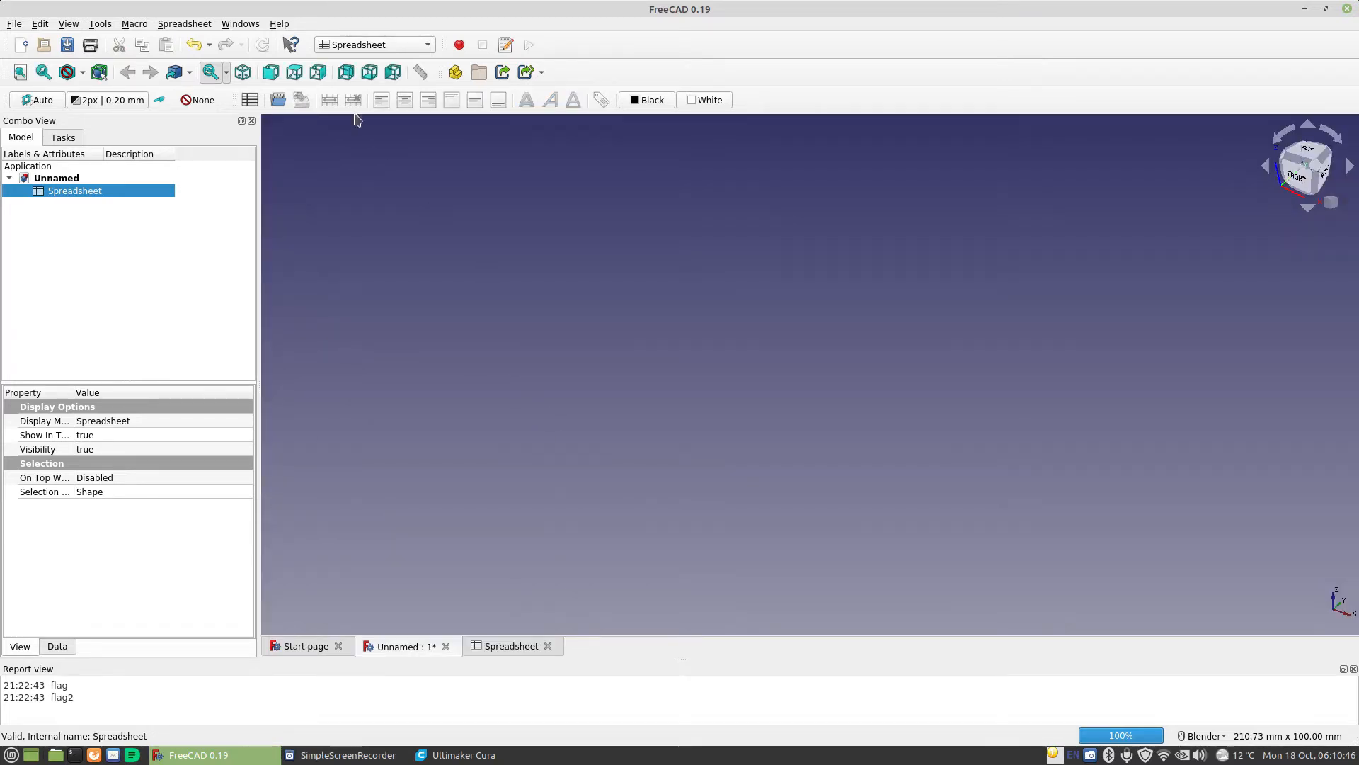
left_click(372, 44)
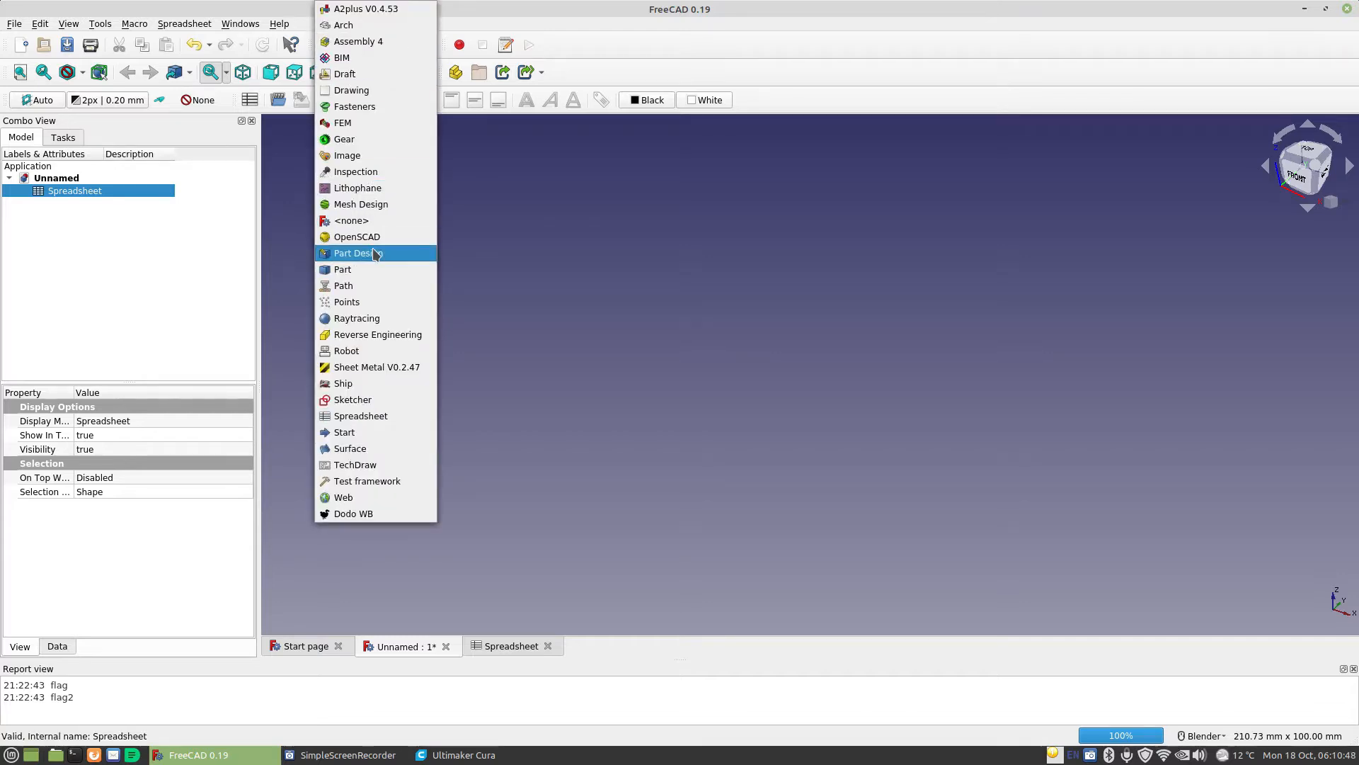
left_click(357, 252)
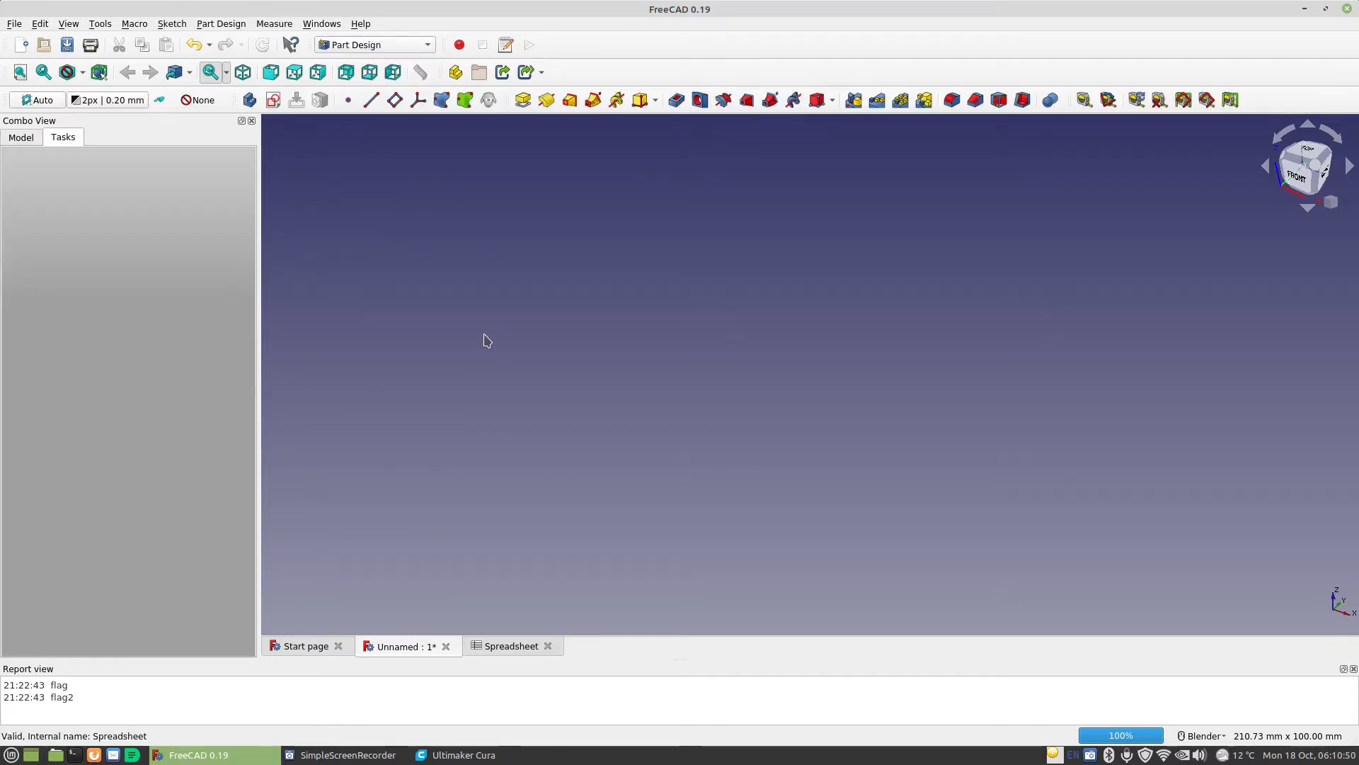
mouse_move(400, 266)
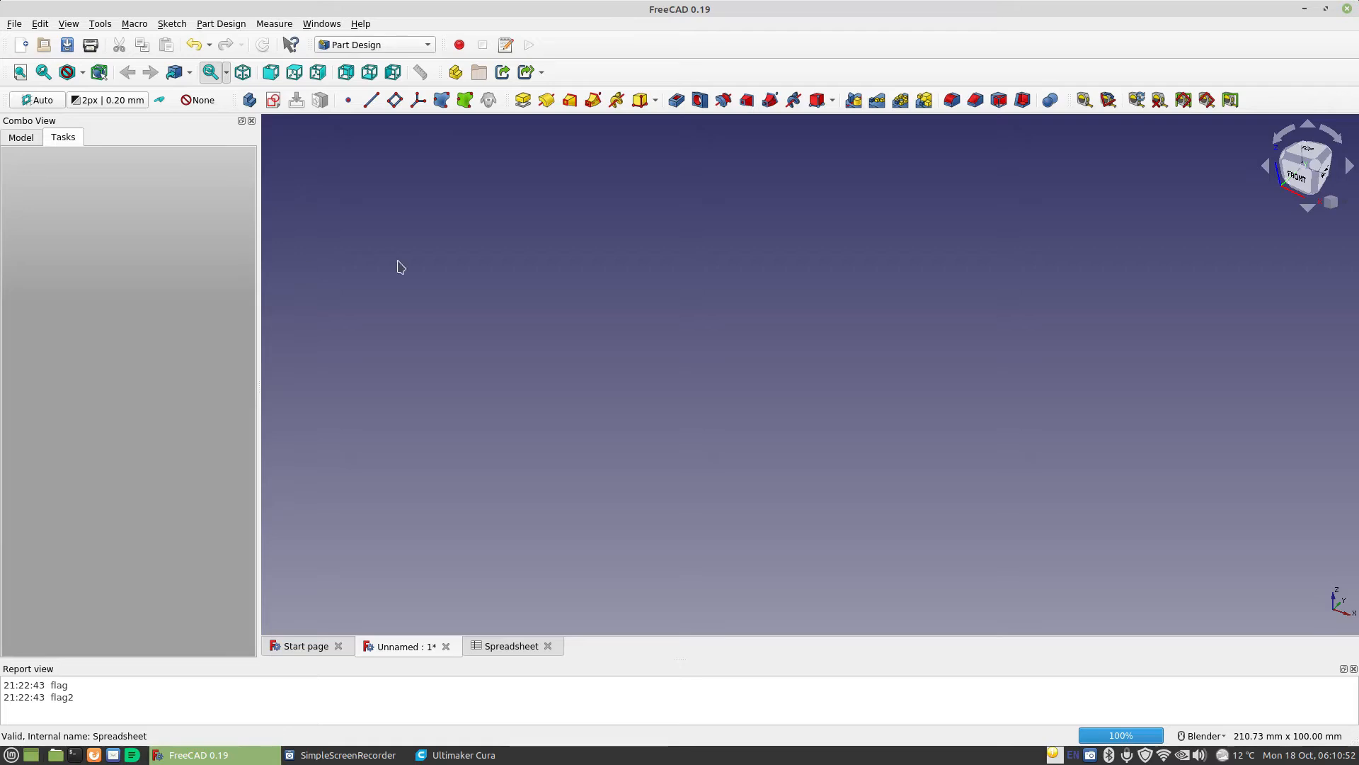
left_click(21, 137)
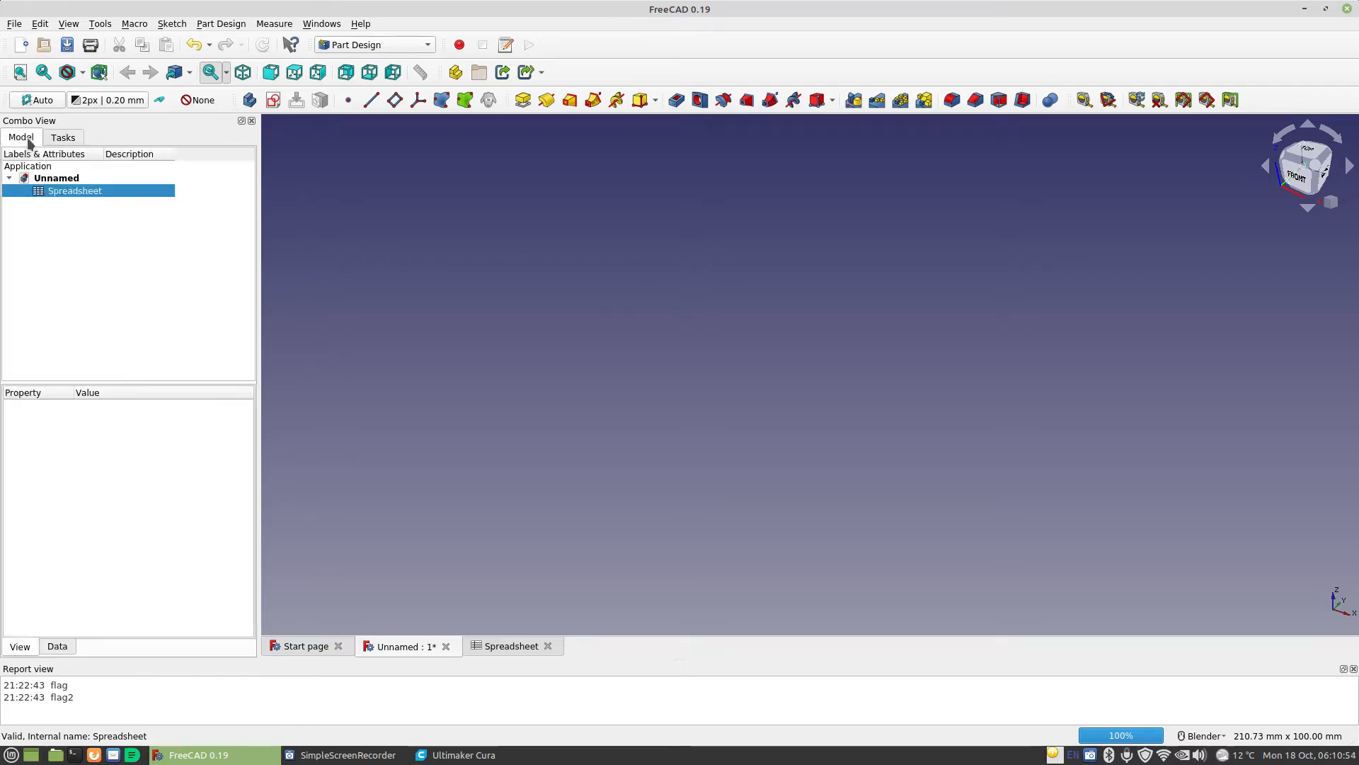
left_click(62, 137)
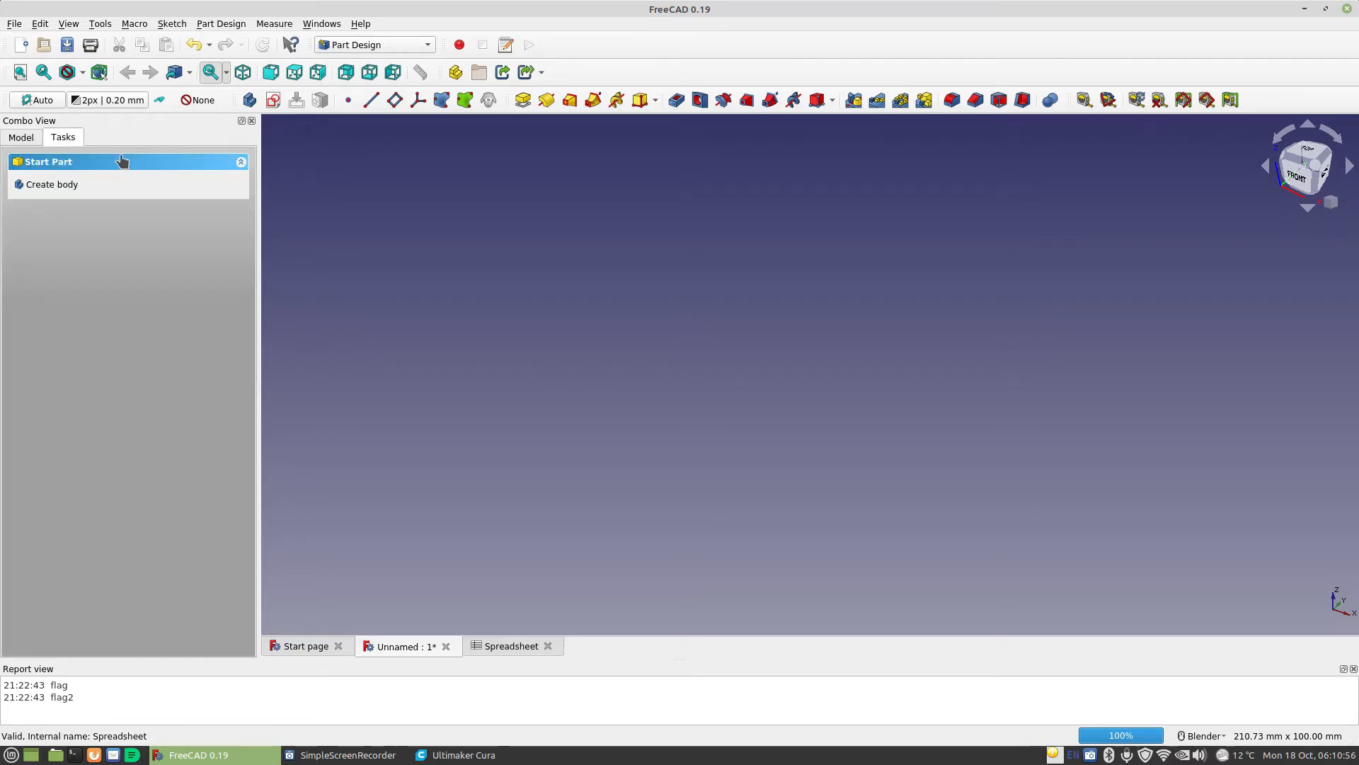
mouse_move(39, 172)
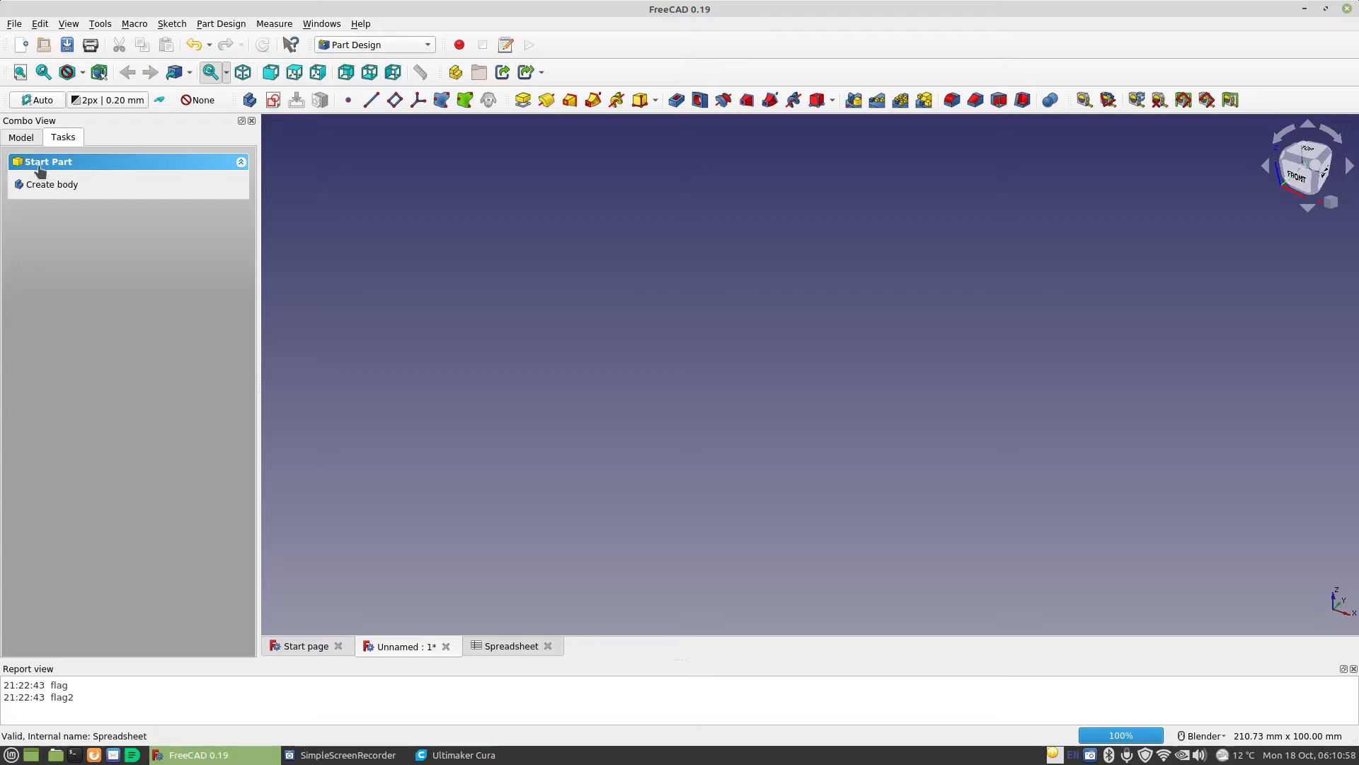
mouse_move(21, 168)
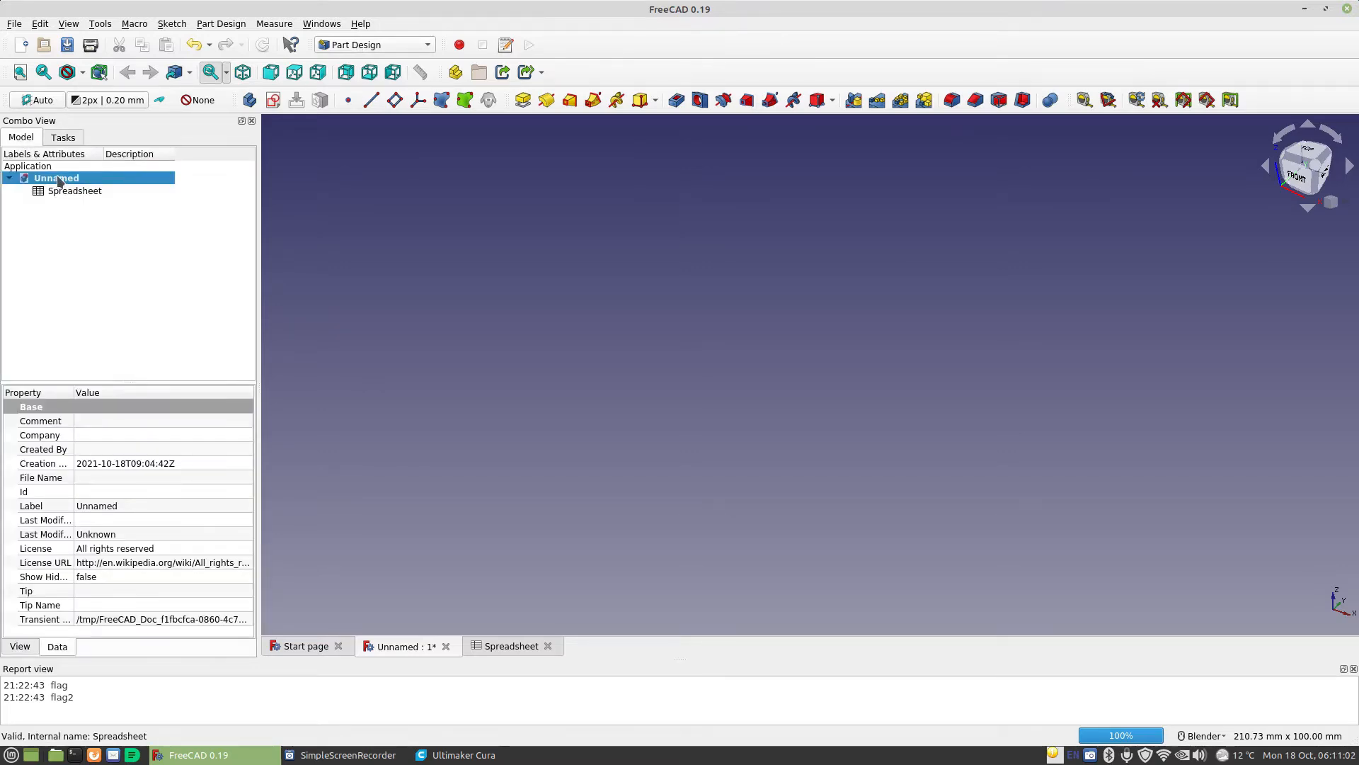
left_click(62, 138)
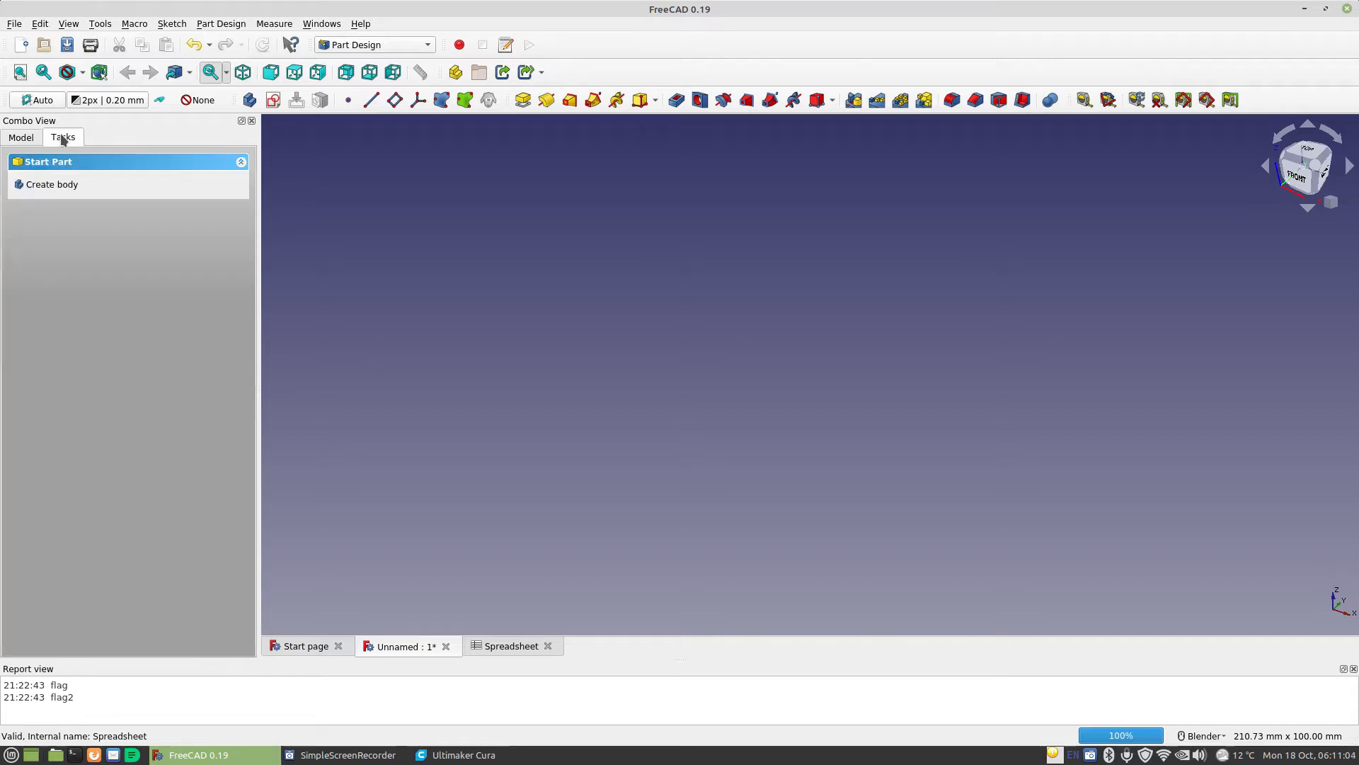
mouse_move(51, 184)
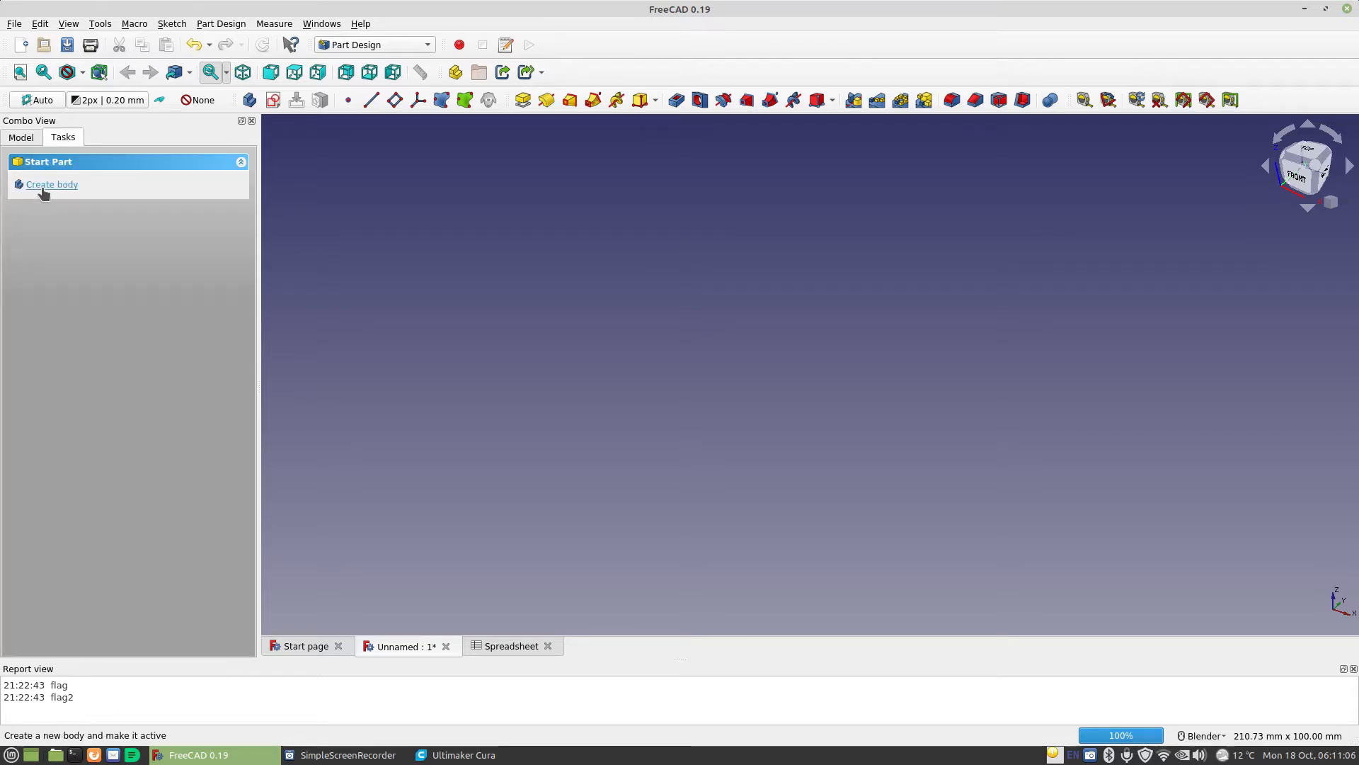
mouse_move(53, 184)
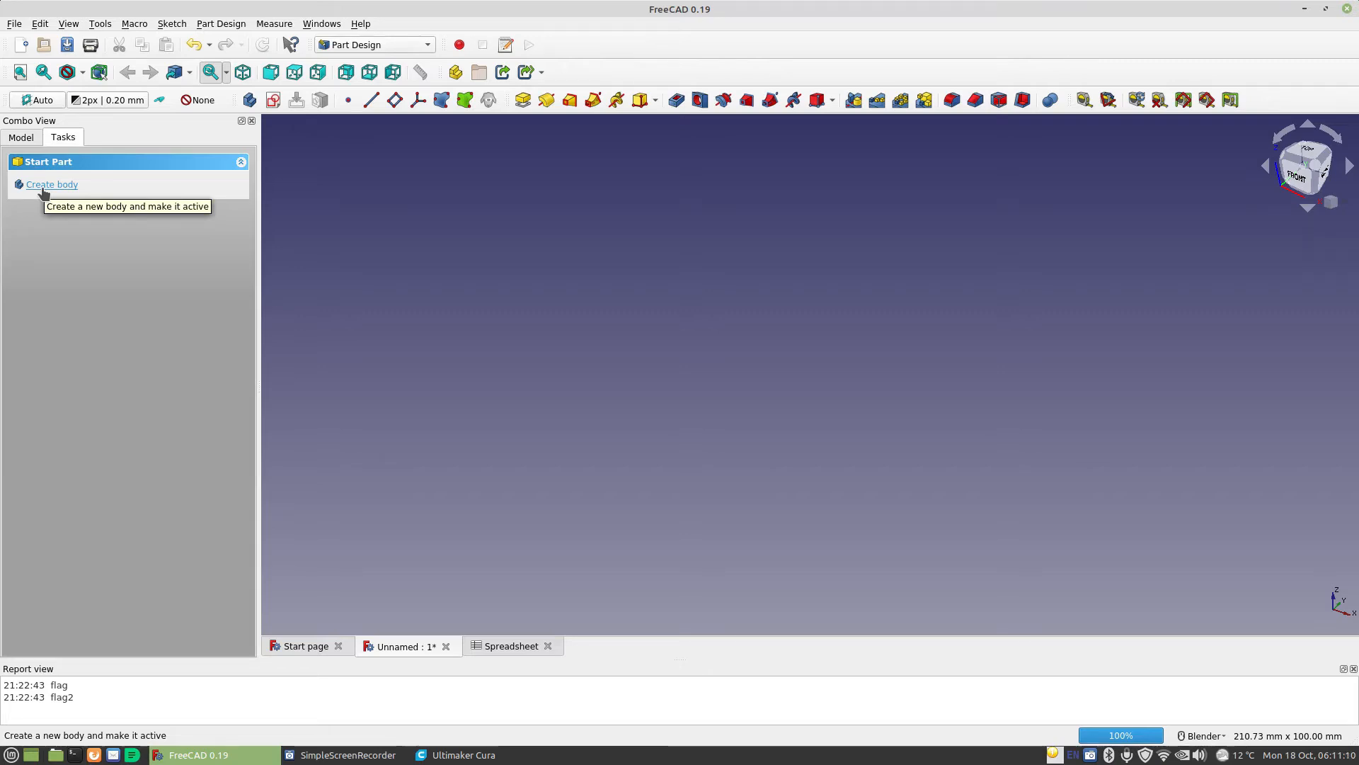
left_click(51, 184)
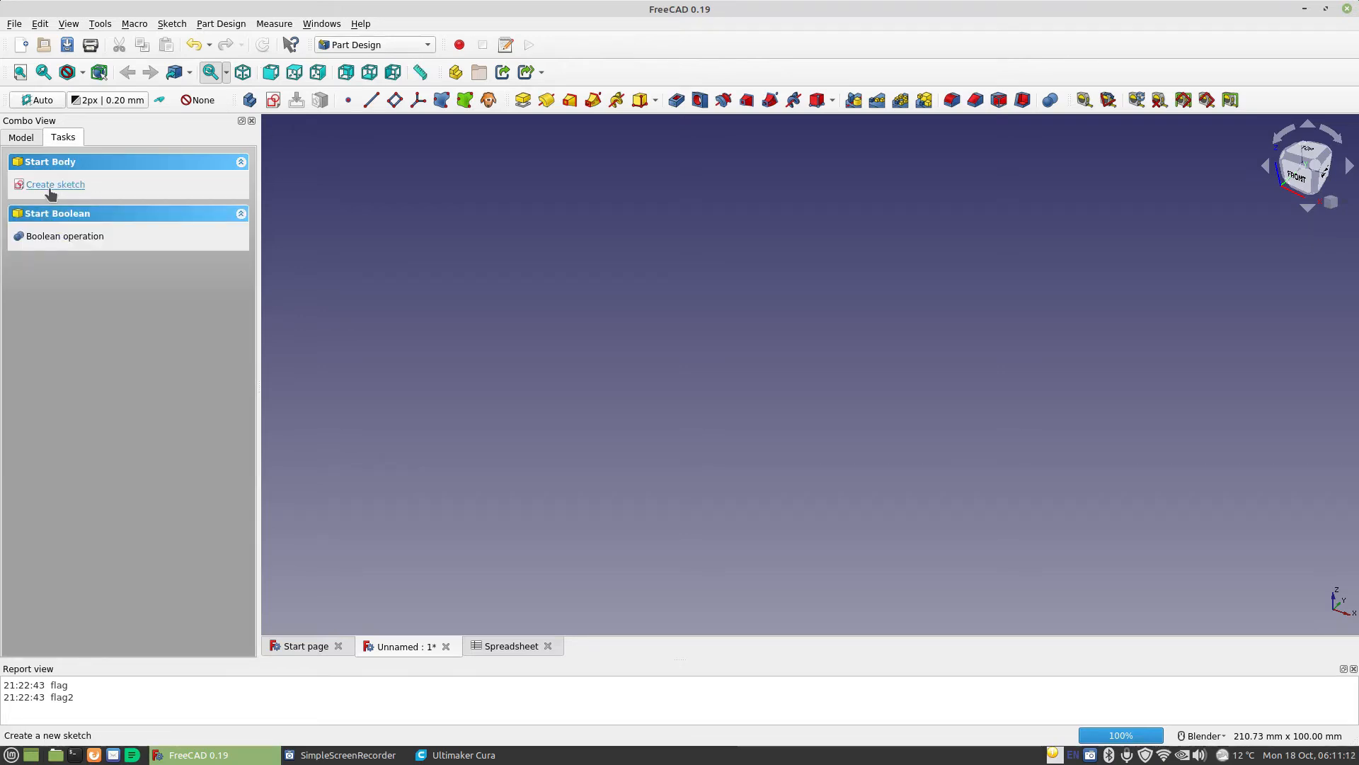
mouse_move(195, 212)
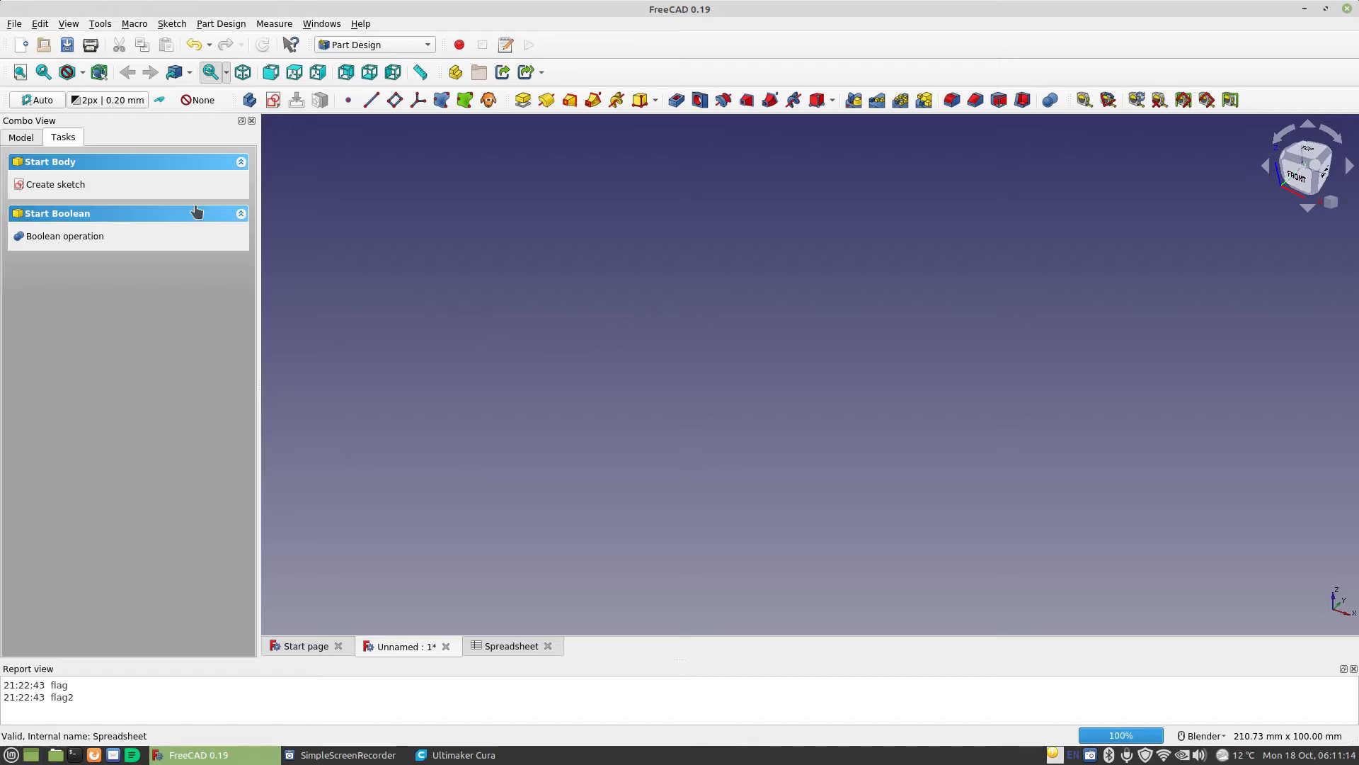
left_click(20, 138)
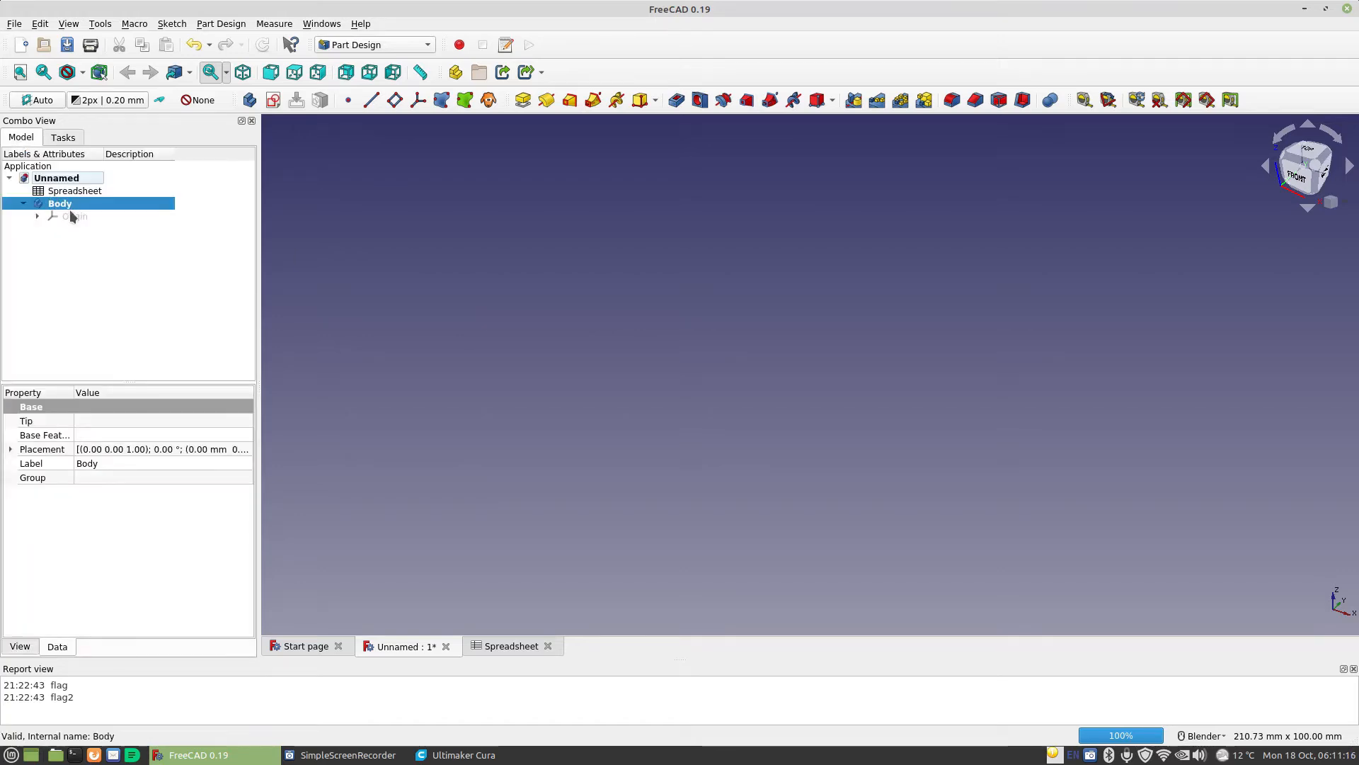
left_click(63, 138)
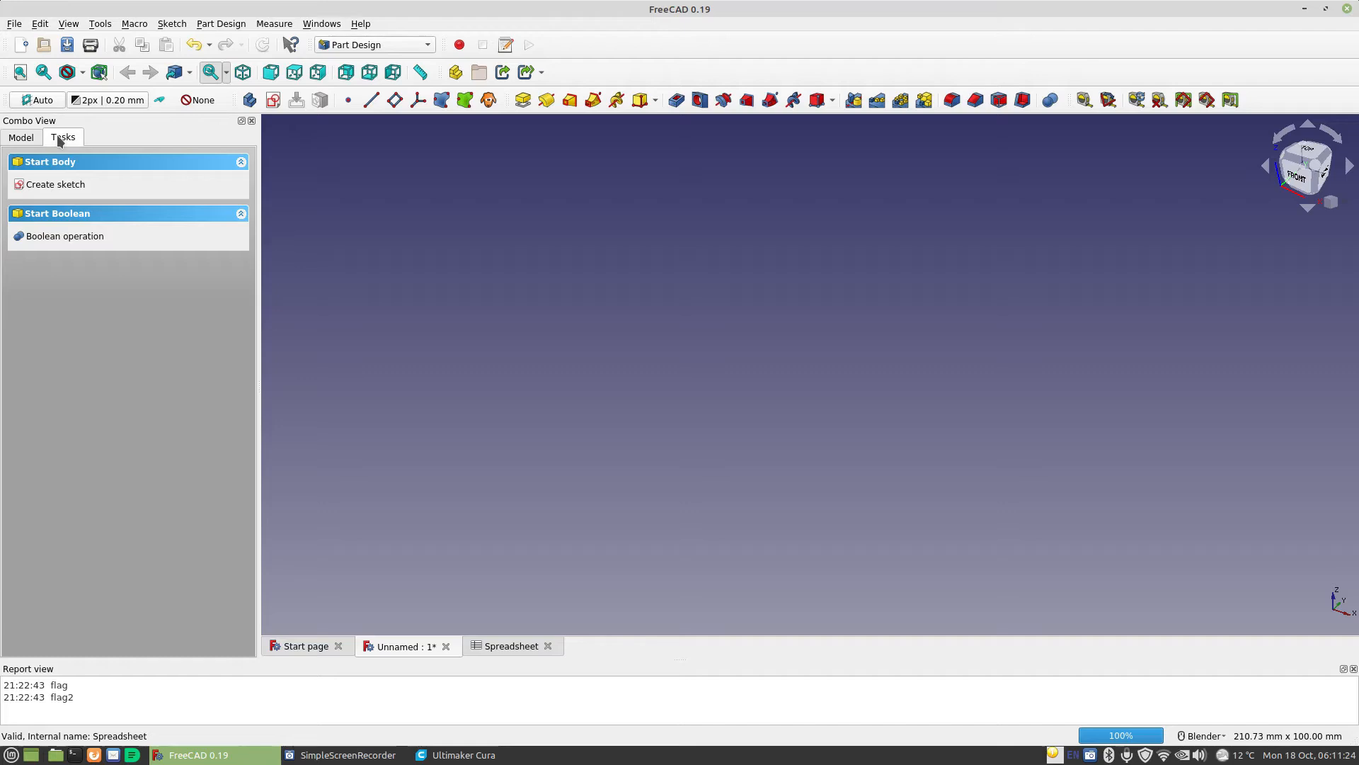
mouse_move(108, 188)
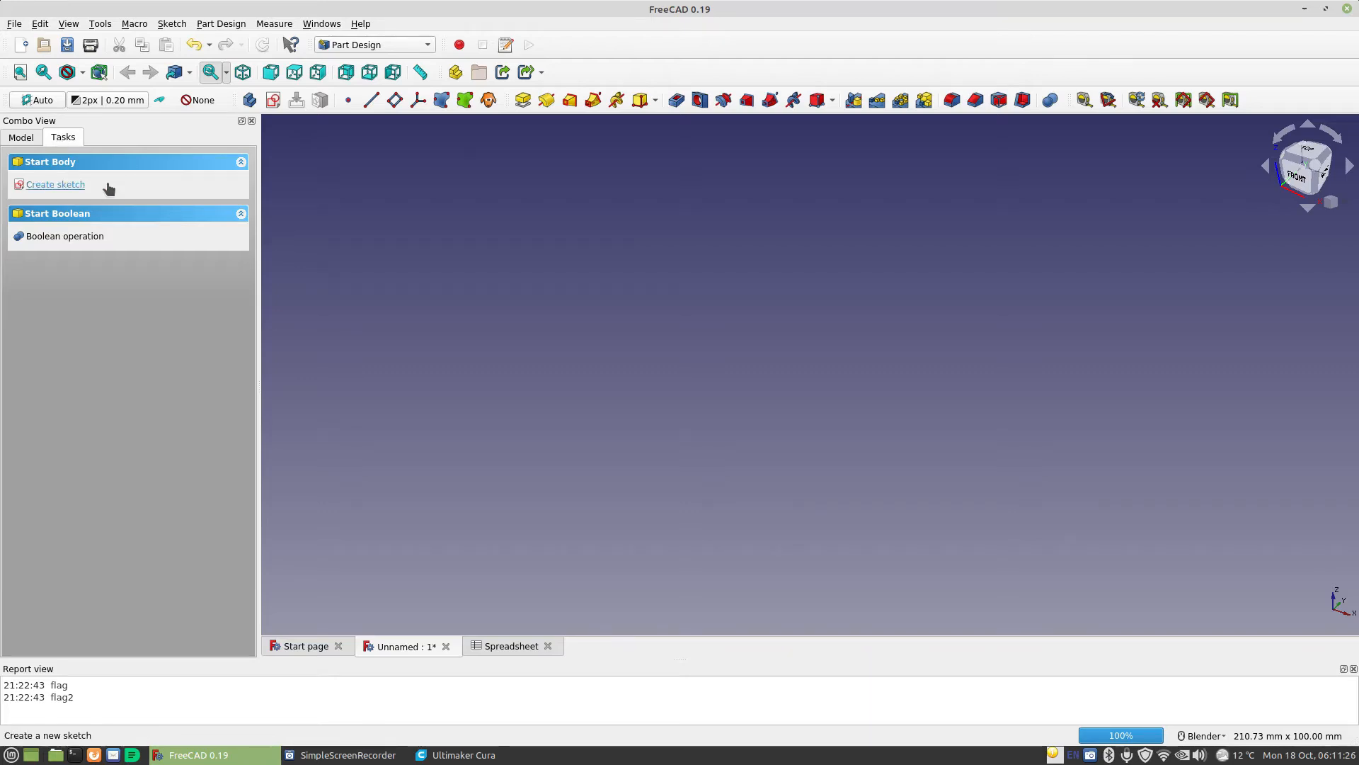
Create a new sketch in the body on the XY_Plane base plane.
left_click(56, 184)
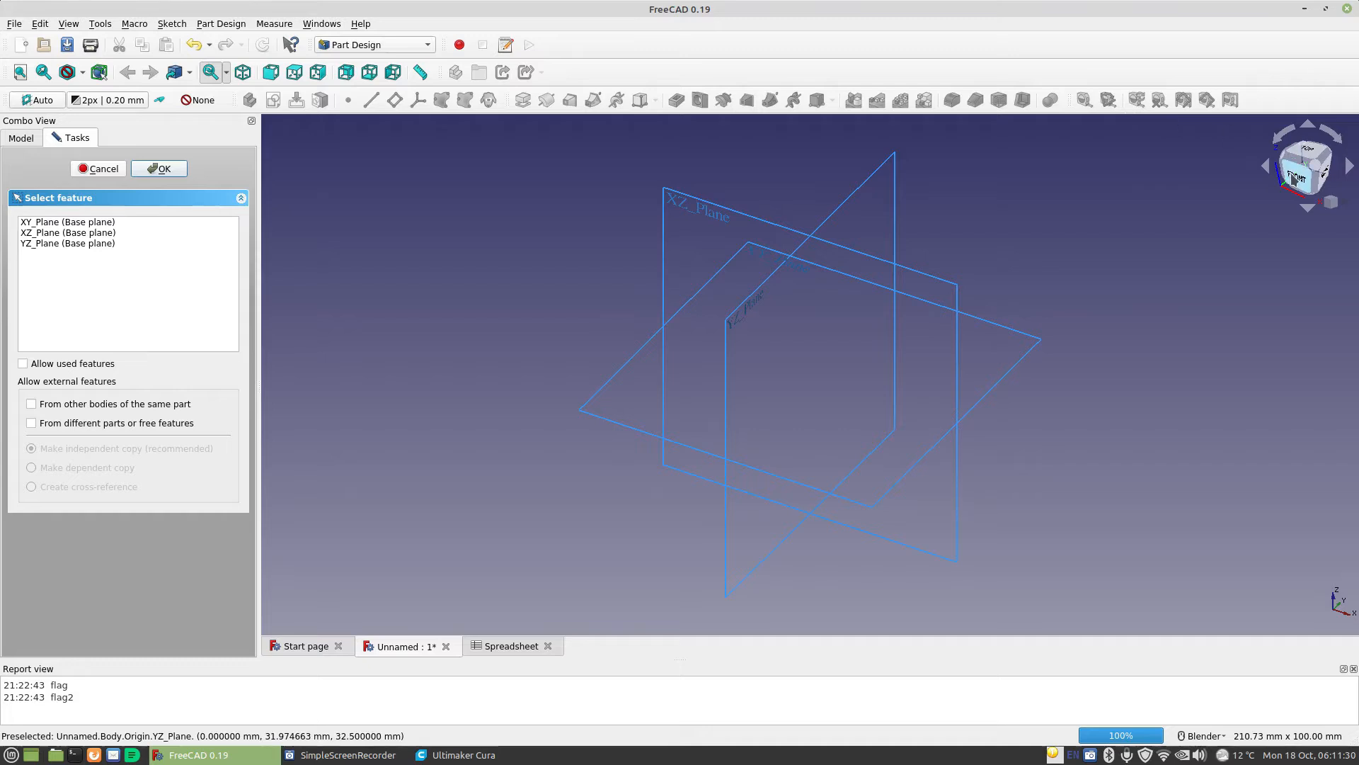
mouse_move(1052, 387)
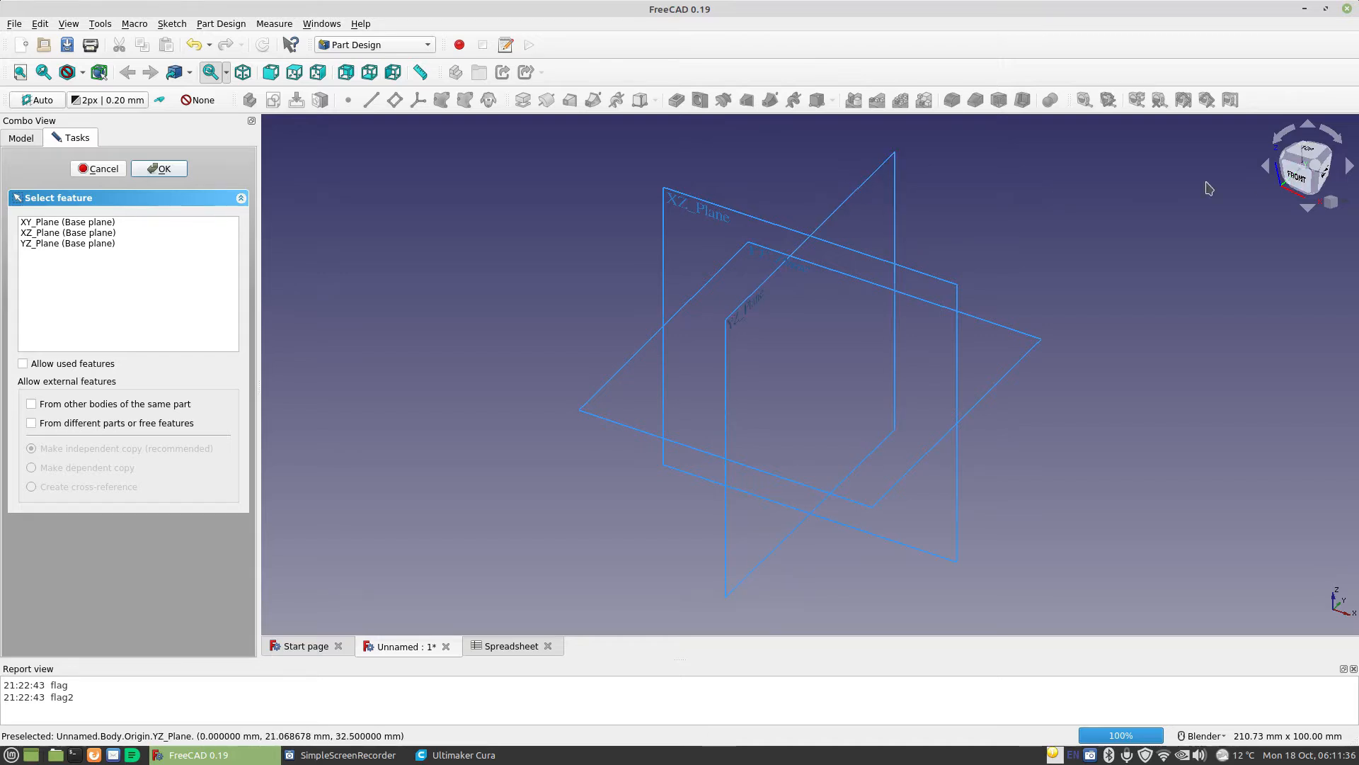
mouse_move(434, 338)
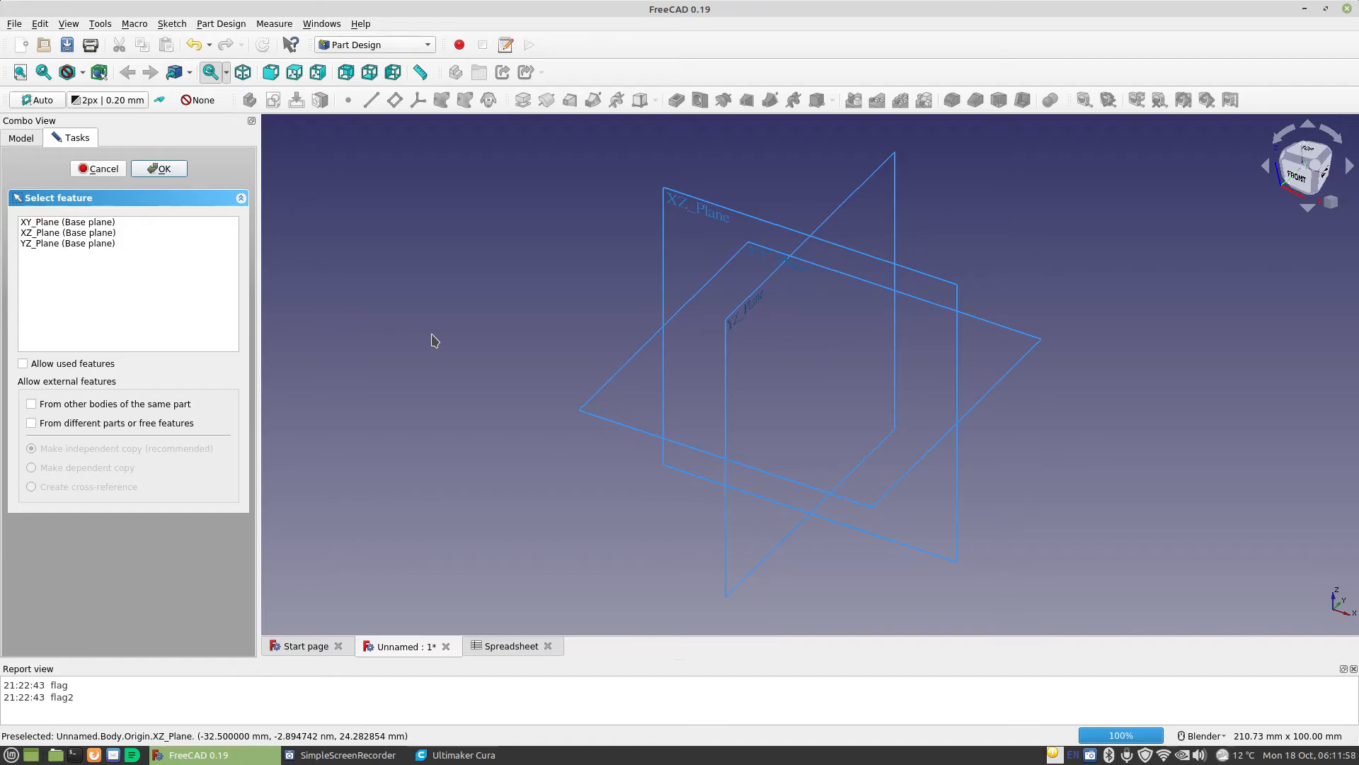
left_click(66, 221)
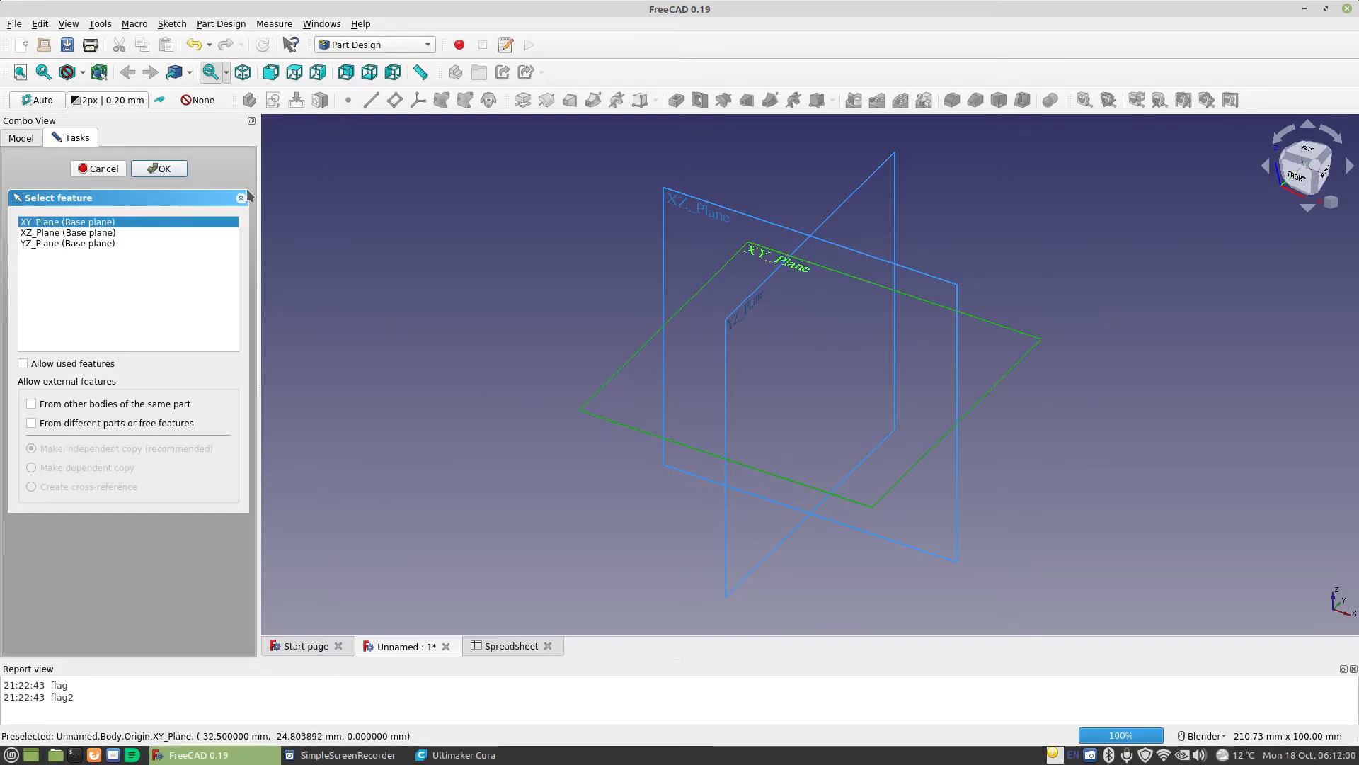
left_click(159, 169)
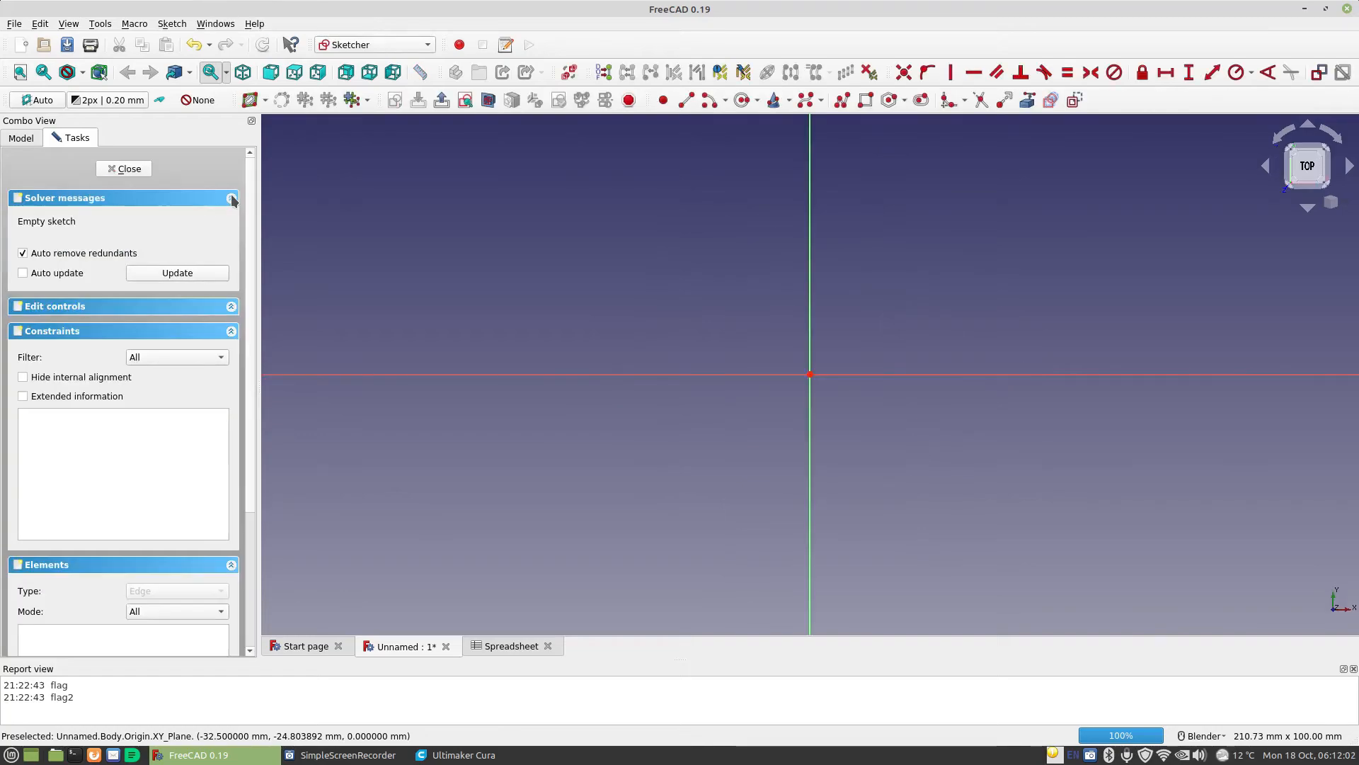
mouse_move(740, 99)
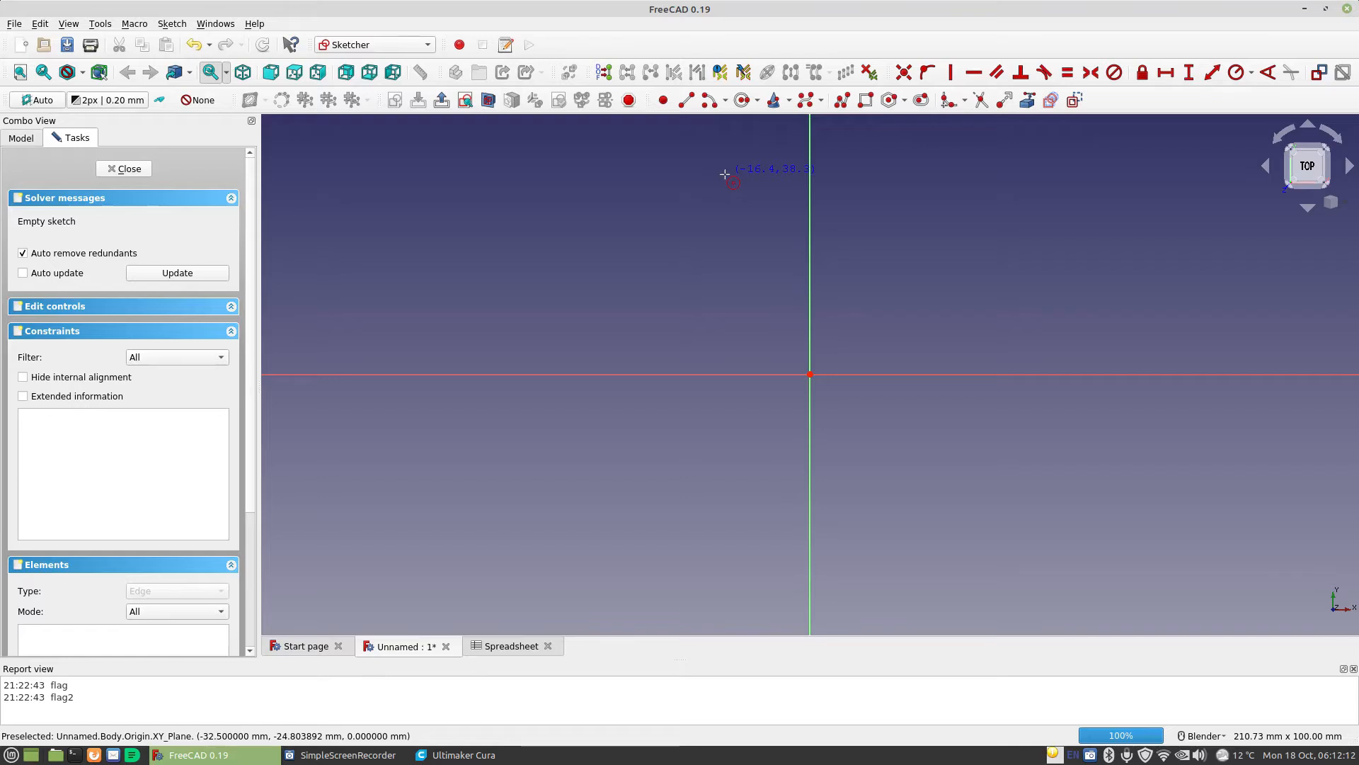
mouse_move(623, 226)
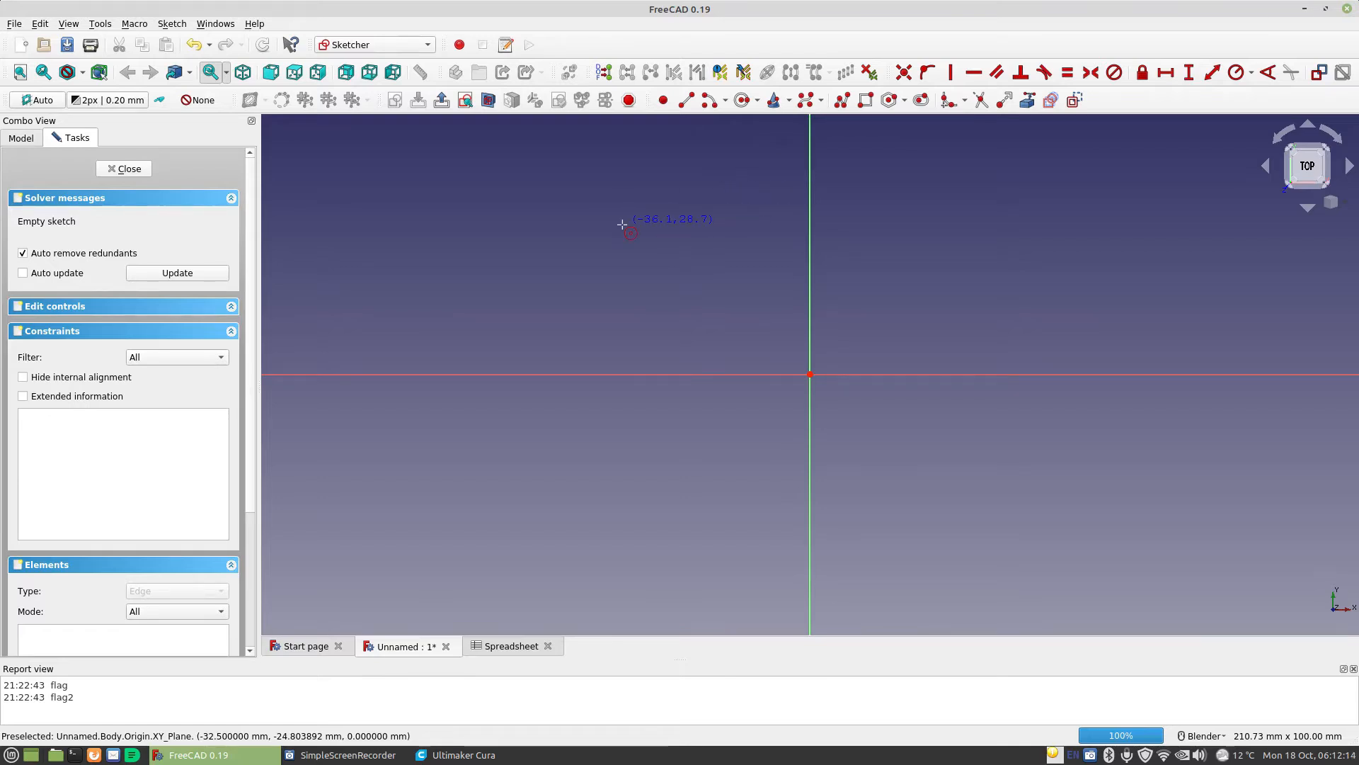
mouse_move(748, 117)
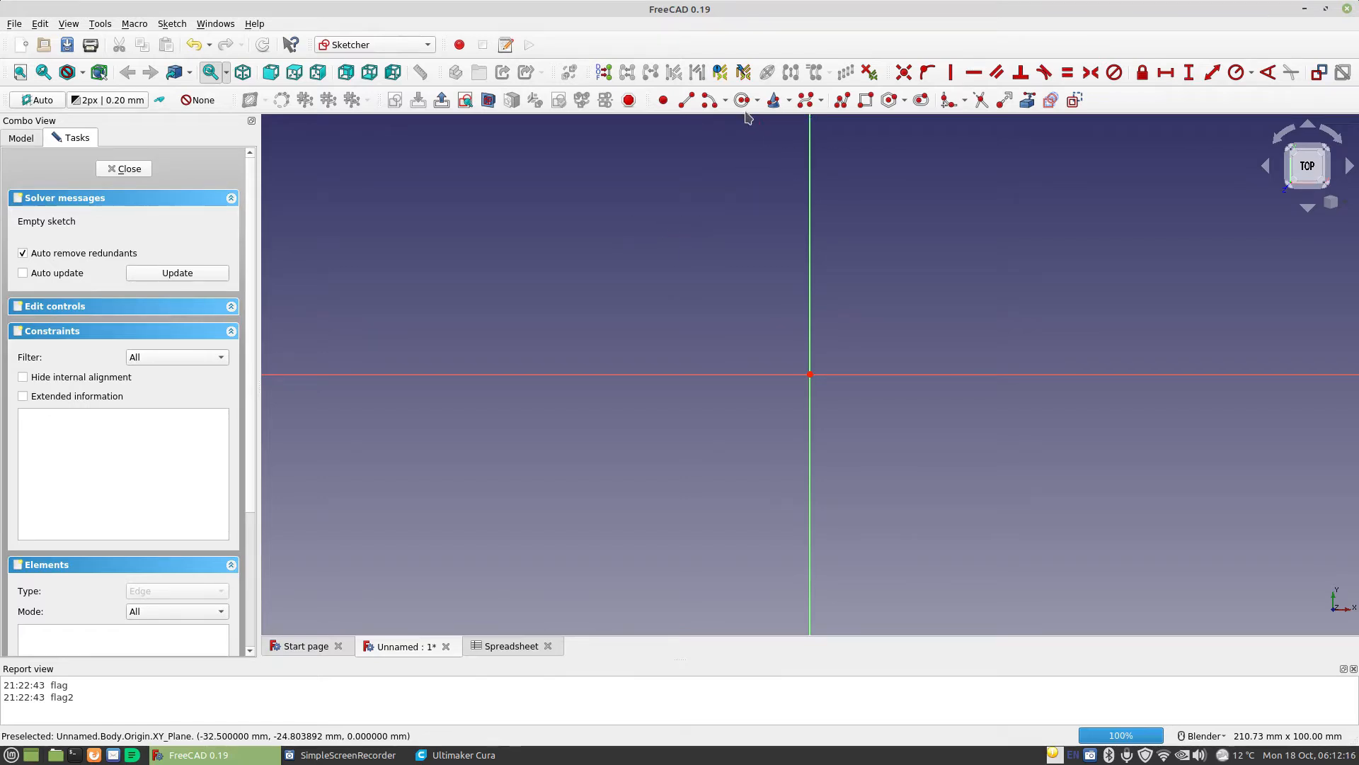
mouse_move(742, 99)
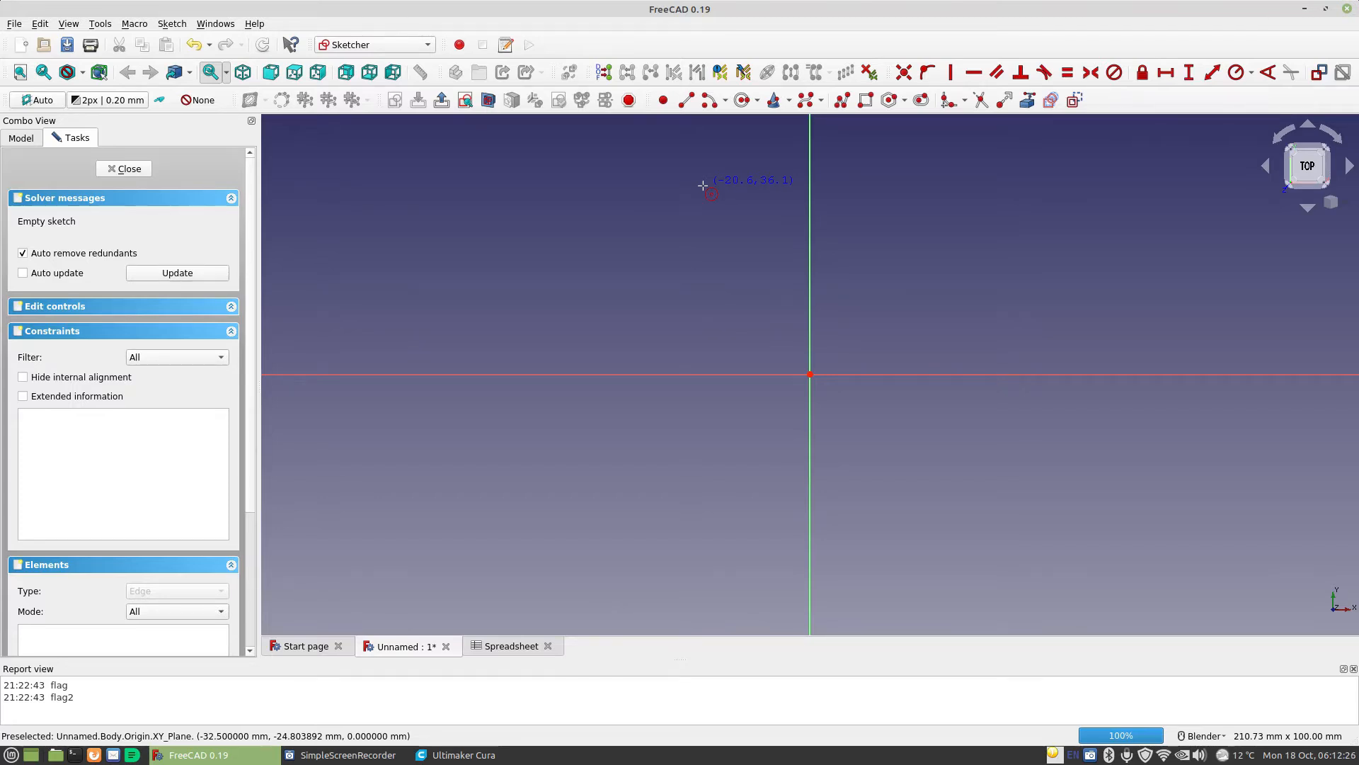
mouse_move(694, 202)
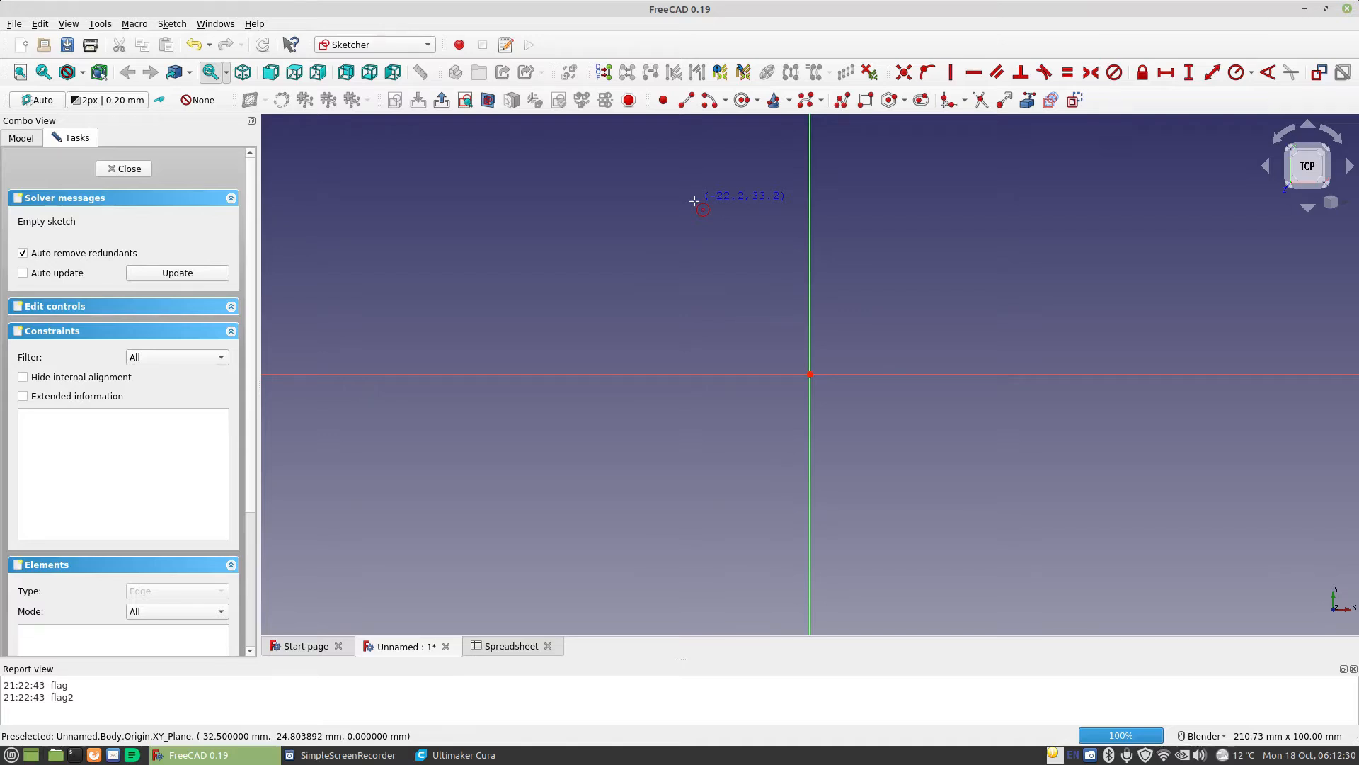
mouse_move(569, 209)
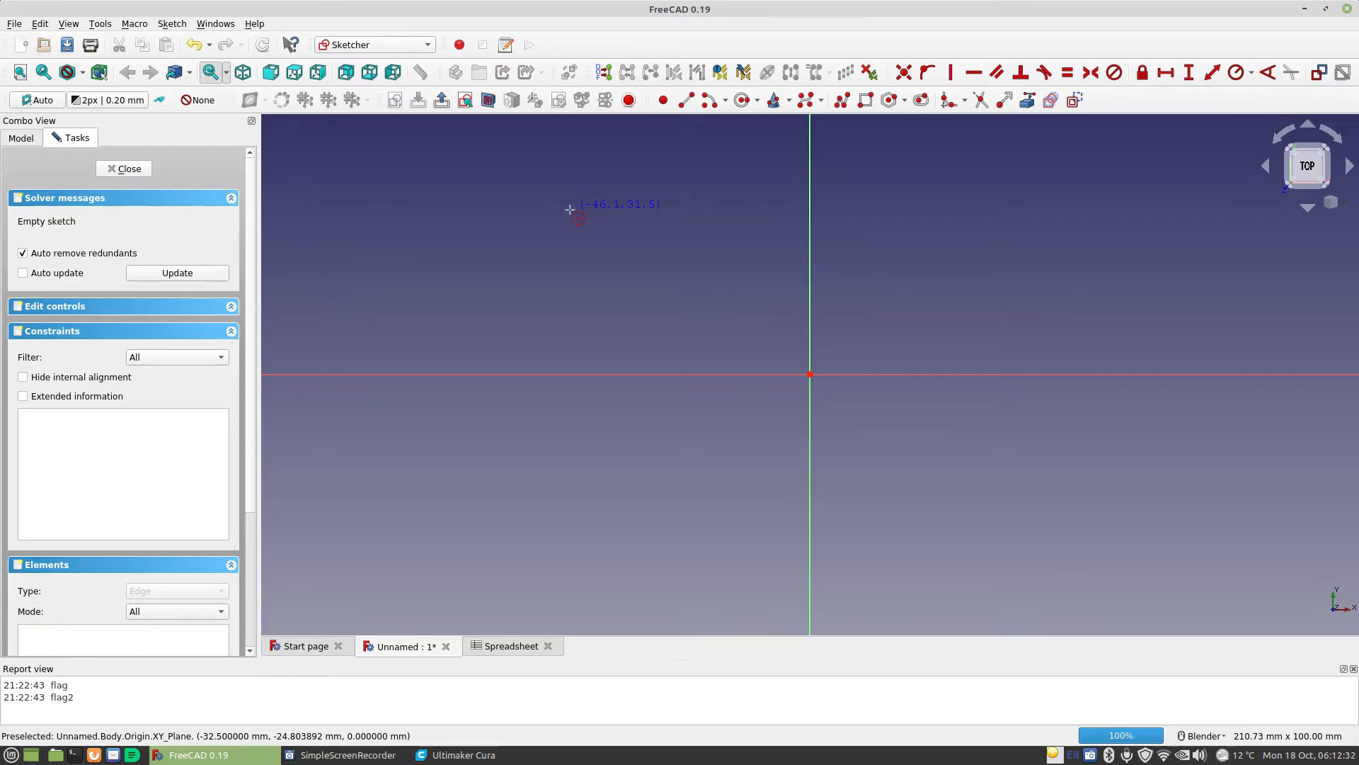
mouse_move(584, 217)
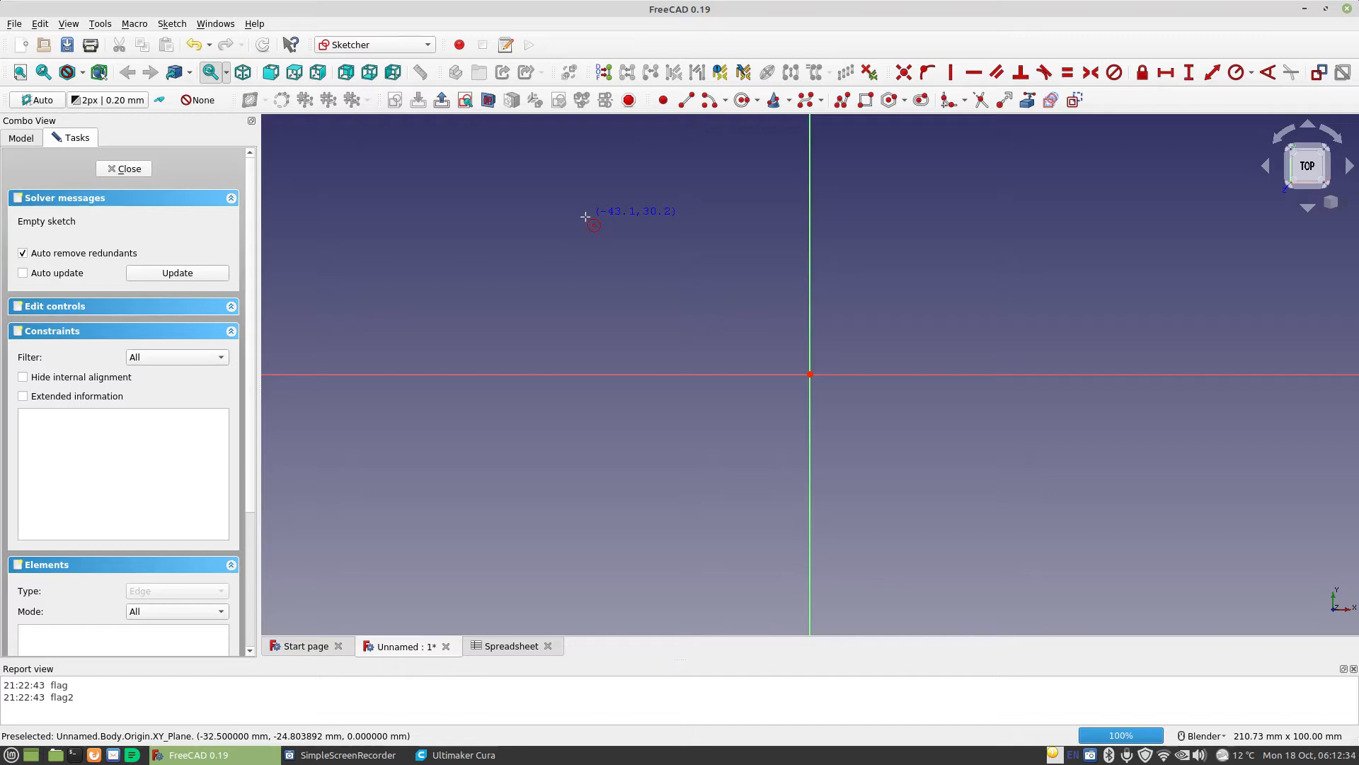
mouse_move(849, 384)
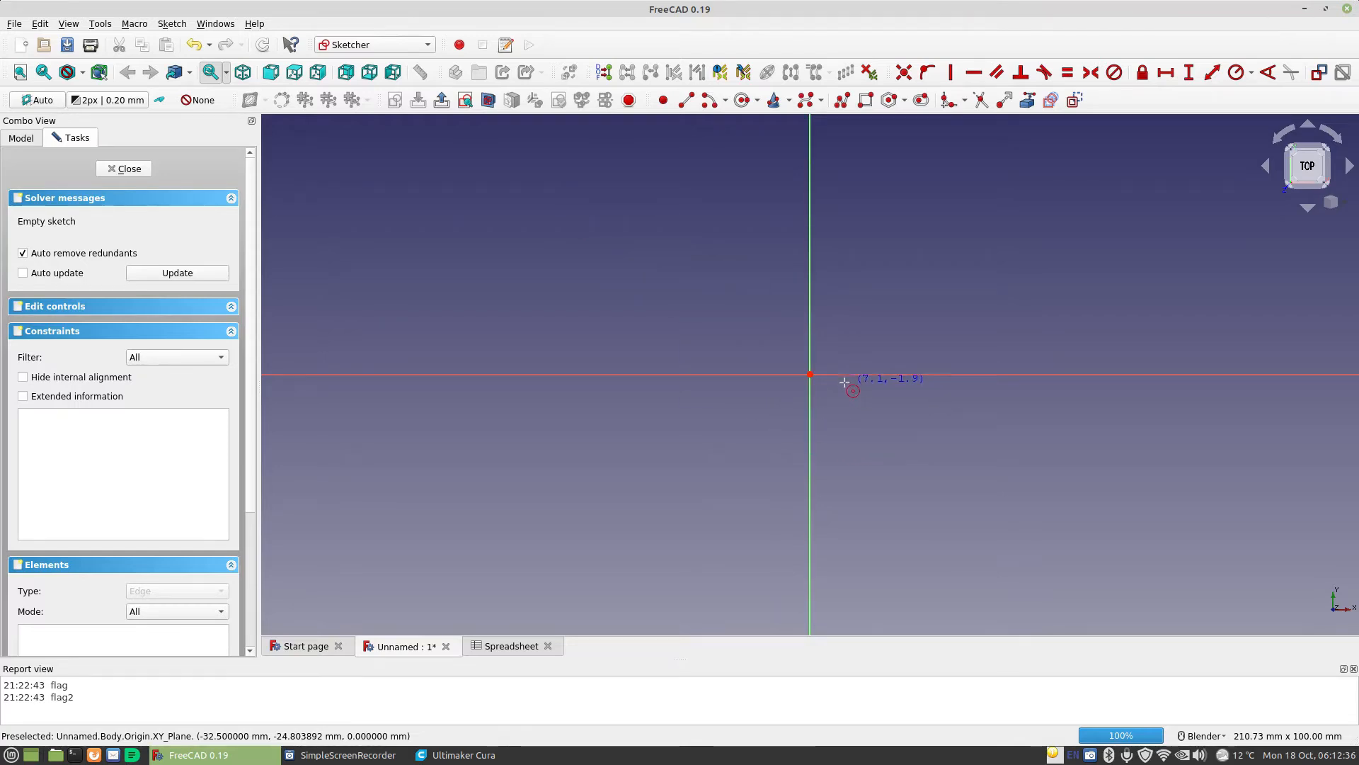
mouse_move(811, 373)
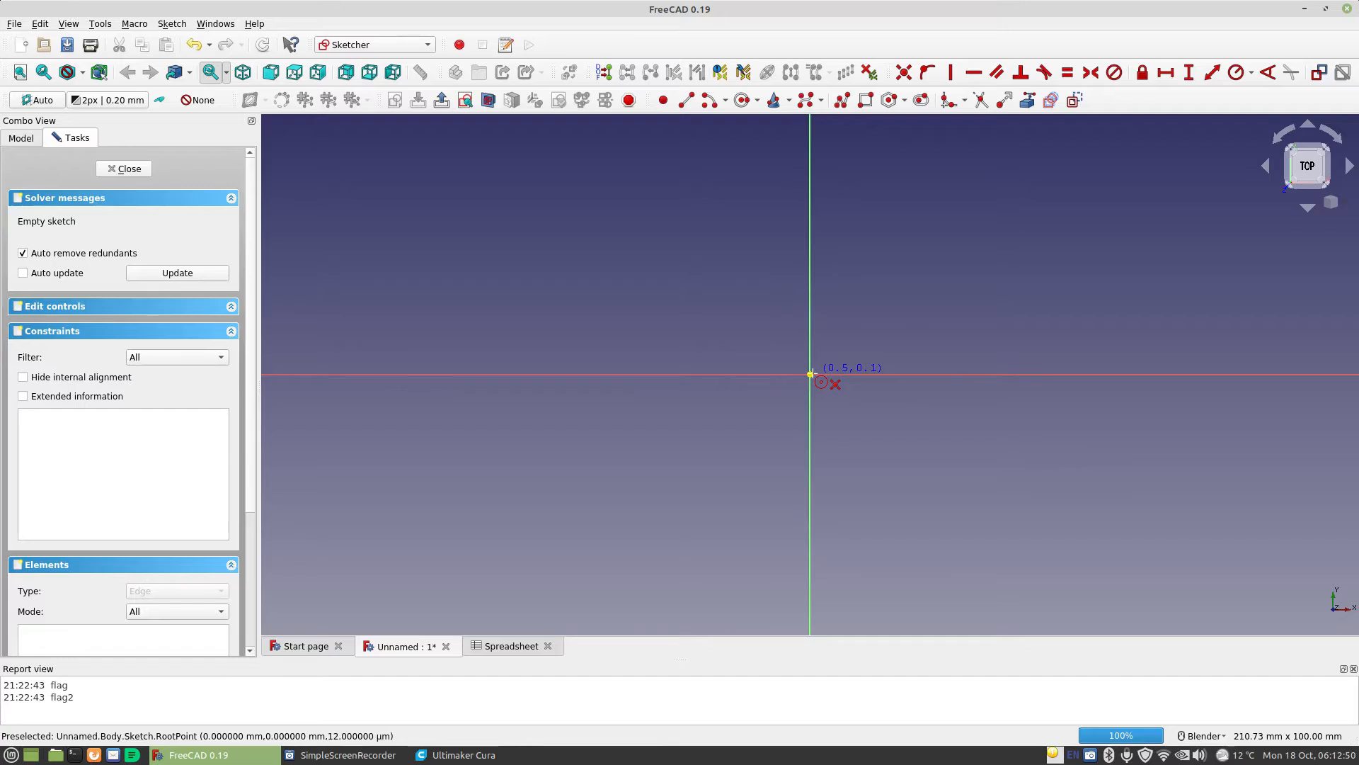
mouse_move(819, 383)
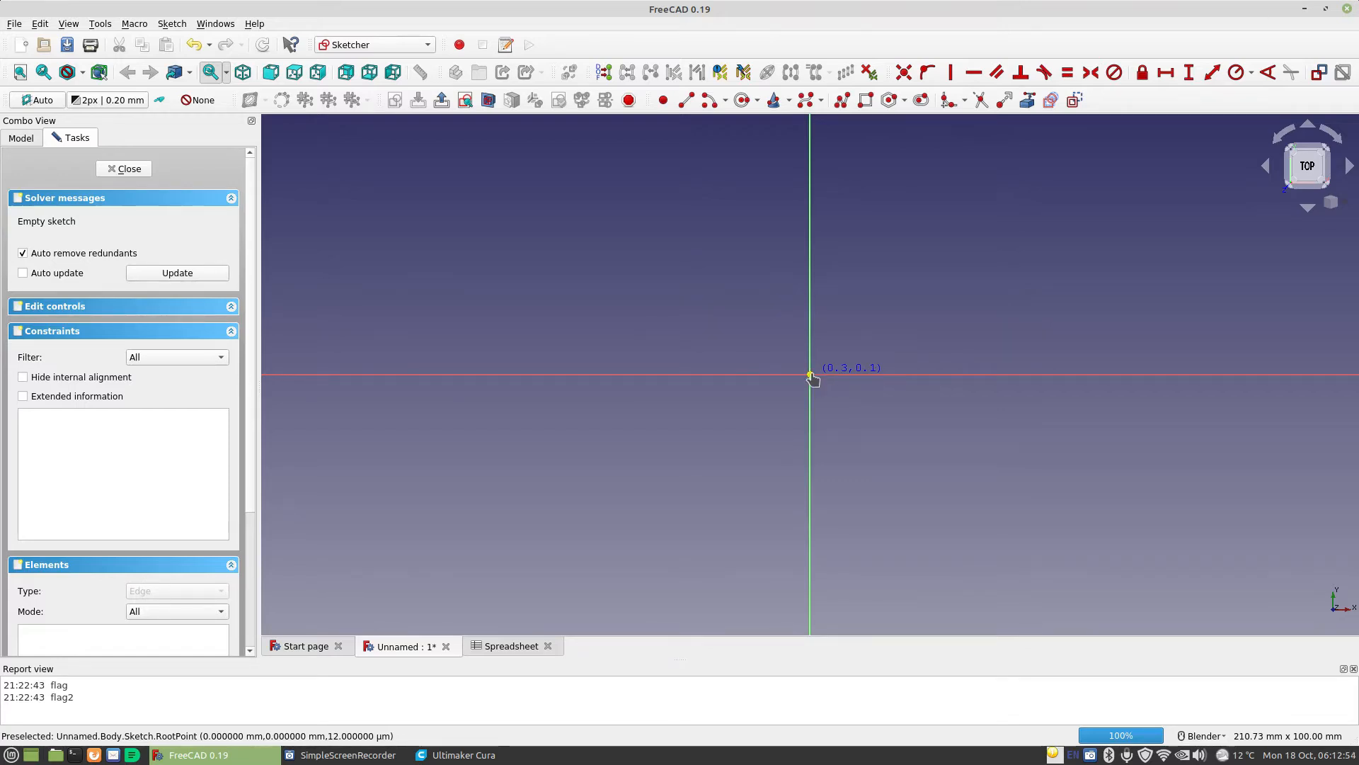
left_click(810, 373)
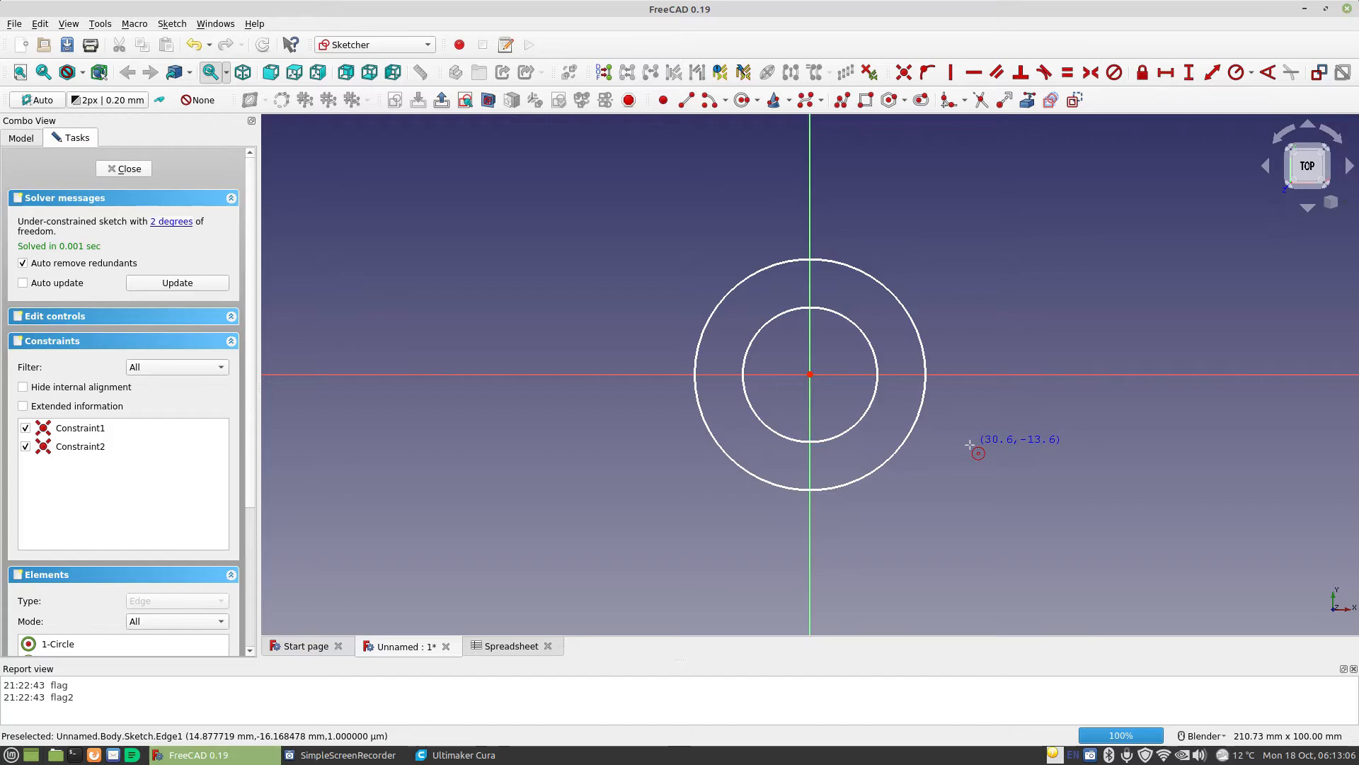
mouse_move(379, 269)
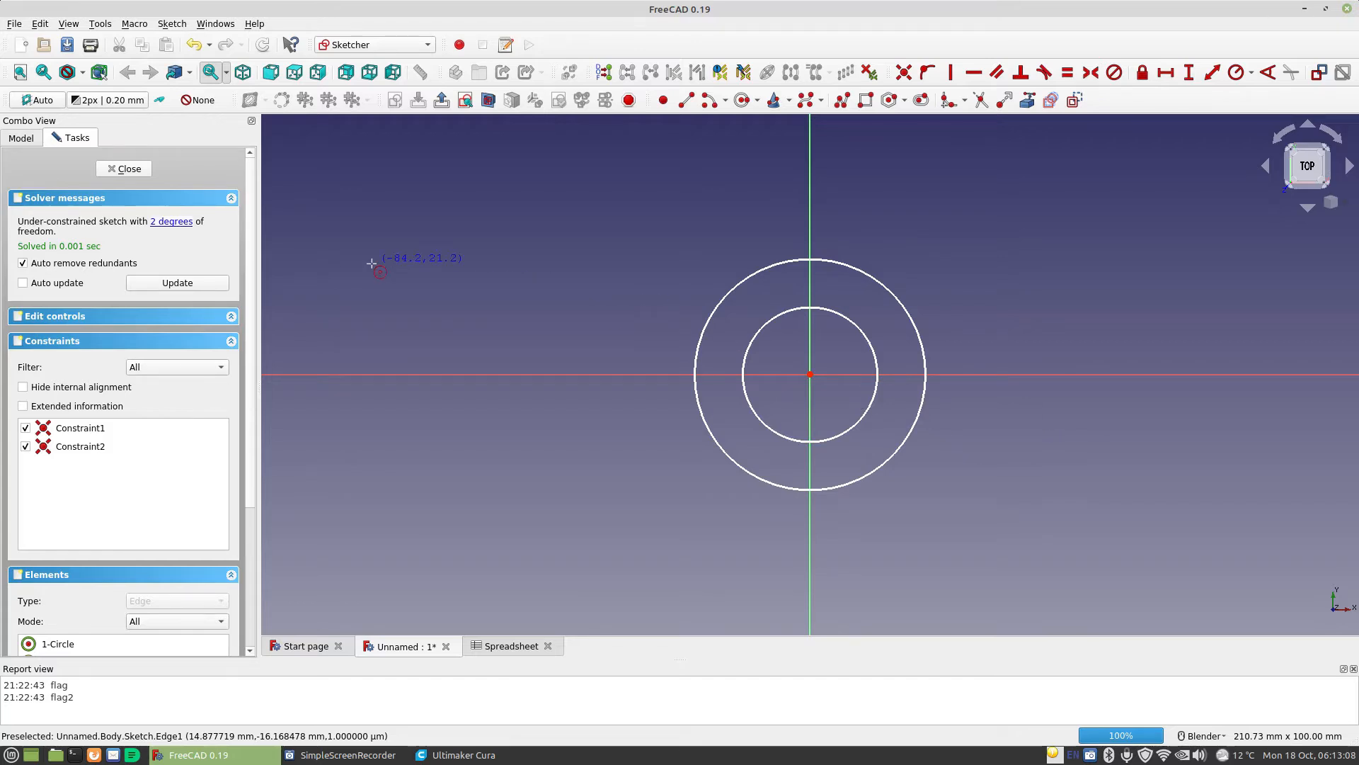
mouse_move(159, 240)
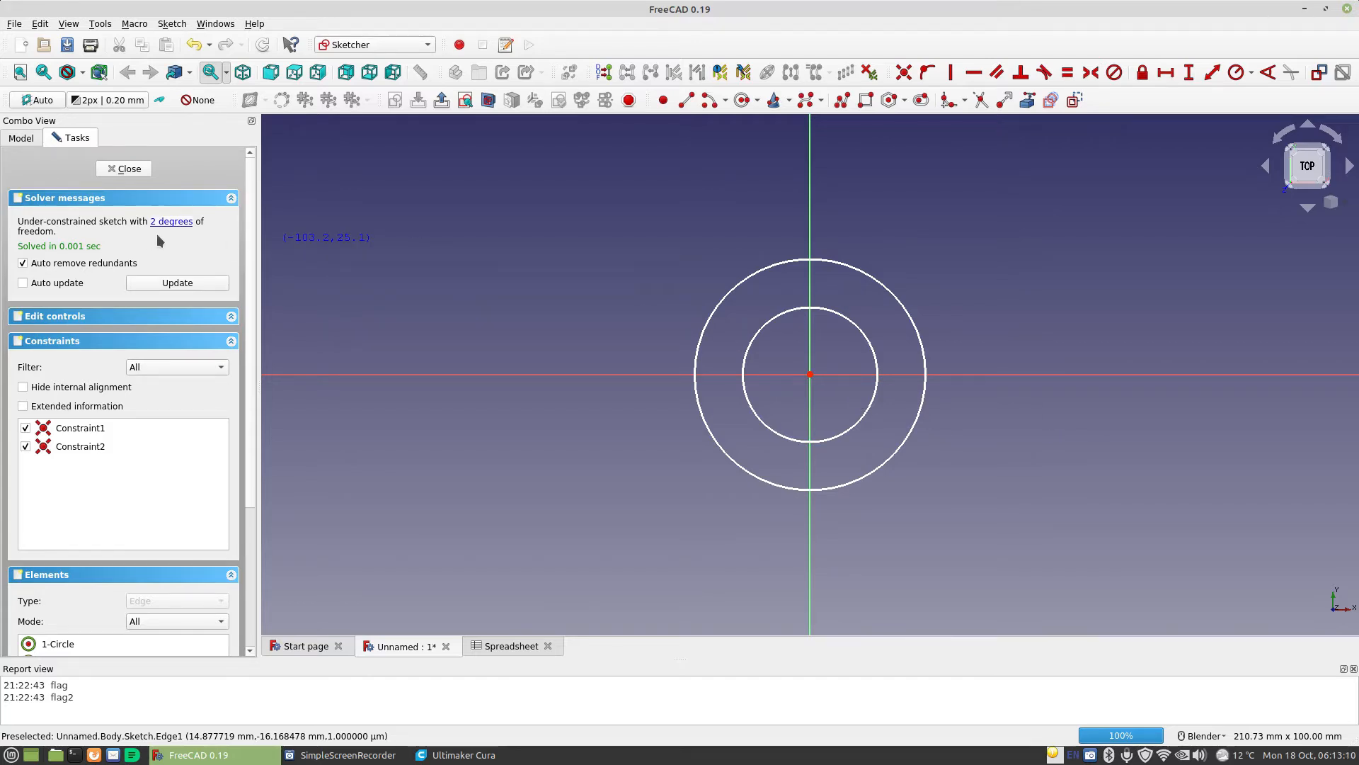
mouse_move(810, 375)
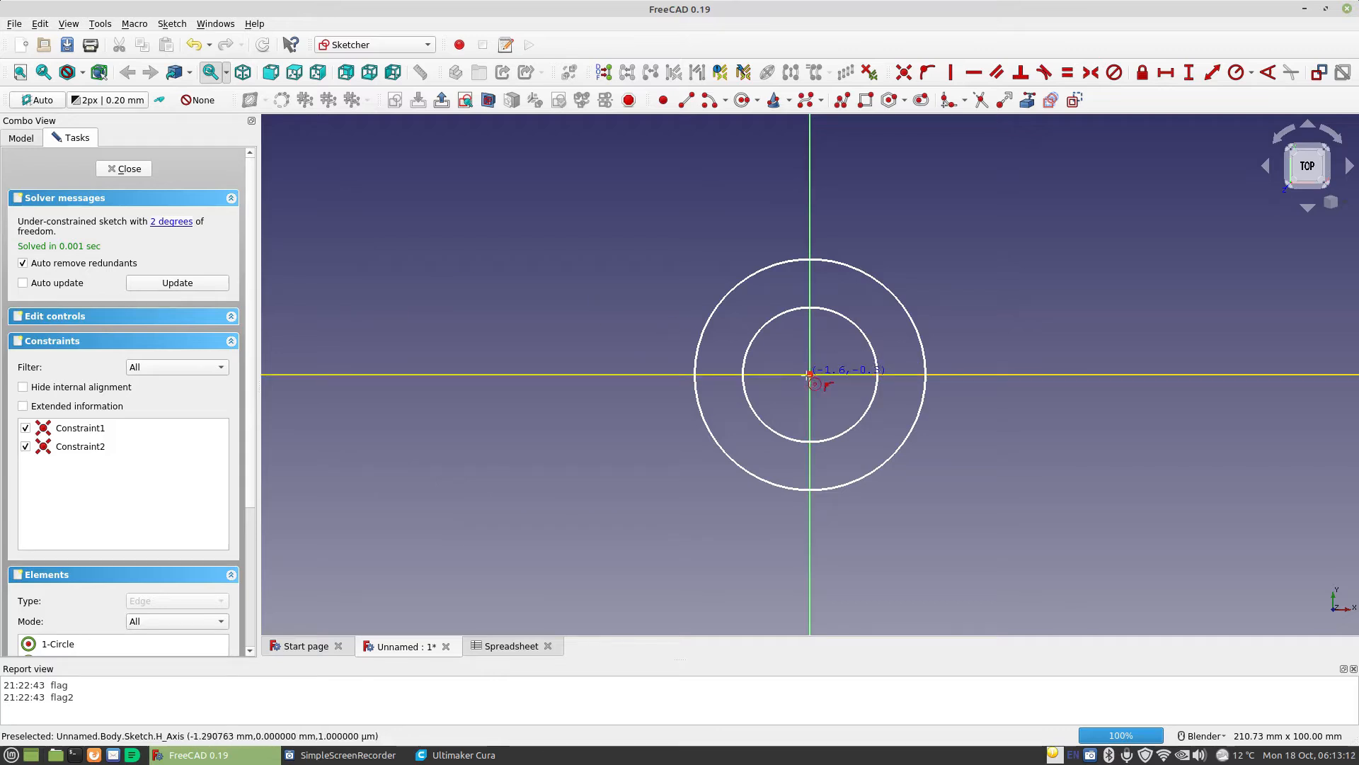
mouse_move(228, 277)
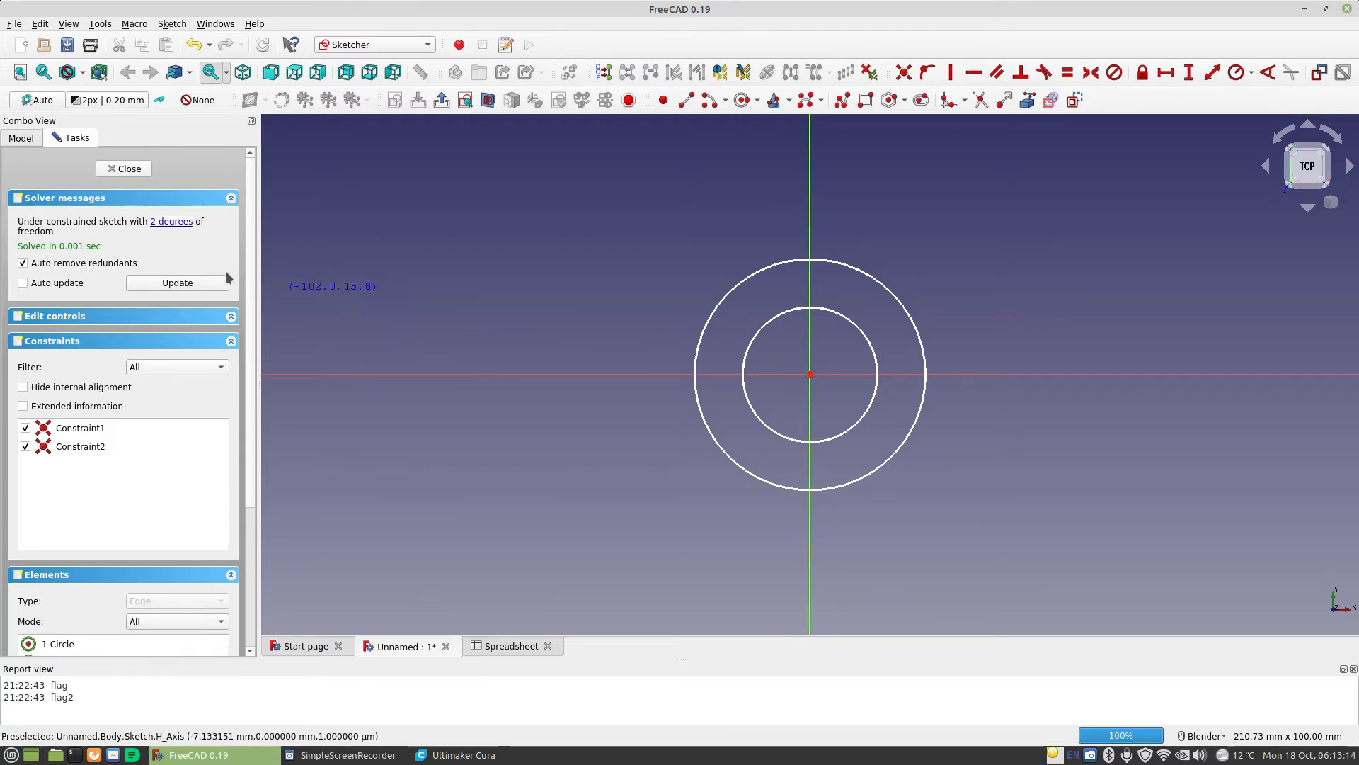
mouse_move(930, 323)
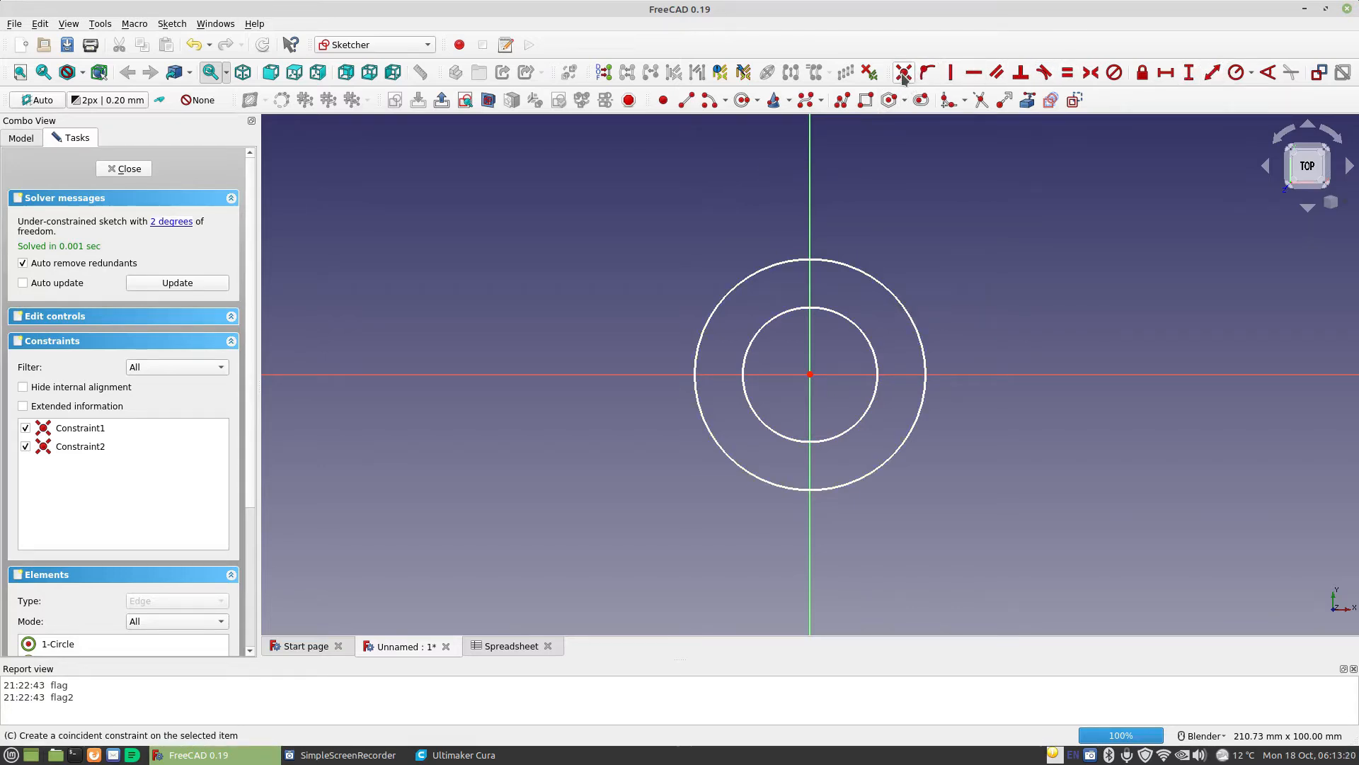
mouse_move(903, 73)
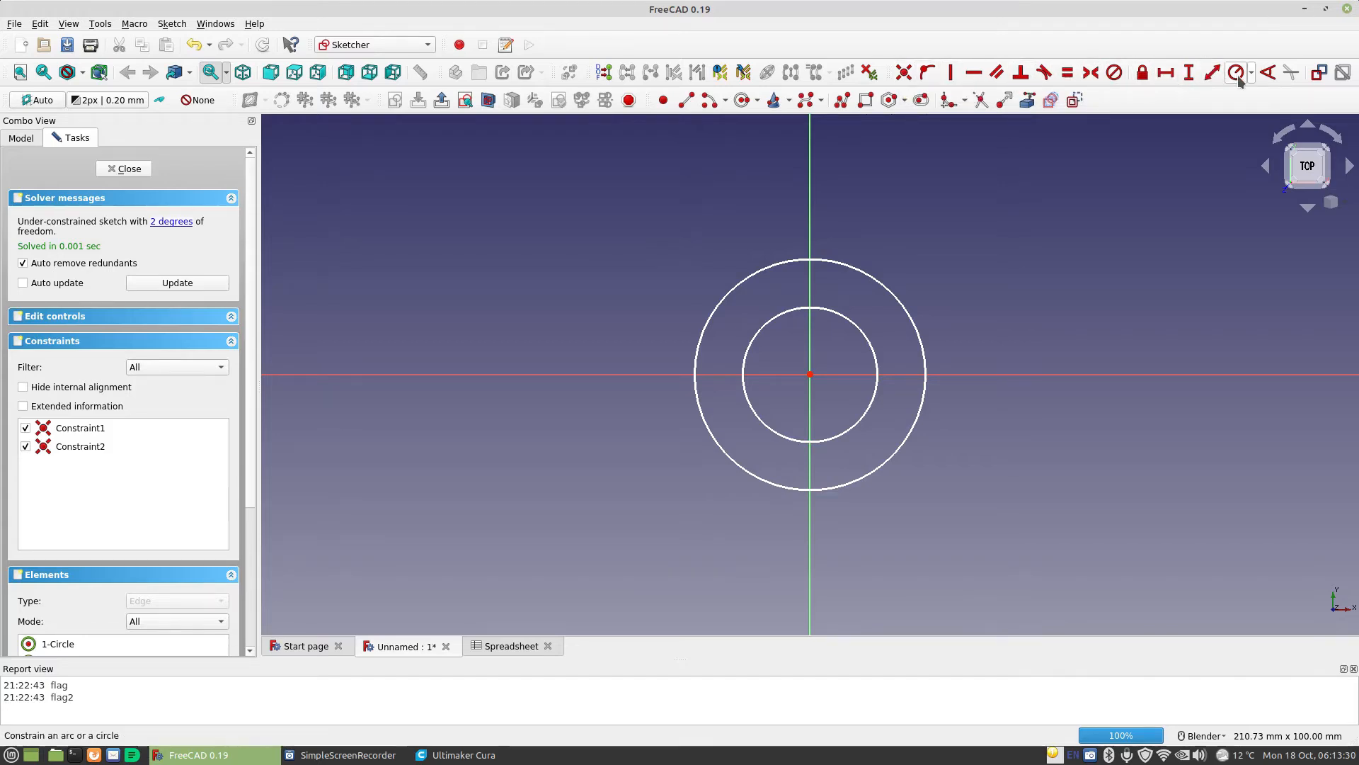
mouse_move(1241, 72)
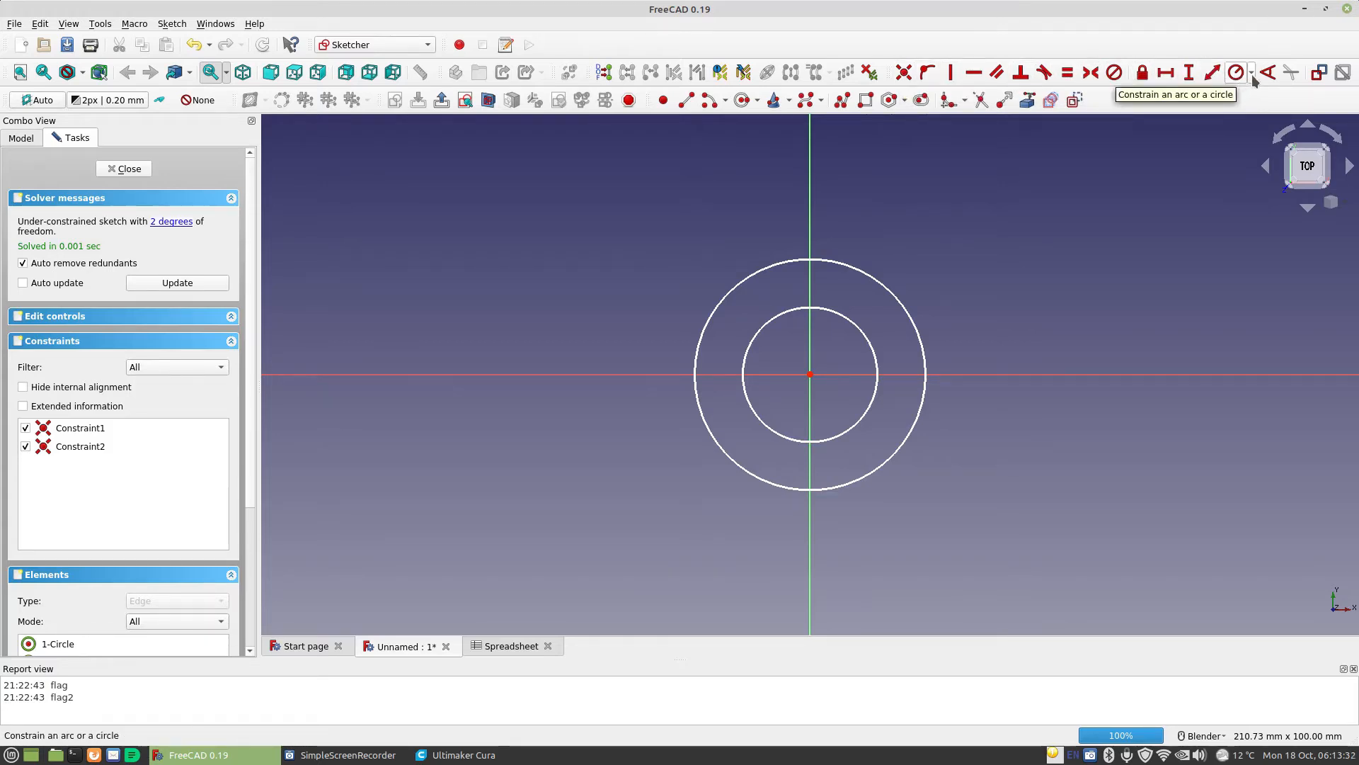
left_click(1252, 72)
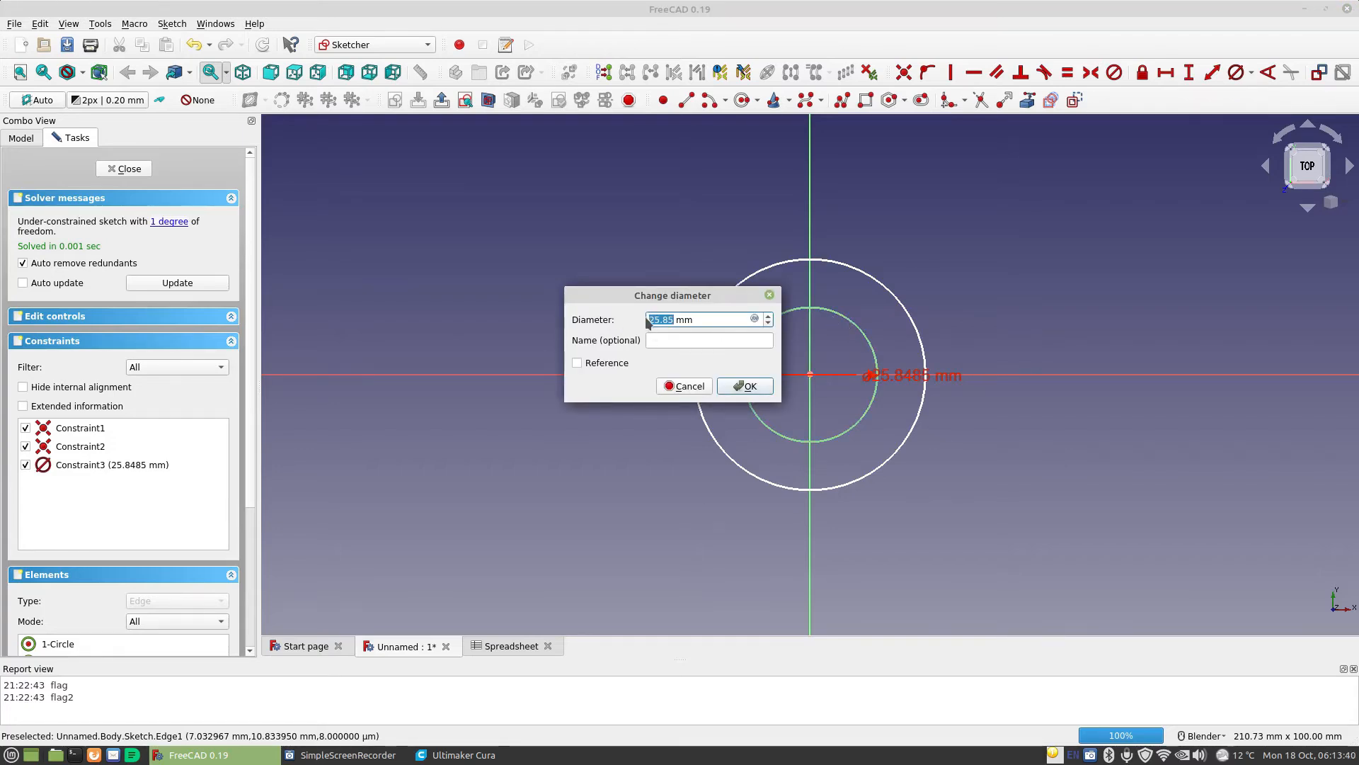
mouse_move(671, 333)
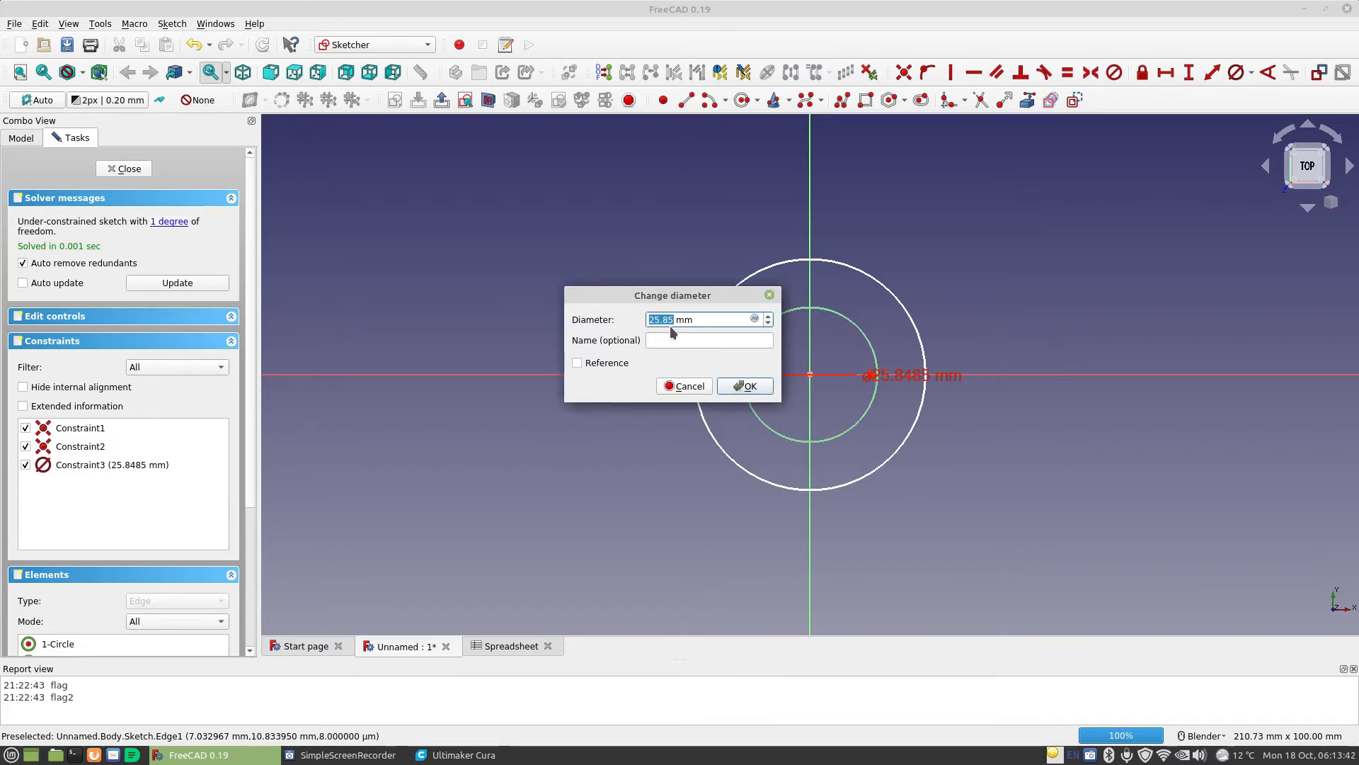
mouse_move(848, 342)
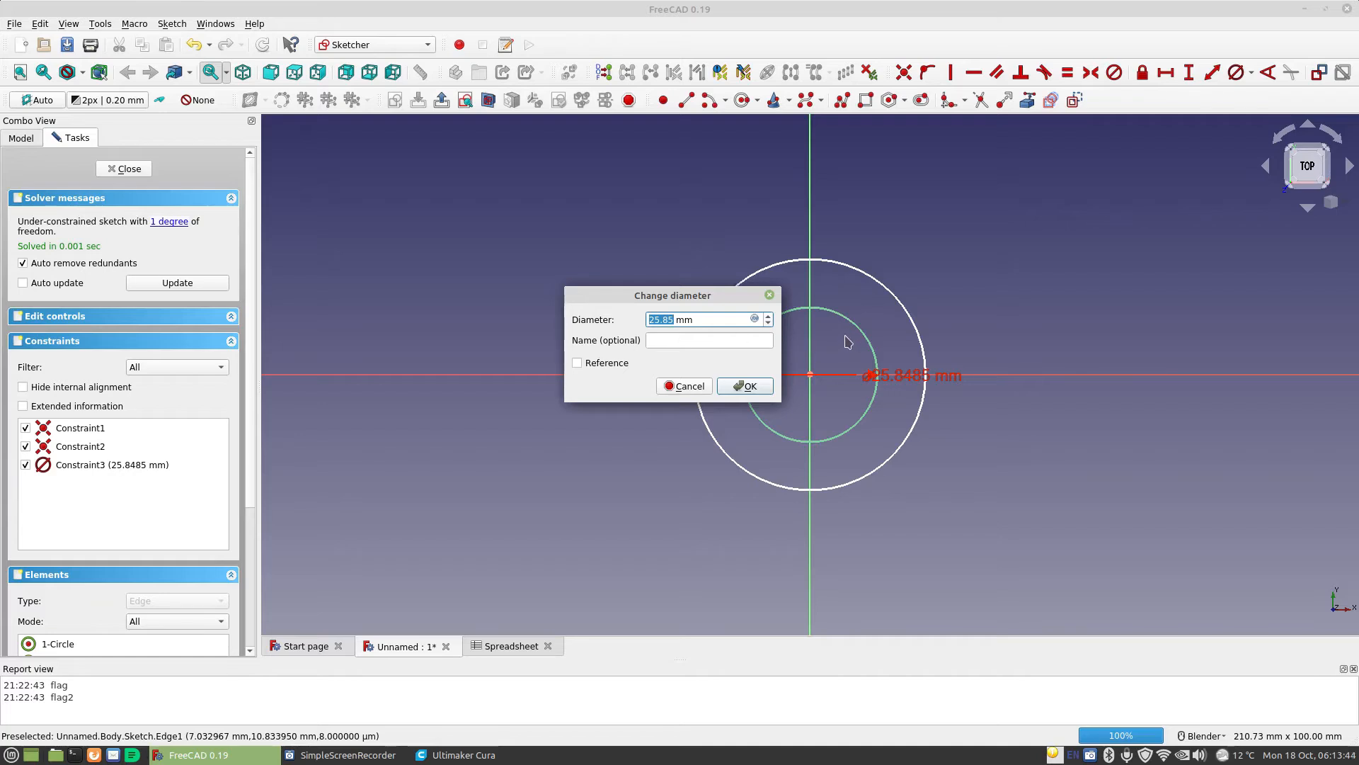
mouse_move(858, 338)
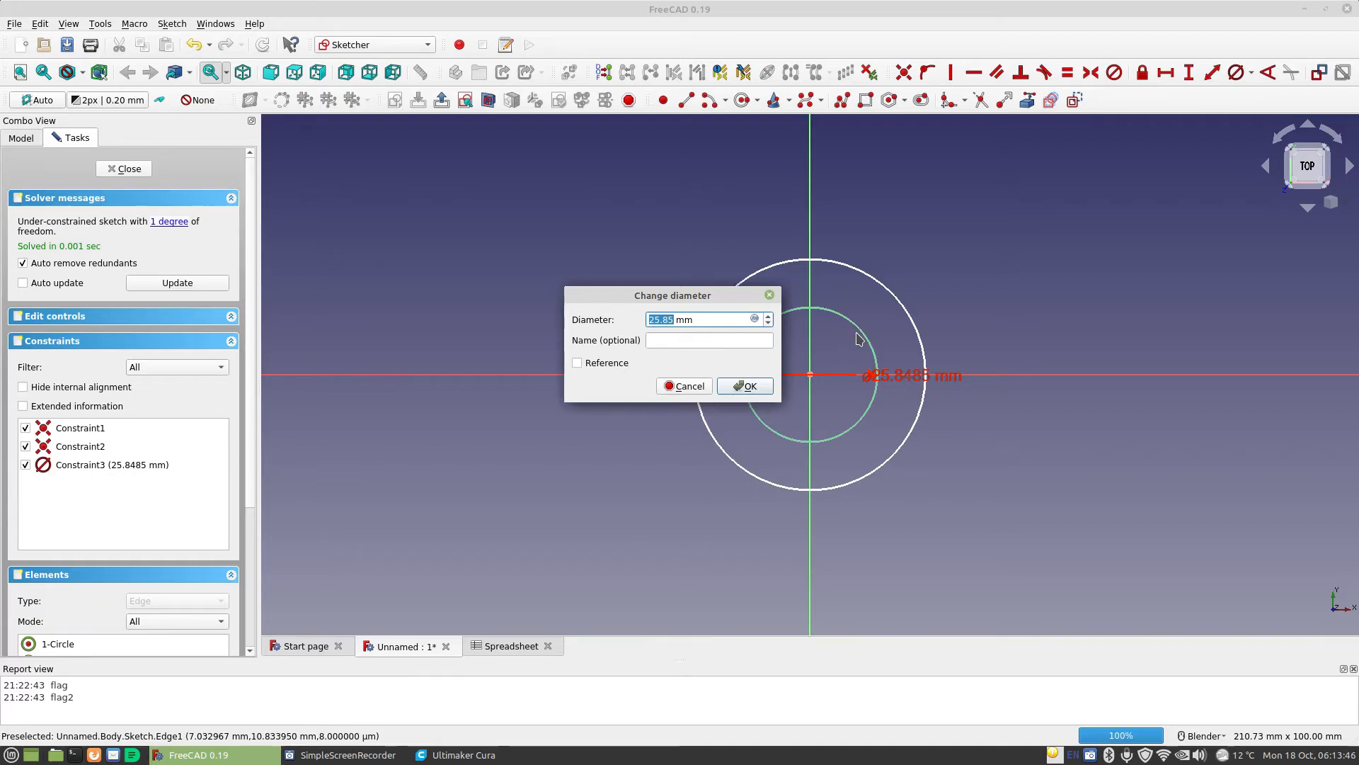
mouse_move(755, 318)
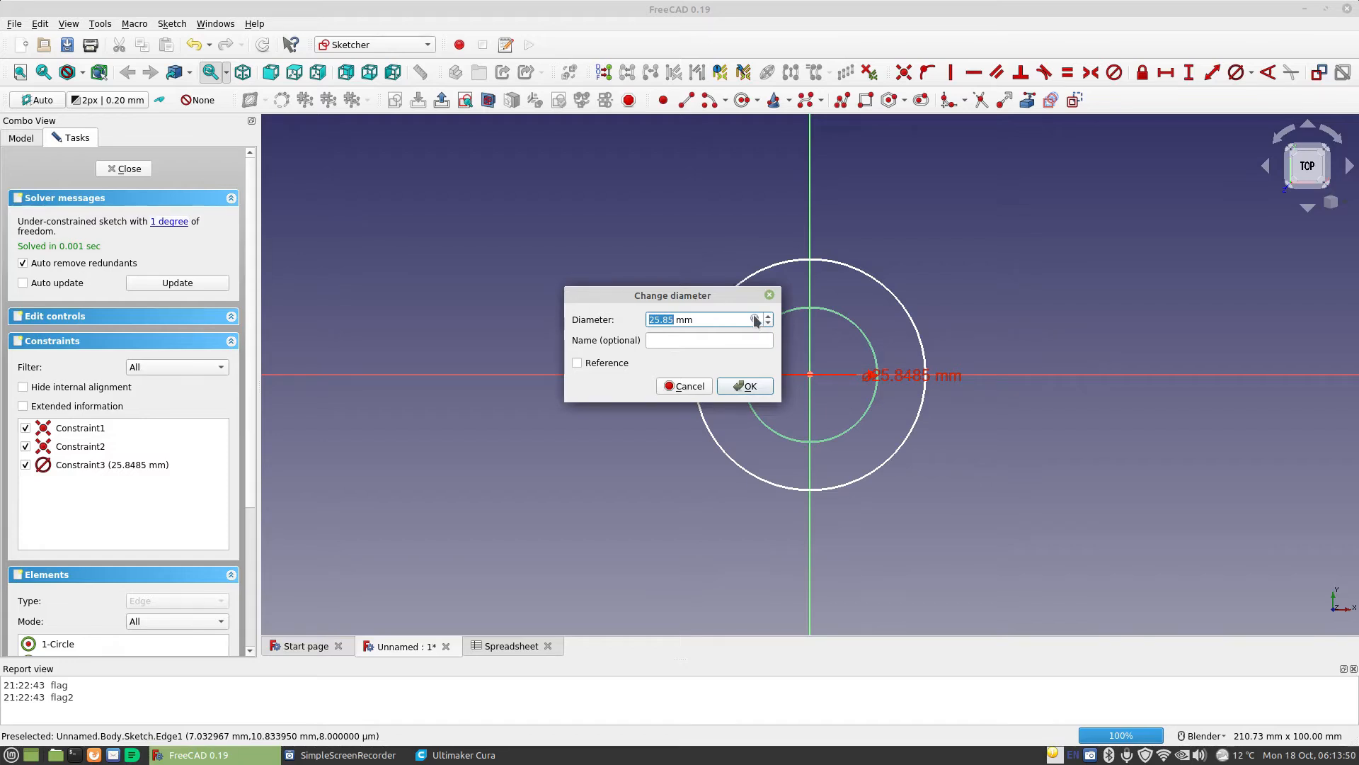
Bring up the formula editor for the inner circle's 25.85 mm diameter value.
left_click(754, 319)
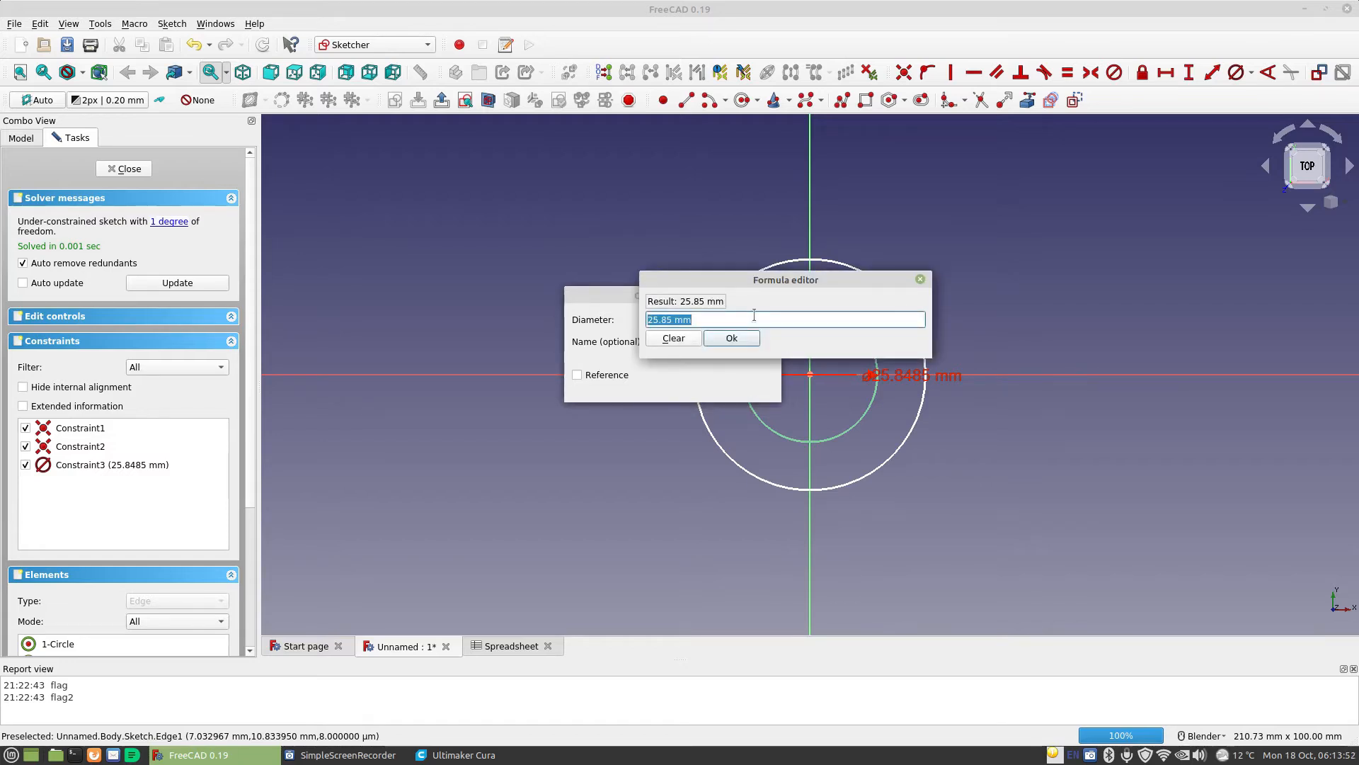
Set the inner circle's diameter formula to Spreadsheet.OutsideDiameter, giving 19 mm.
type("s")
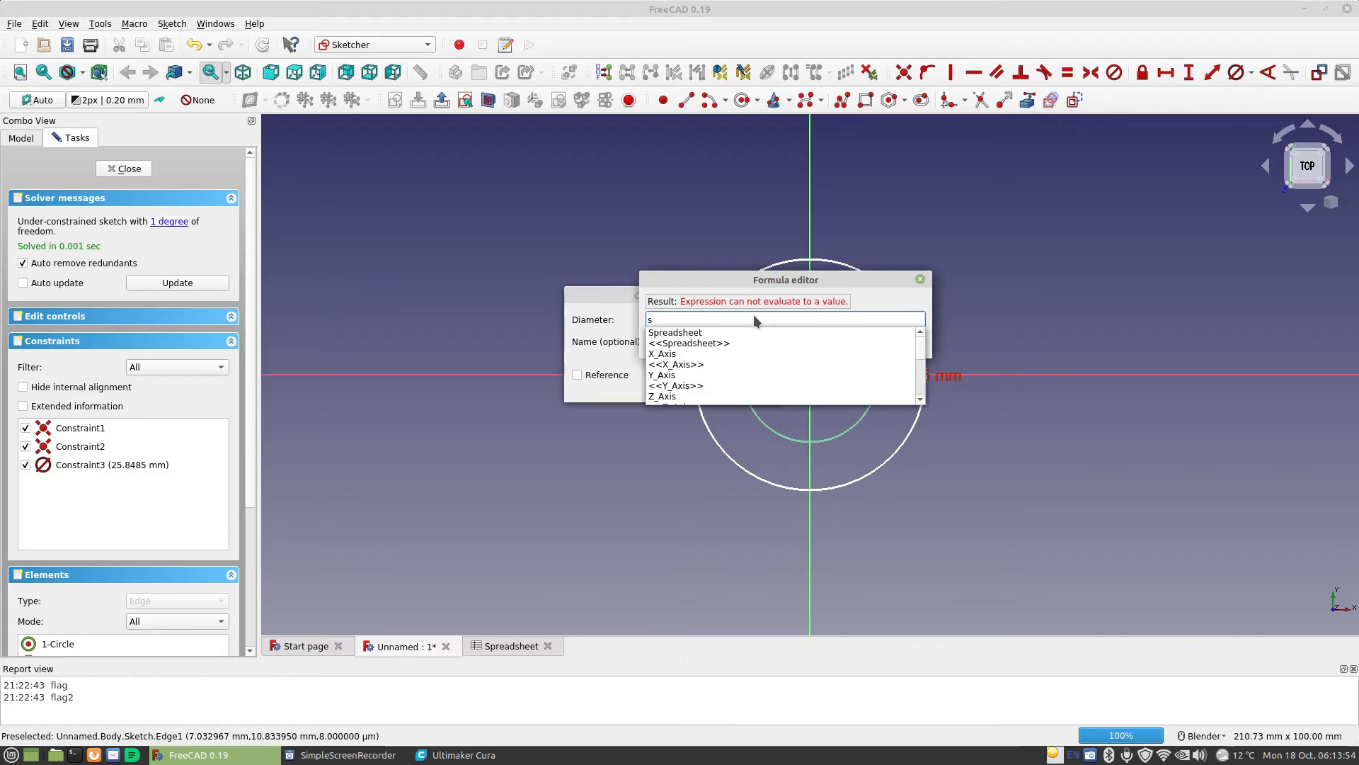
type("p")
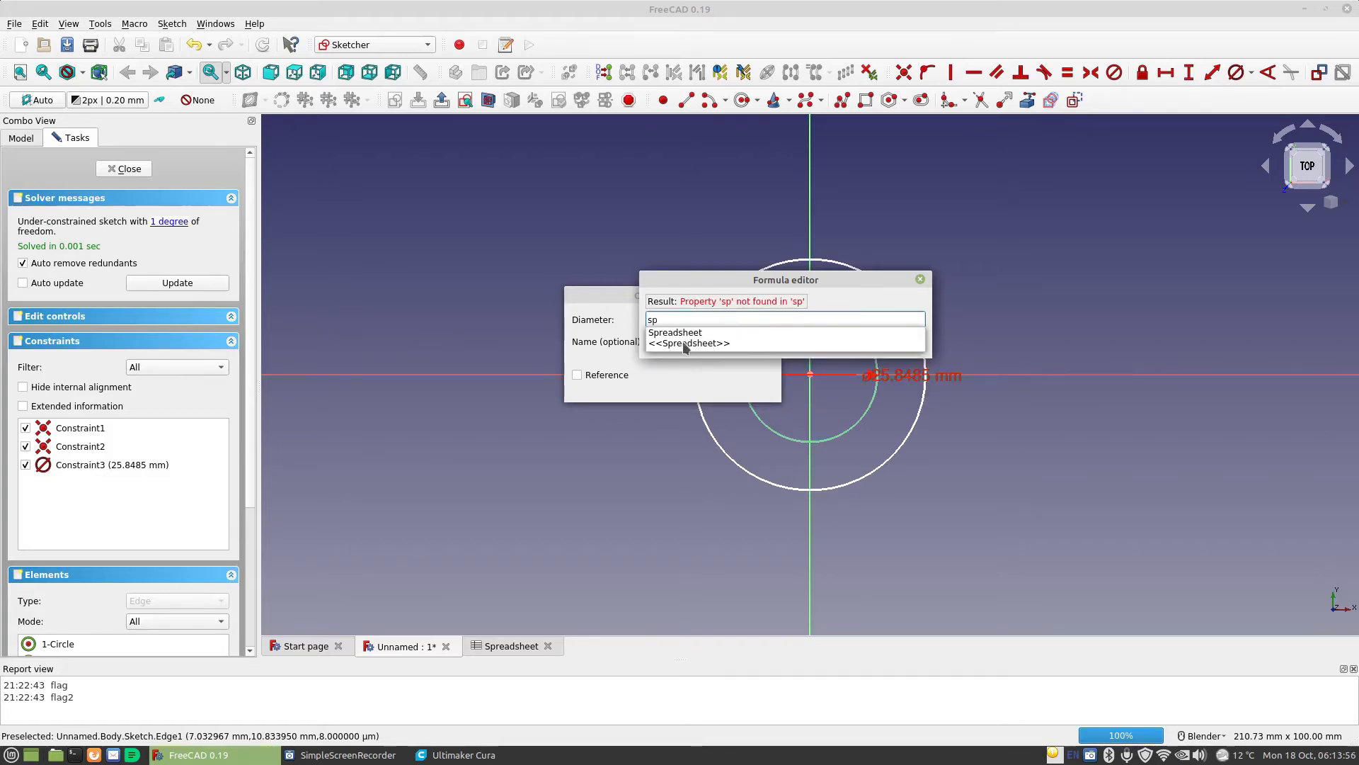
left_click(674, 331)
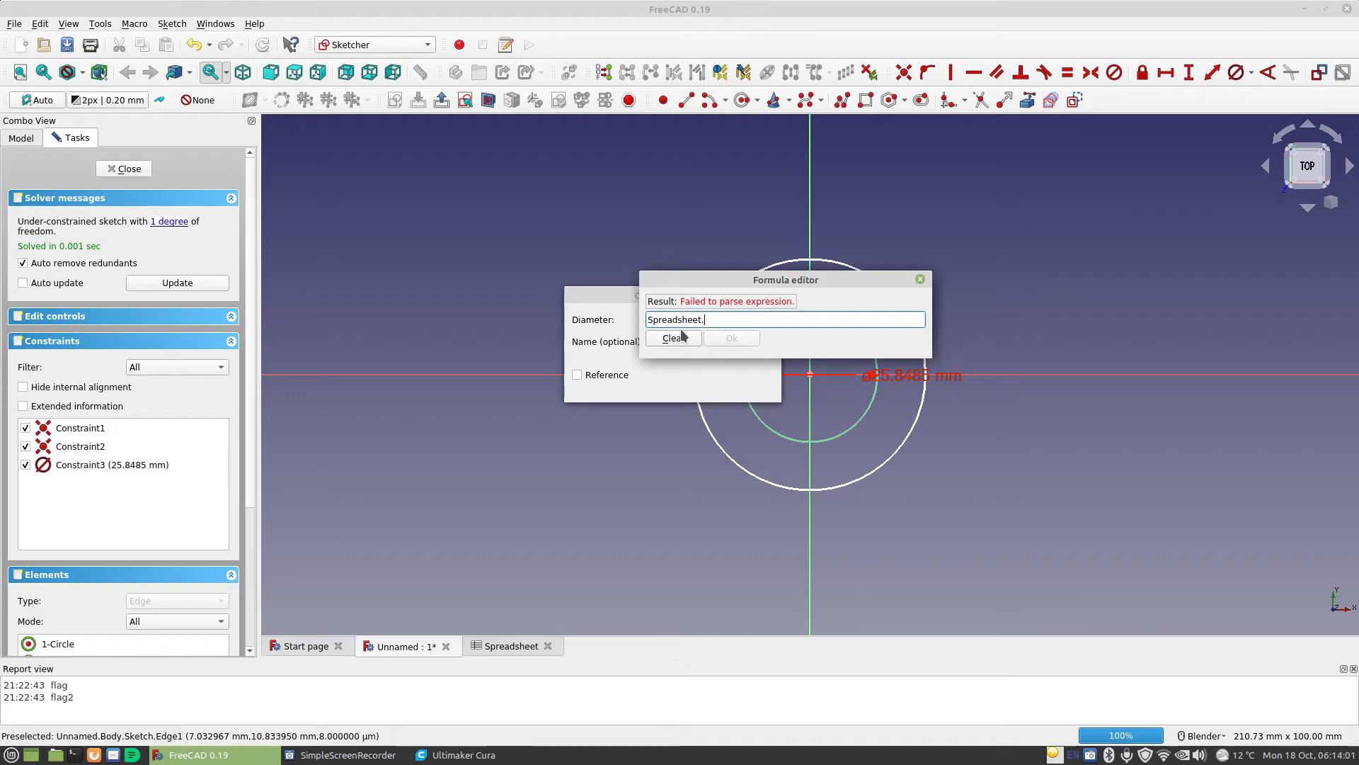
type("ou")
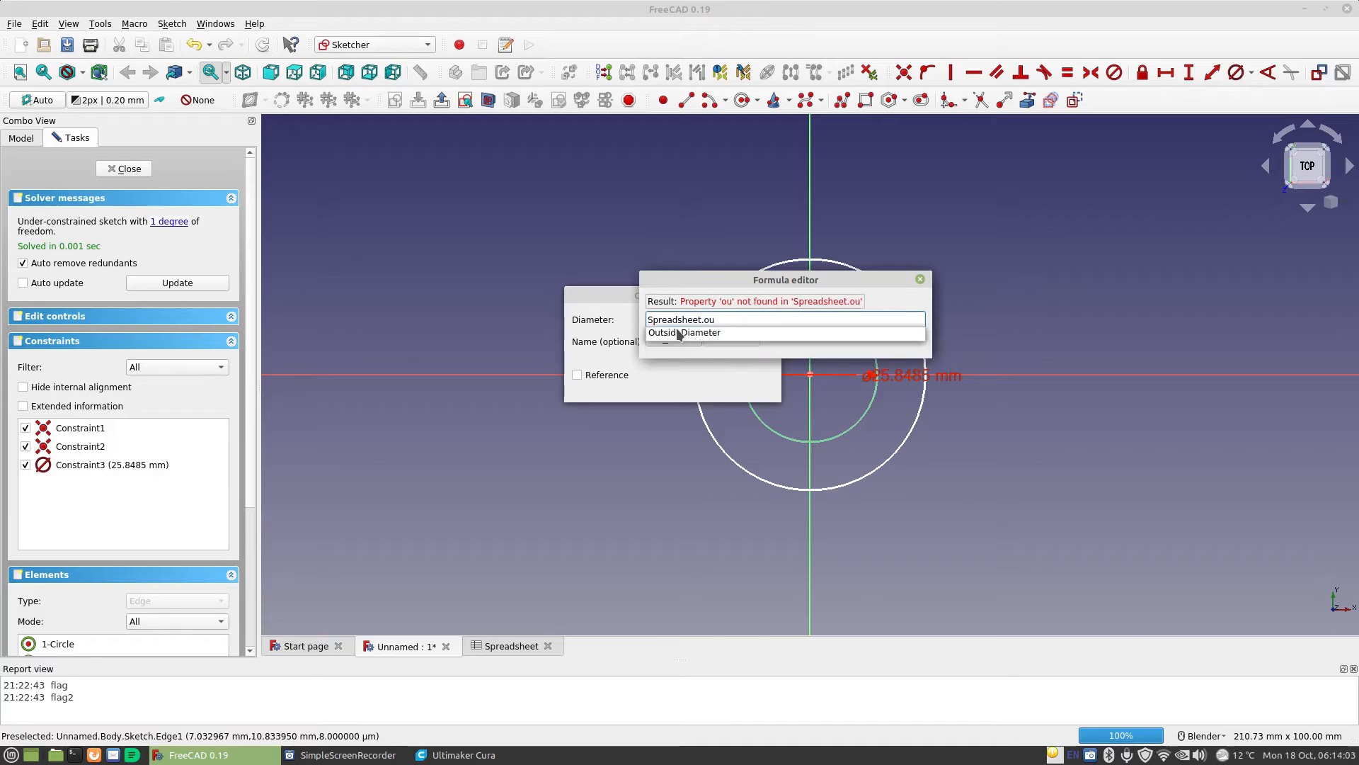
left_click(684, 333)
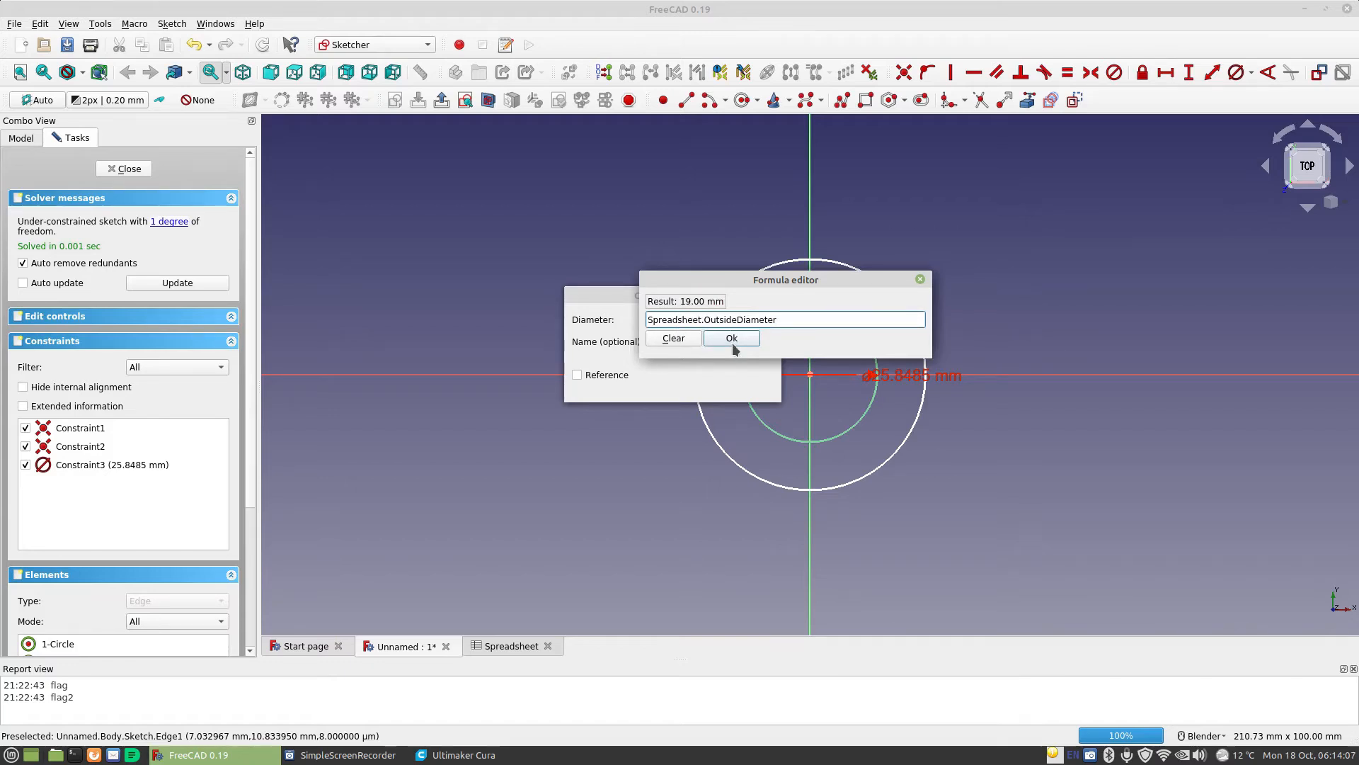
left_click(730, 337)
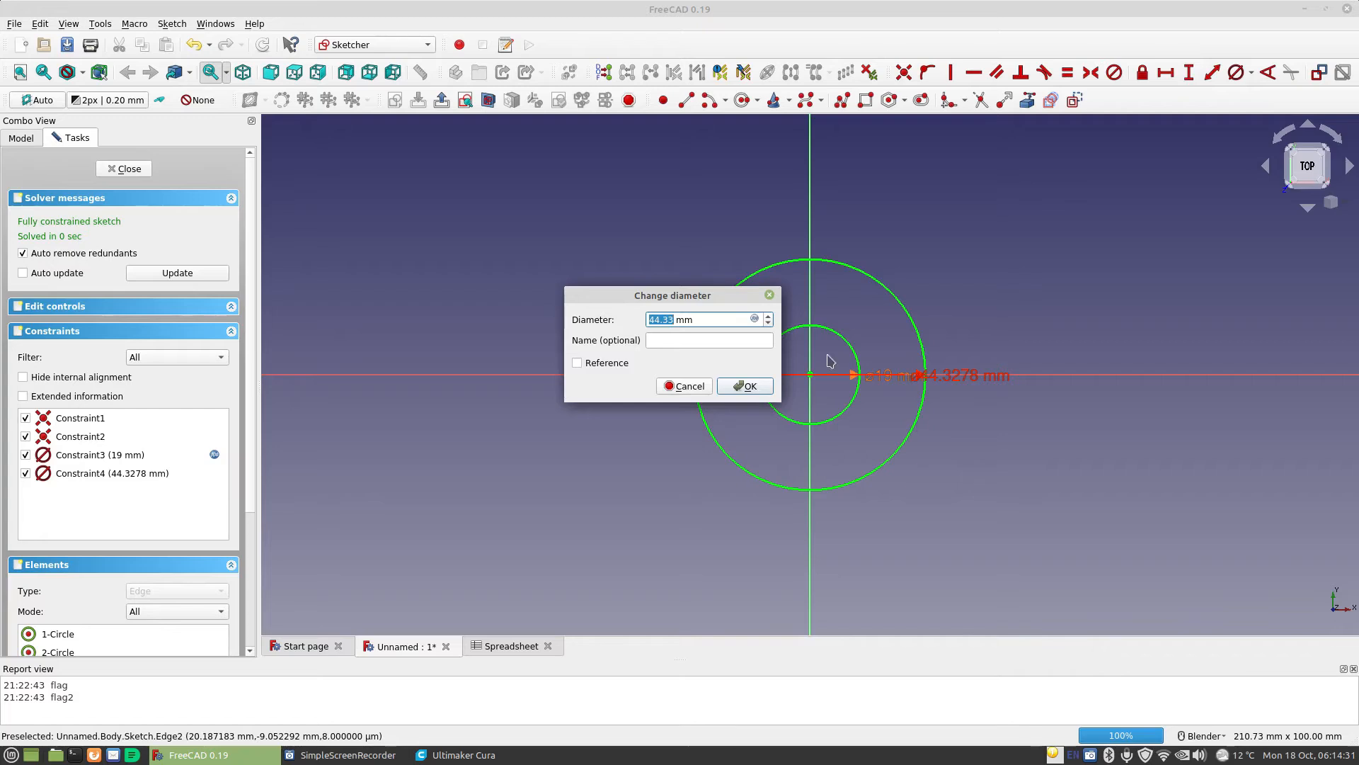
Bind the larger circle's diameter to Spreadsheet.InsideDiameter, giving 22 mm.
left_click(753, 319)
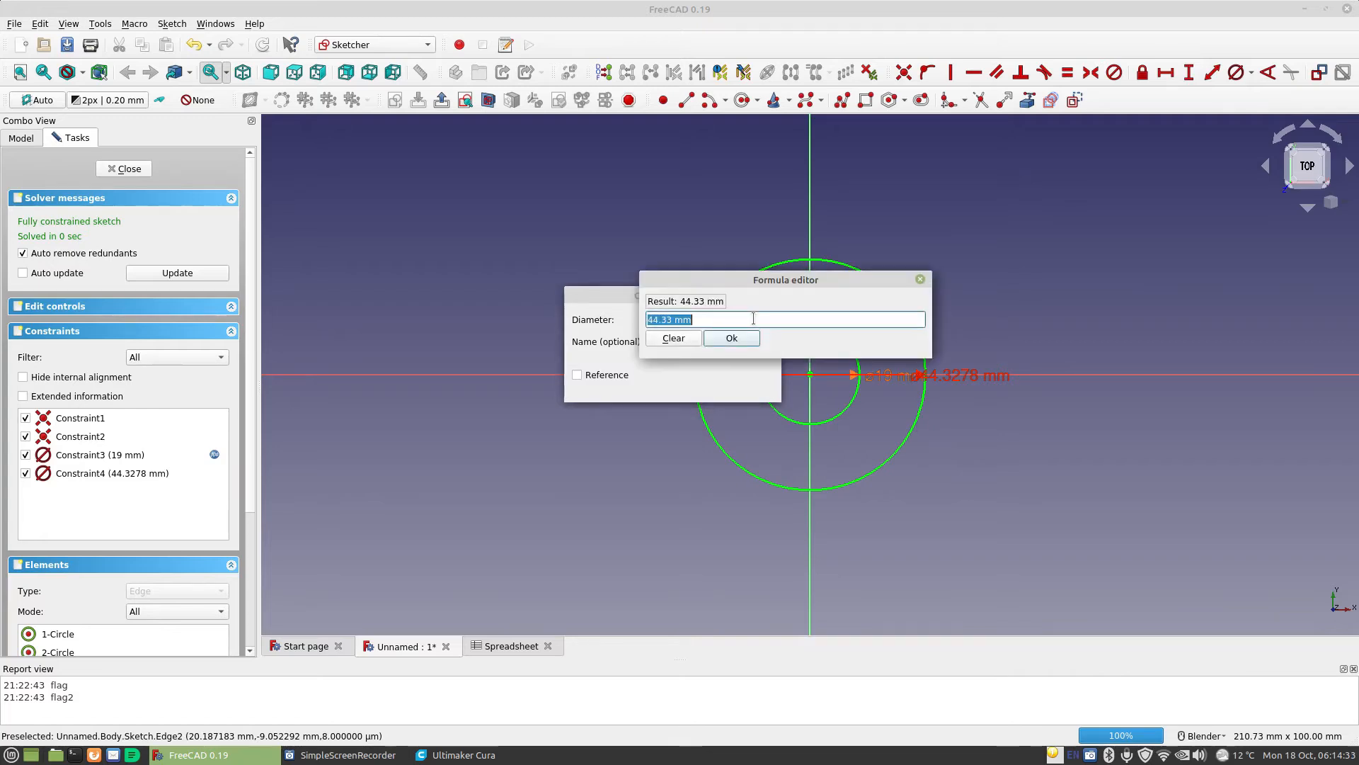
type("sp")
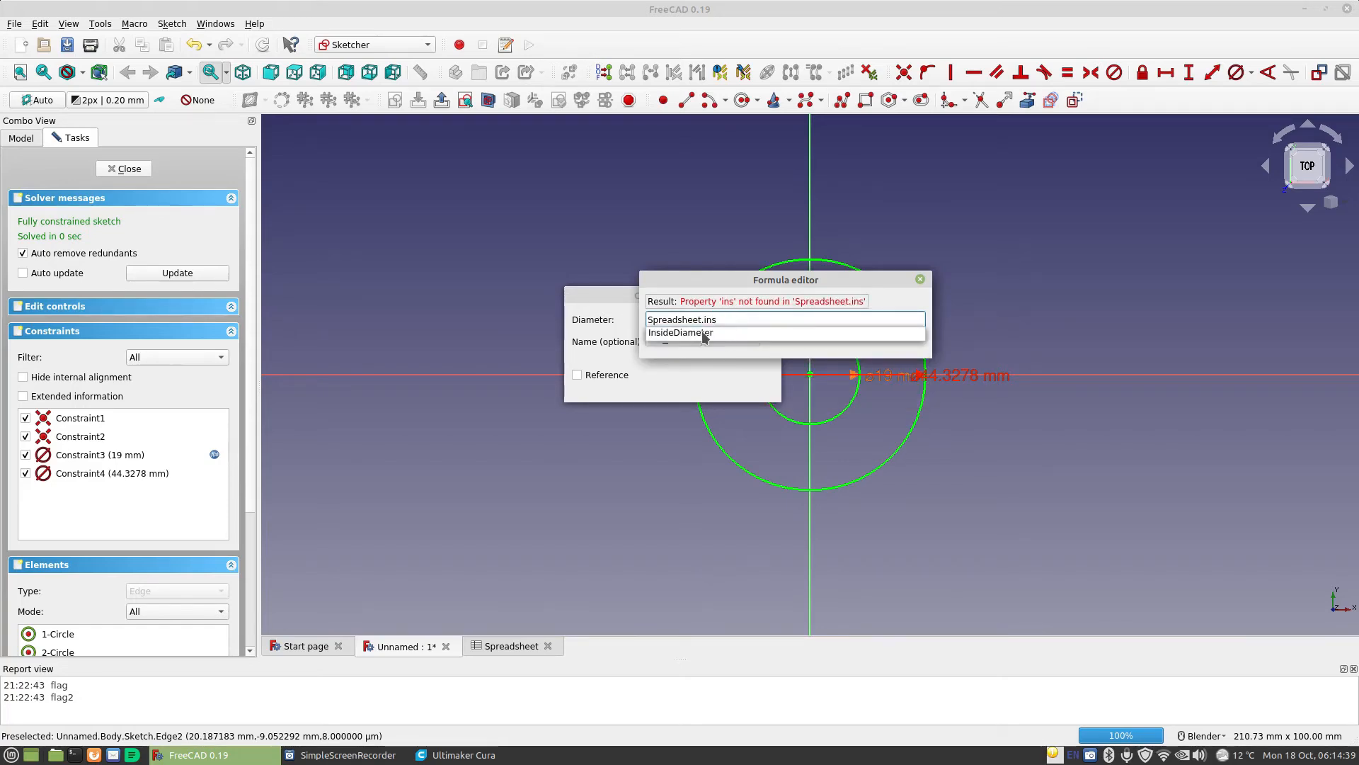
left_click(920, 279)
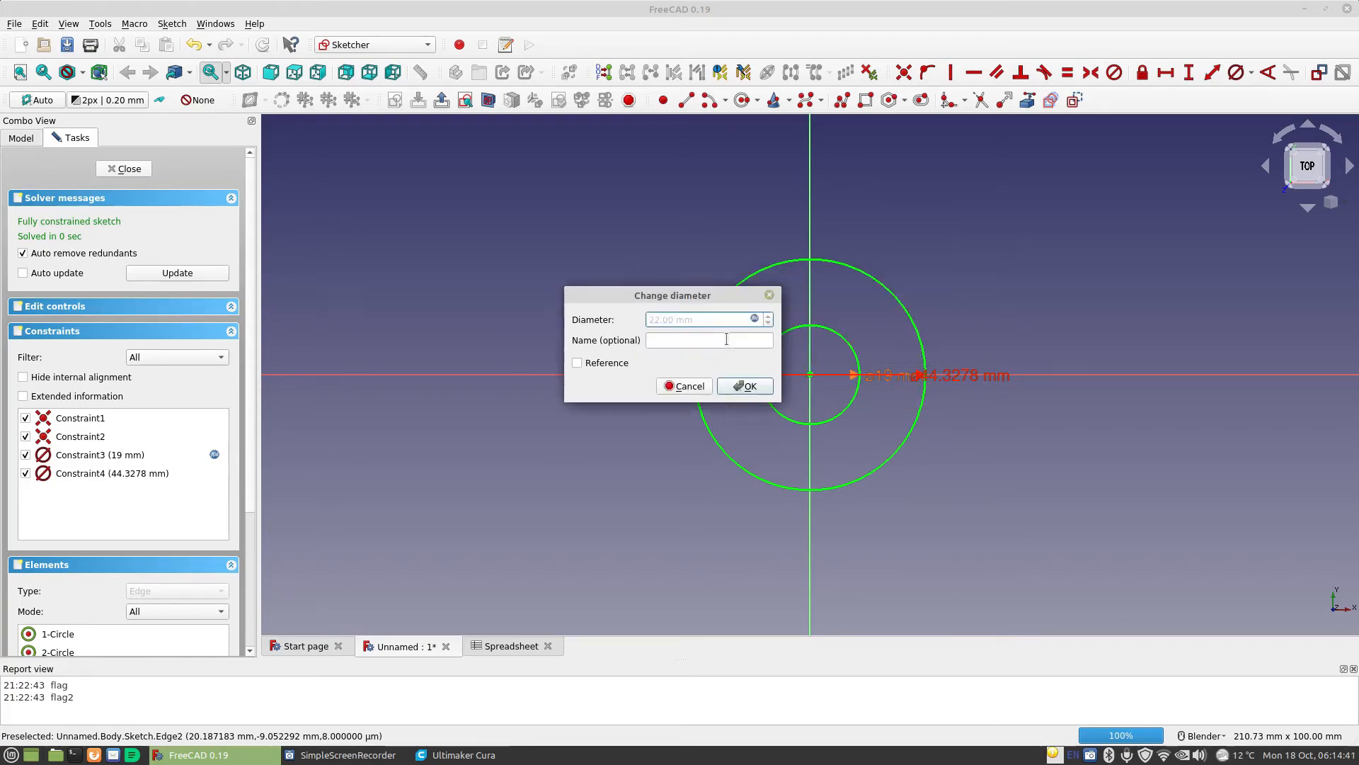
left_click(743, 385)
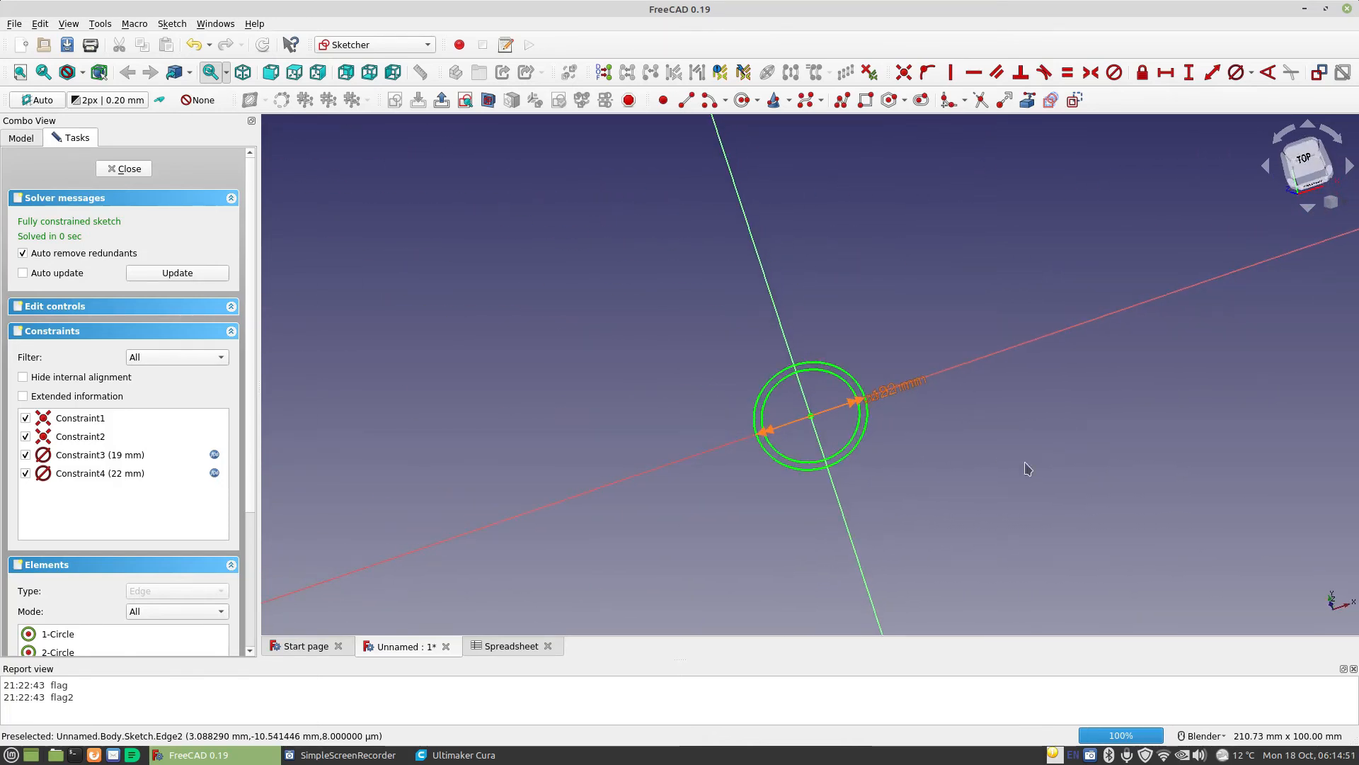
mouse_move(762, 409)
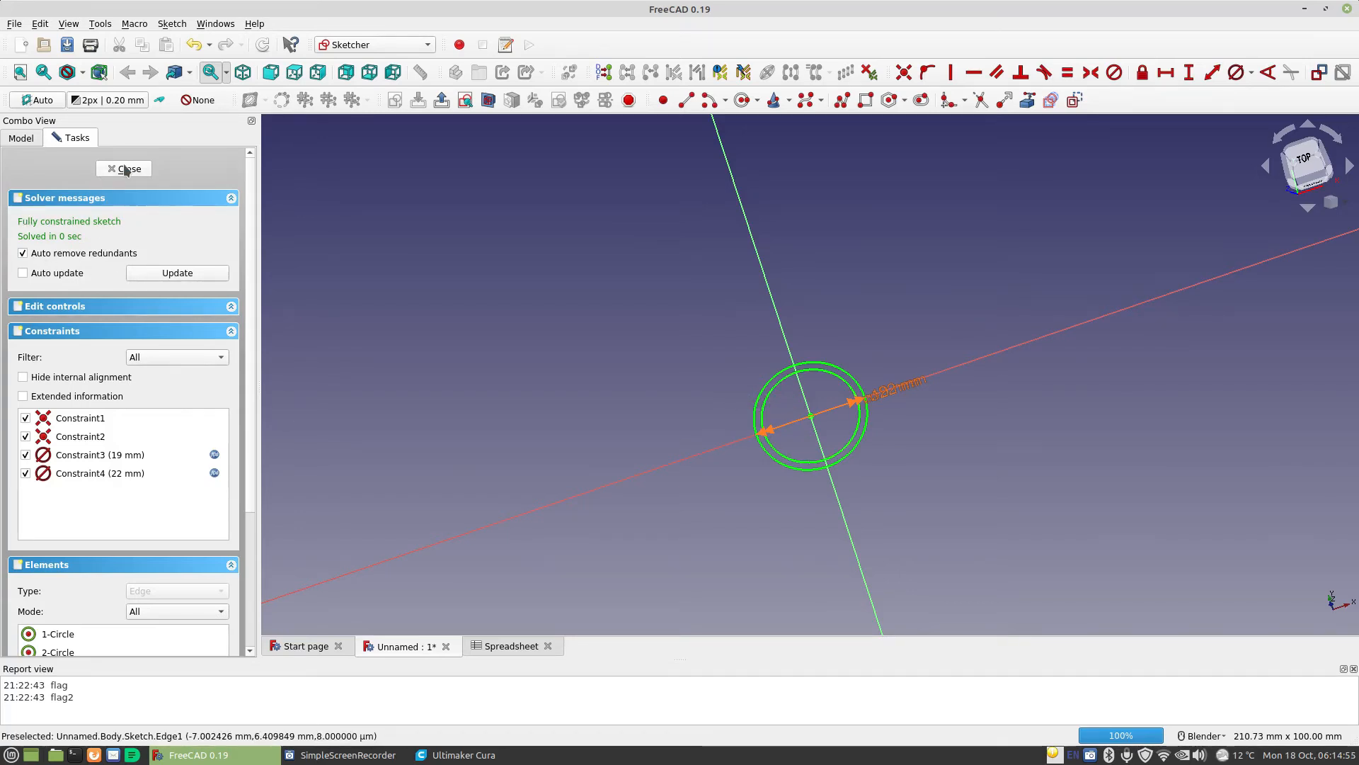
Close the two-circle sketch and return to the Body's model tree.
left_click(129, 168)
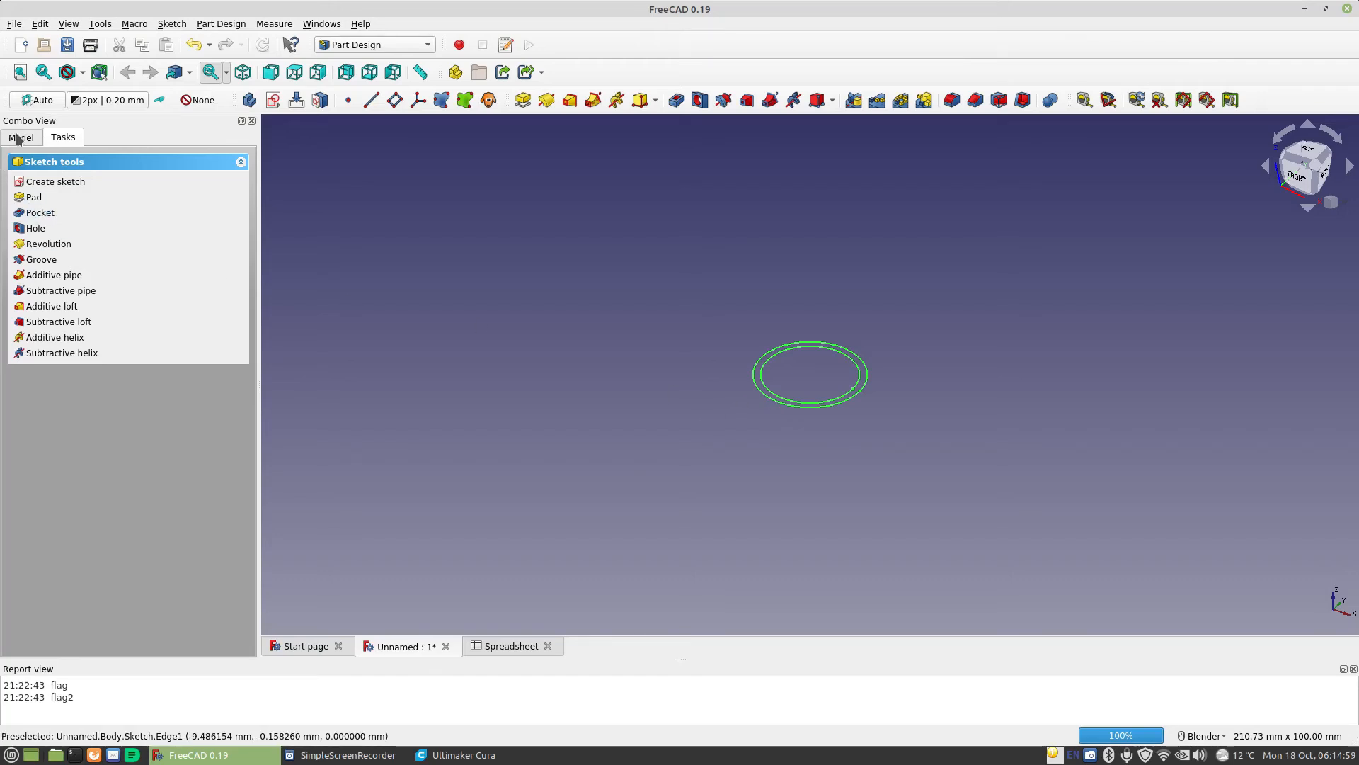
left_click(21, 137)
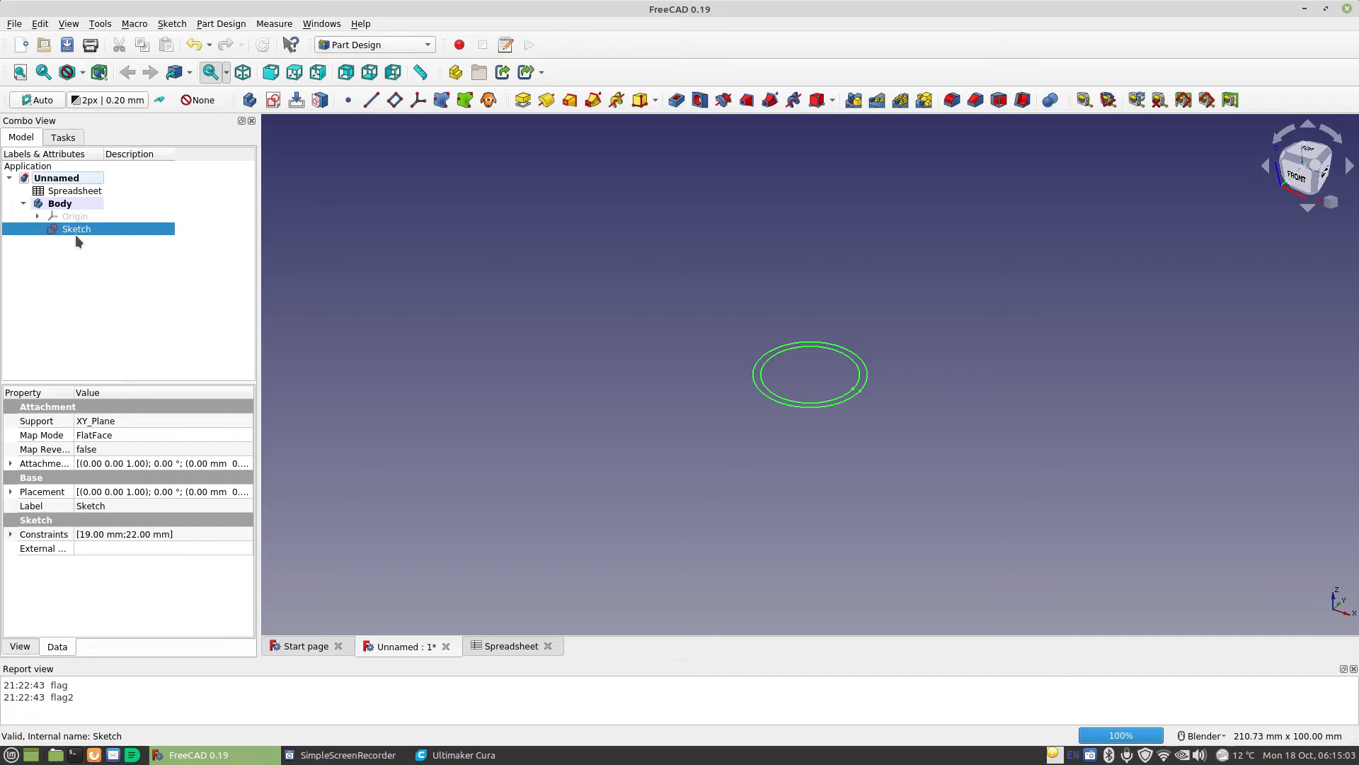
mouse_move(522, 99)
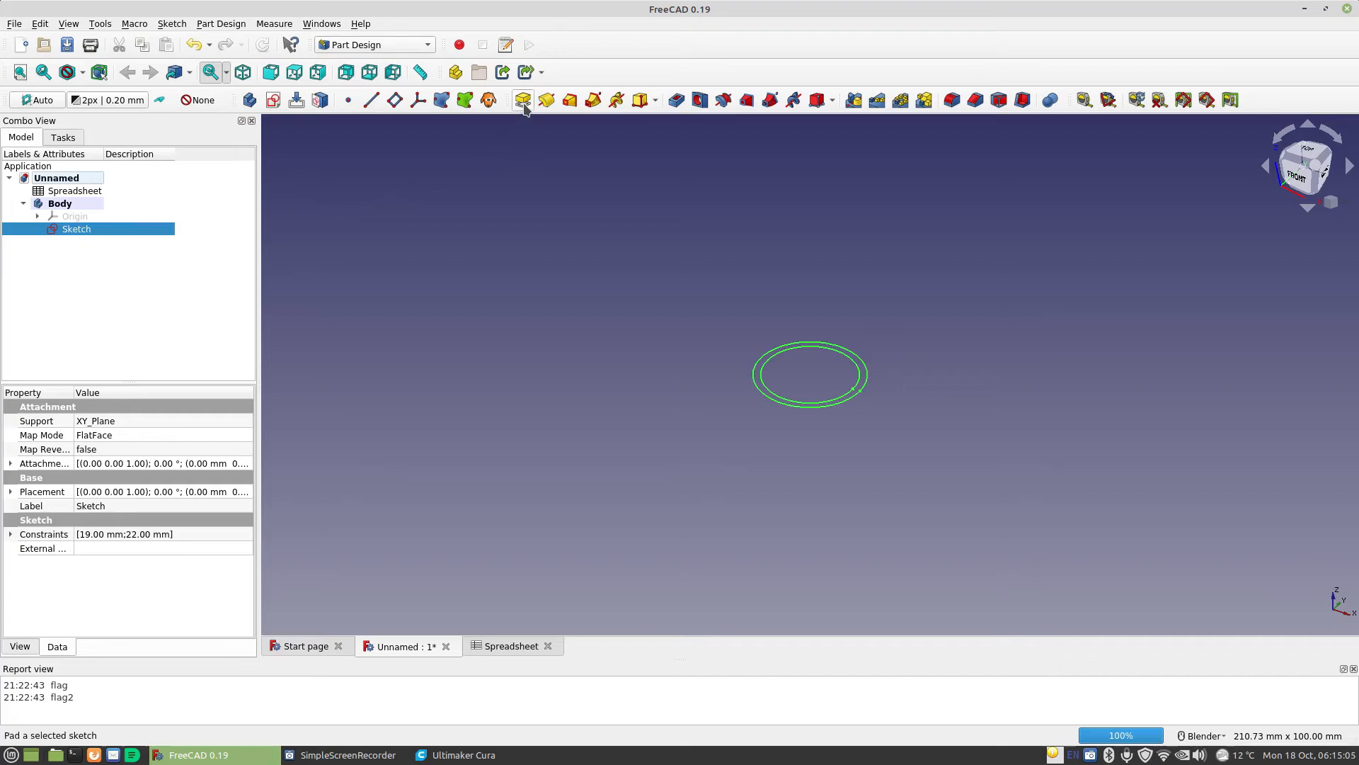
mouse_move(523, 99)
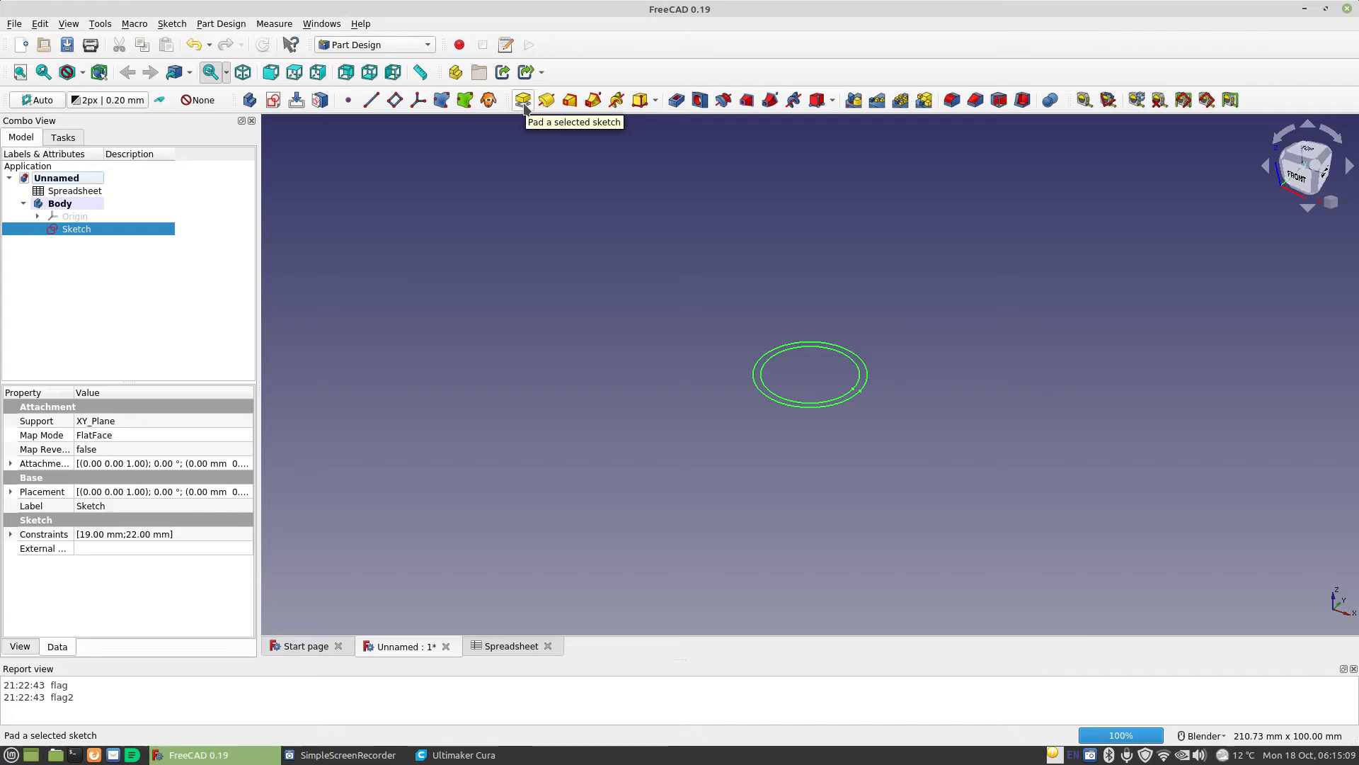
Start a Pad on the sketch and begin a Spreadsheet expression for its length, checking the height cell's alias.
left_click(523, 99)
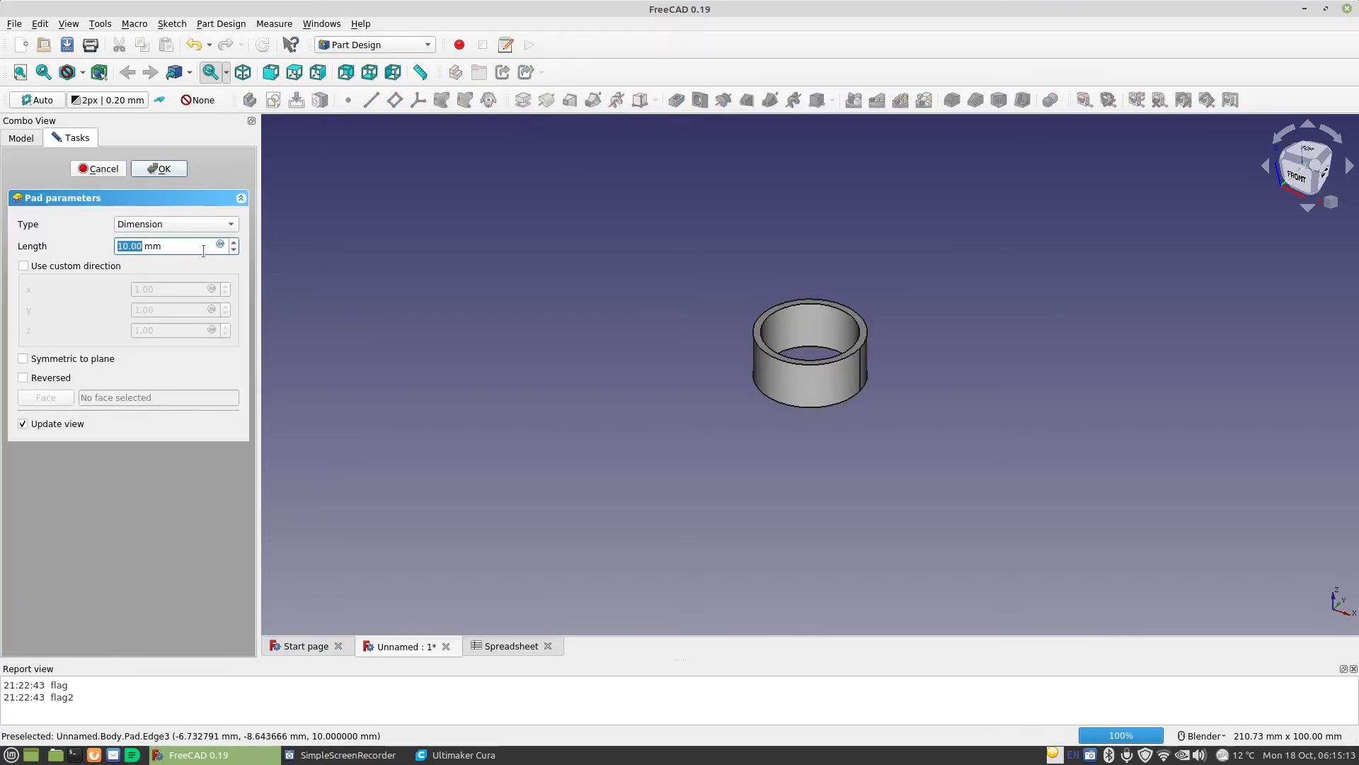
left_click(219, 245)
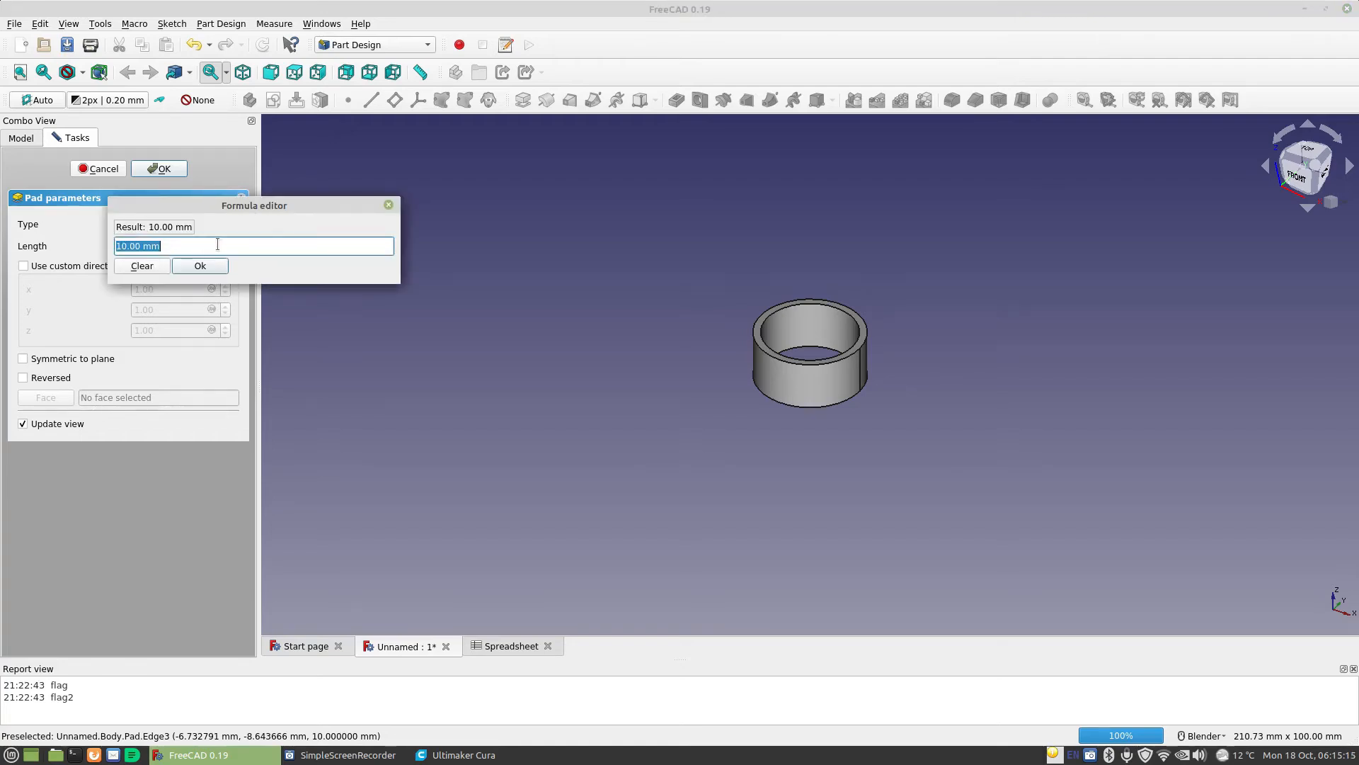
type("s")
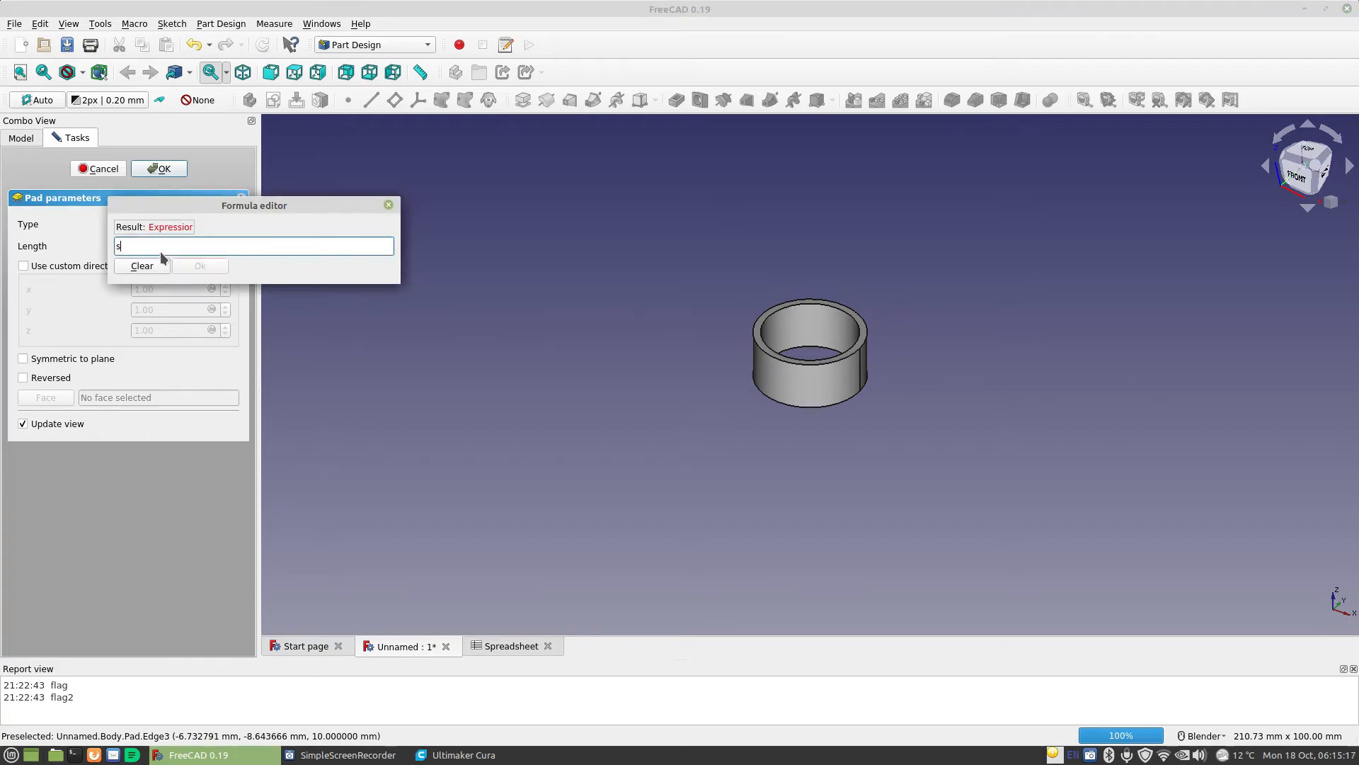
type("preadsheet.")
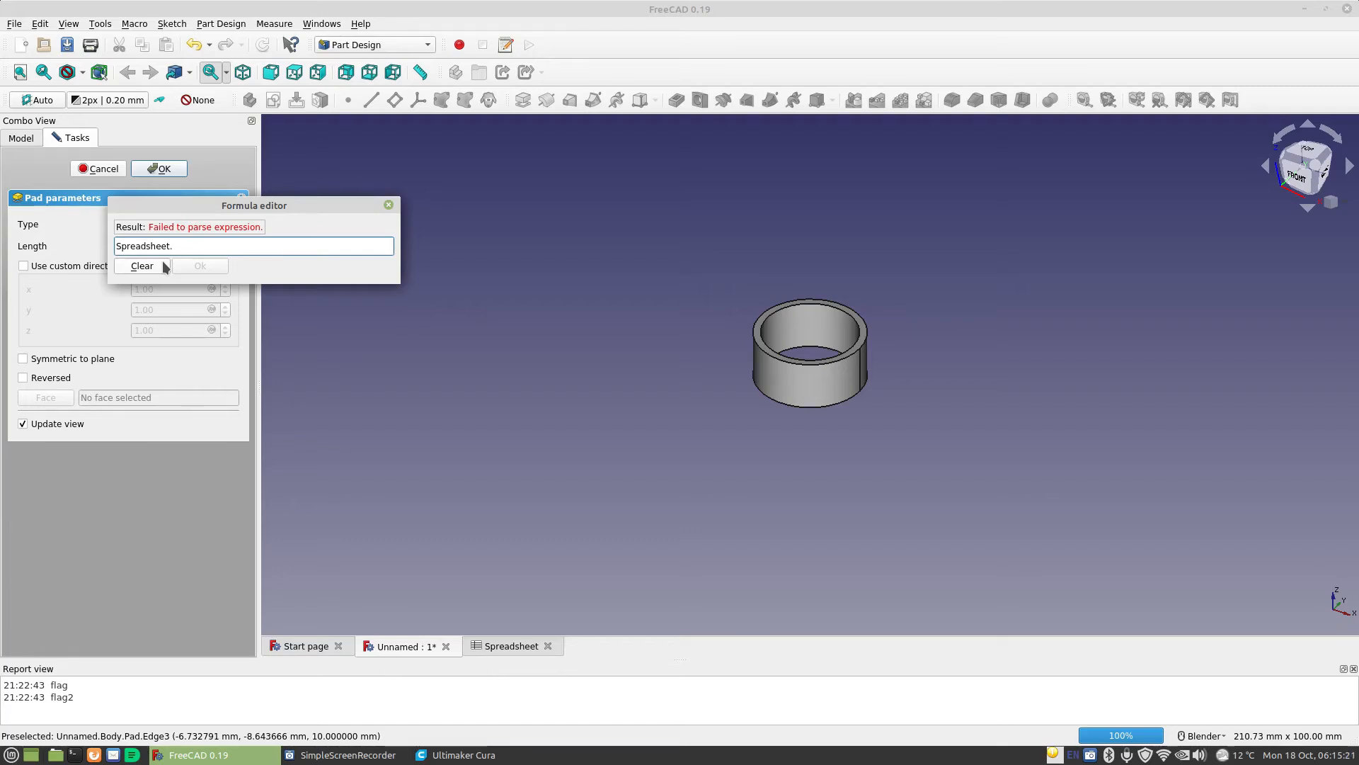
mouse_move(516, 654)
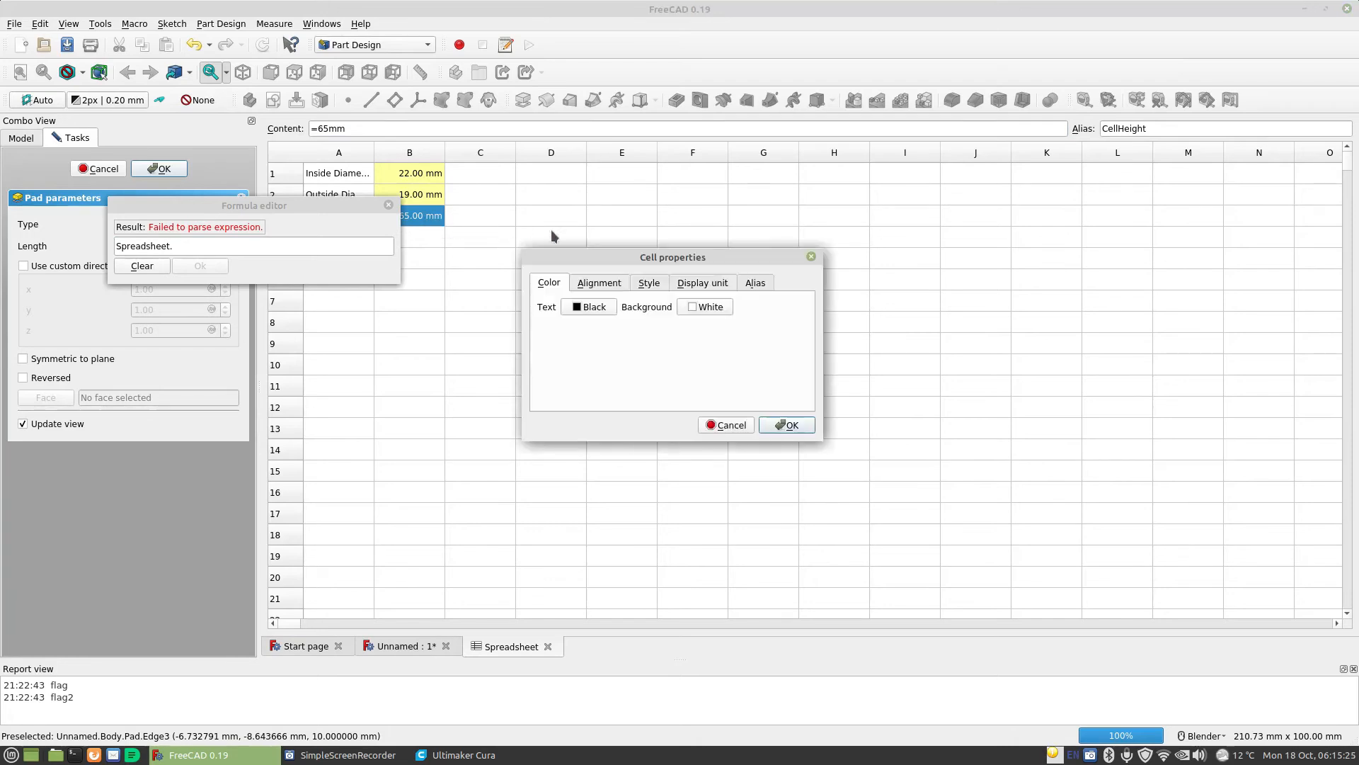
left_click(755, 282)
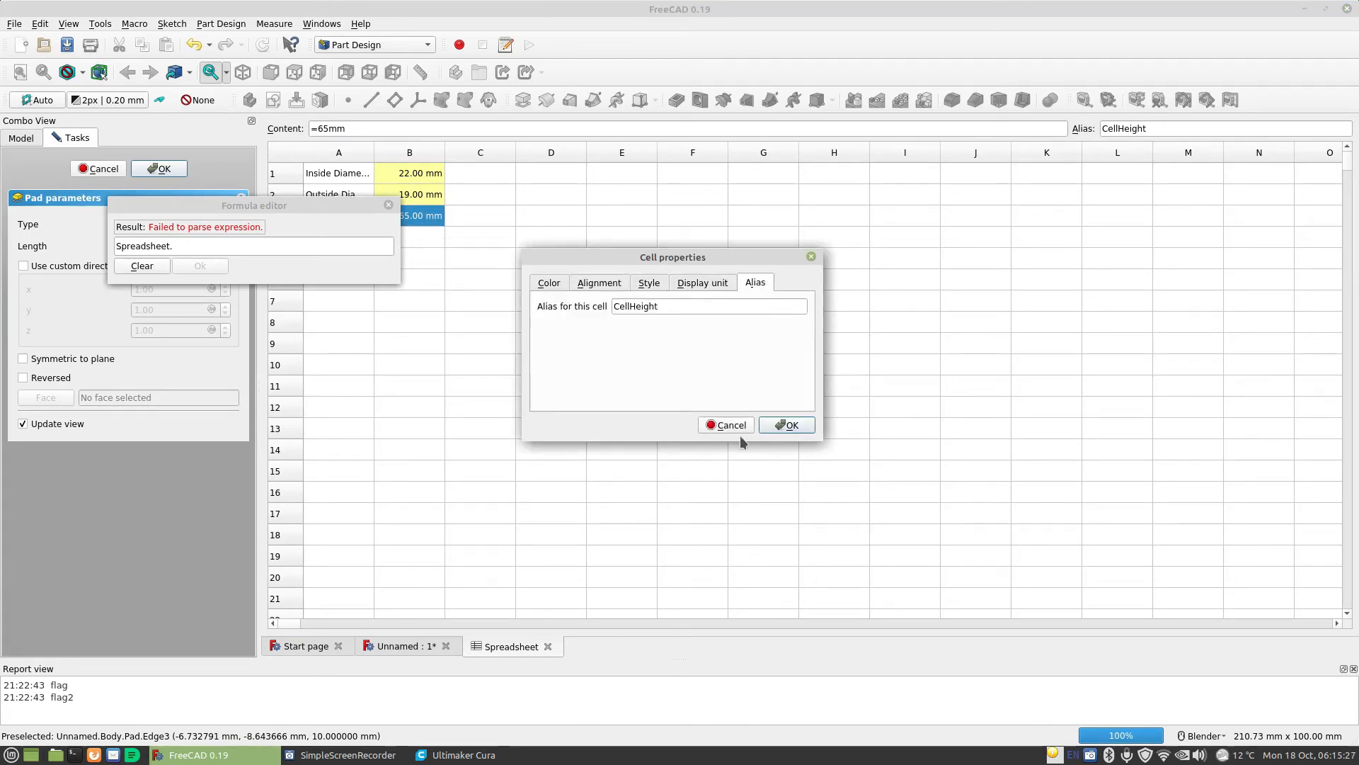
left_click(786, 425)
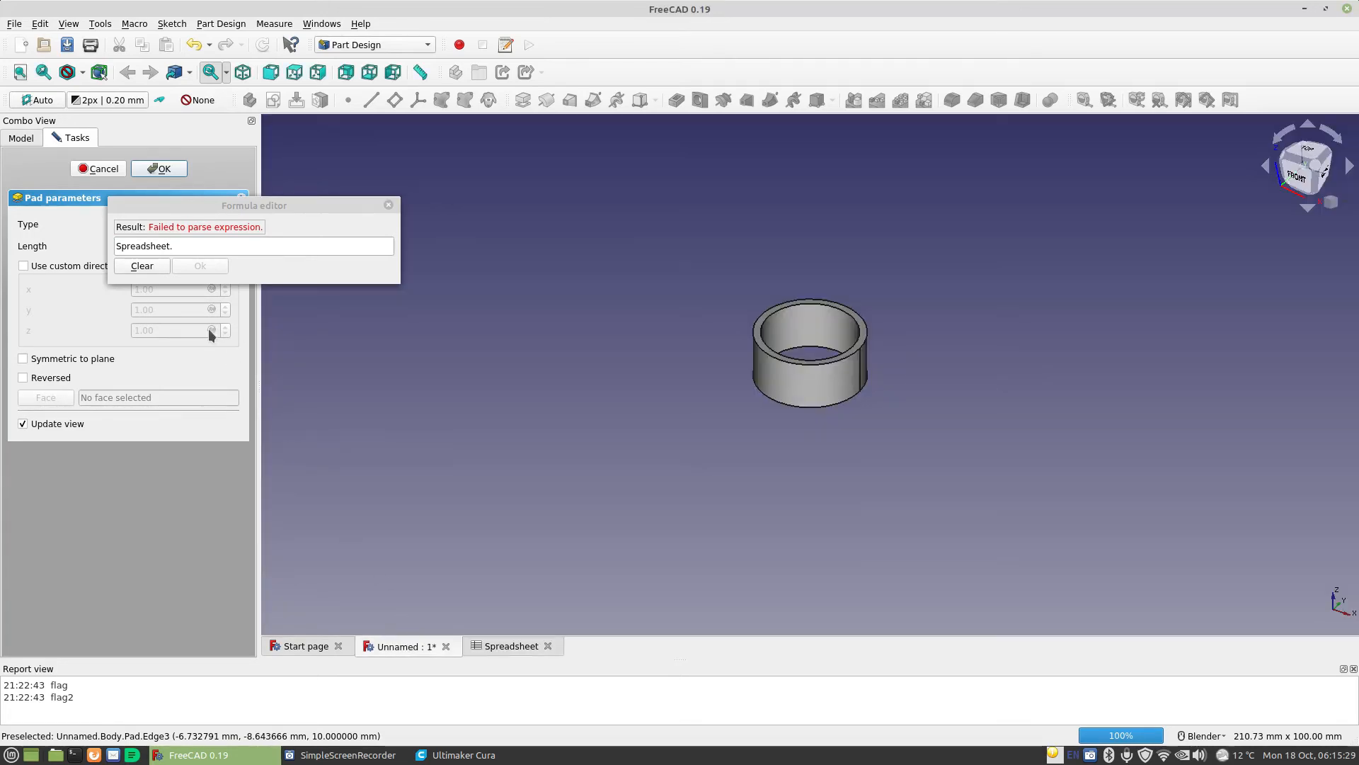
Bind the pad length to Spreadsheet.CellHeight and confirm the 65 mm tube.
type("ce")
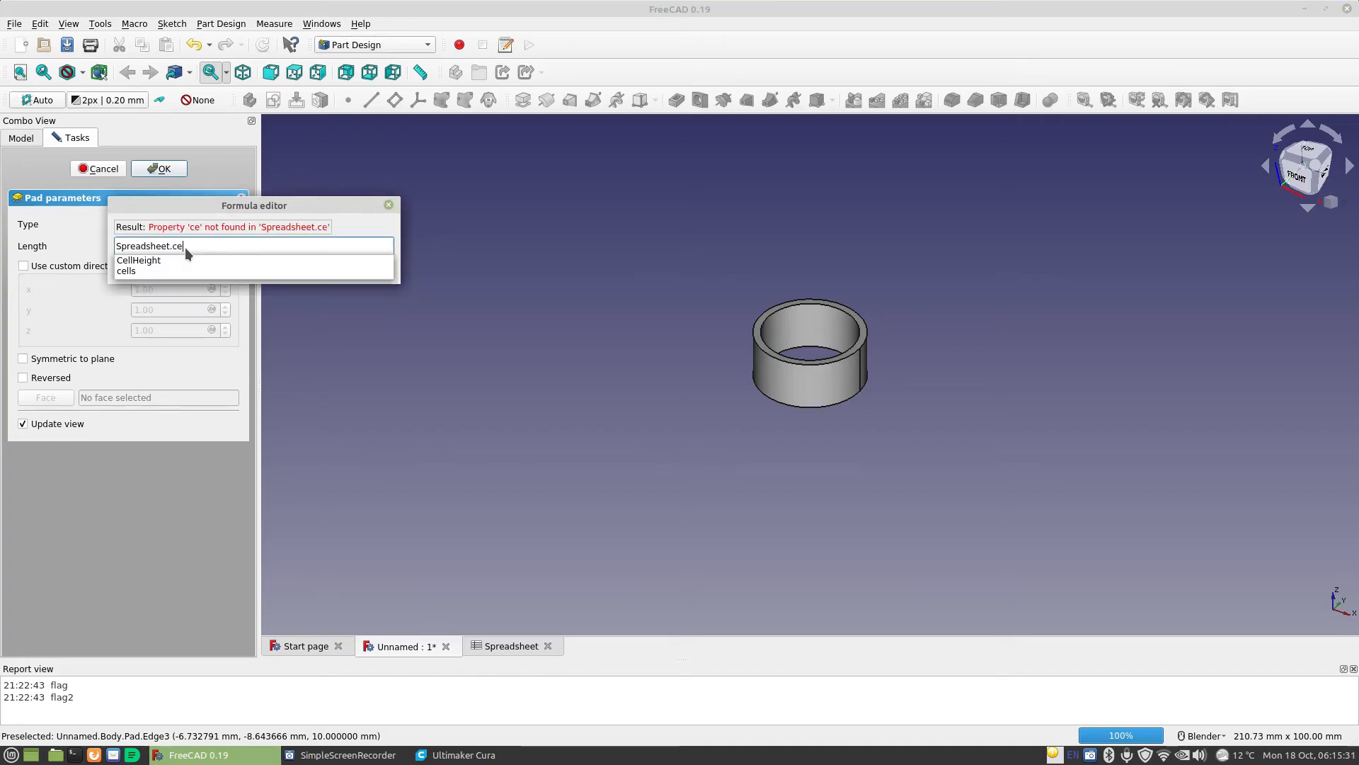
left_click(139, 260)
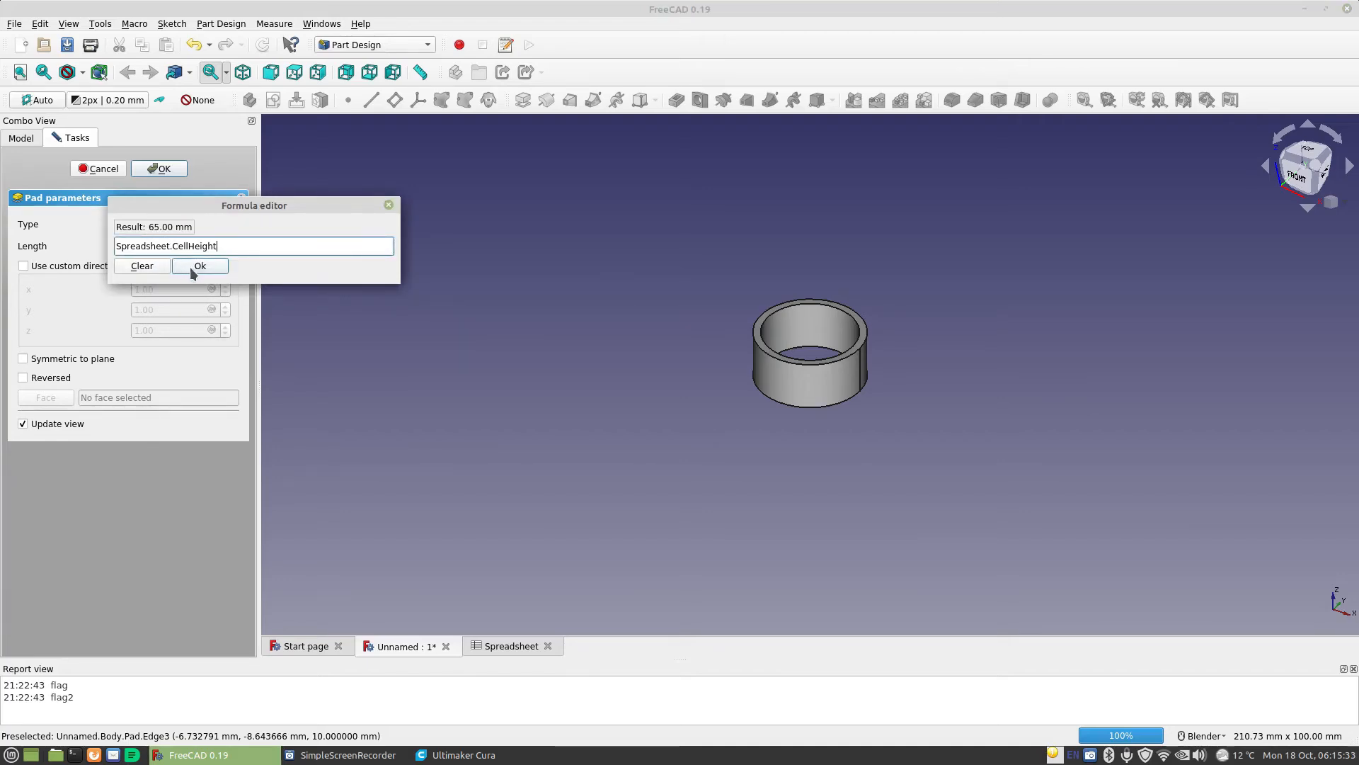
left_click(200, 264)
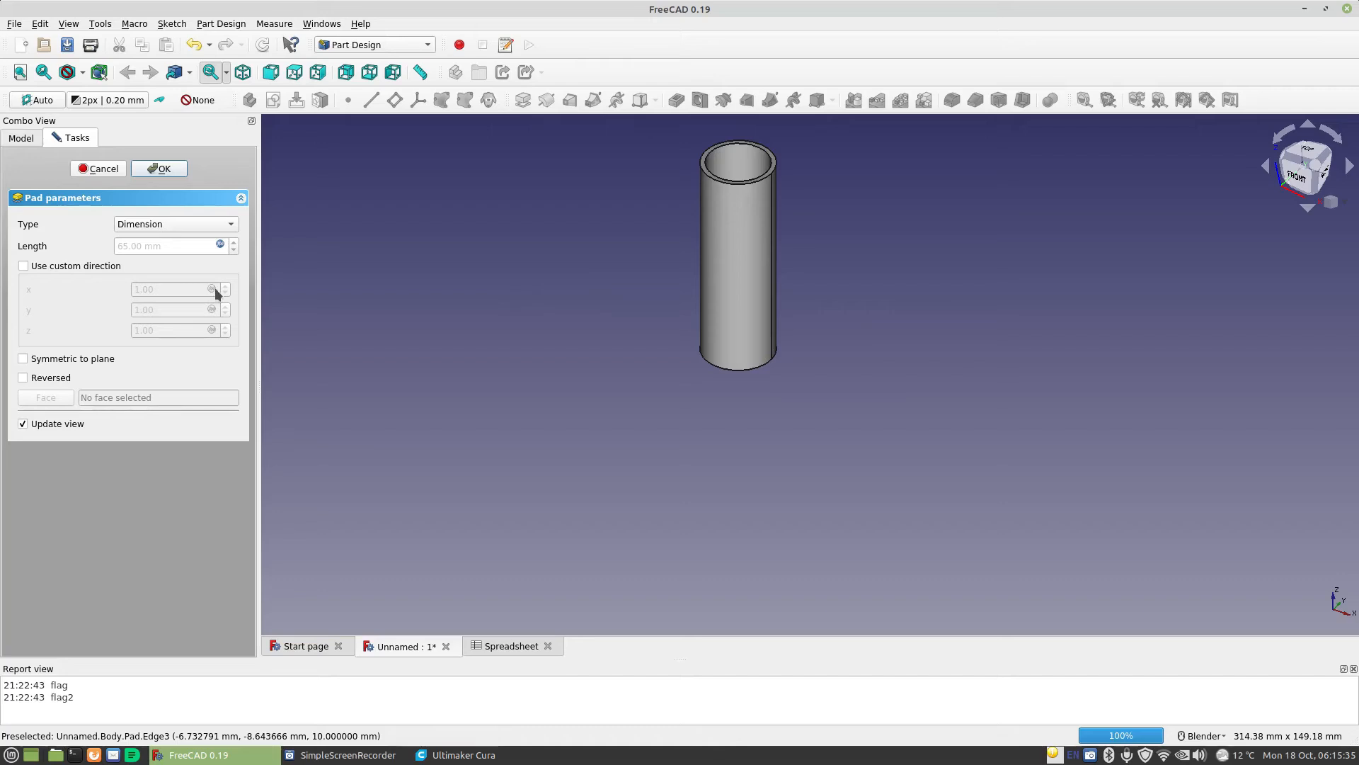
left_click(159, 169)
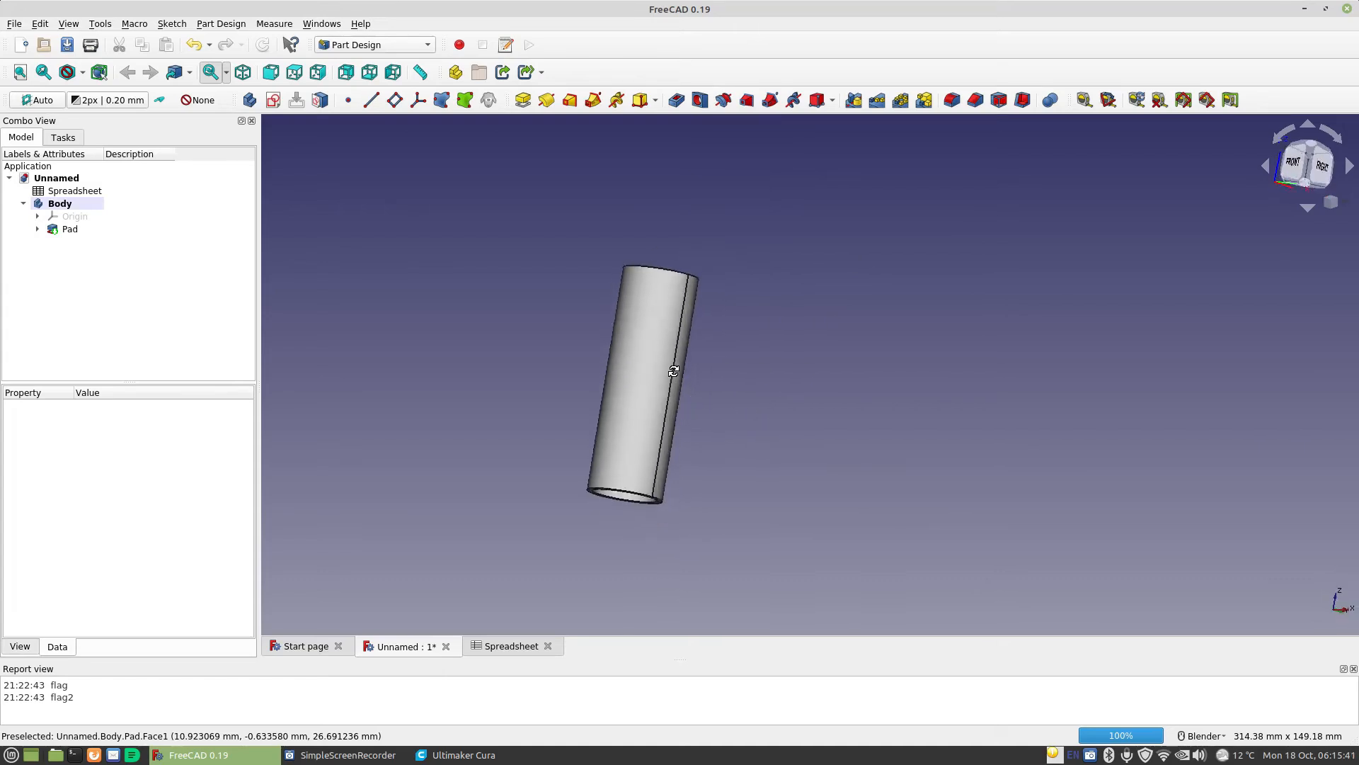
Save the document as 18650Sleeve.FCStd in the home folder.
left_click(14, 24)
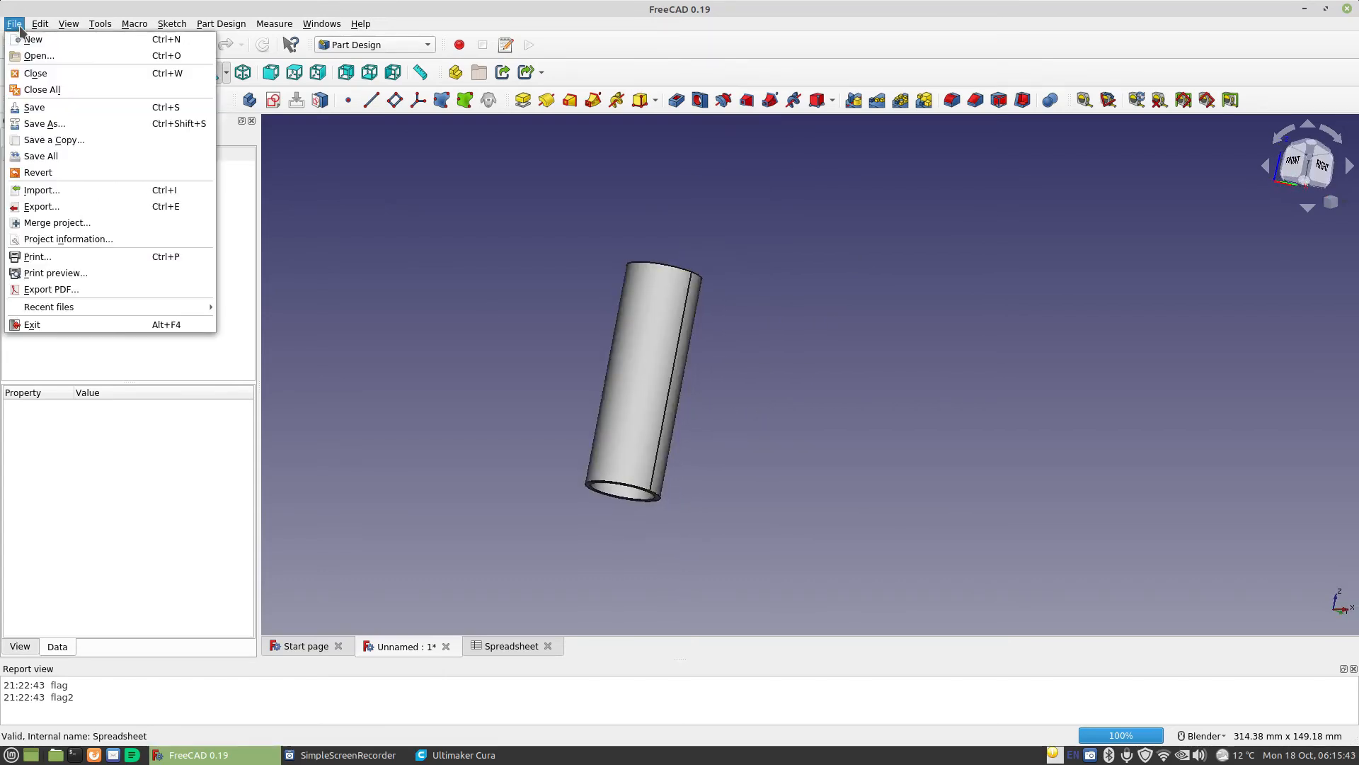
left_click(44, 123)
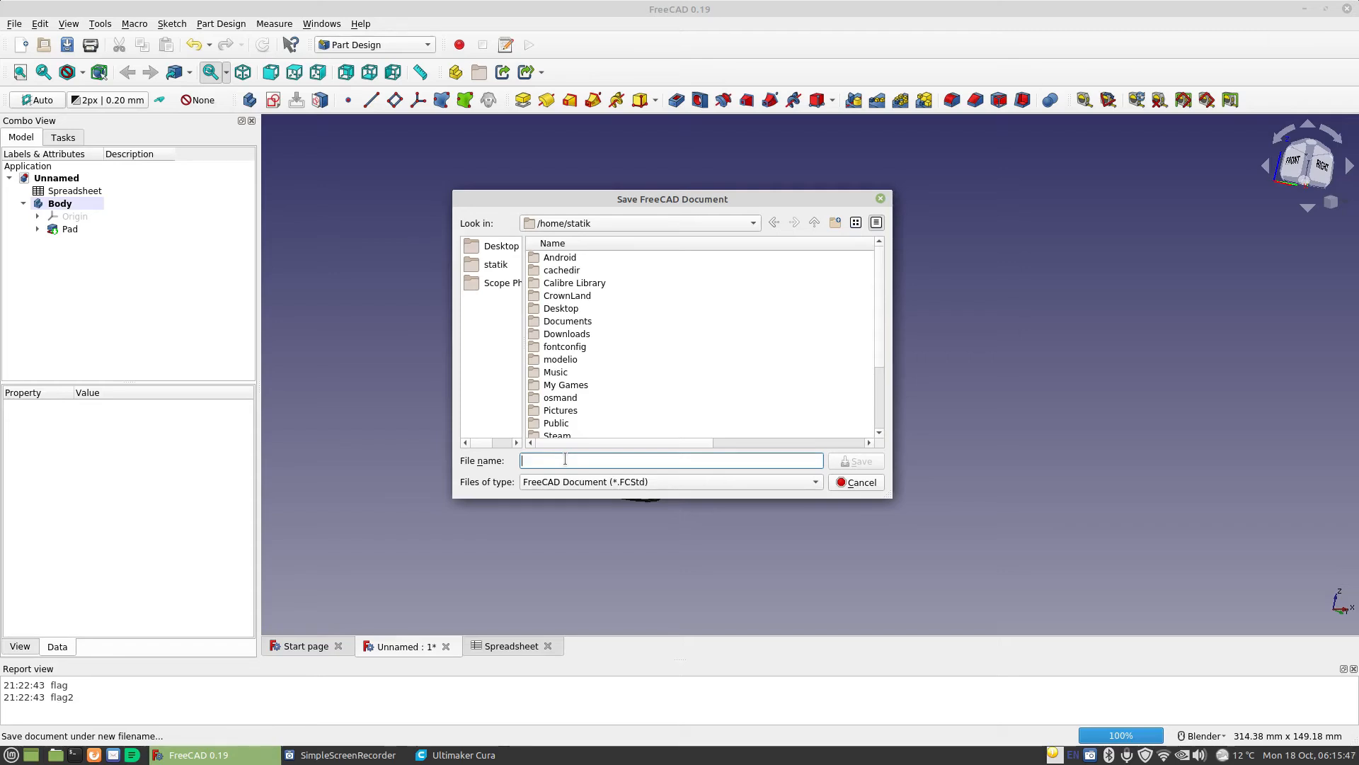
type("18650")
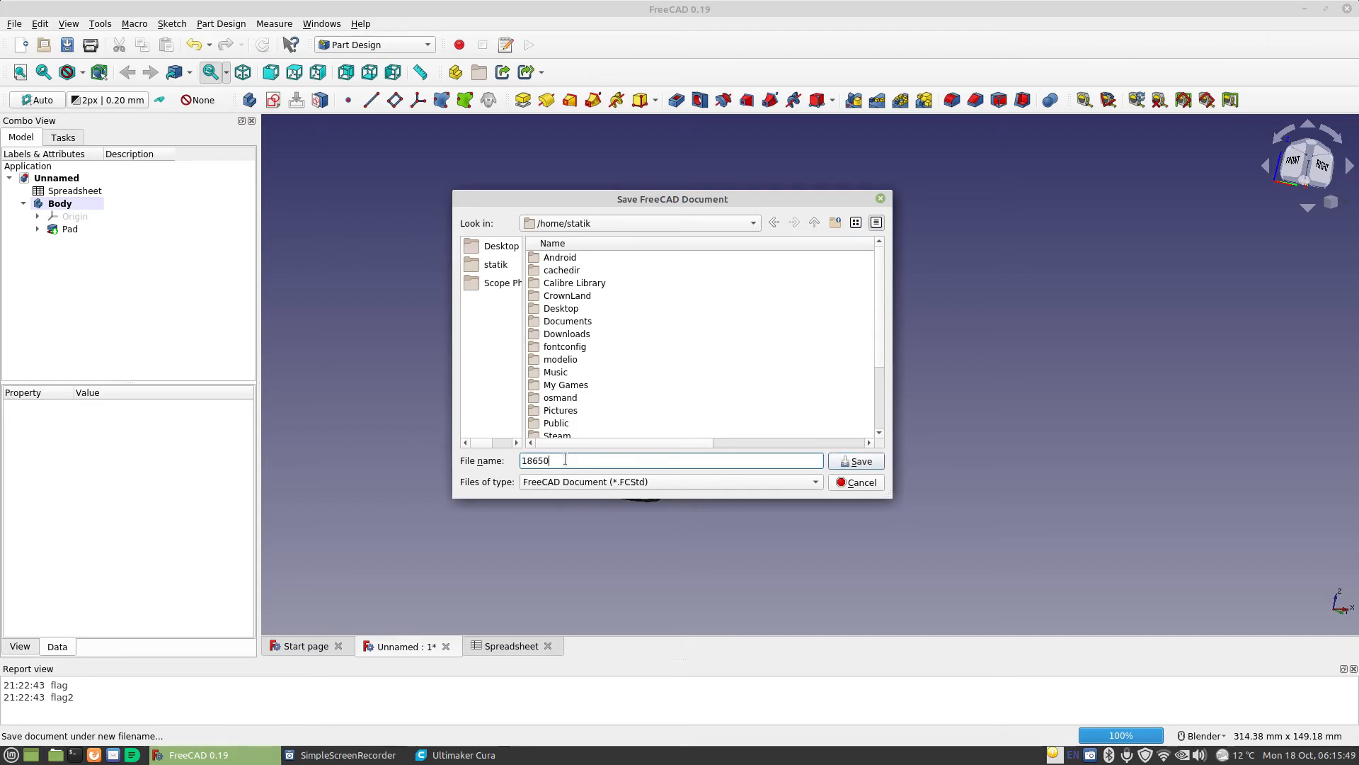
type("S")
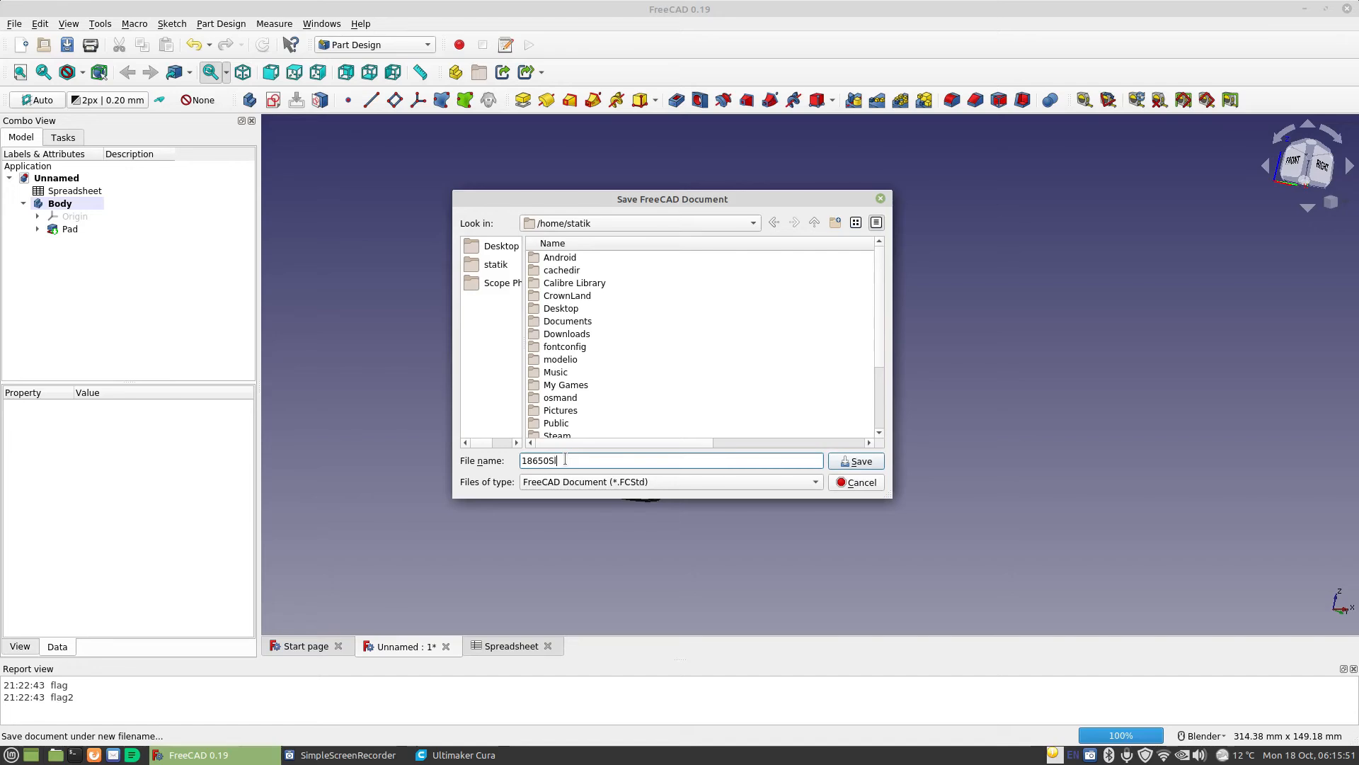
type("leeve")
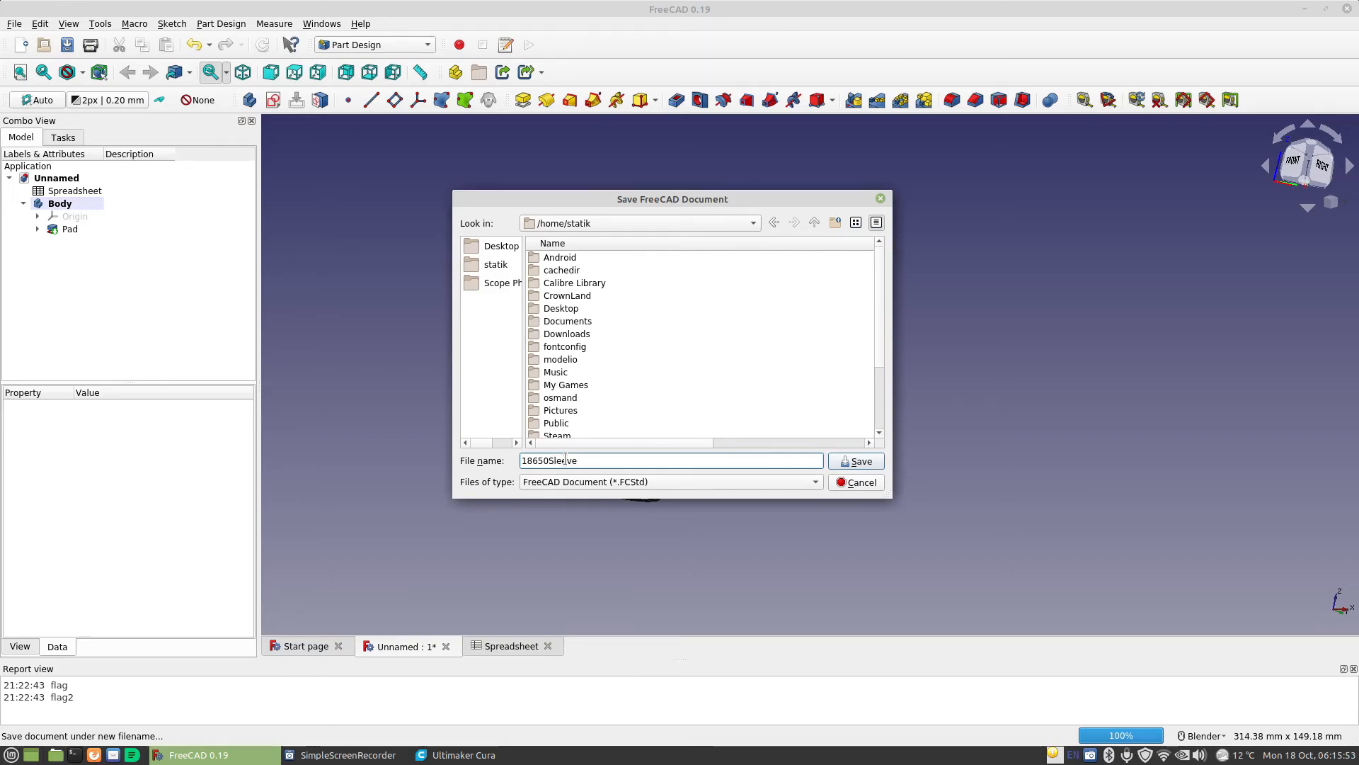
left_click(855, 460)
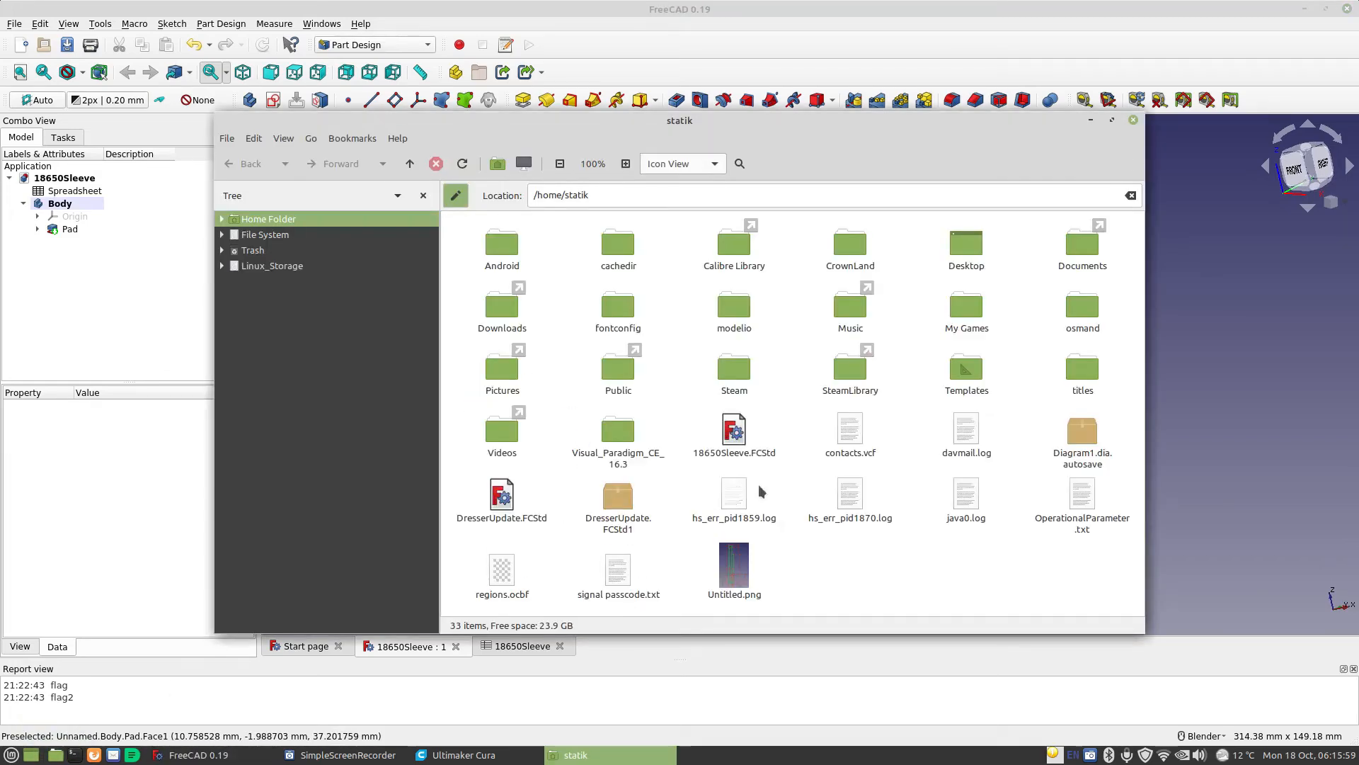
mouse_move(695, 416)
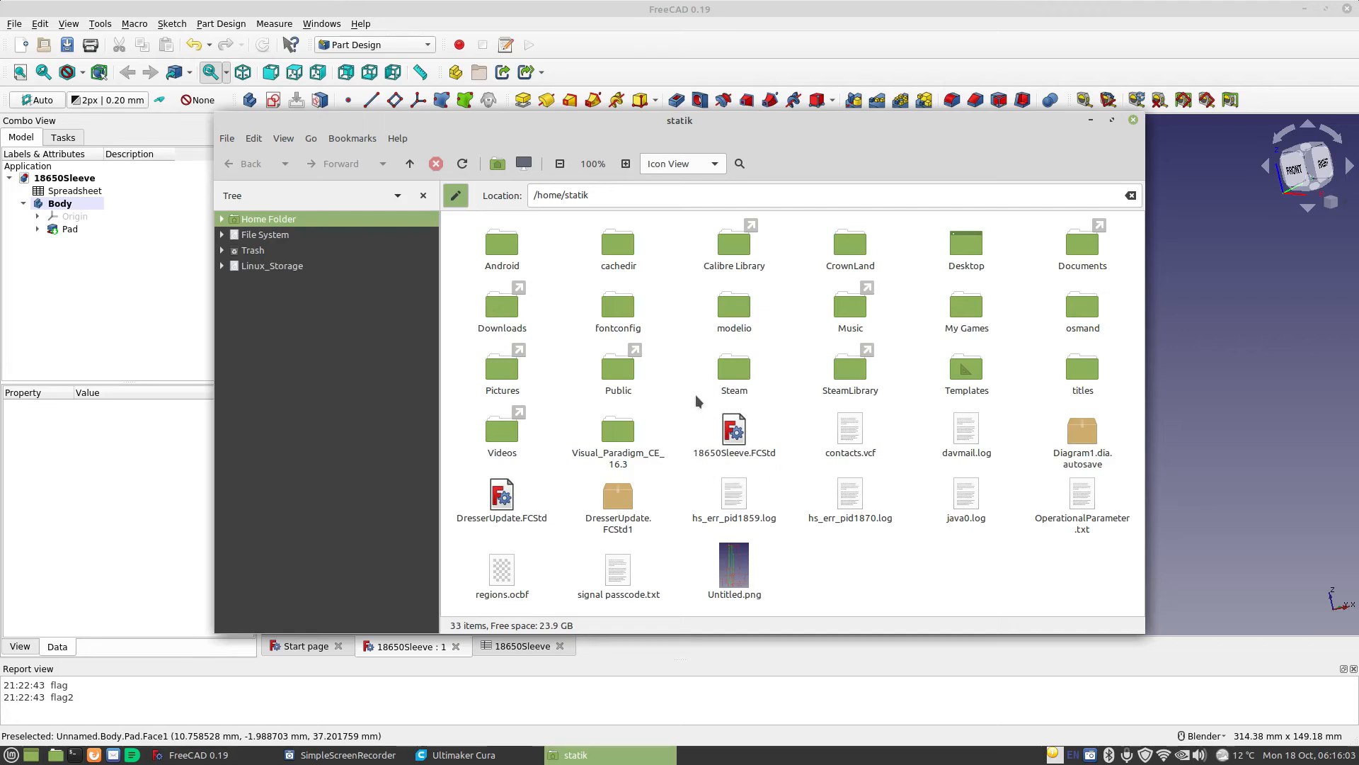
mouse_move(790, 469)
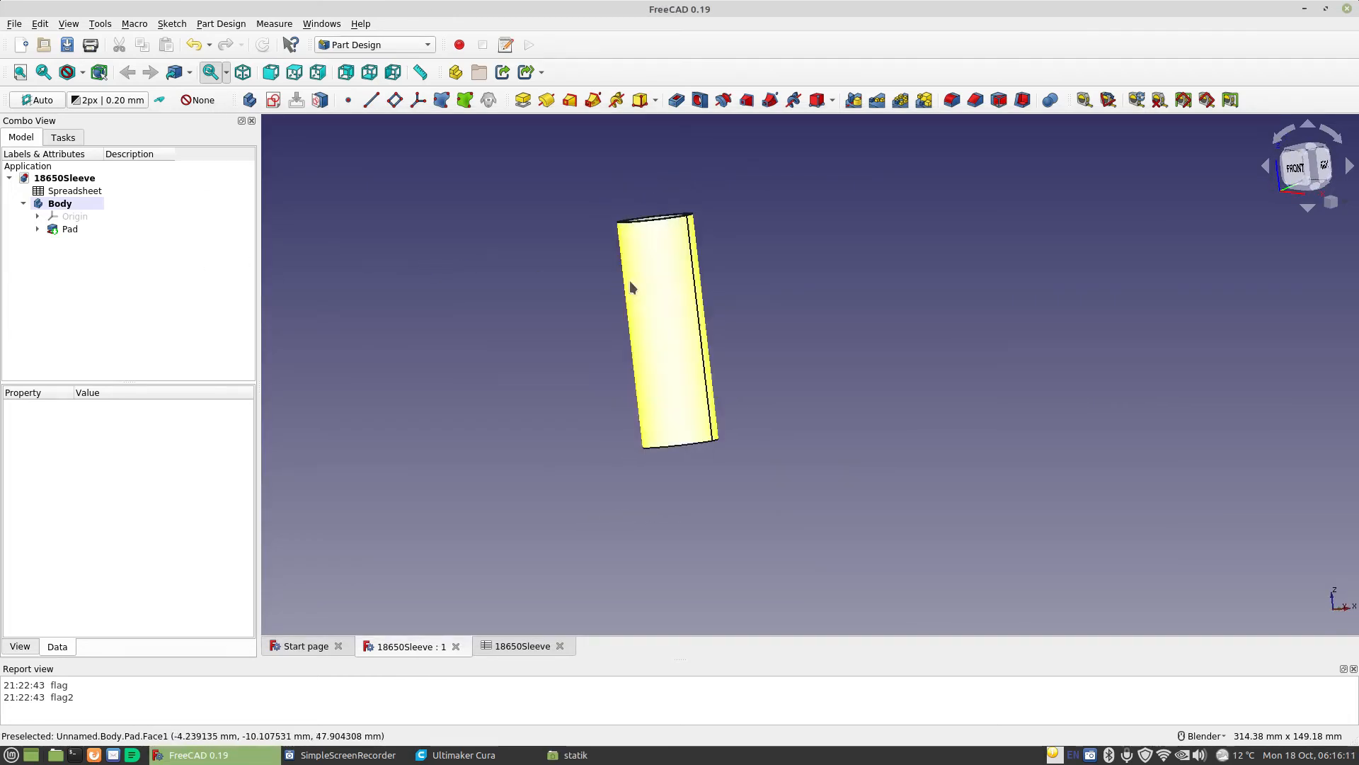
Export the selected Body as the STL mesh 18650Sleeve-Body.stl and switch to Cura.
left_click(59, 203)
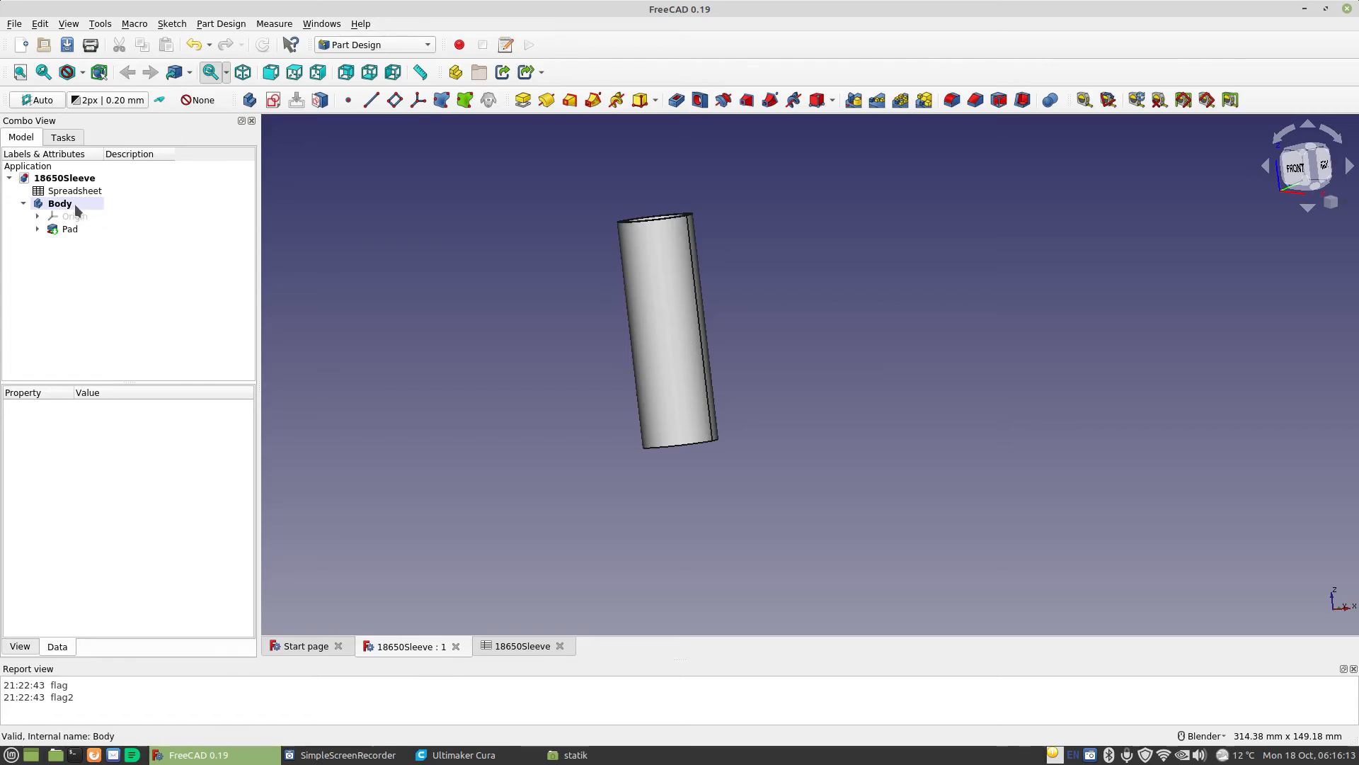
left_click(59, 203)
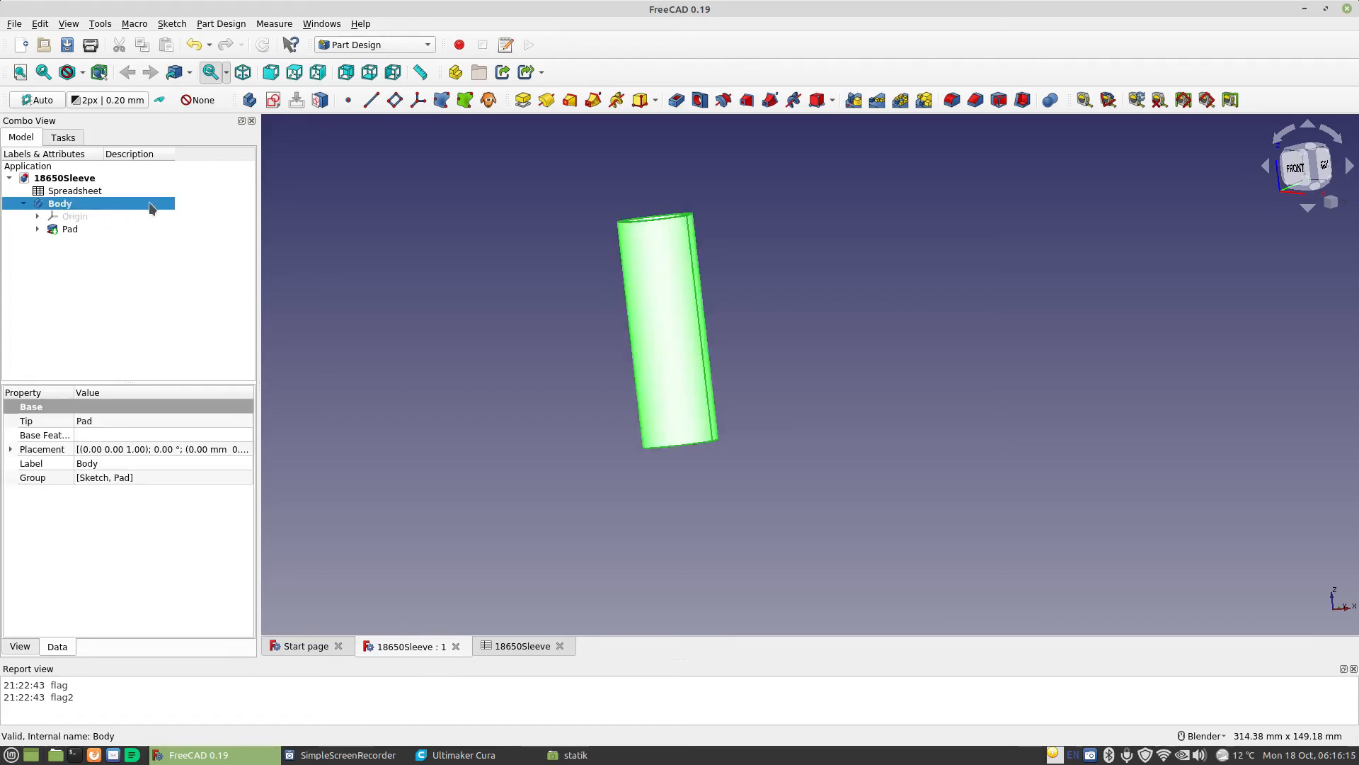
left_click(14, 24)
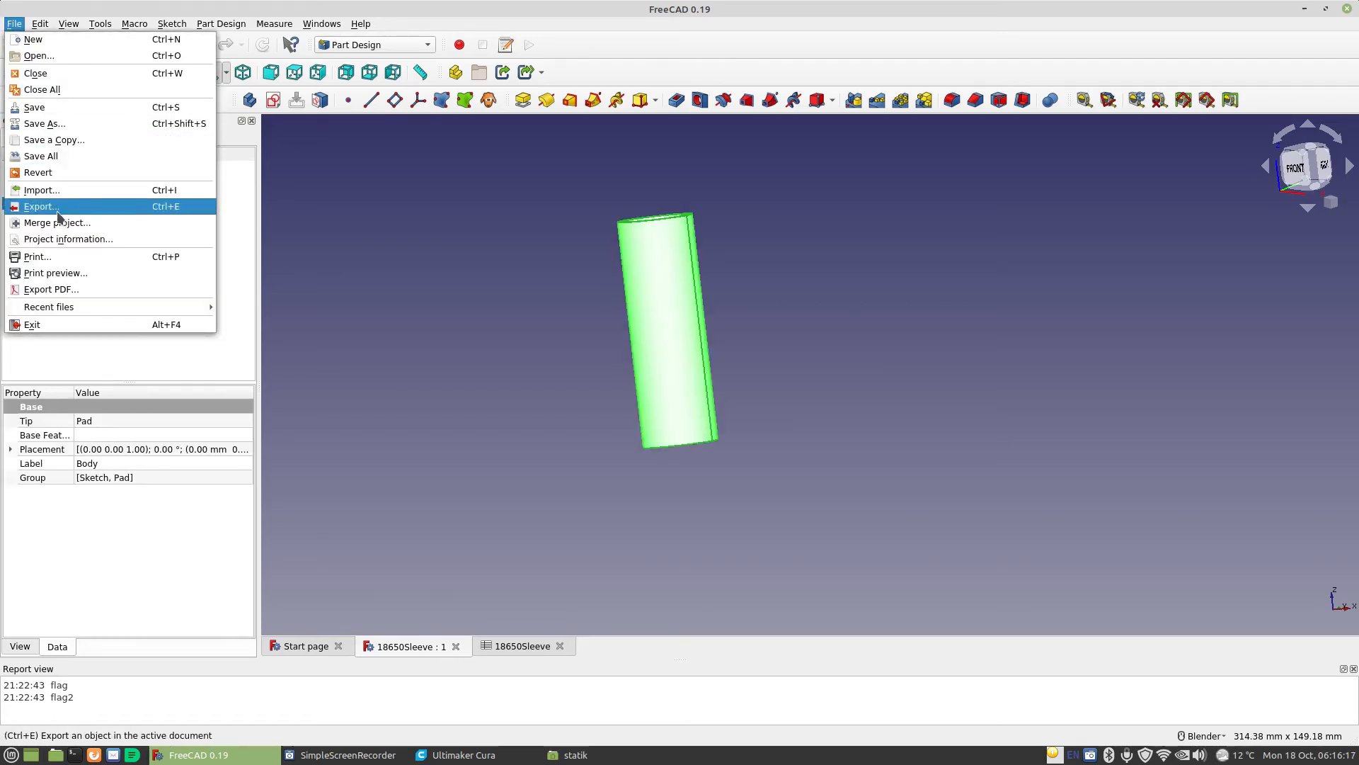
left_click(40, 205)
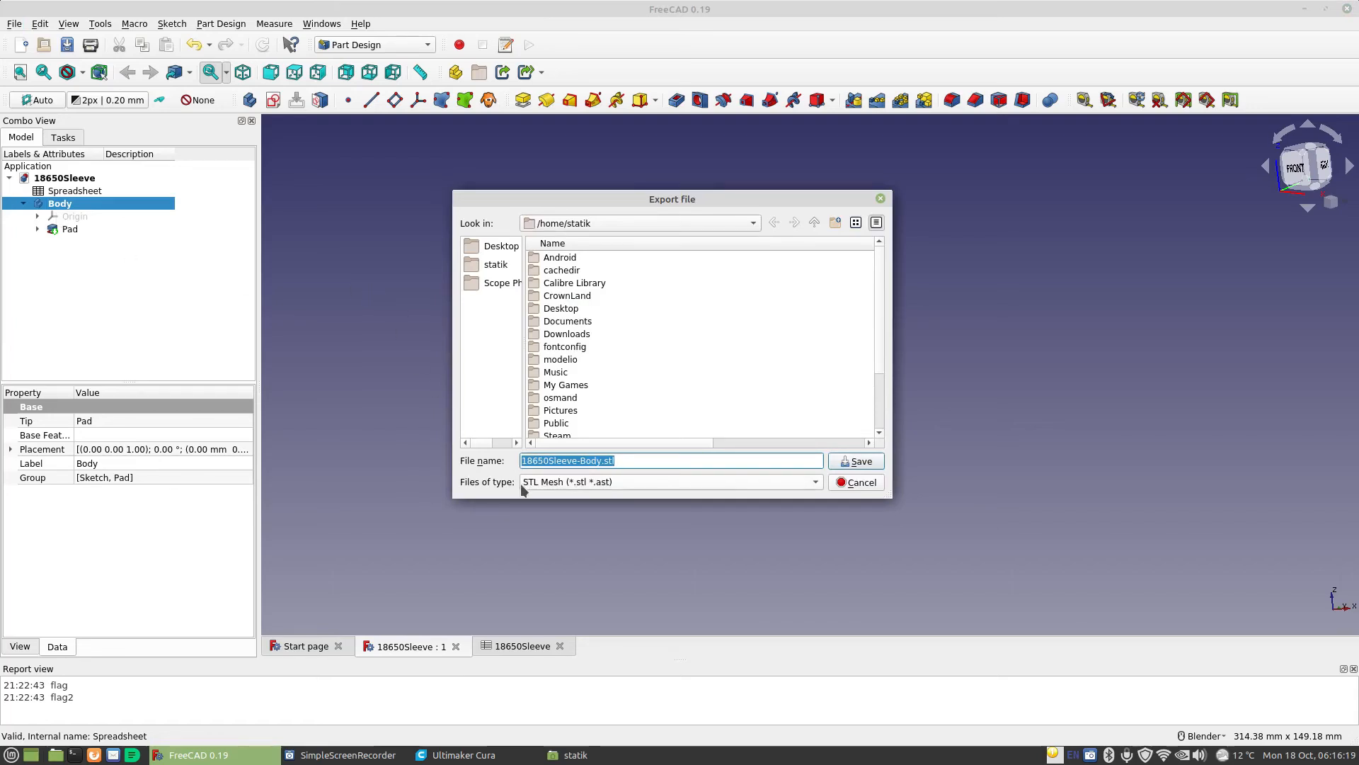
mouse_move(572, 494)
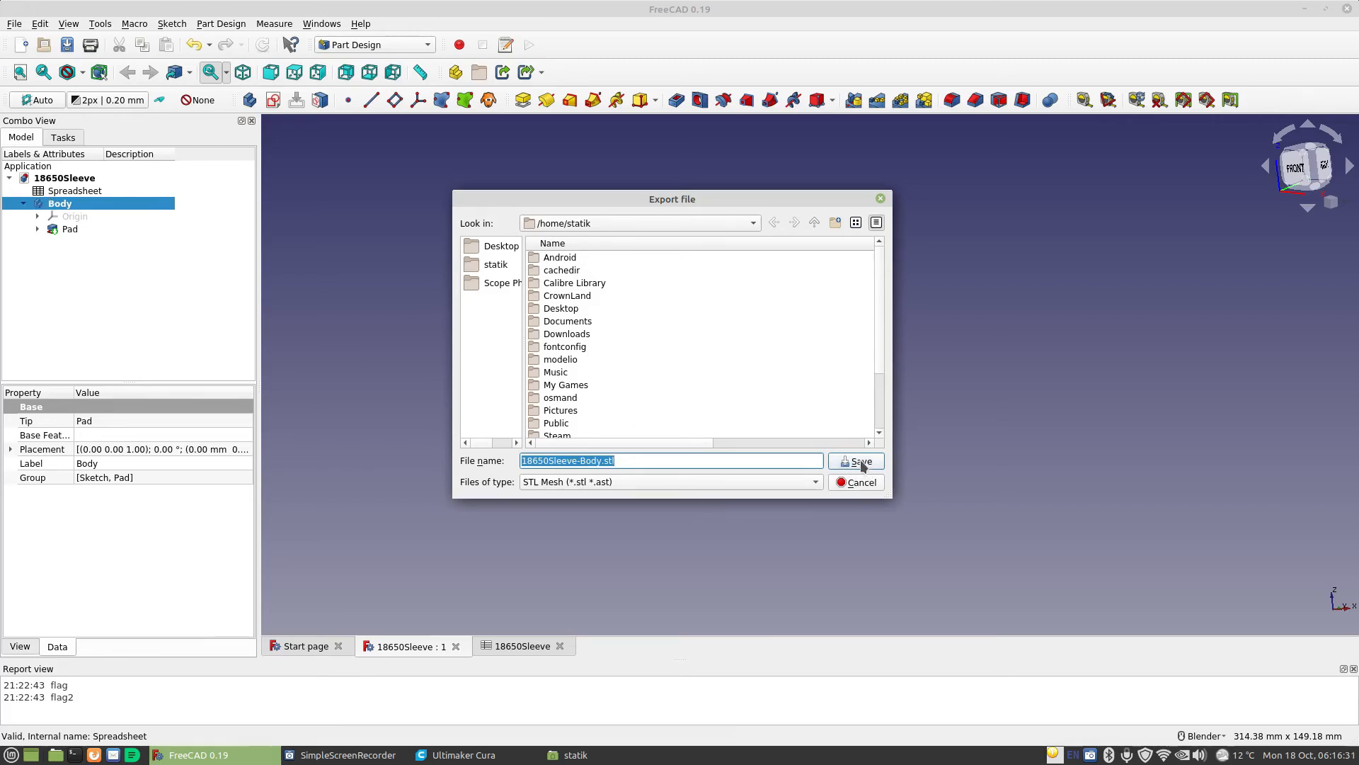
left_click(857, 460)
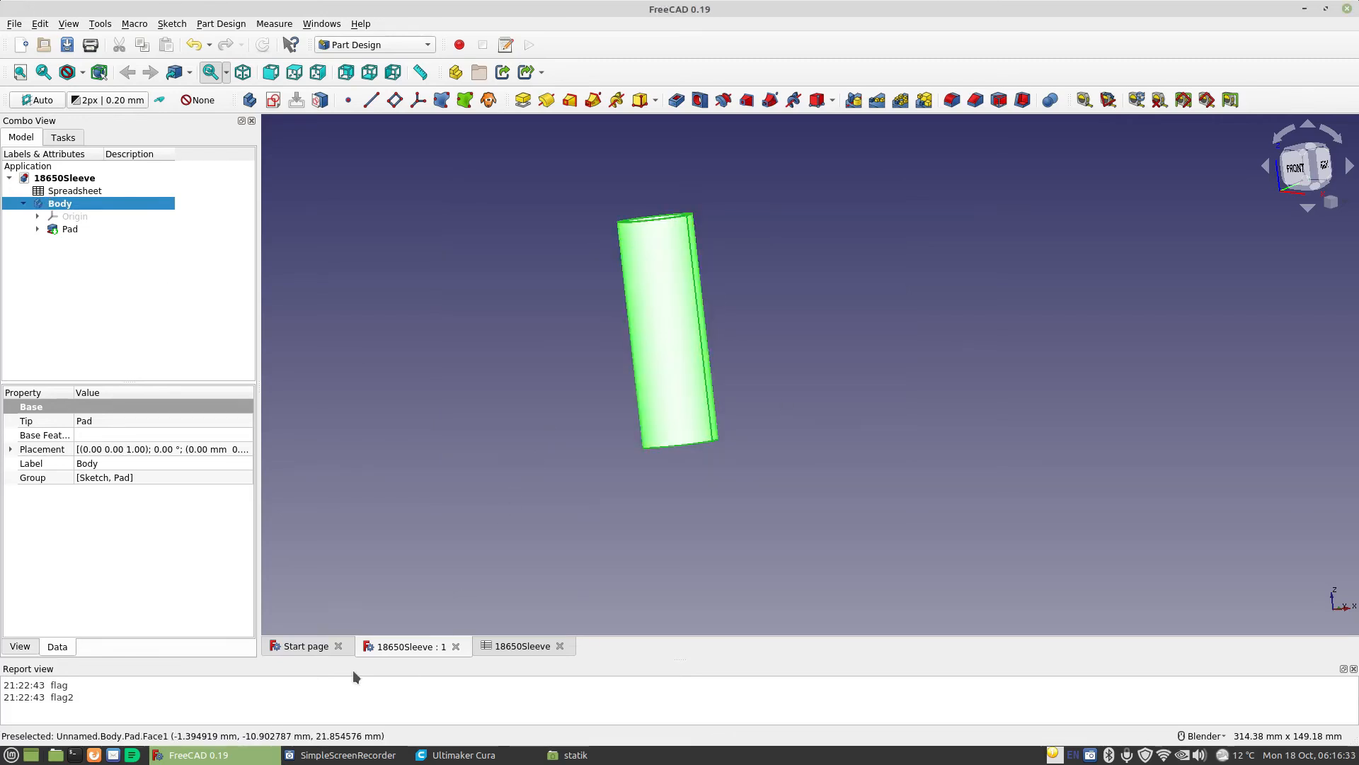
left_click(456, 754)
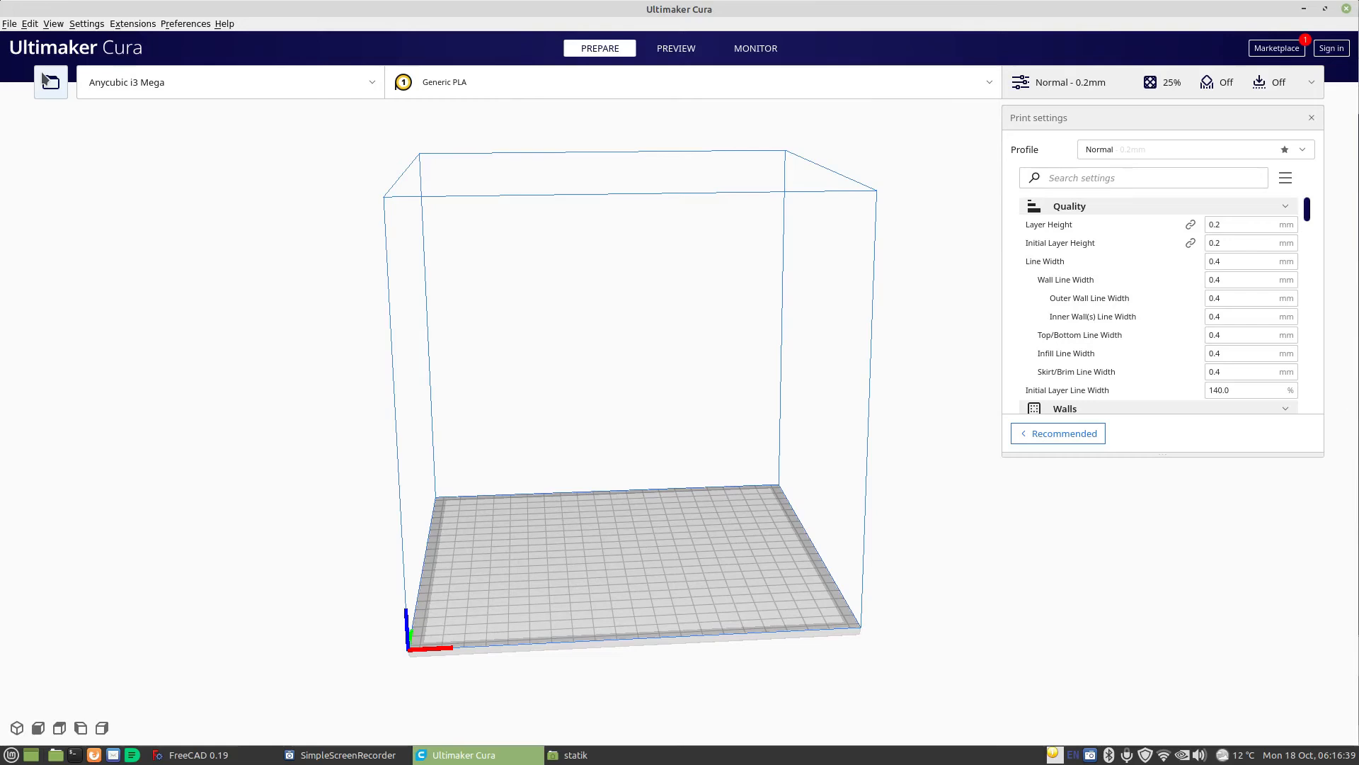
Load 18650Sleeve-Body.stl onto Cura's build plate as a 22 × 22 × 65 mm tube.
left_click(50, 82)
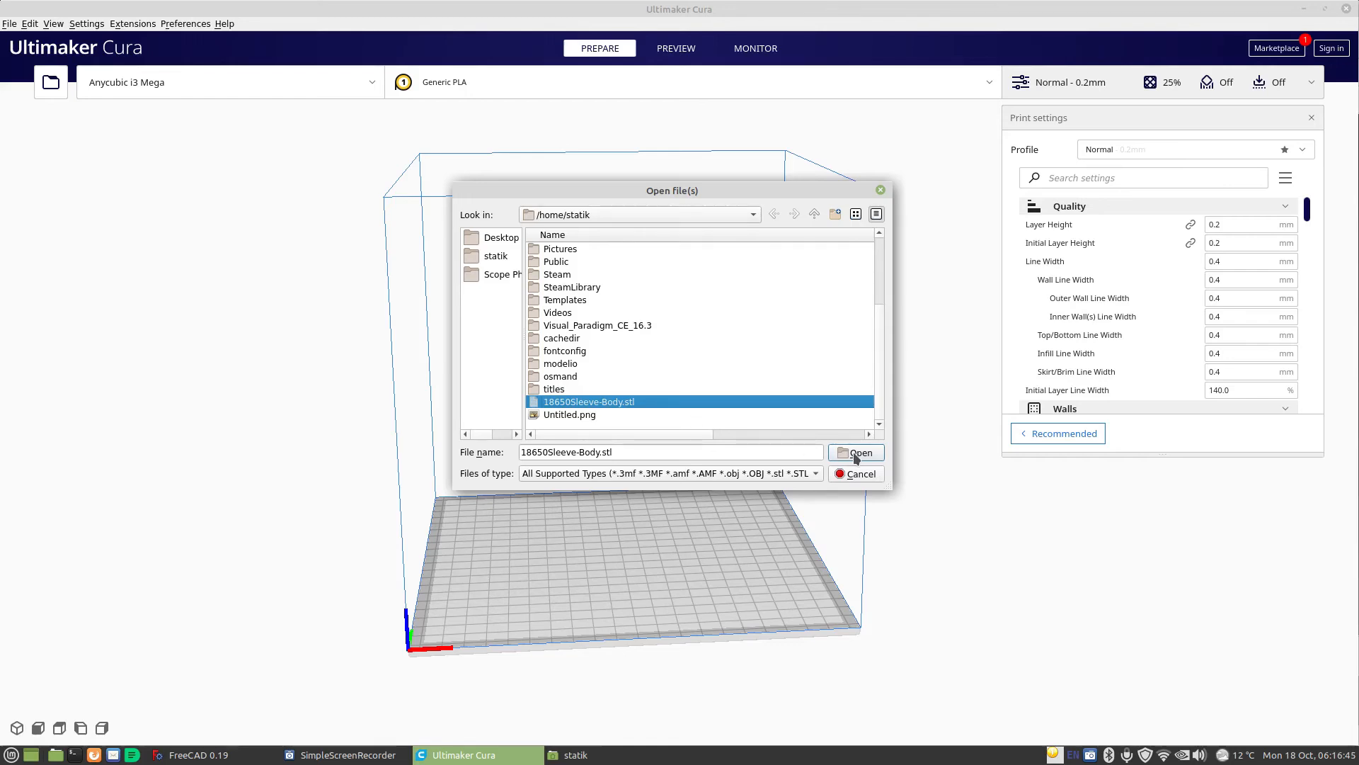
left_click(857, 452)
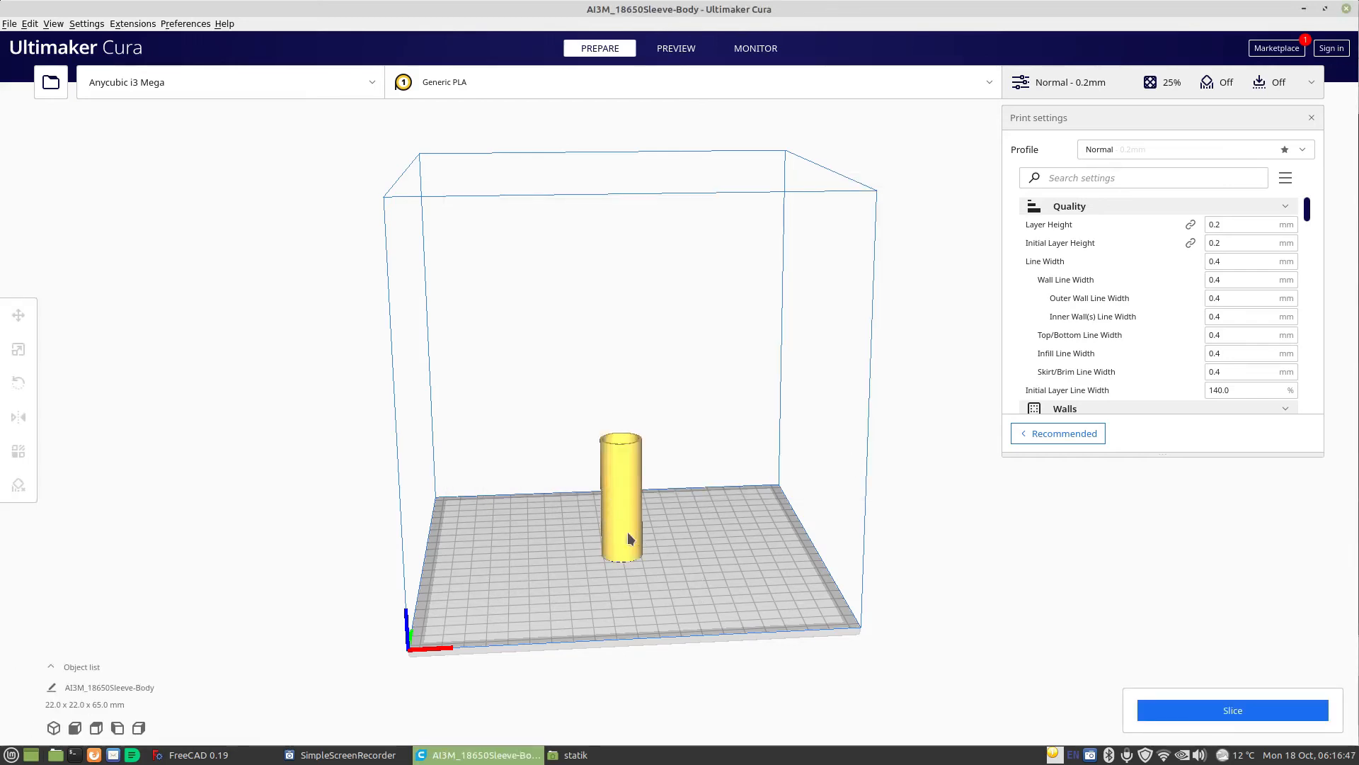
mouse_move(585, 576)
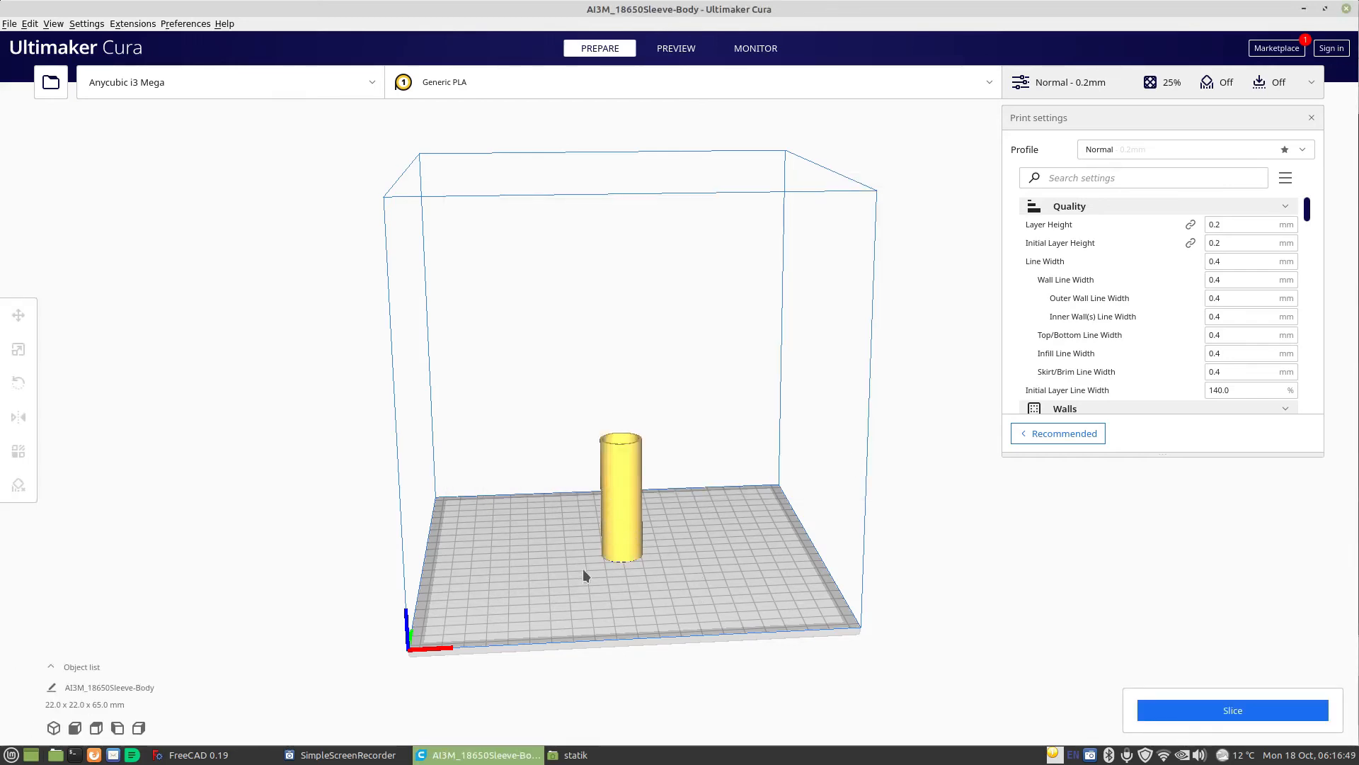
mouse_move(641, 504)
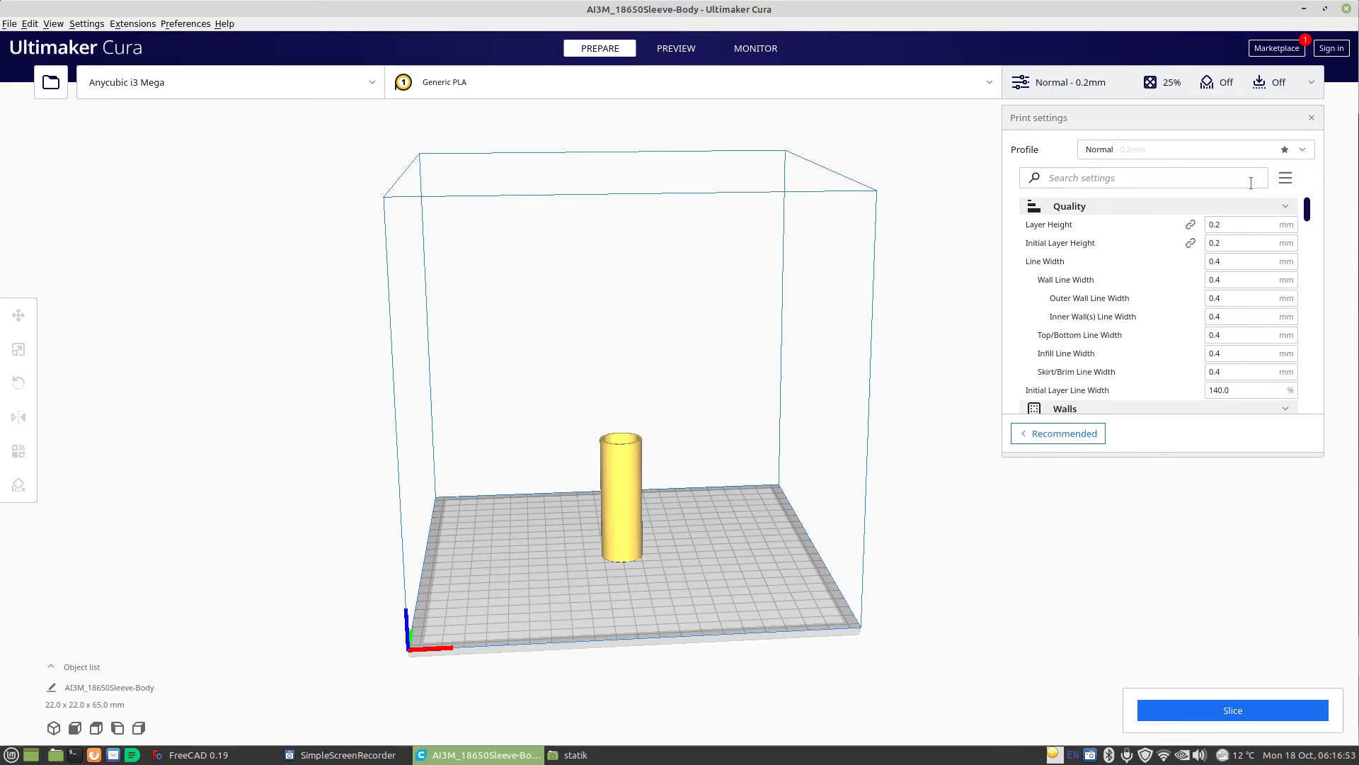
Slice the tube, yielding a 29-minute print with 8 g / 2.63 m of filament.
left_click(1232, 709)
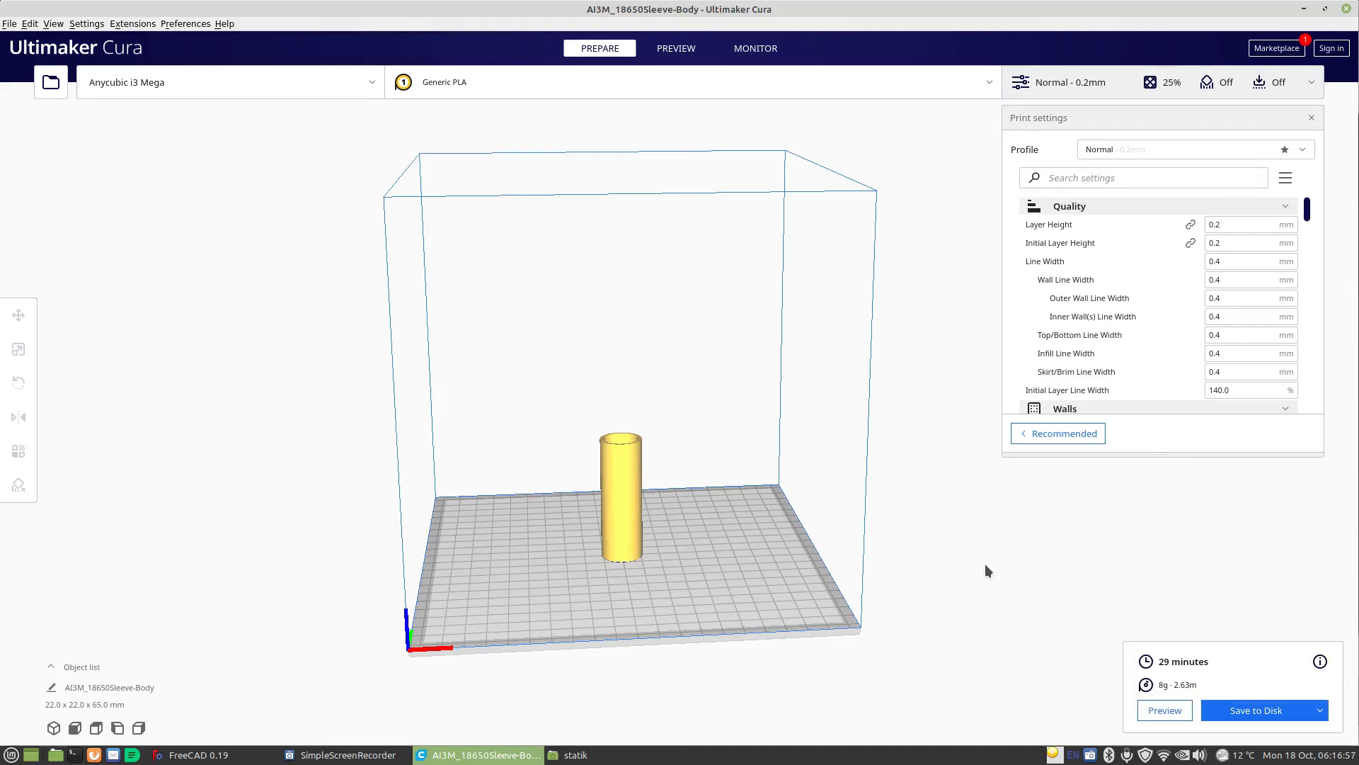
mouse_move(1202, 677)
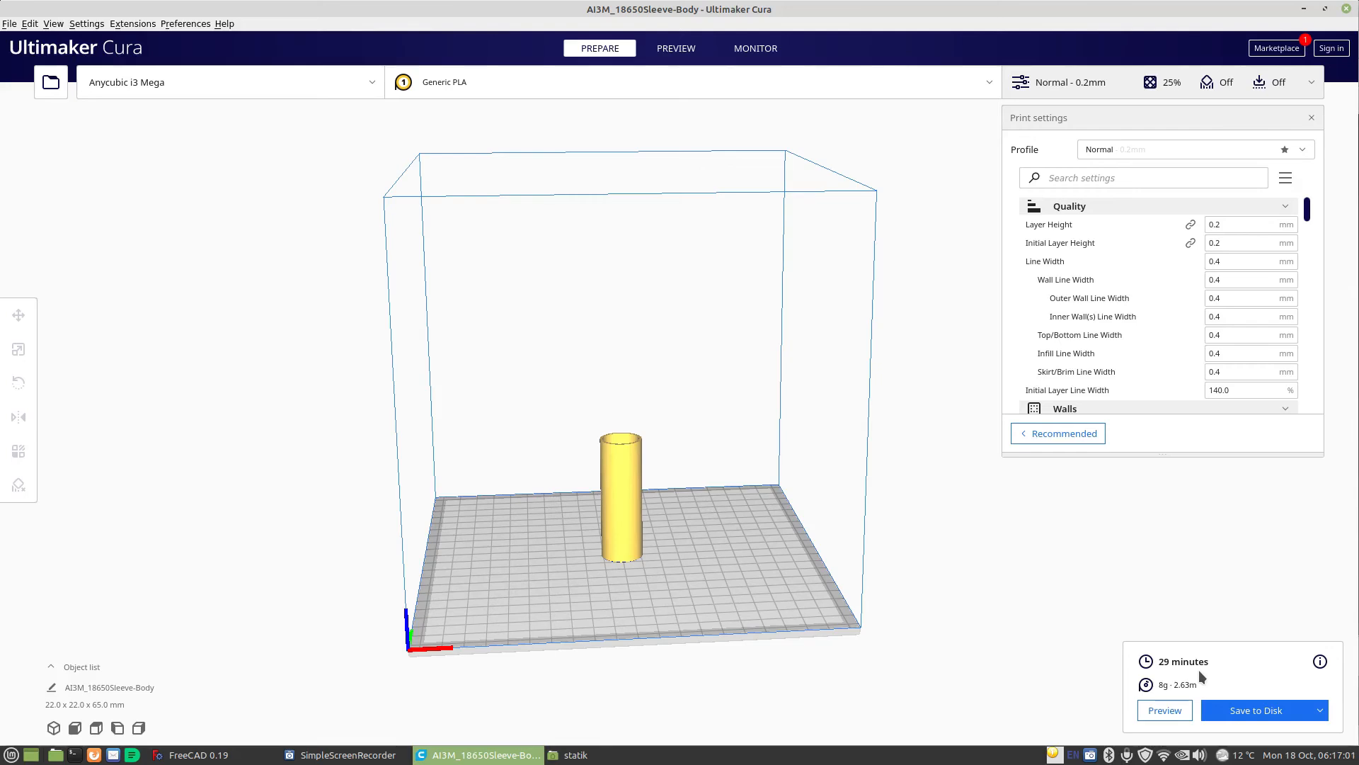
mouse_move(1170, 527)
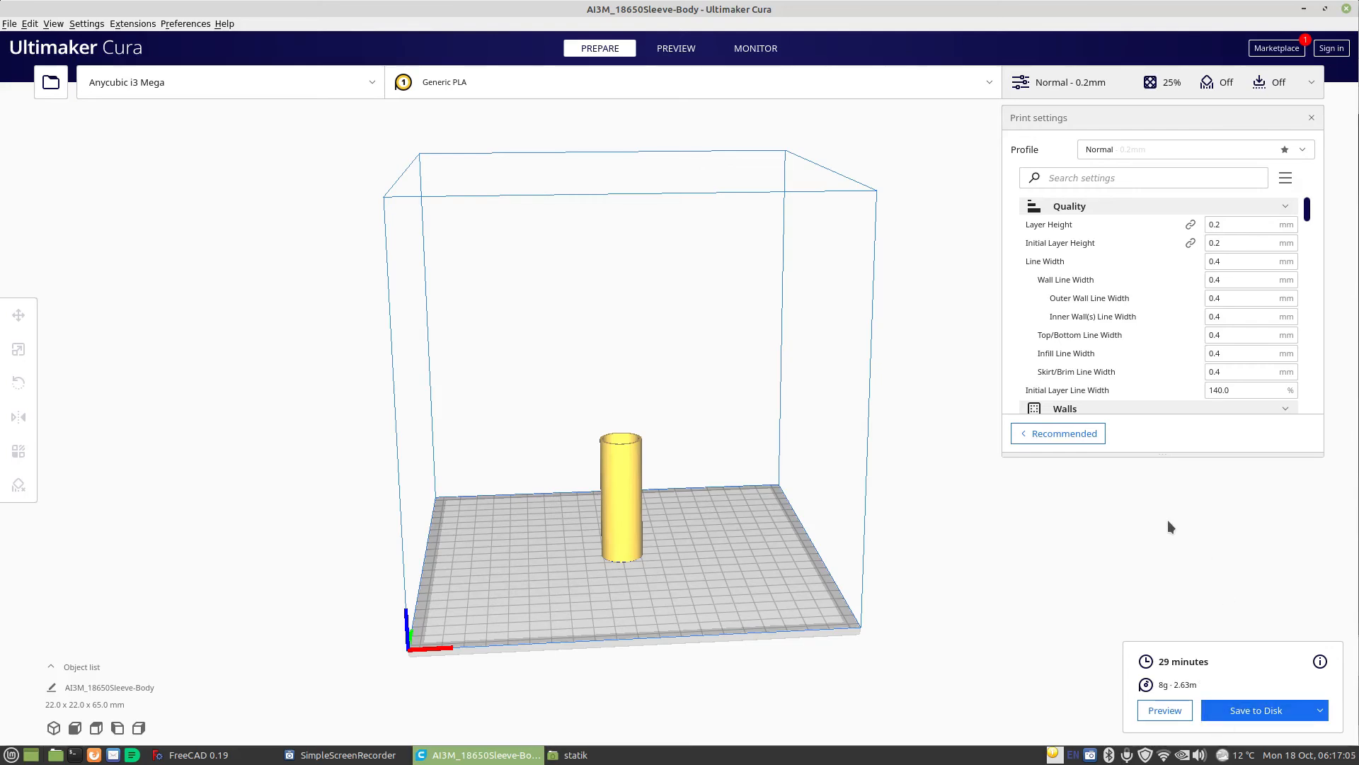
mouse_move(1164, 579)
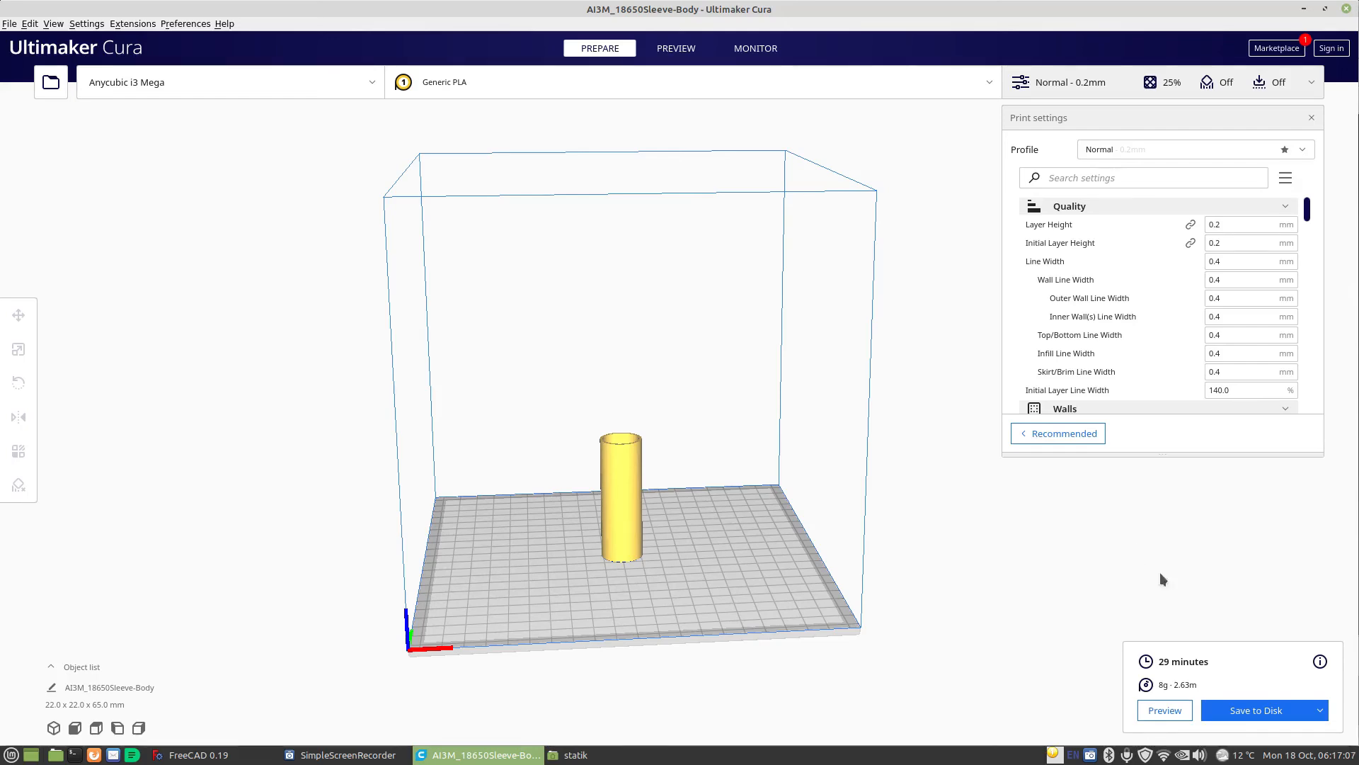
mouse_move(1195, 595)
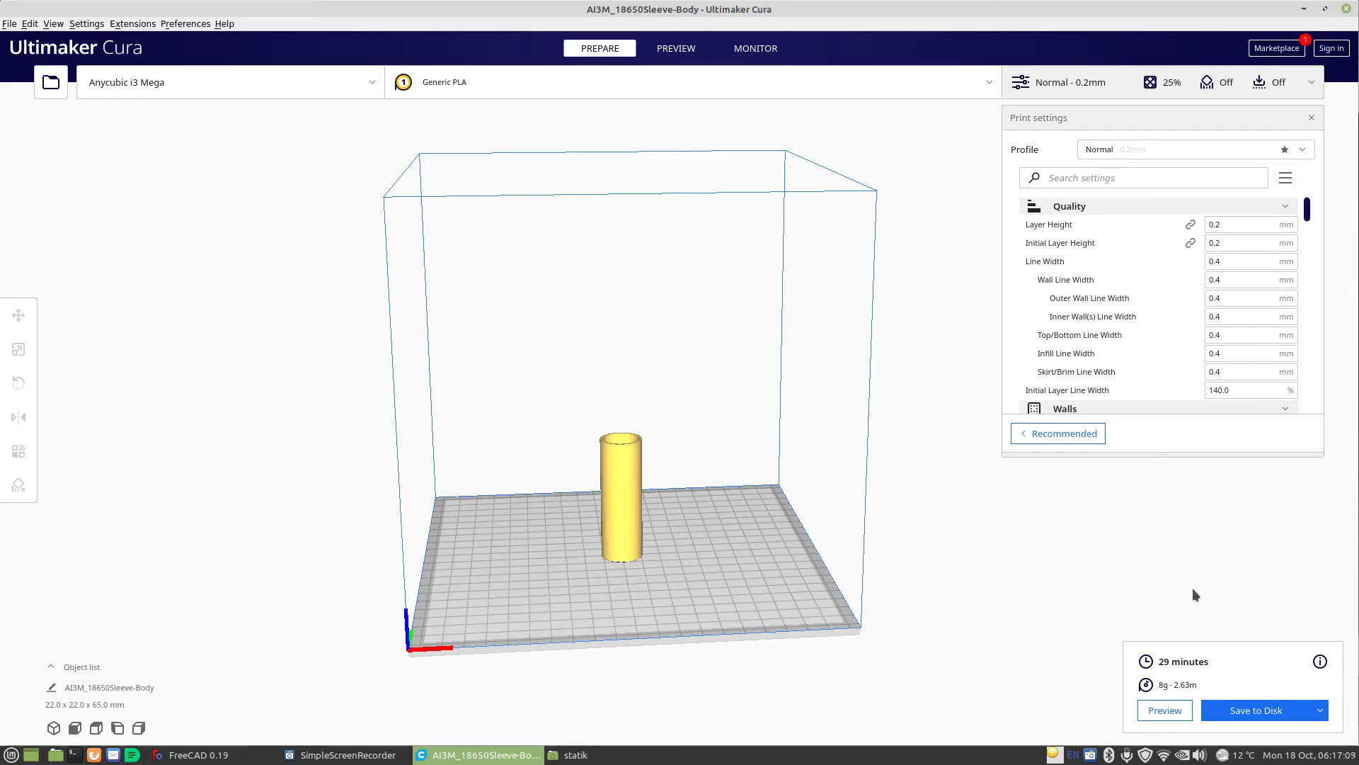
mouse_move(1165, 692)
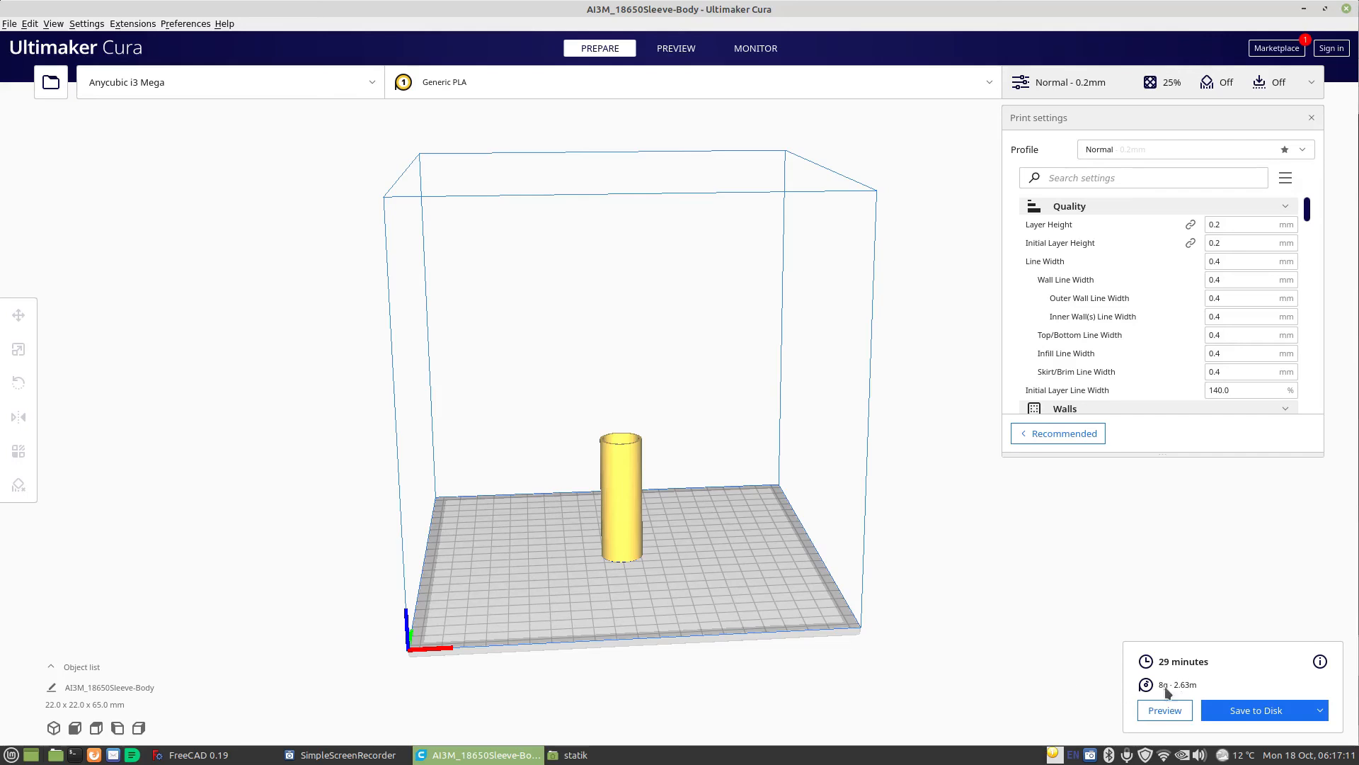
mouse_move(1190, 576)
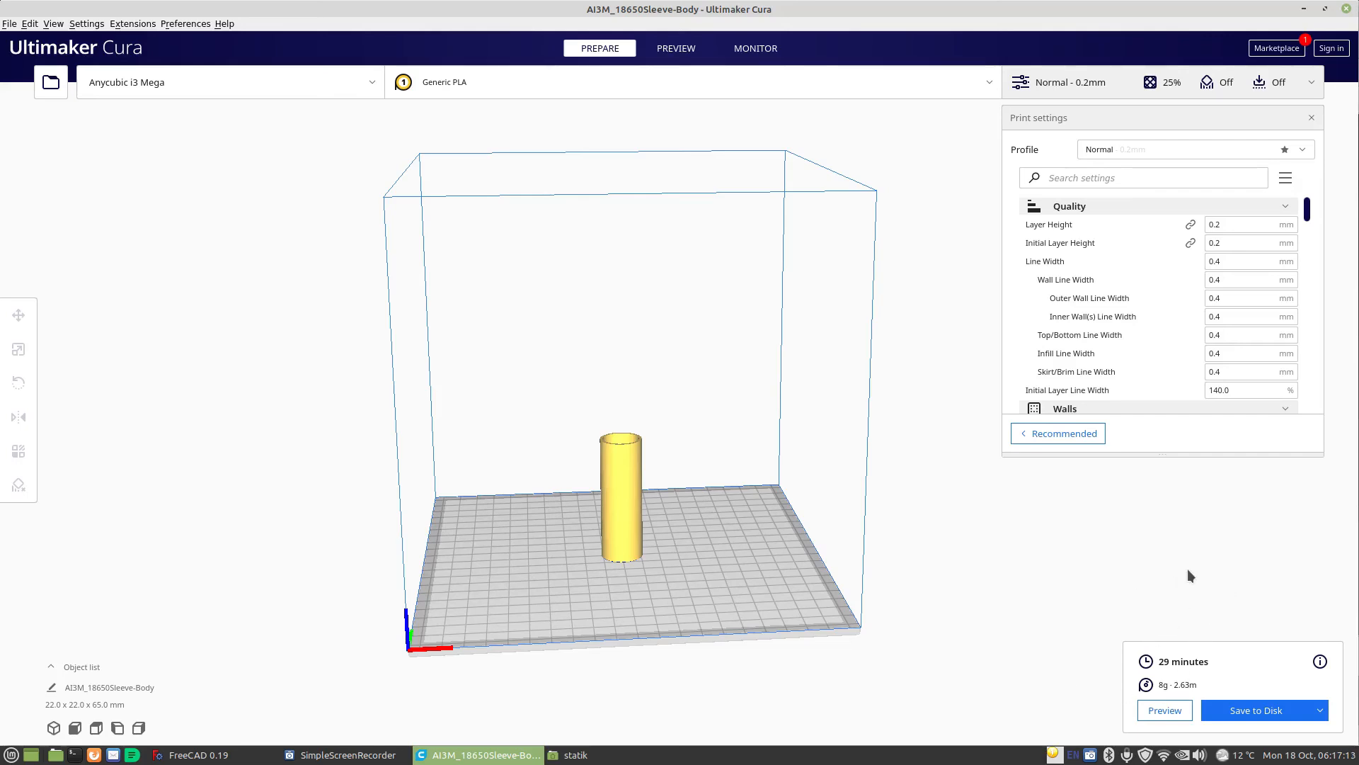